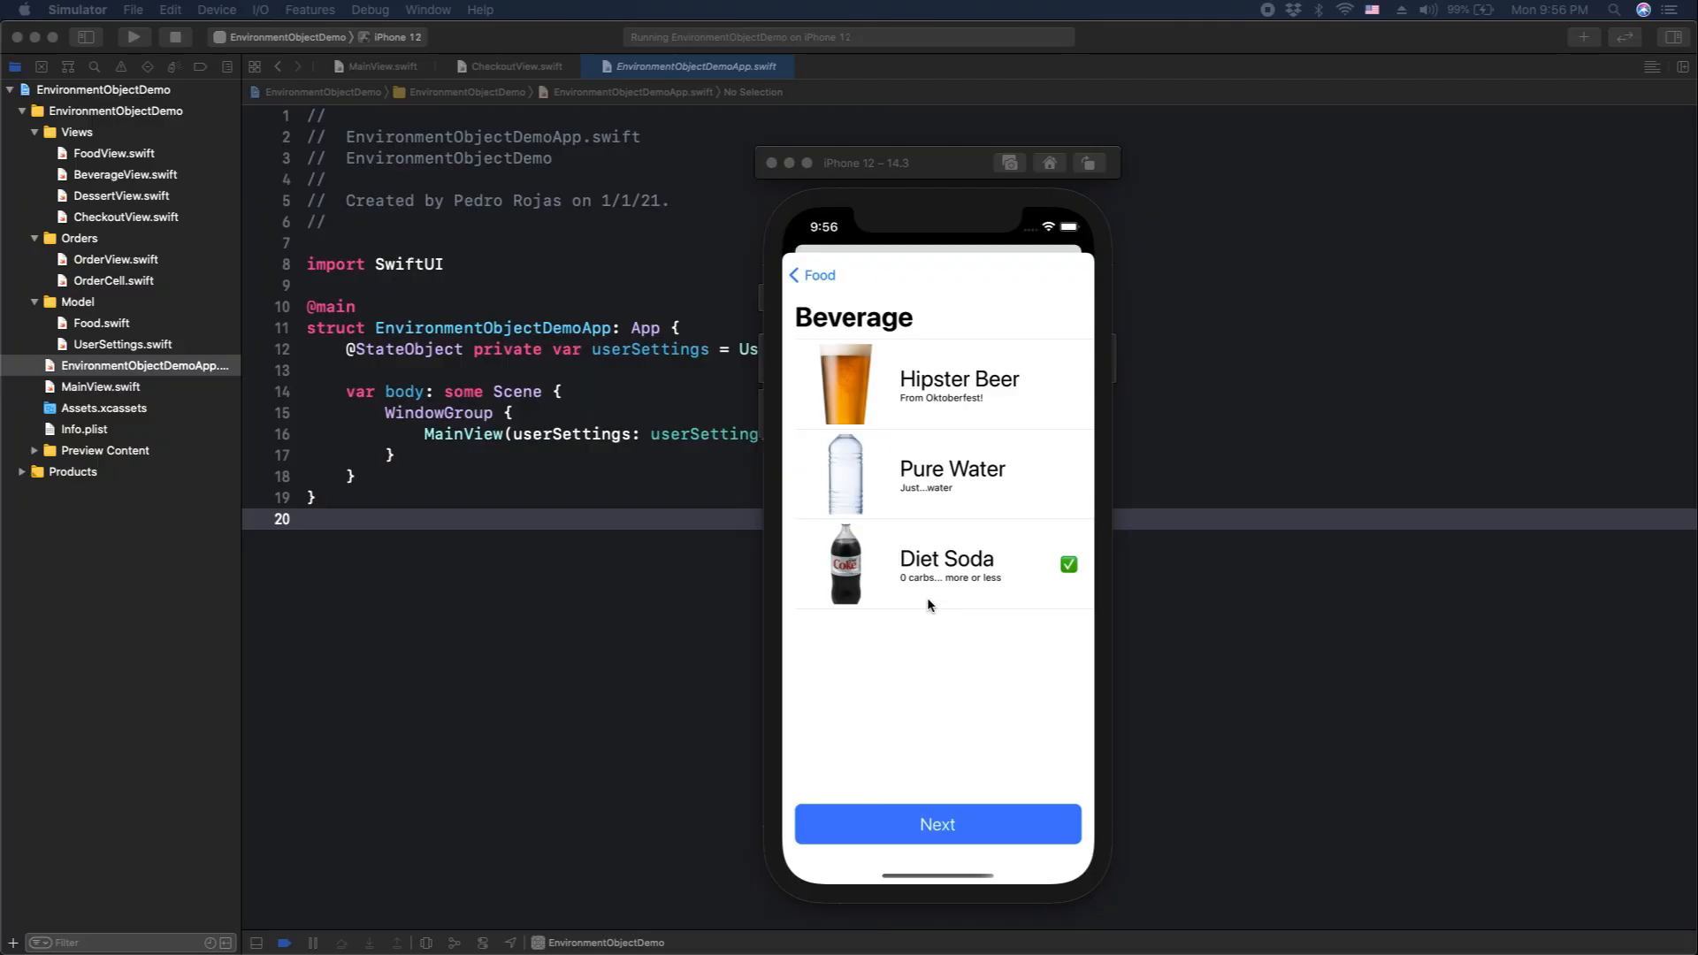
# Advance past Beverage, pick Apple Pie as dessert and reach the Checkout screen with Burger, Diet Soda, Apple Pie.
pyautogui.click(937, 824)
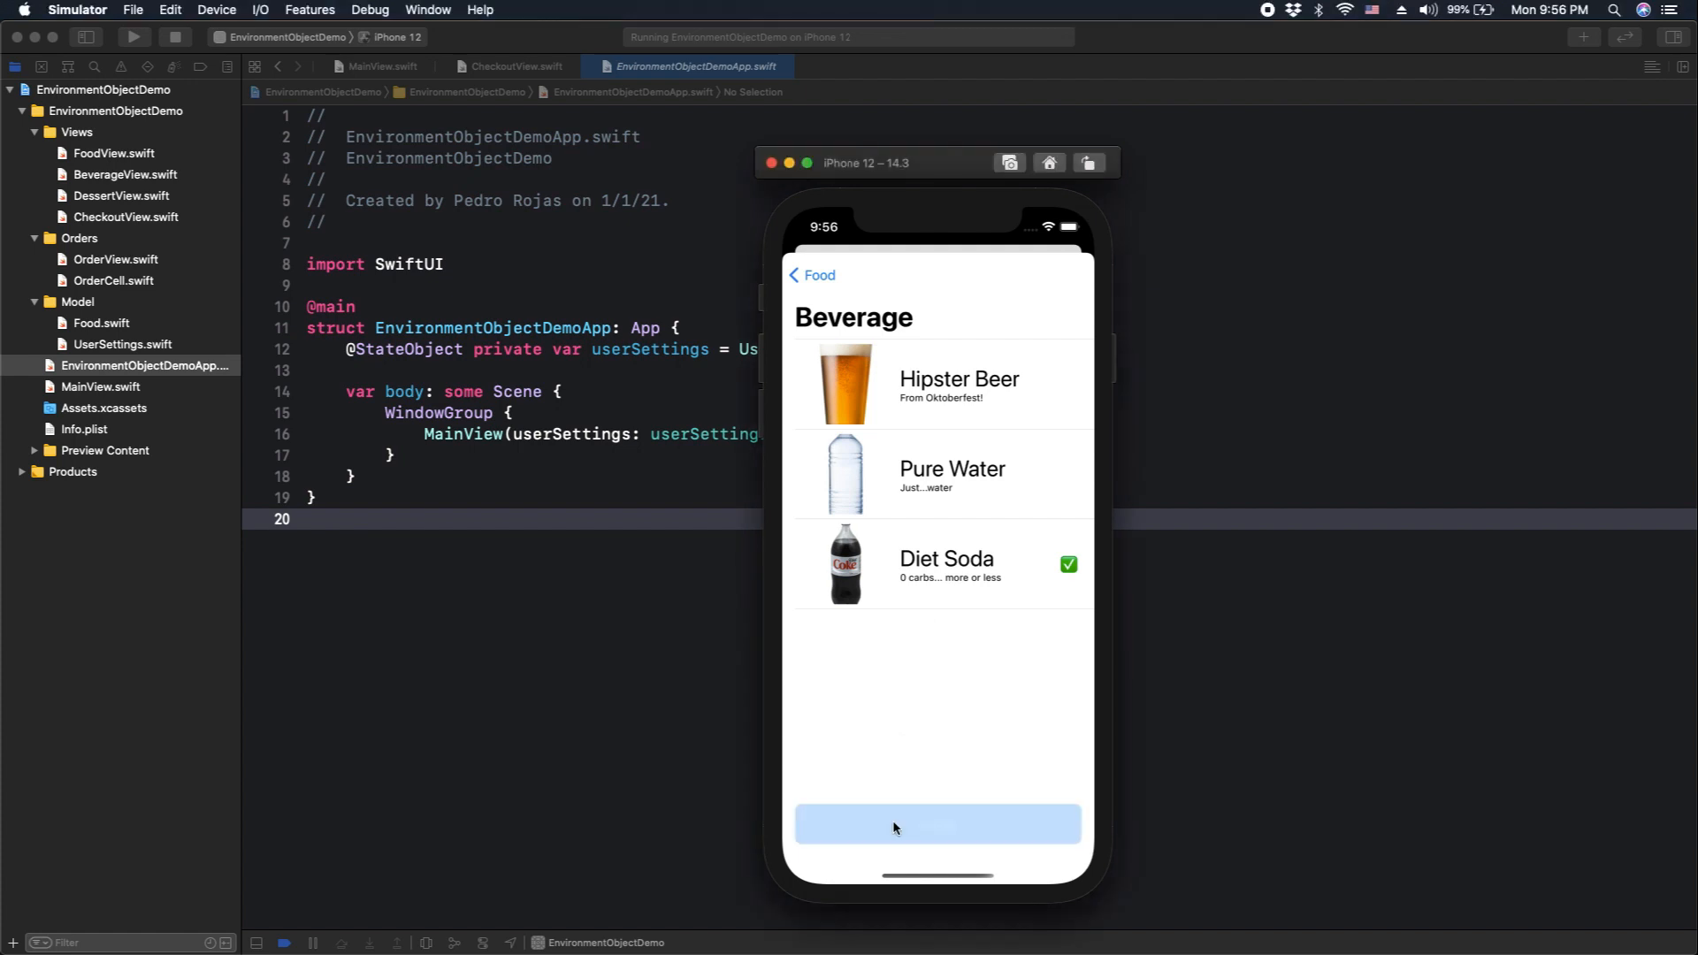
pyautogui.click(936, 823)
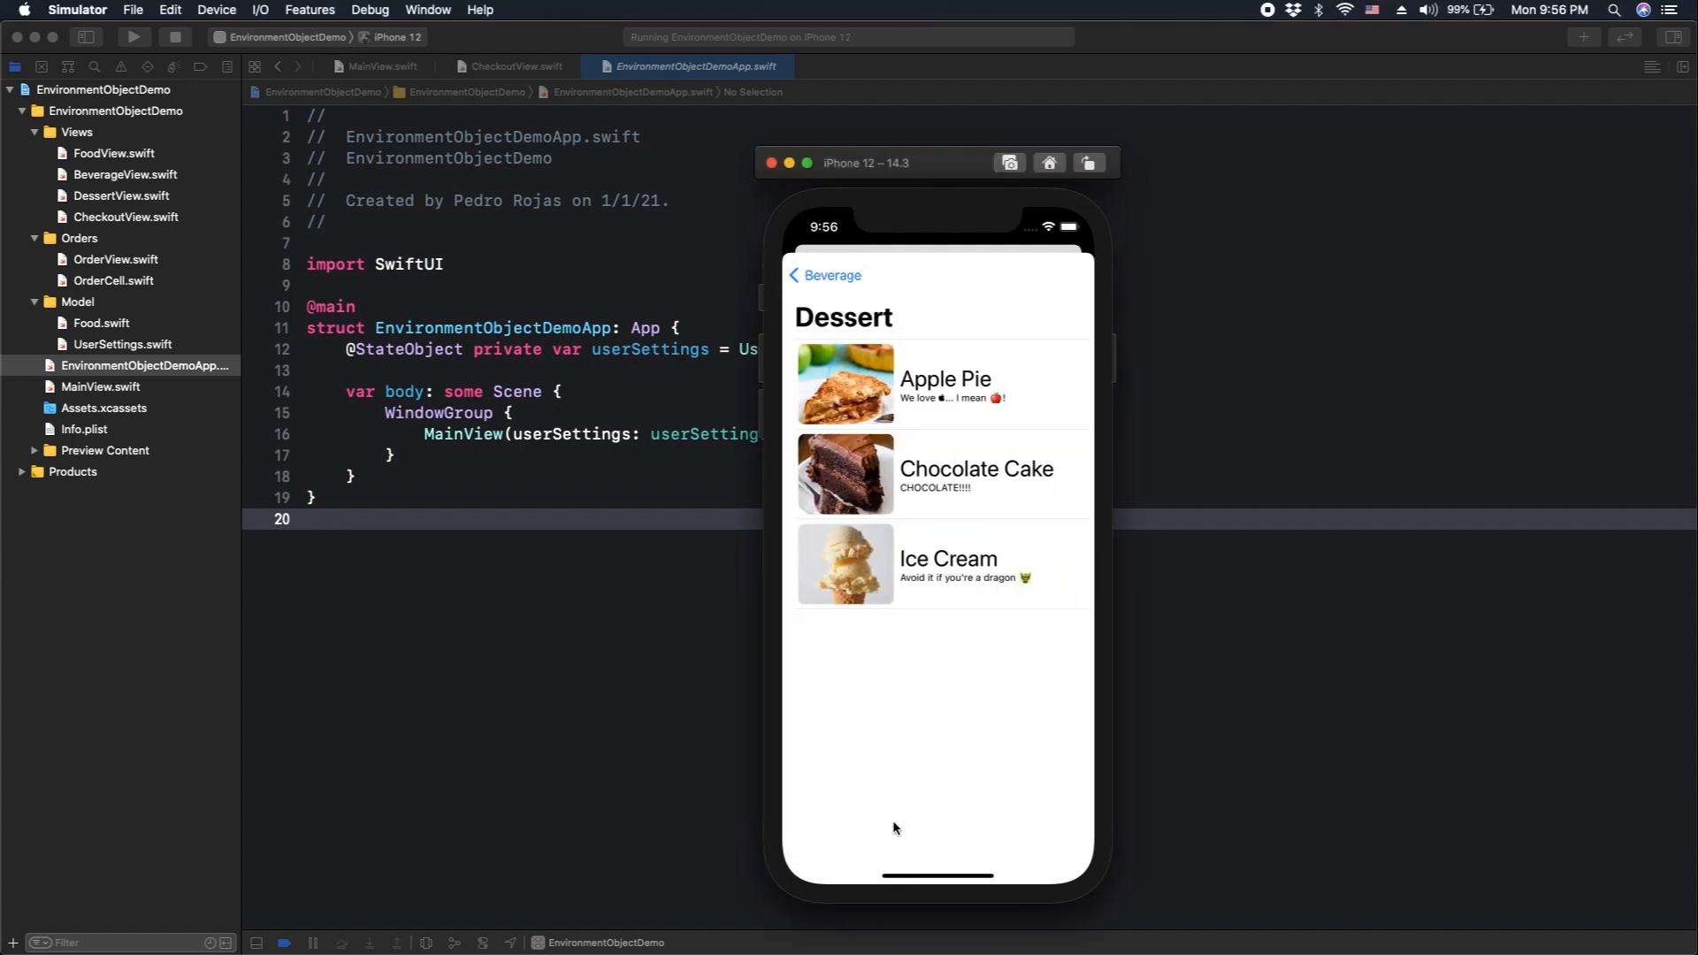
pyautogui.moveTo(904, 744)
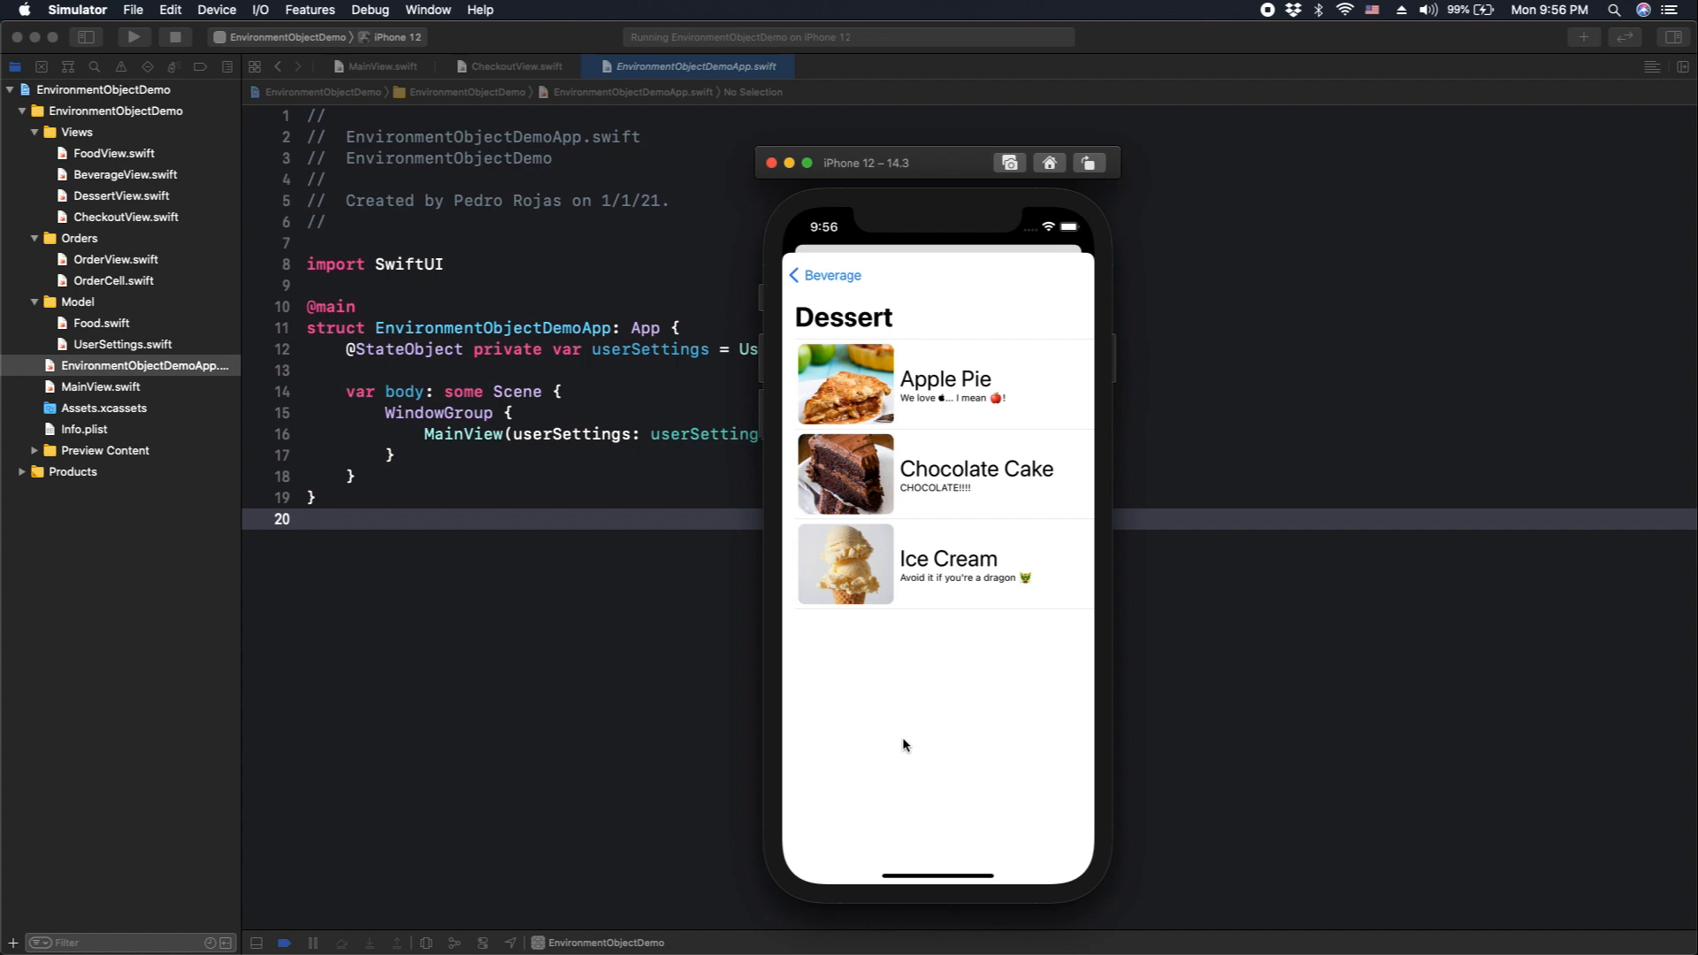
pyautogui.moveTo(957, 421)
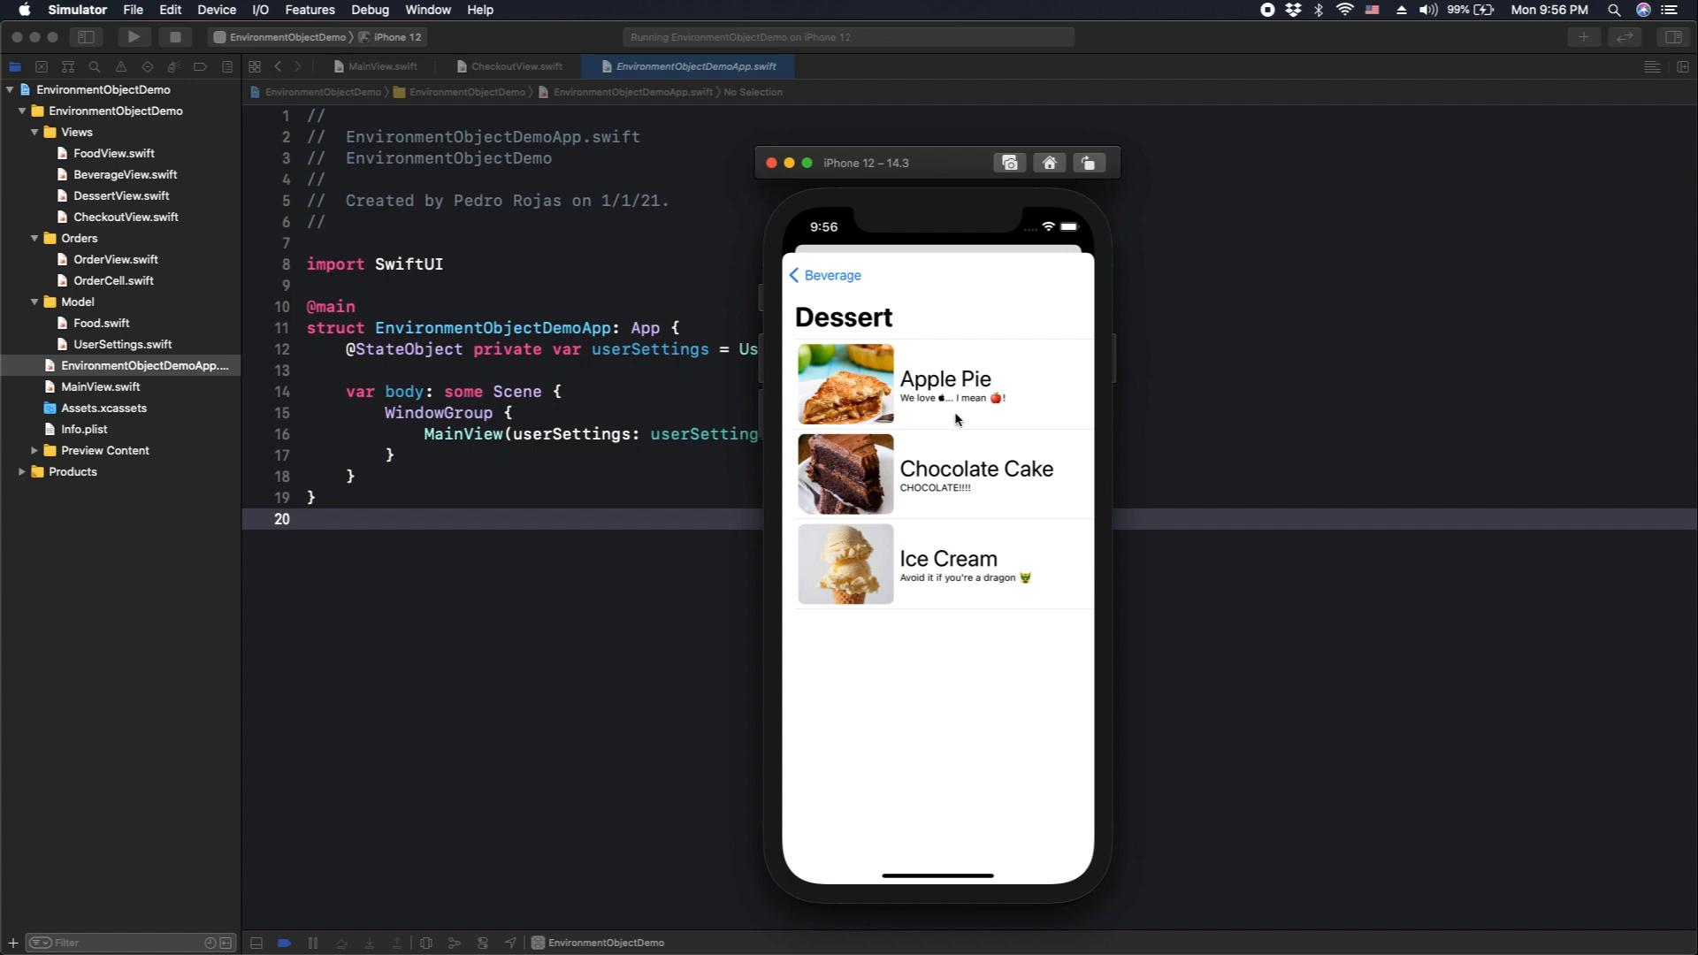
pyautogui.click(943, 384)
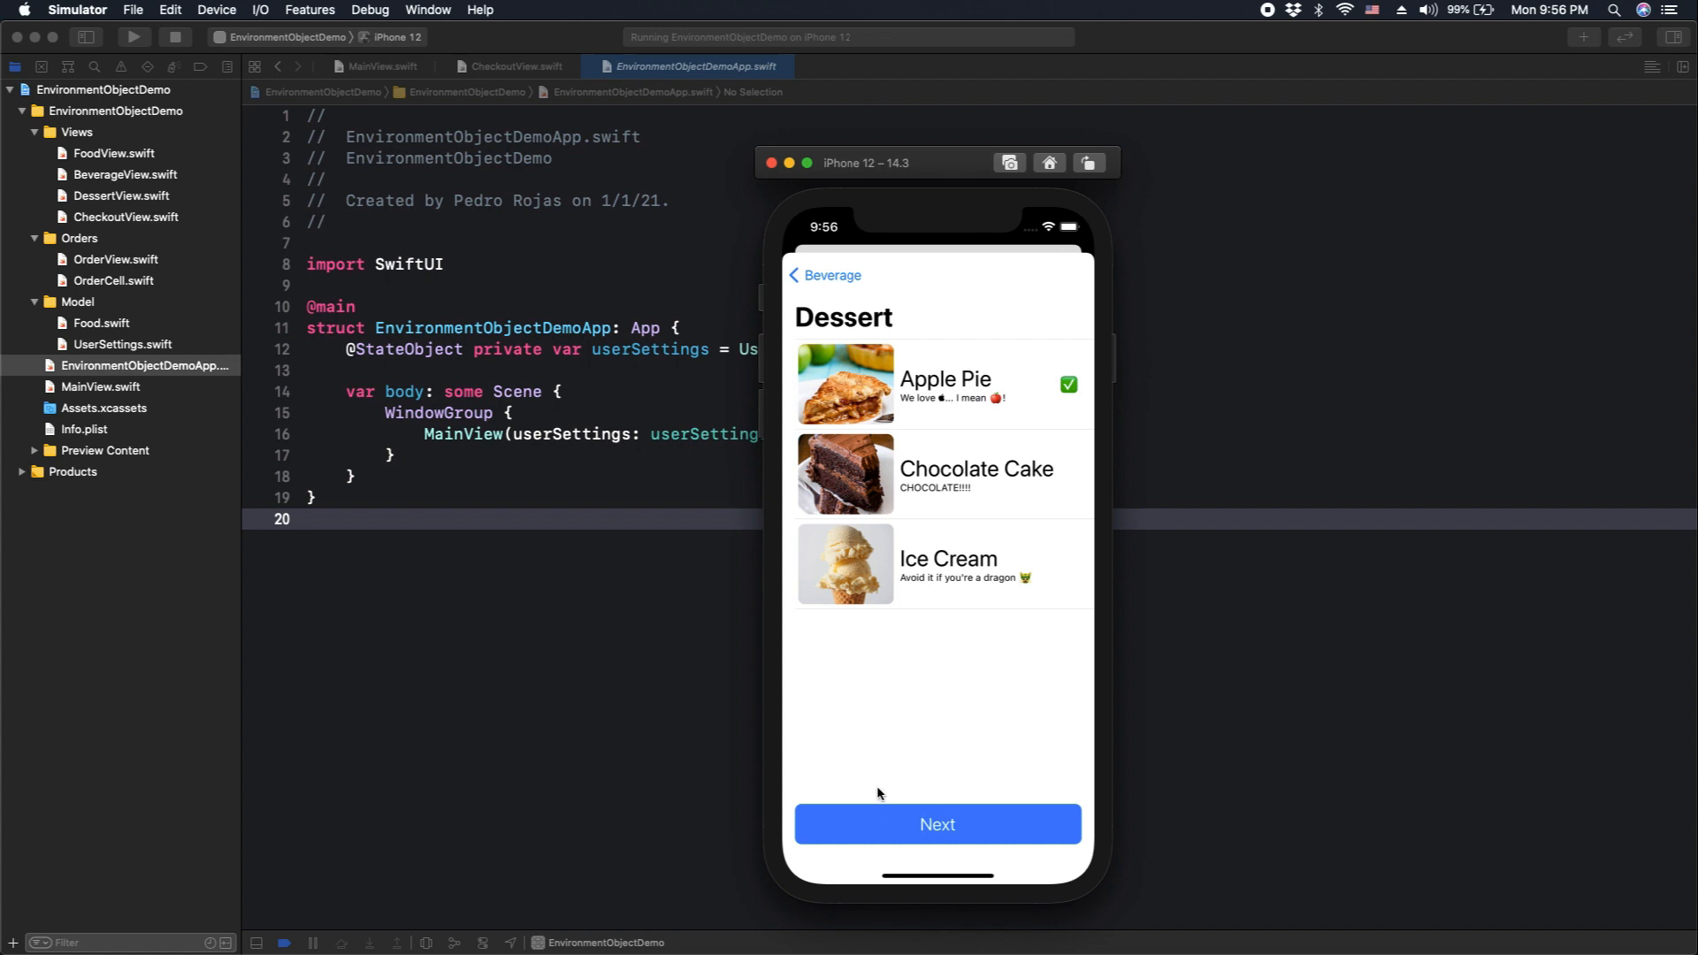
pyautogui.click(936, 824)
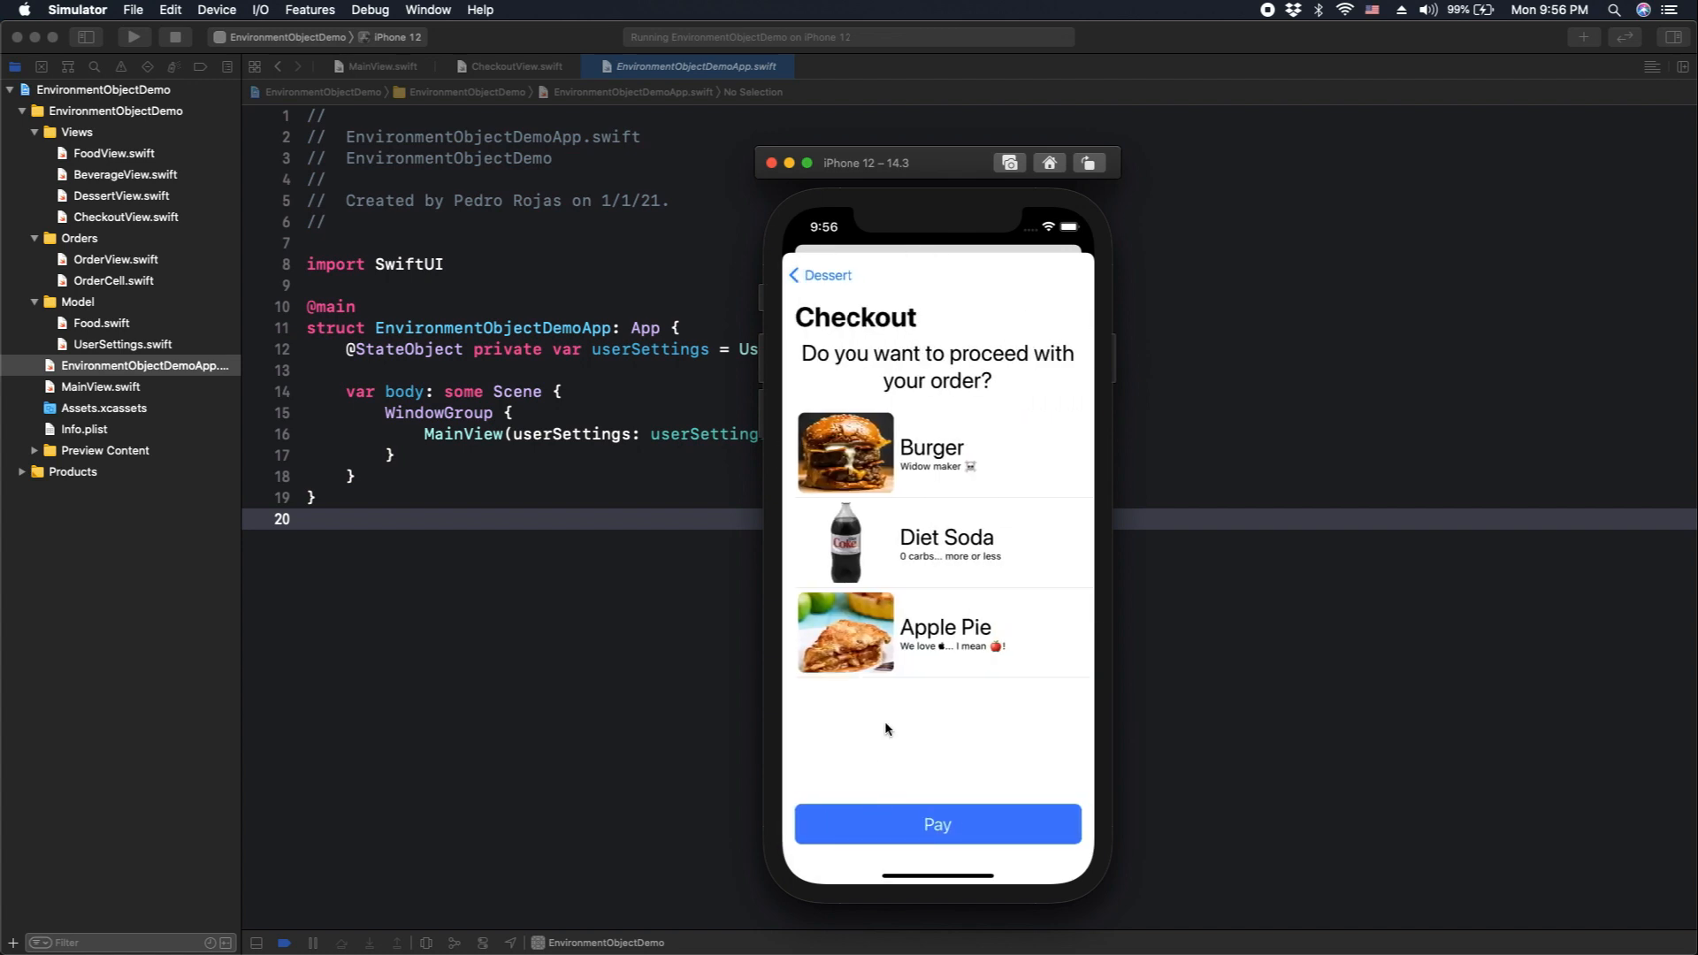
pyautogui.moveTo(886, 757)
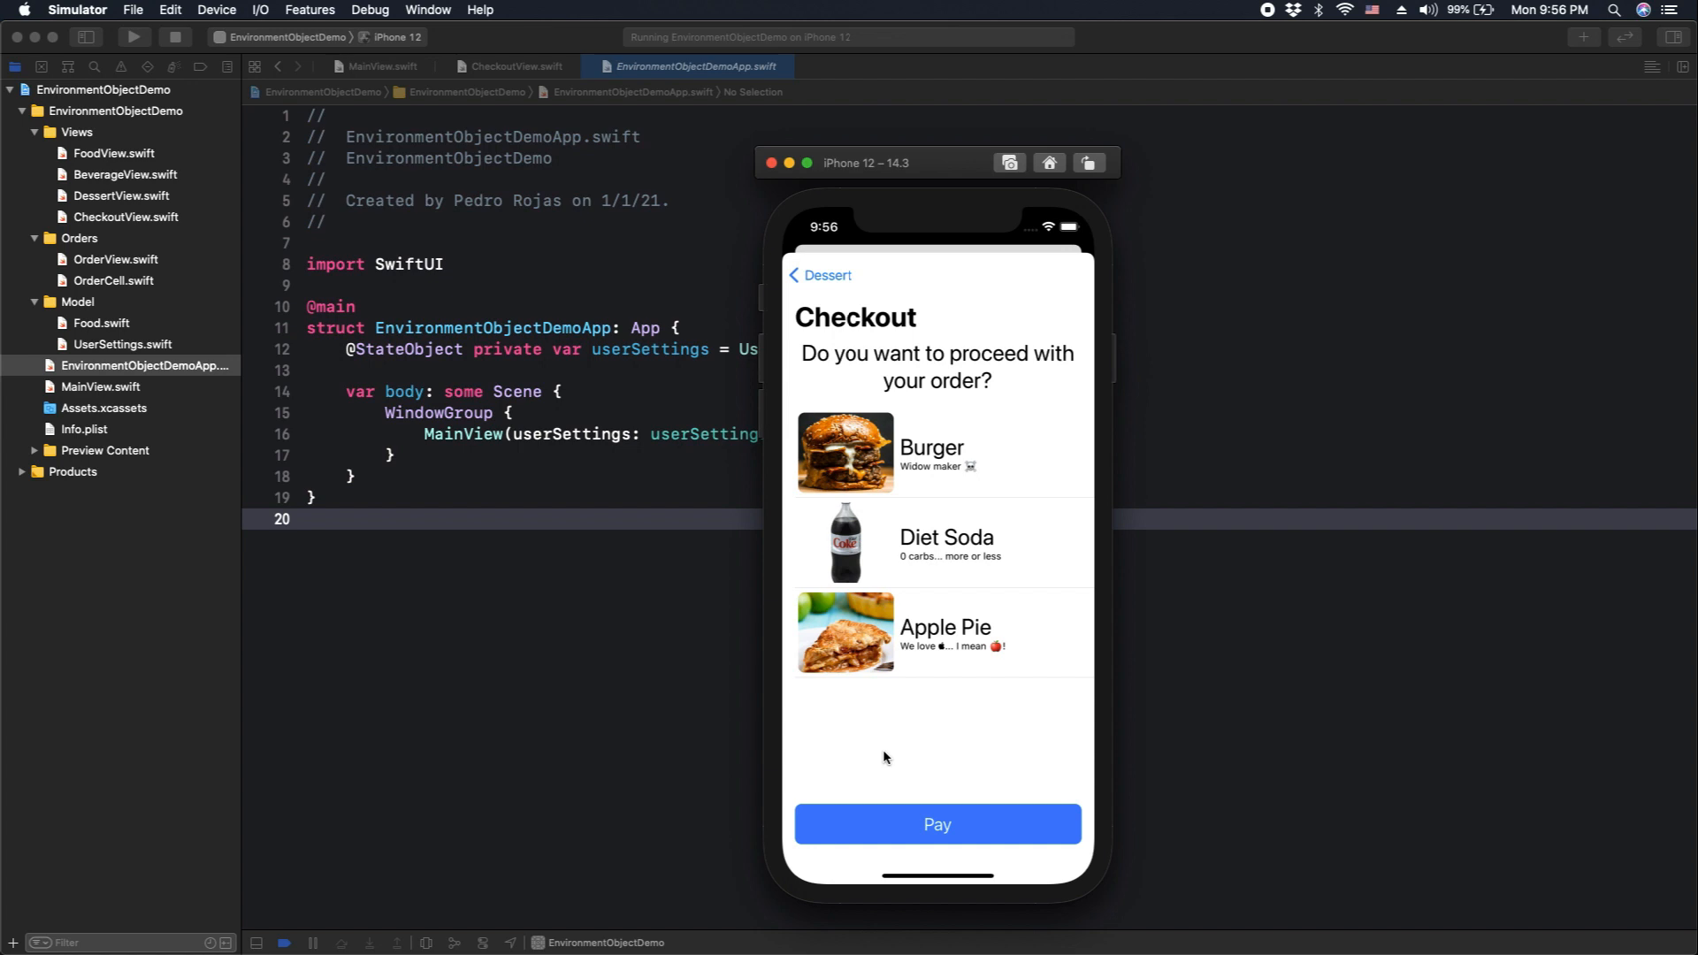
pyautogui.moveTo(945, 517)
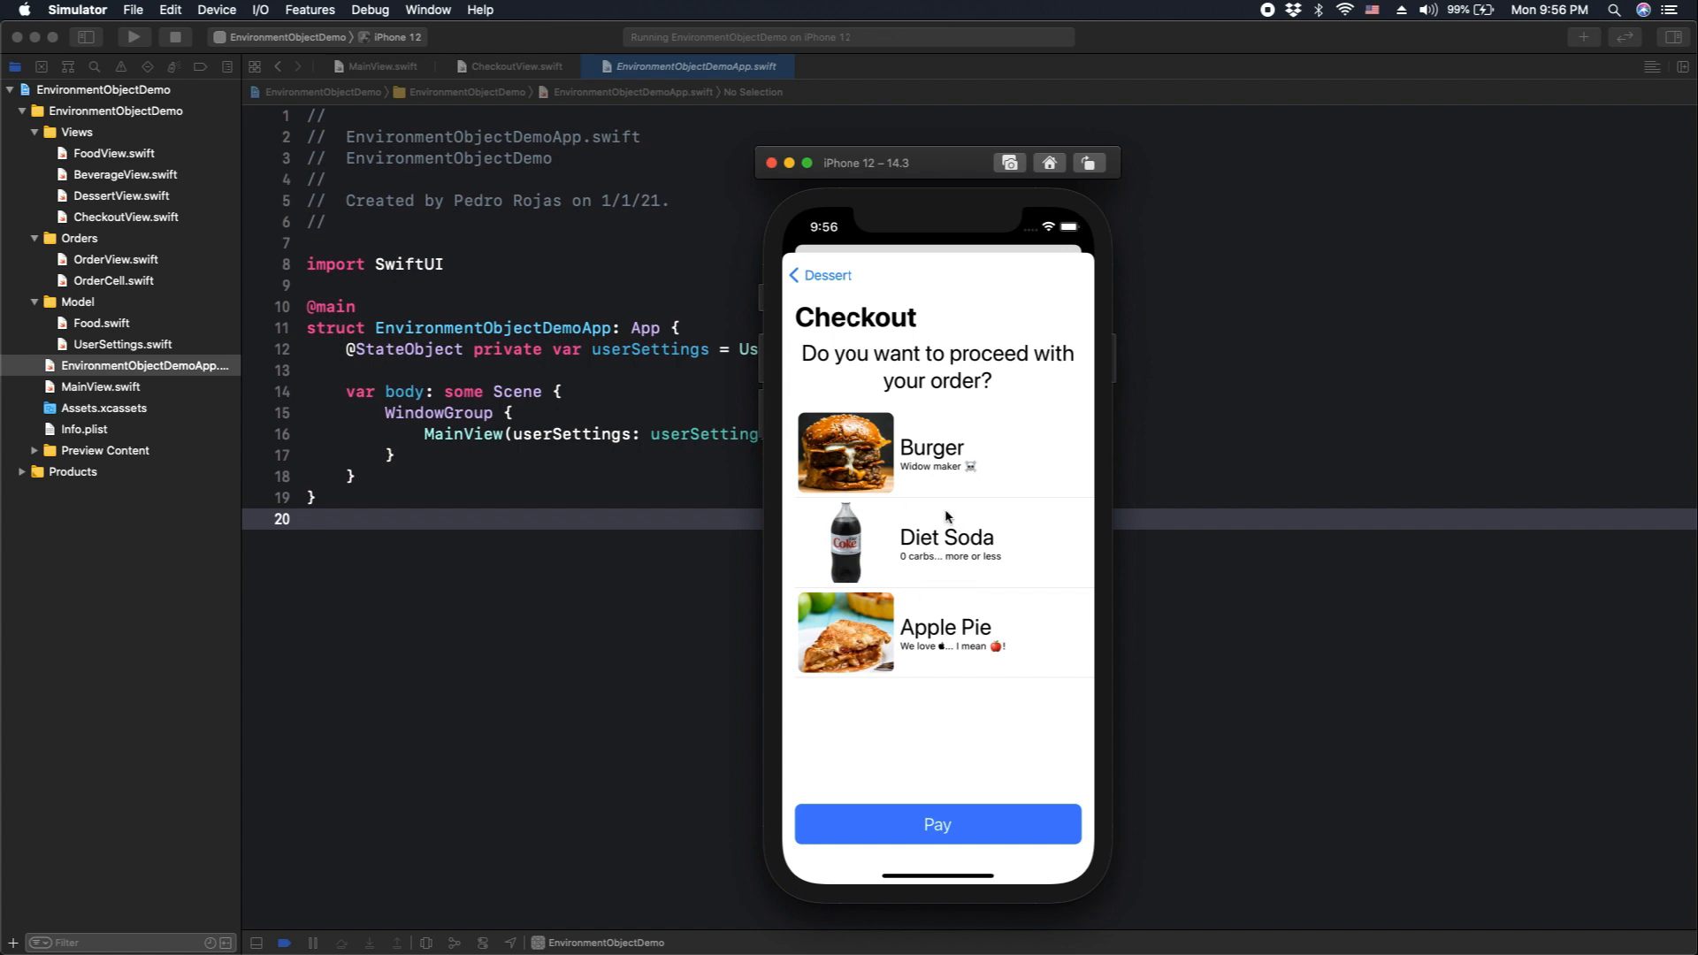
pyautogui.moveTo(947, 610)
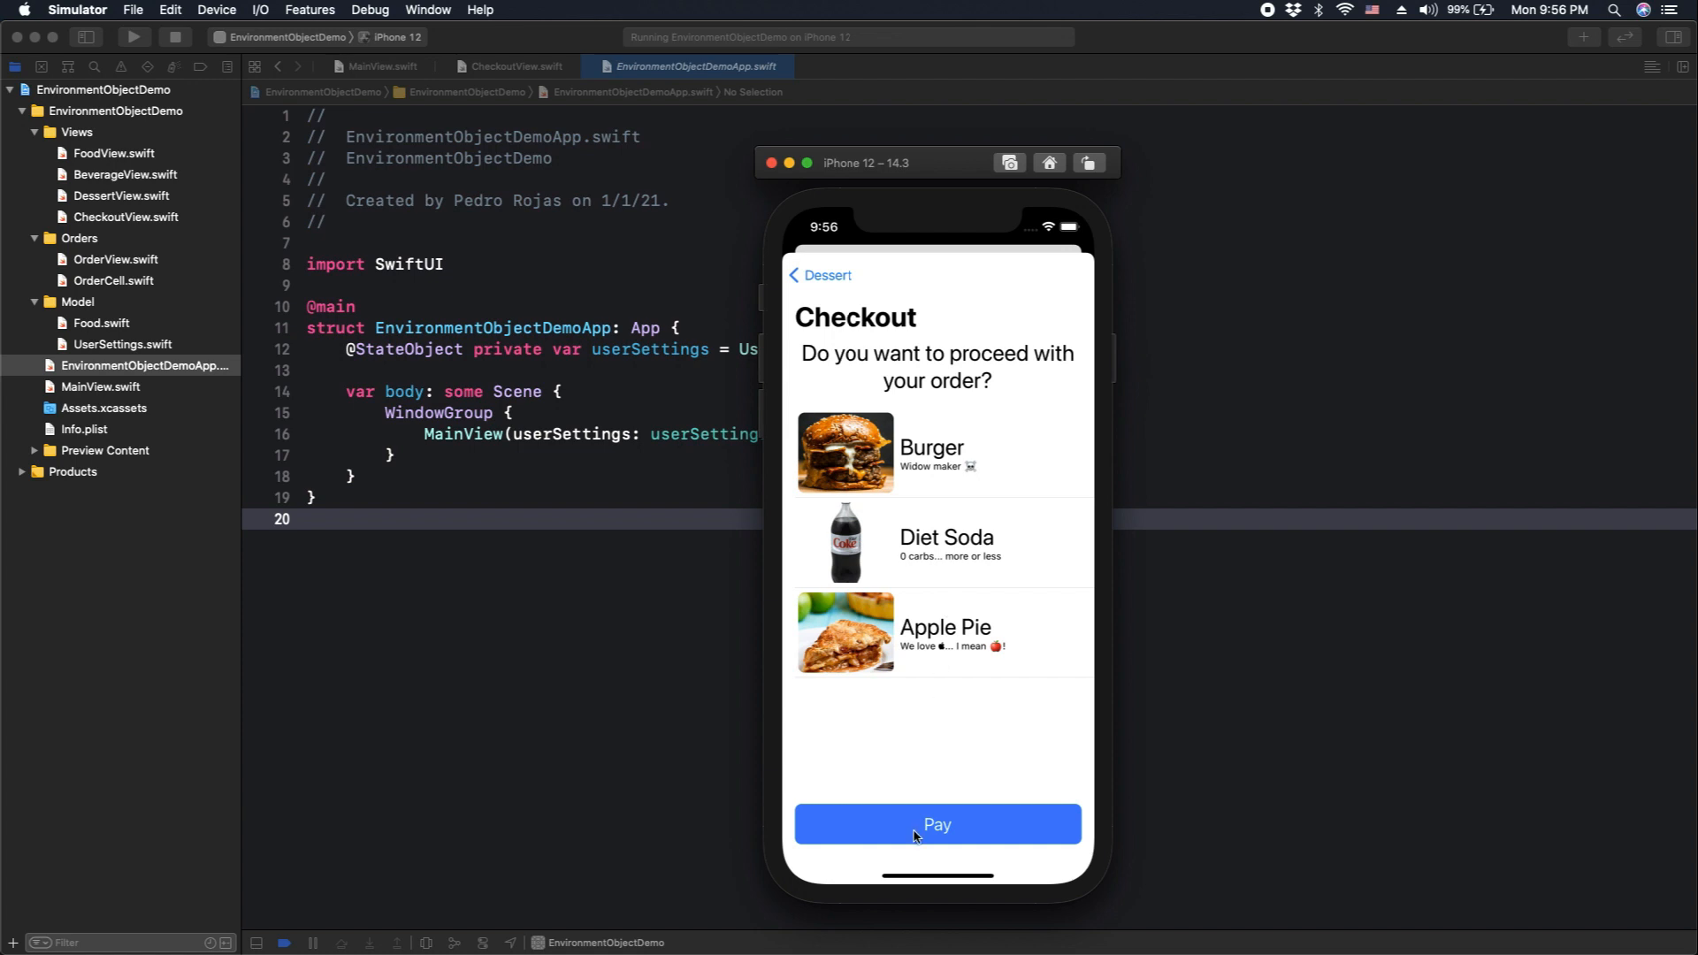
# Pay for the three-item order to reach the Thanks for your purchase screen.
pyautogui.click(936, 824)
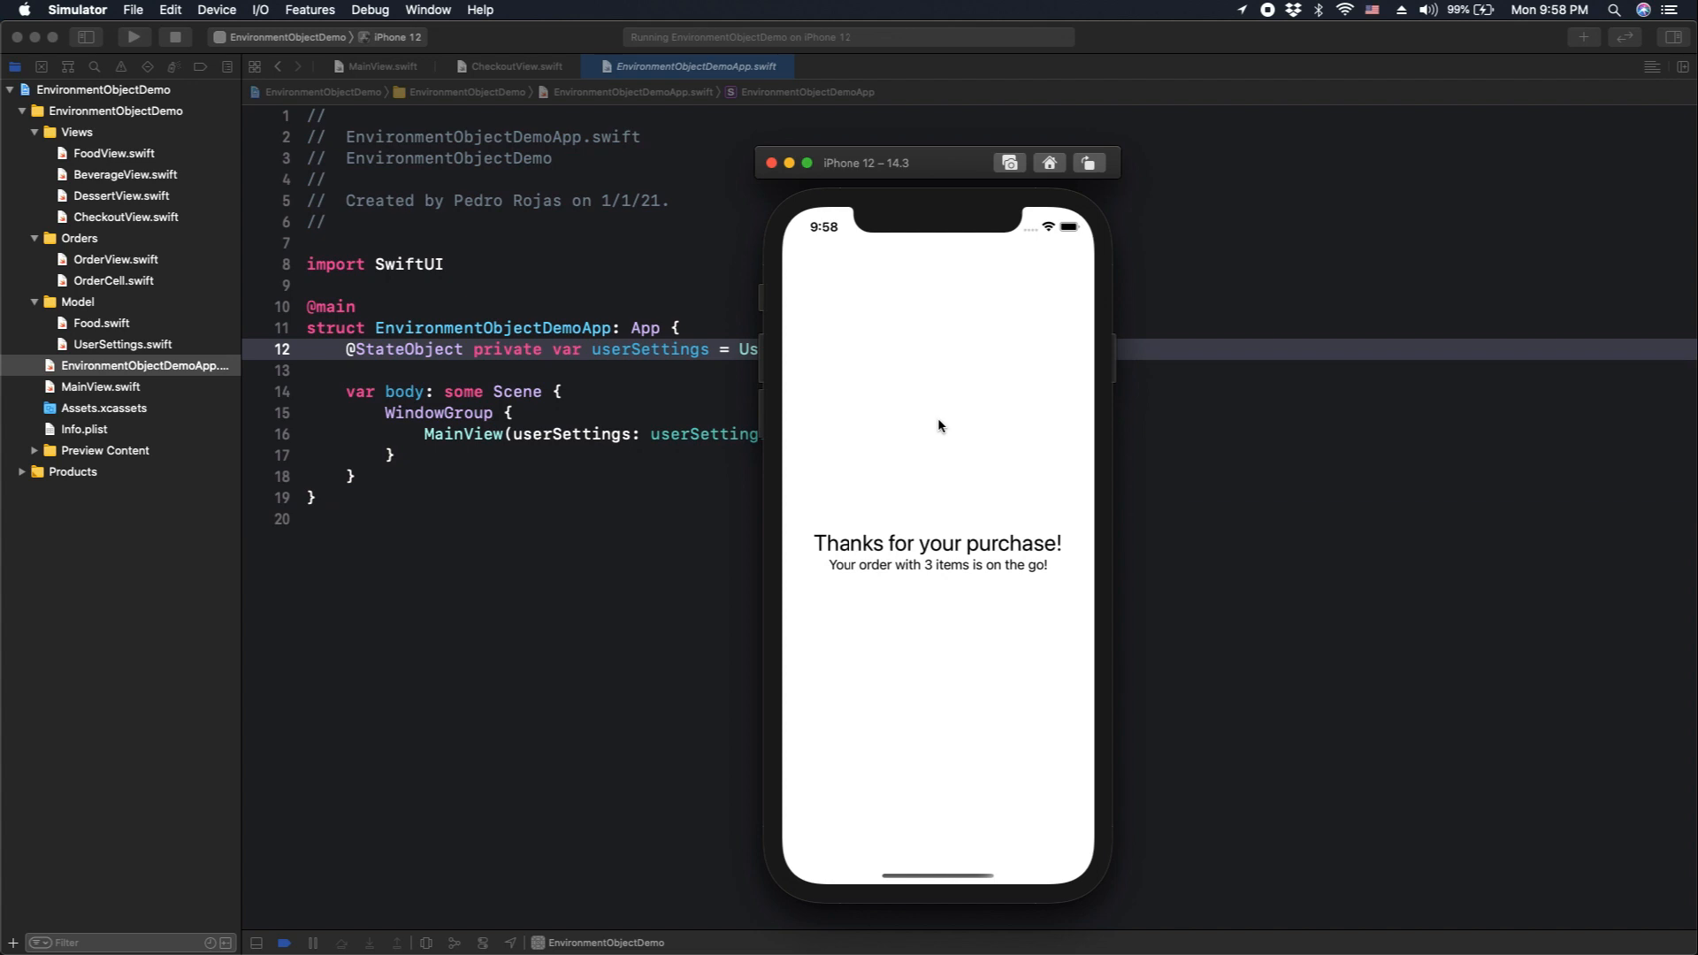
pyautogui.moveTo(884, 378)
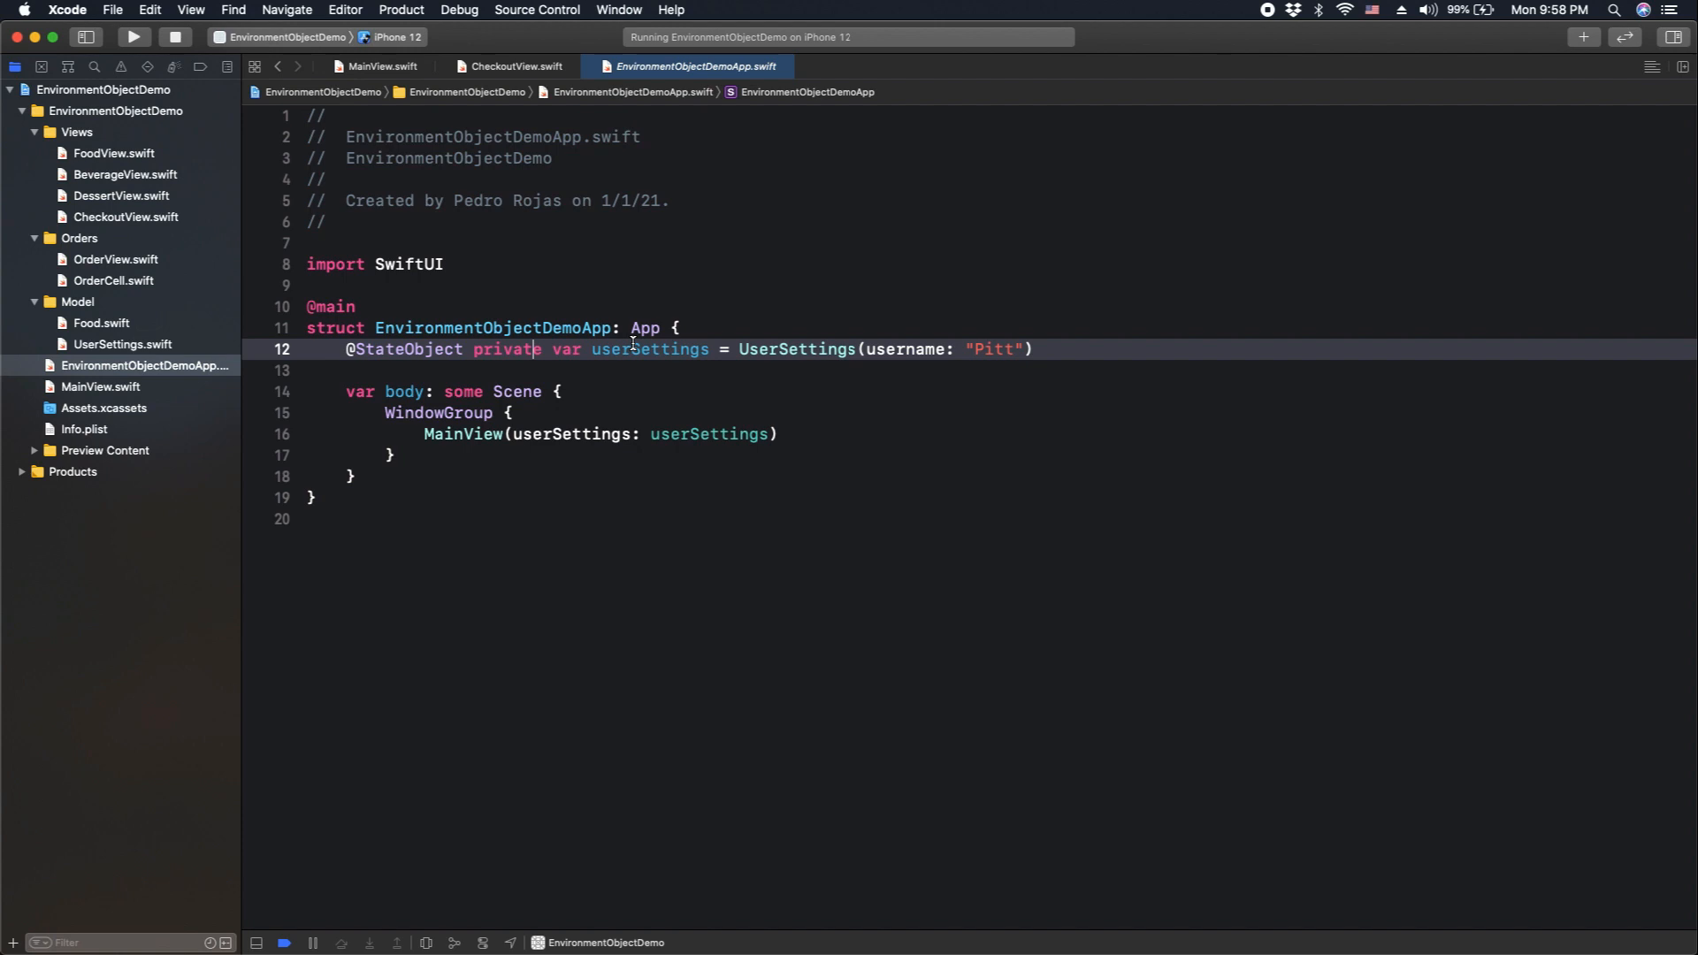
pyautogui.moveTo(807, 322)
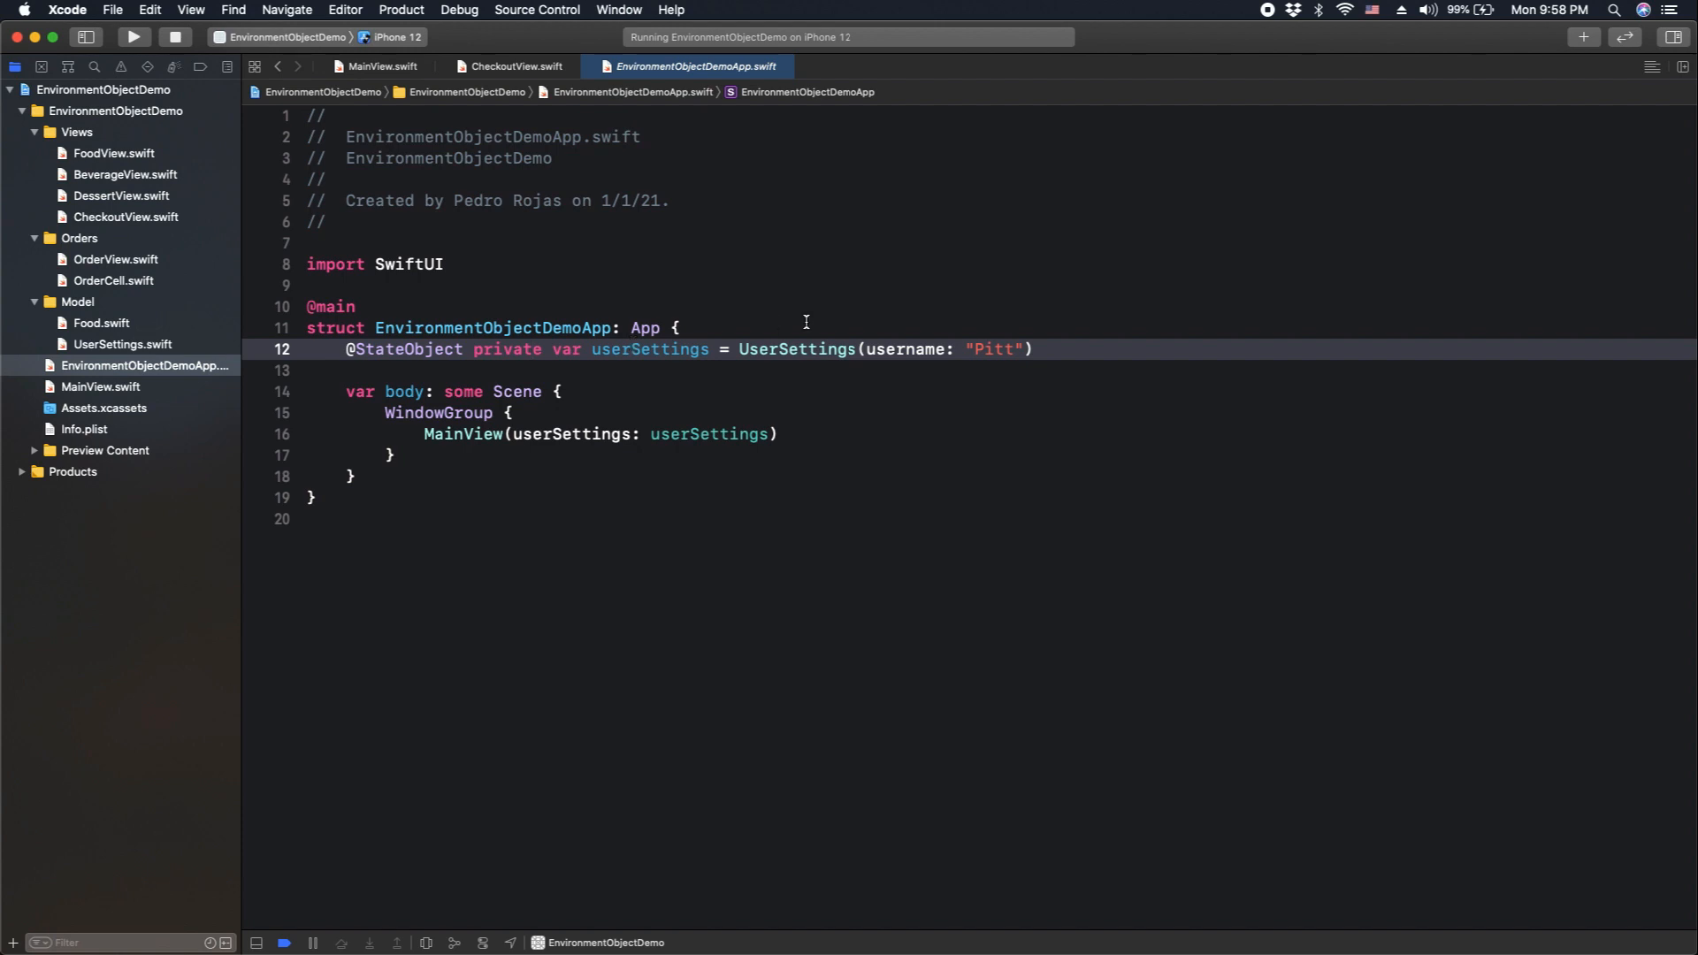
pyautogui.moveTo(817, 333)
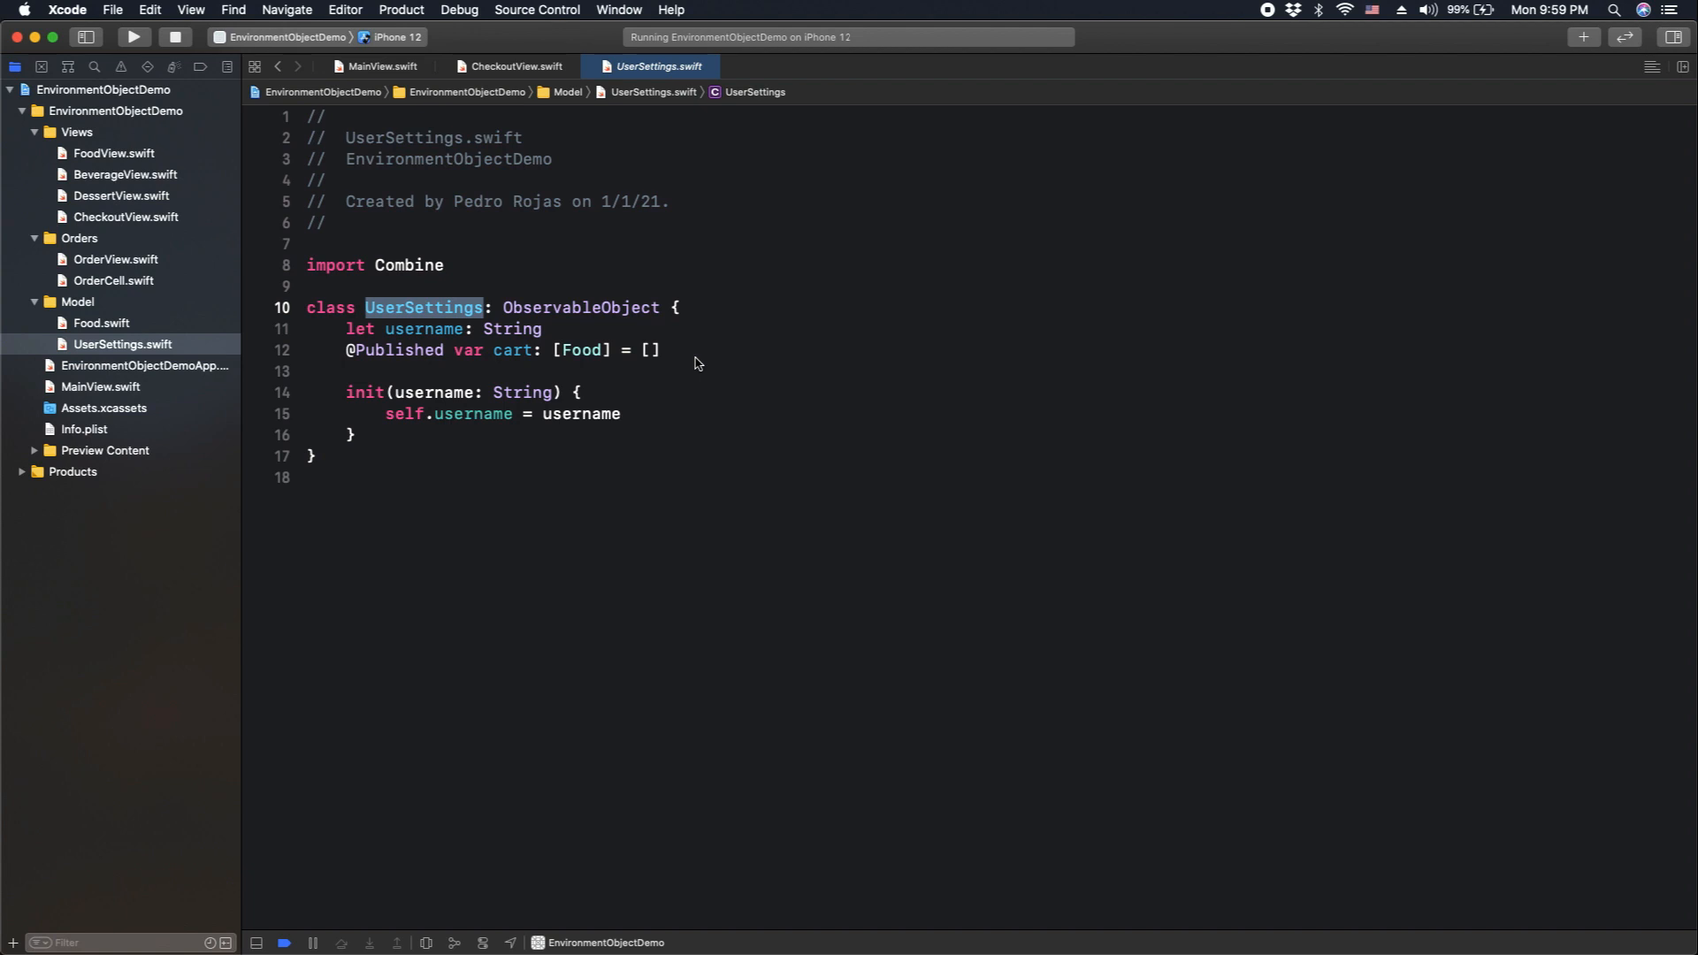
# Review Food.swift and then MainView.swift, which branches on whether userSettings.cart is empty.
pyautogui.click(573, 350)
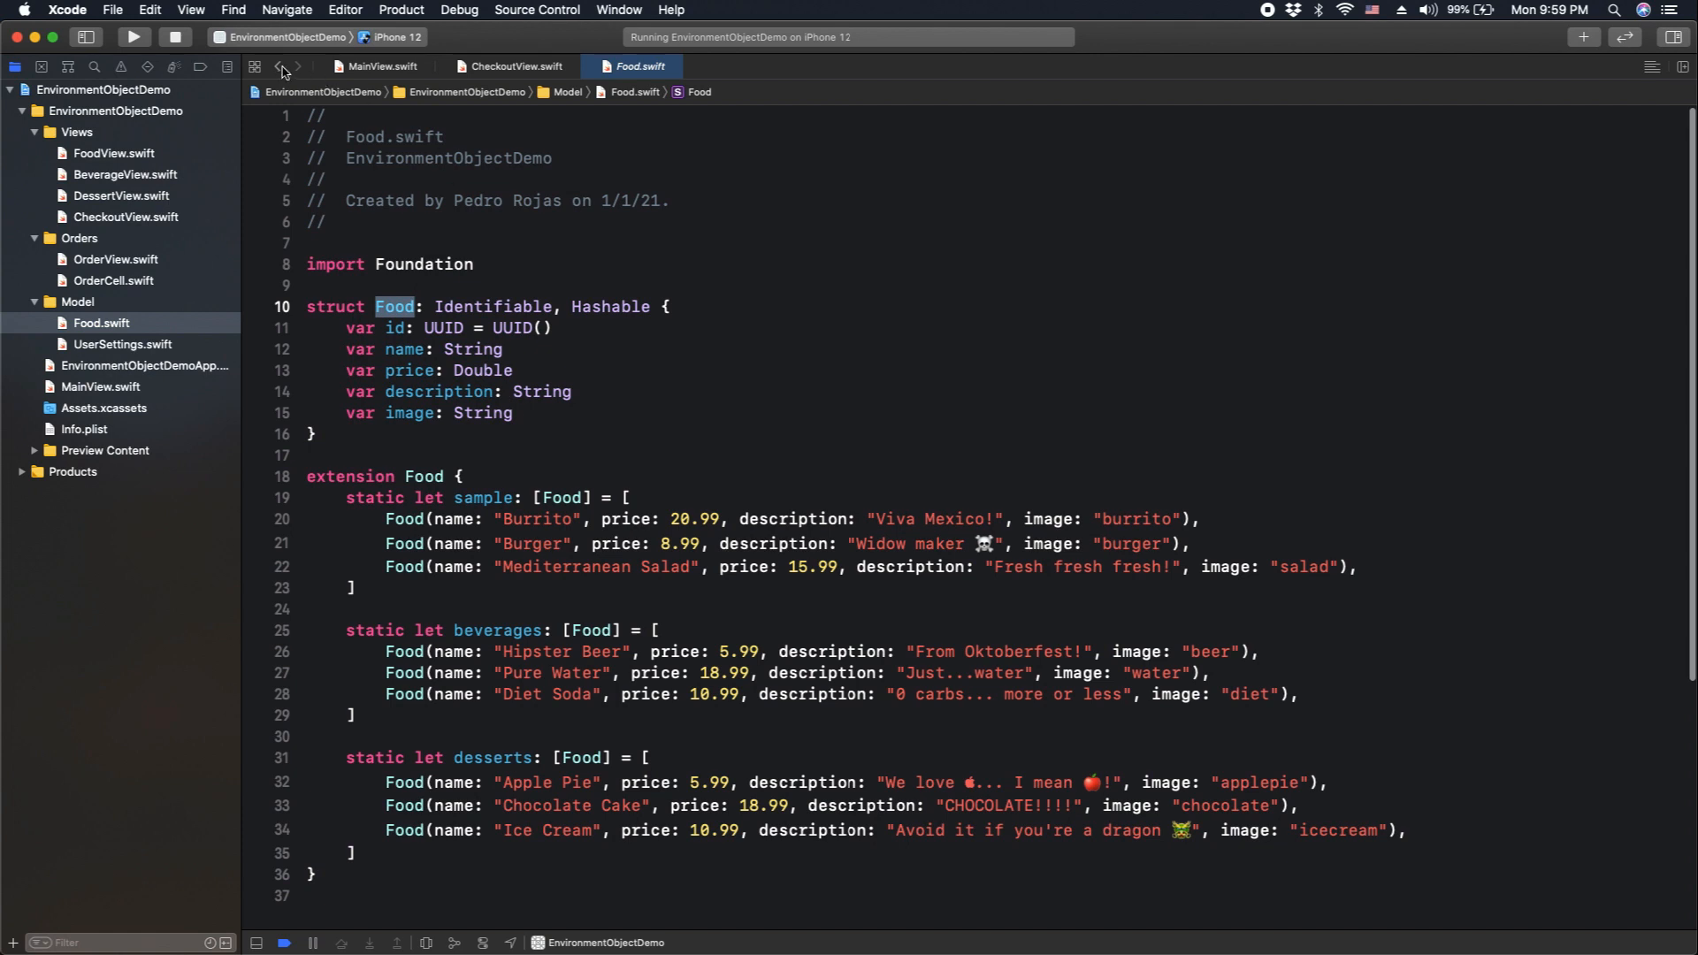
pyautogui.click(122, 345)
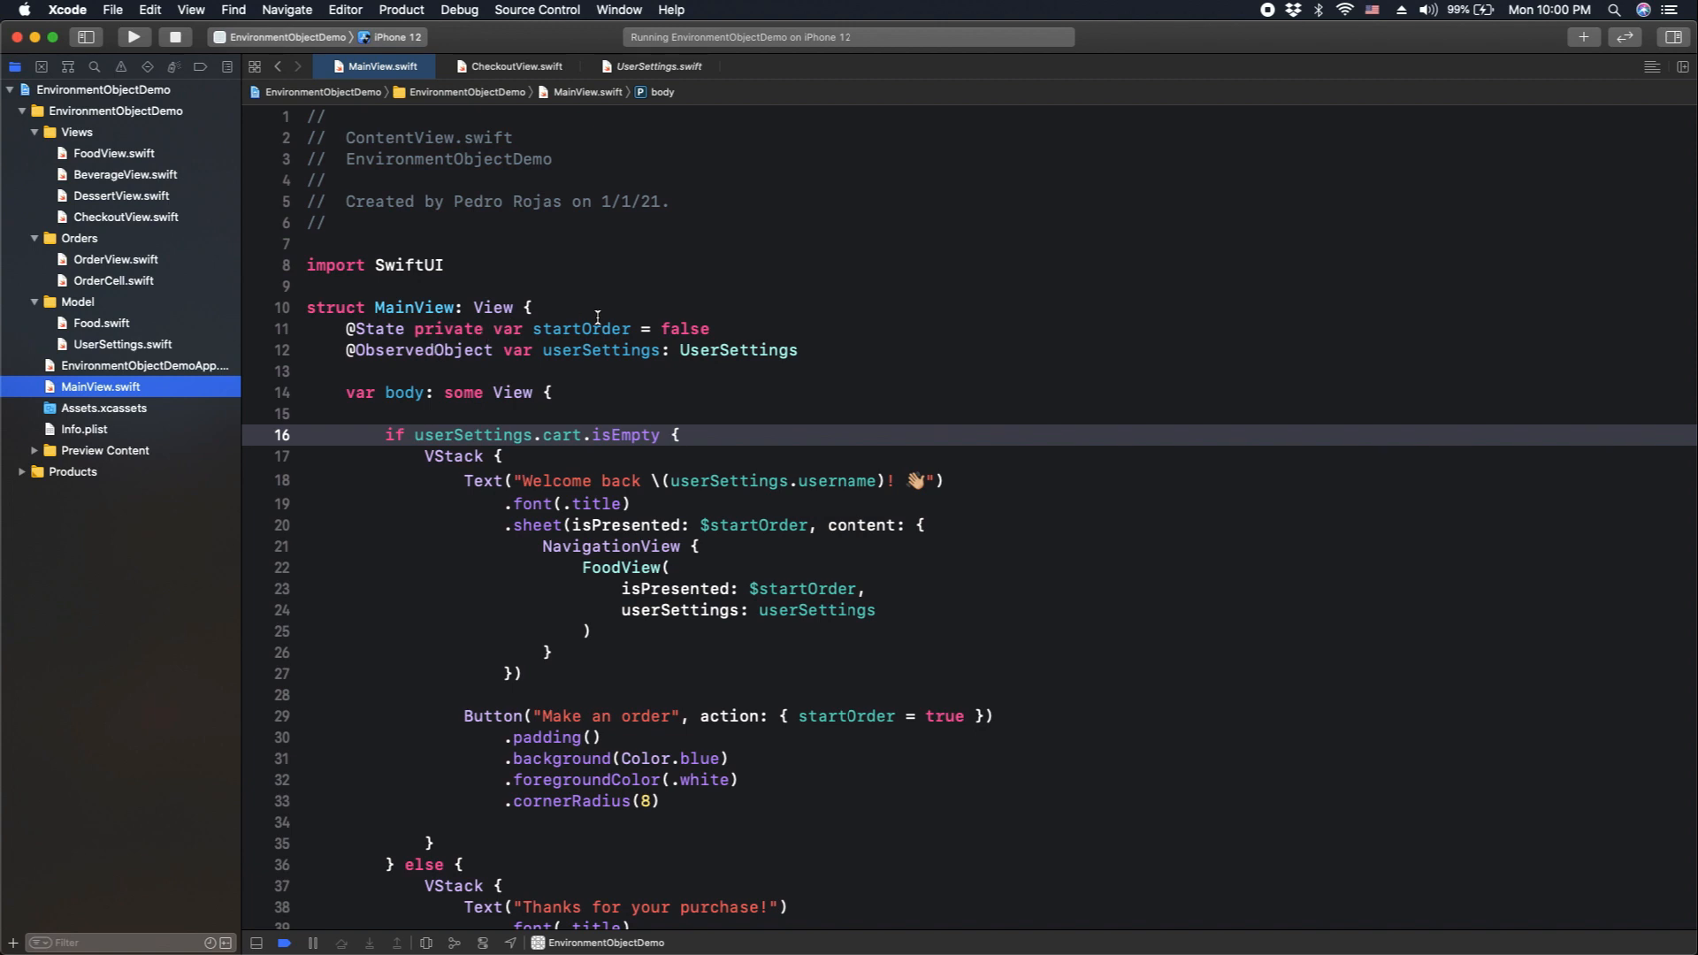
# Highlight the startOrder state in MainView and scroll through to reach OrderView's preview.
pyautogui.doubleClick(582, 329)
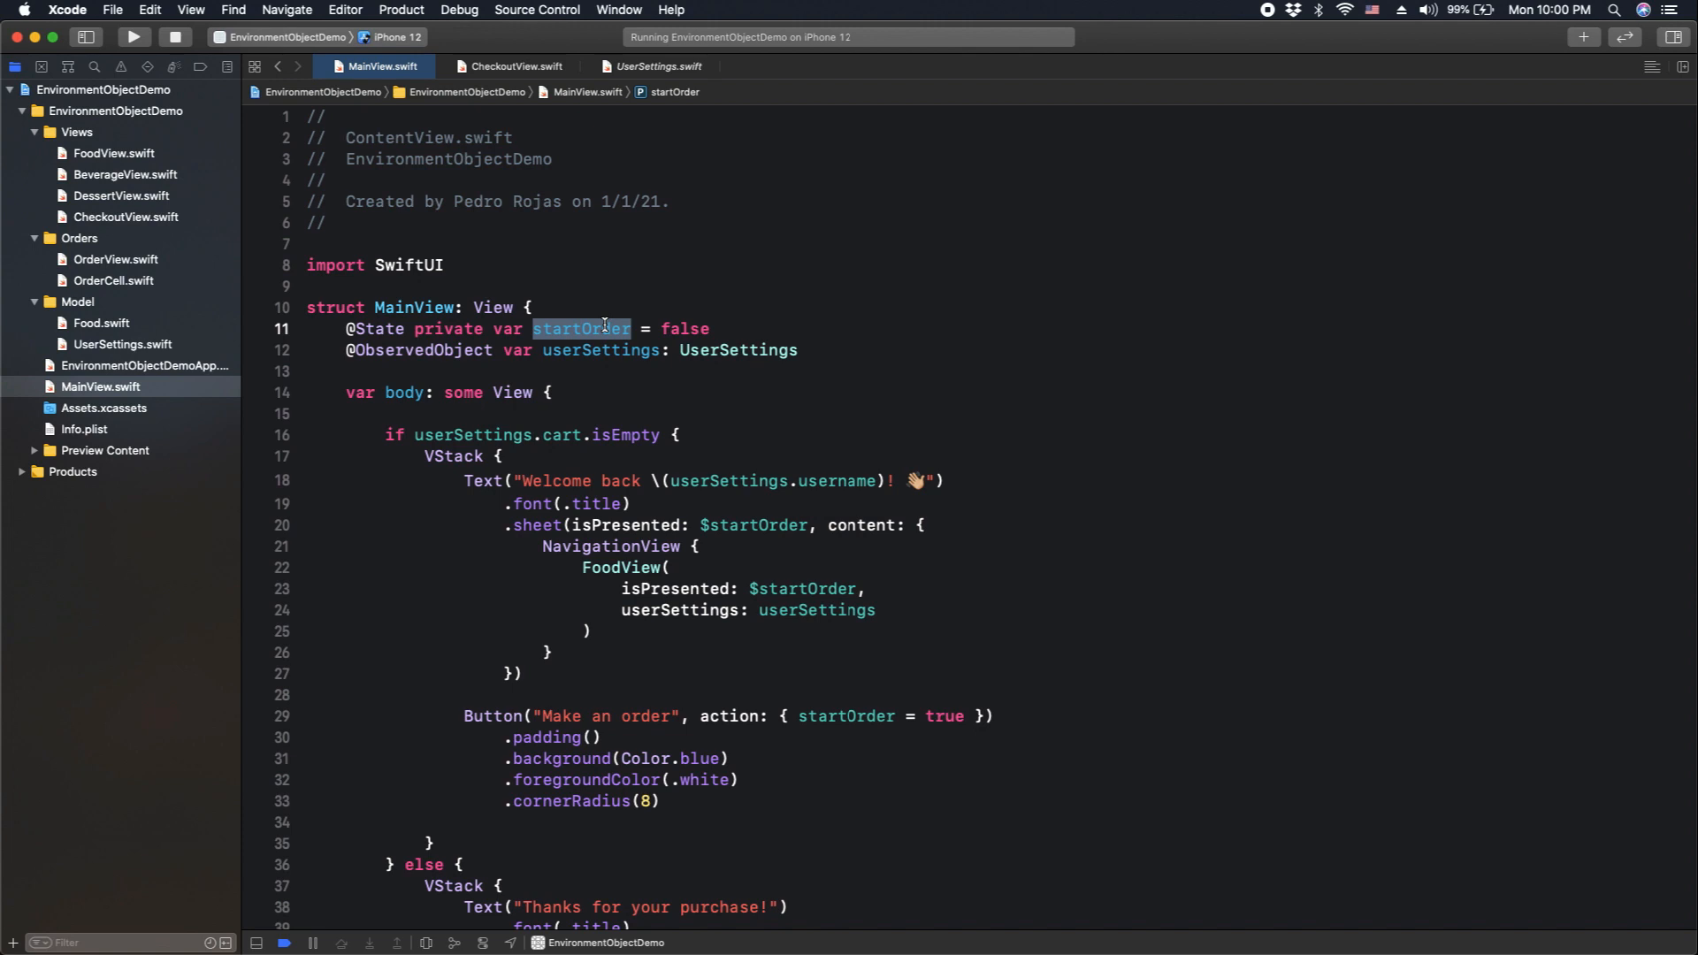
pyautogui.moveTo(618, 311)
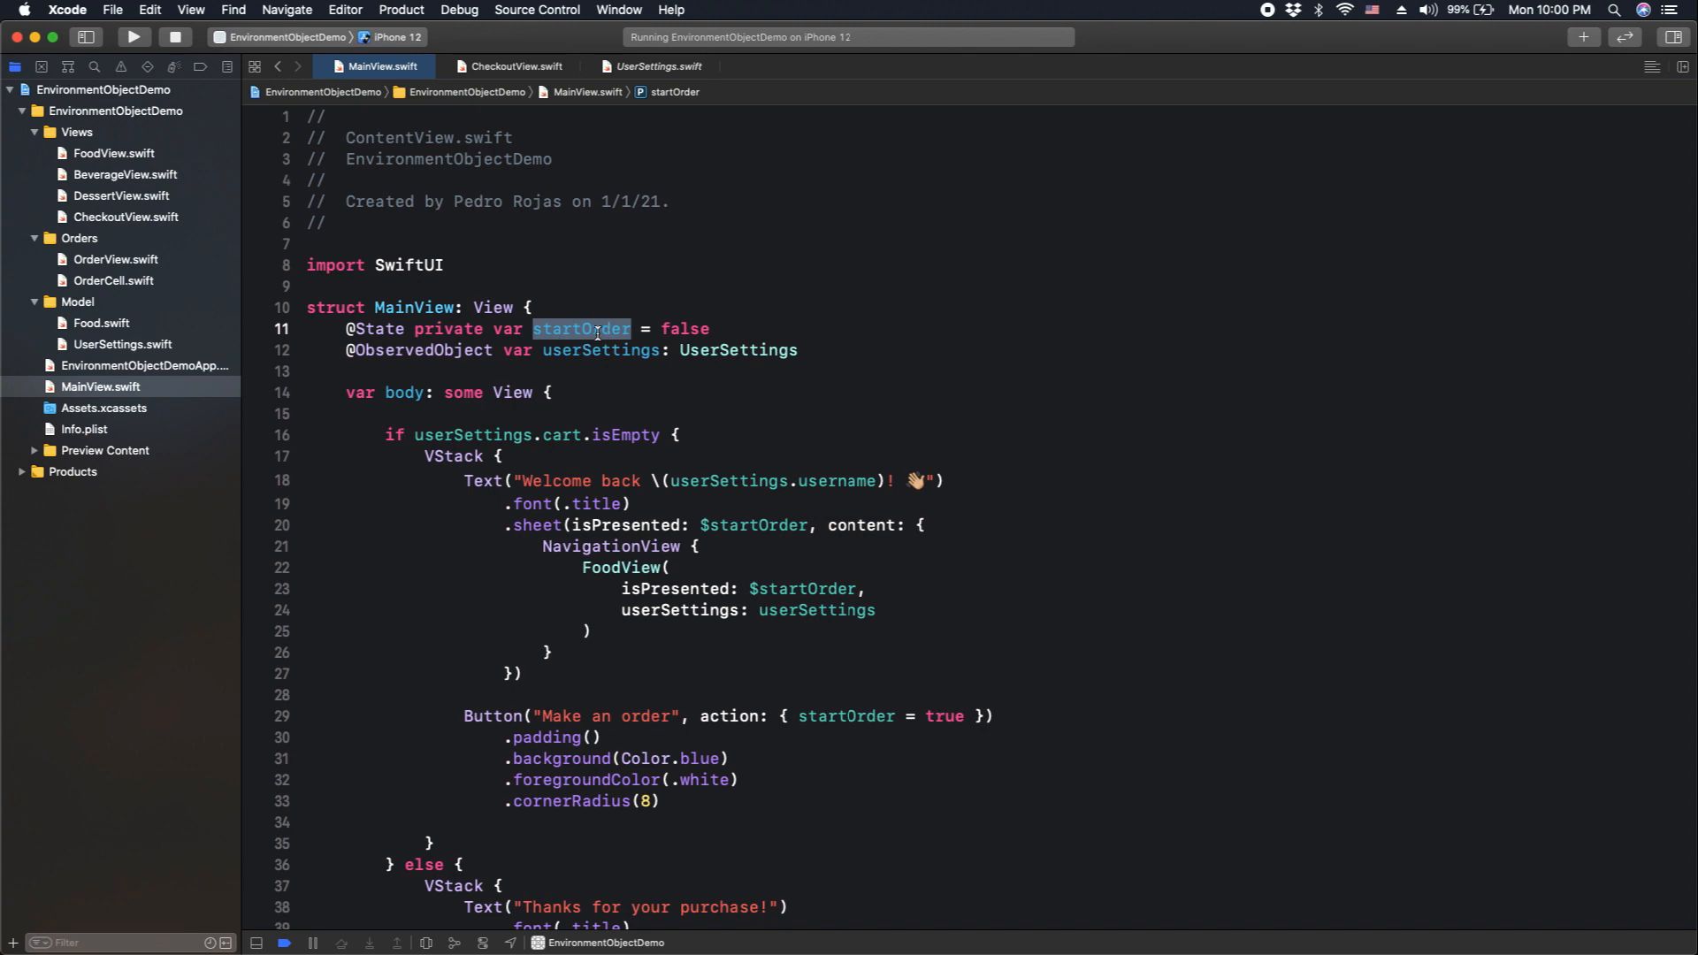
pyautogui.scroll(-3)
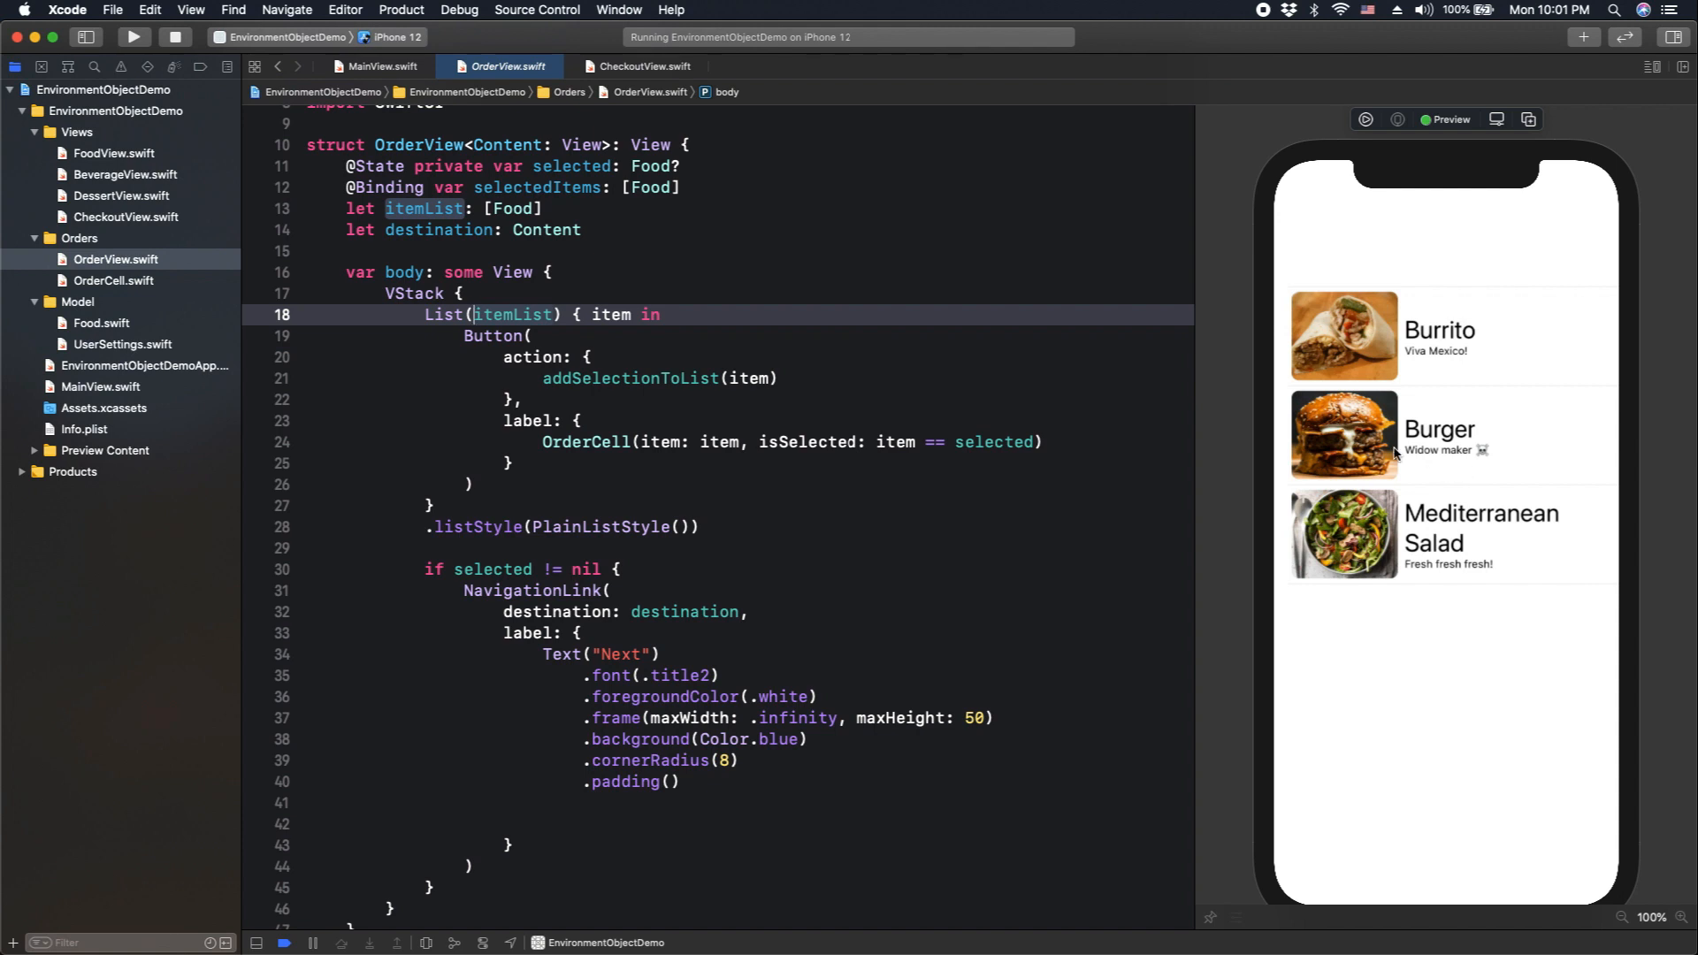
pyautogui.moveTo(1383, 279)
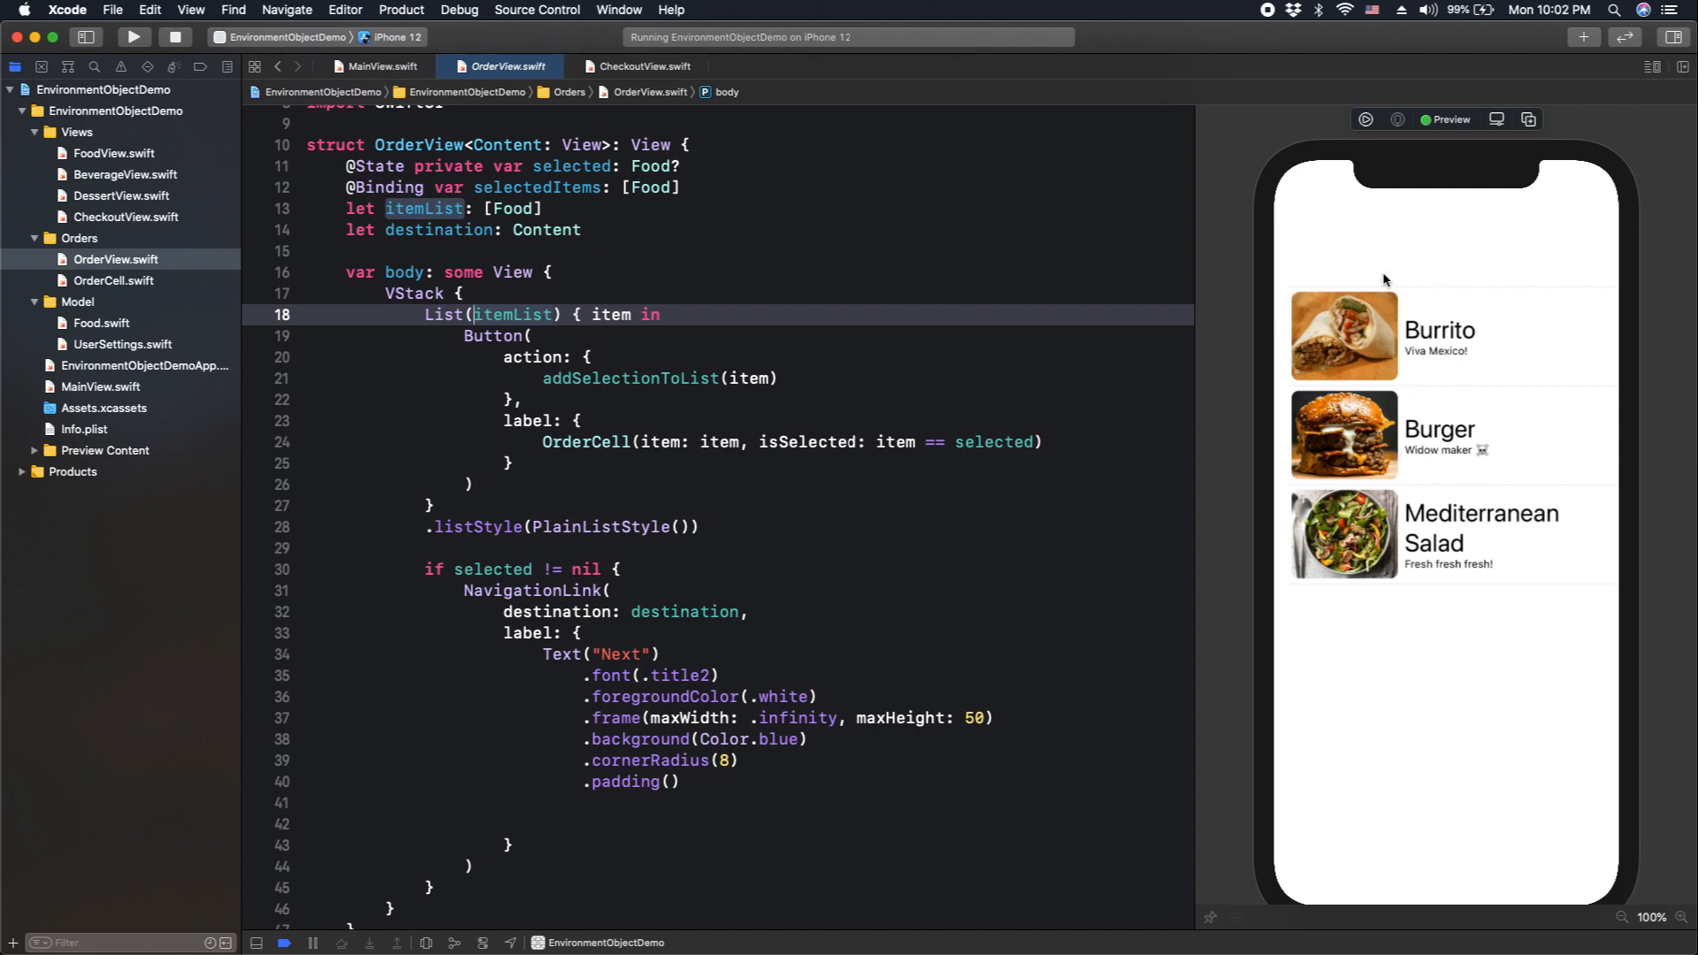
# Browse BeverageView, DessertView and FoodView, ending on BeverageView's Hipster Beer, Pure Water, Diet Soda preview.
pyautogui.click(126, 175)
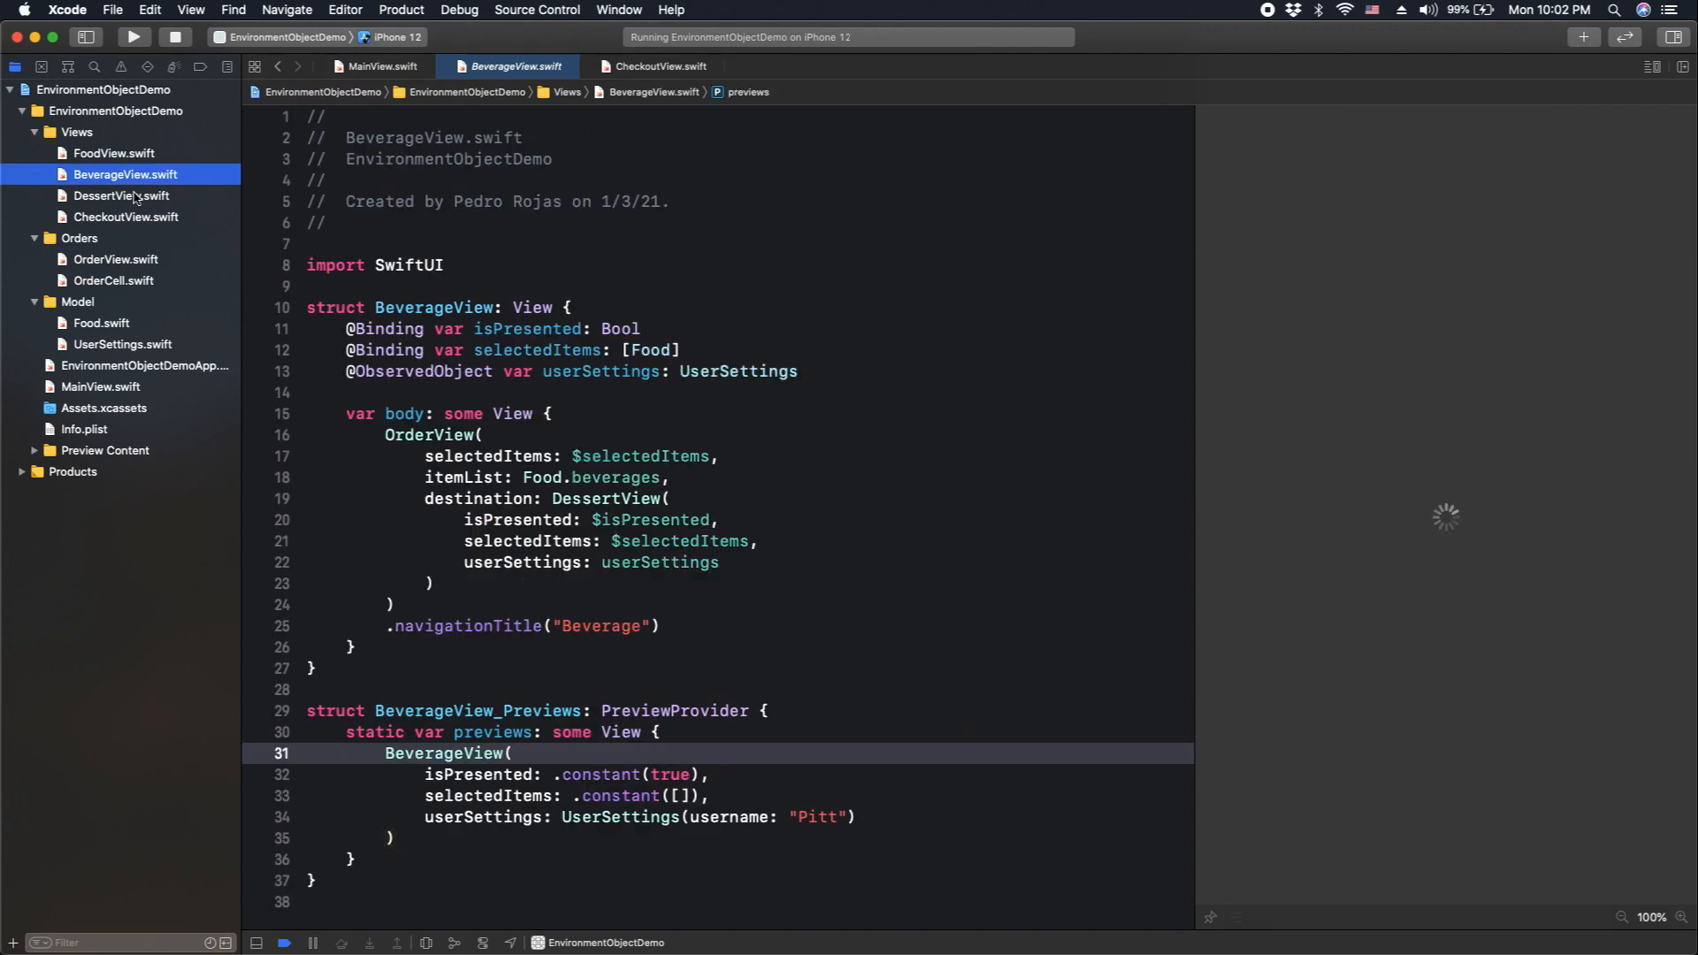
pyautogui.click(120, 196)
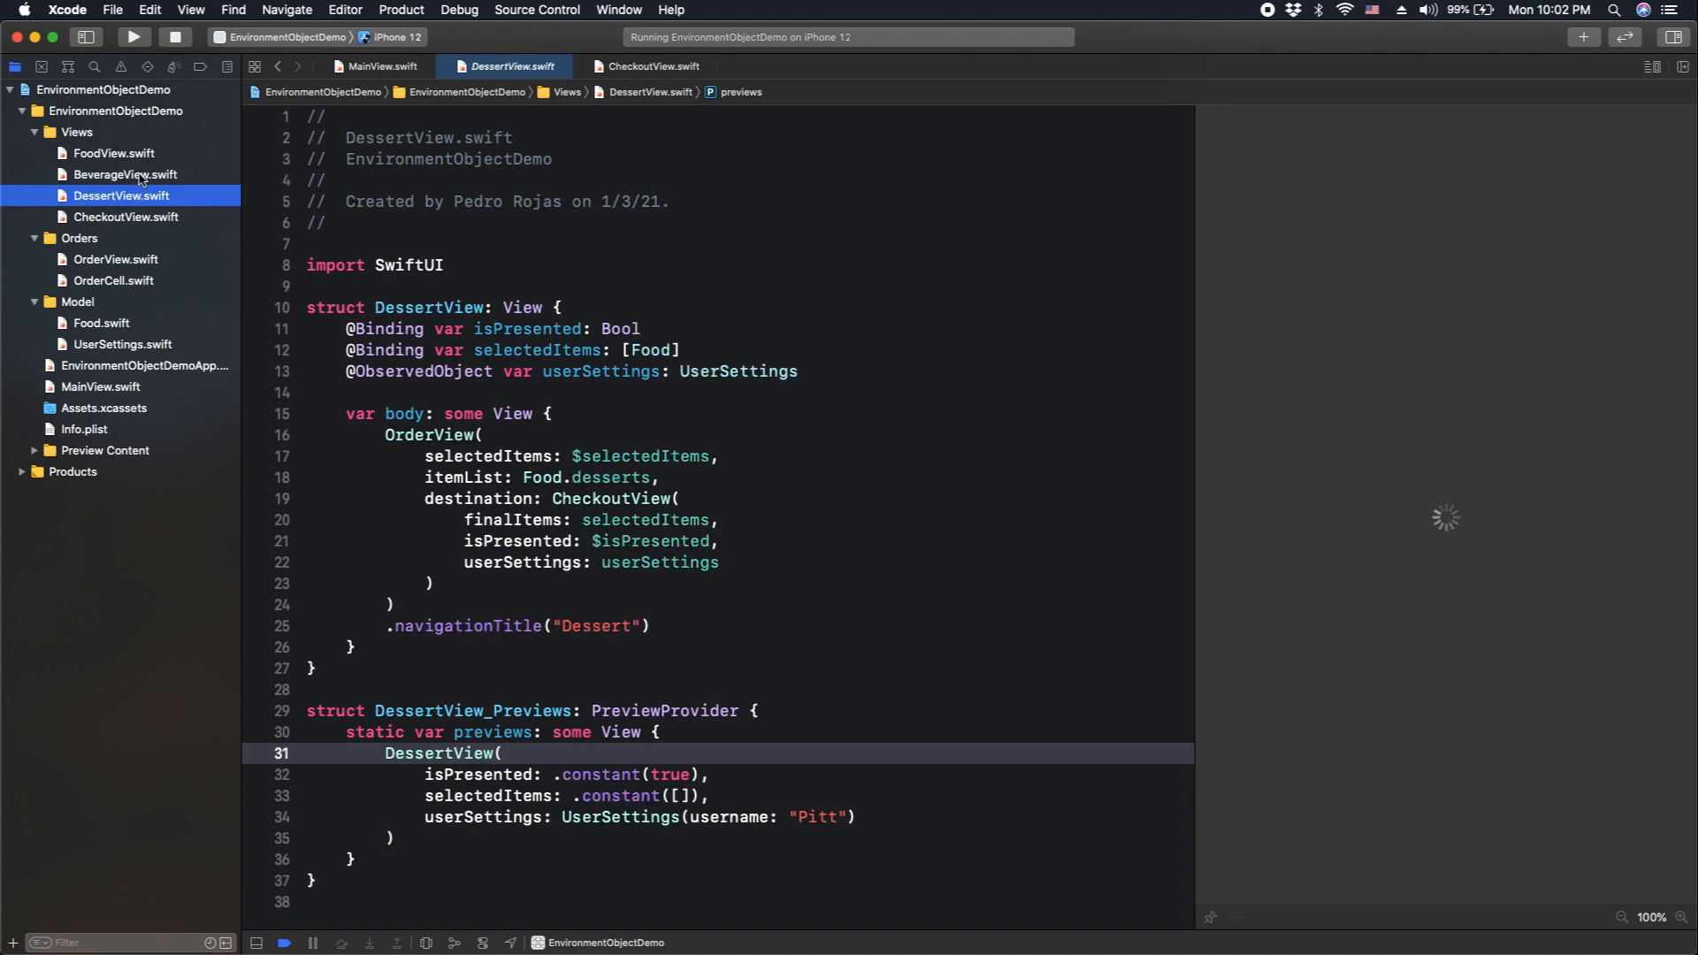
pyautogui.click(113, 152)
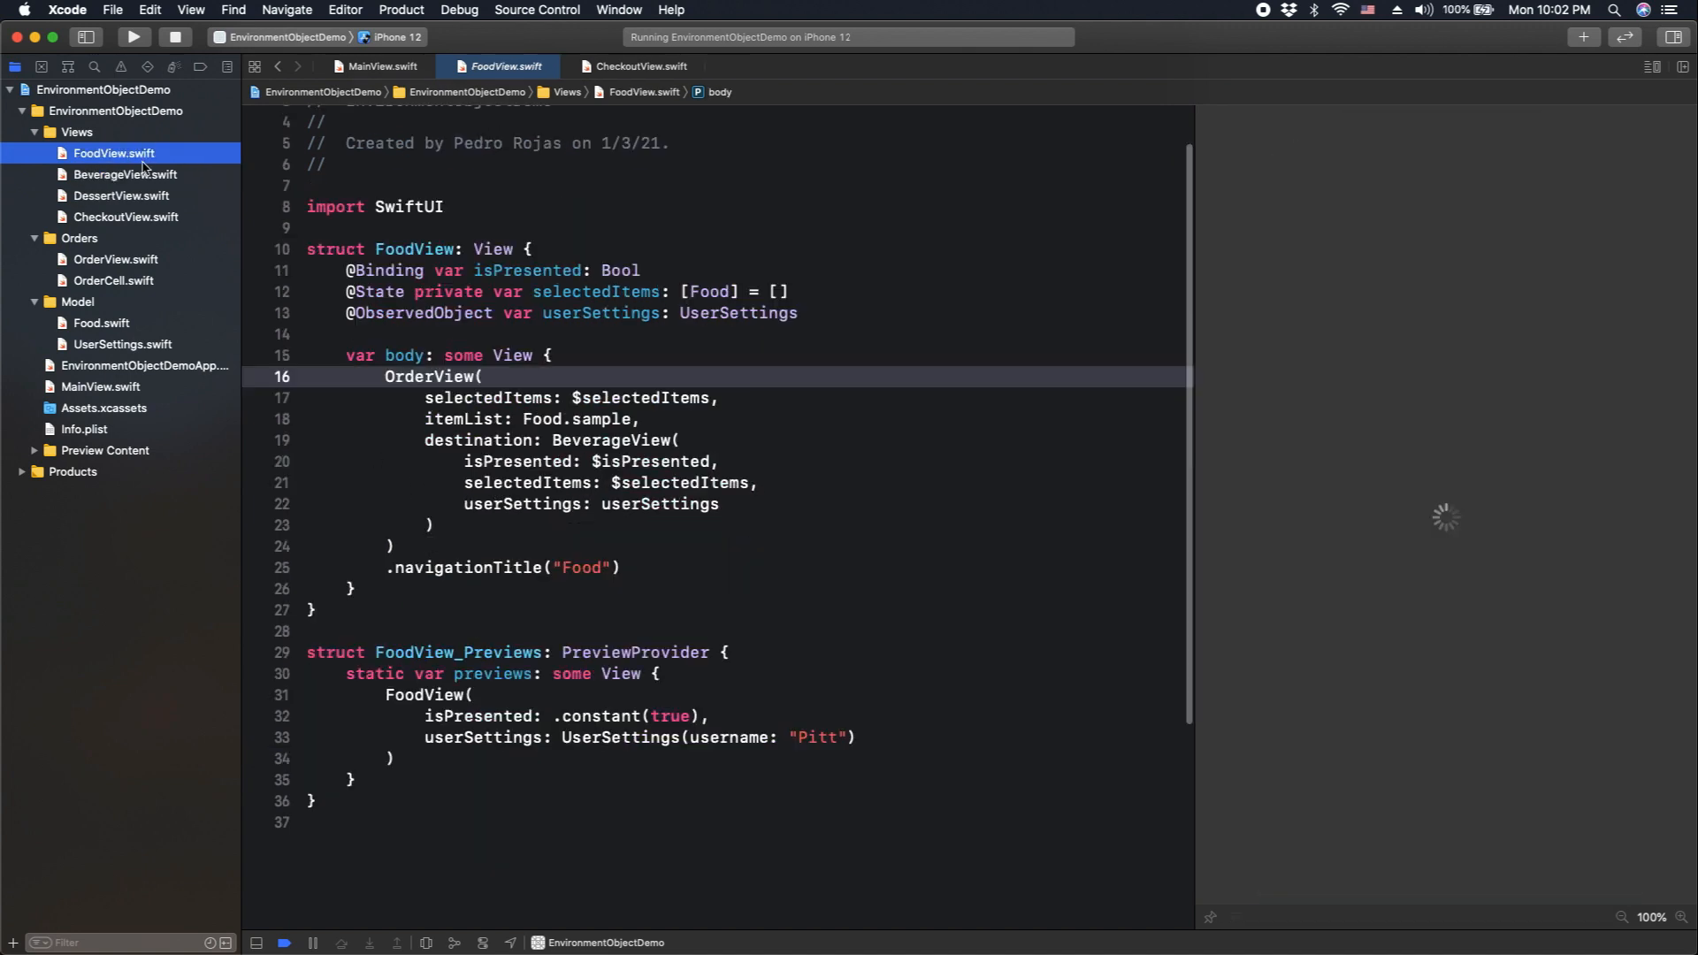
pyautogui.click(122, 197)
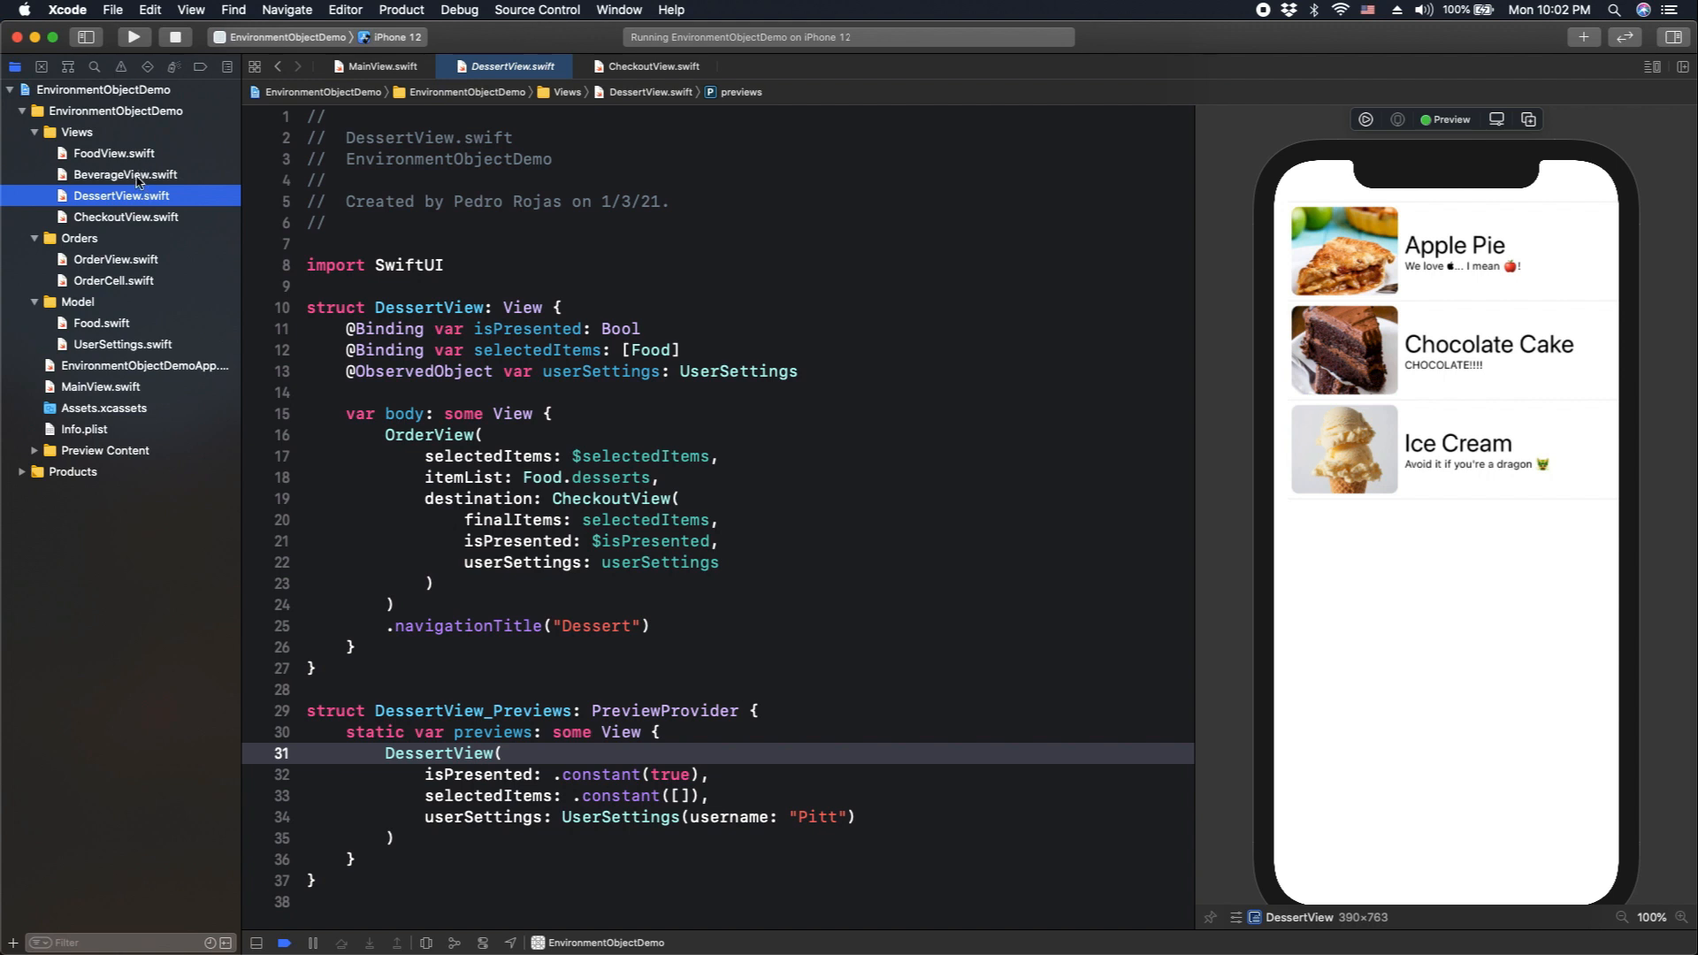
pyautogui.click(126, 175)
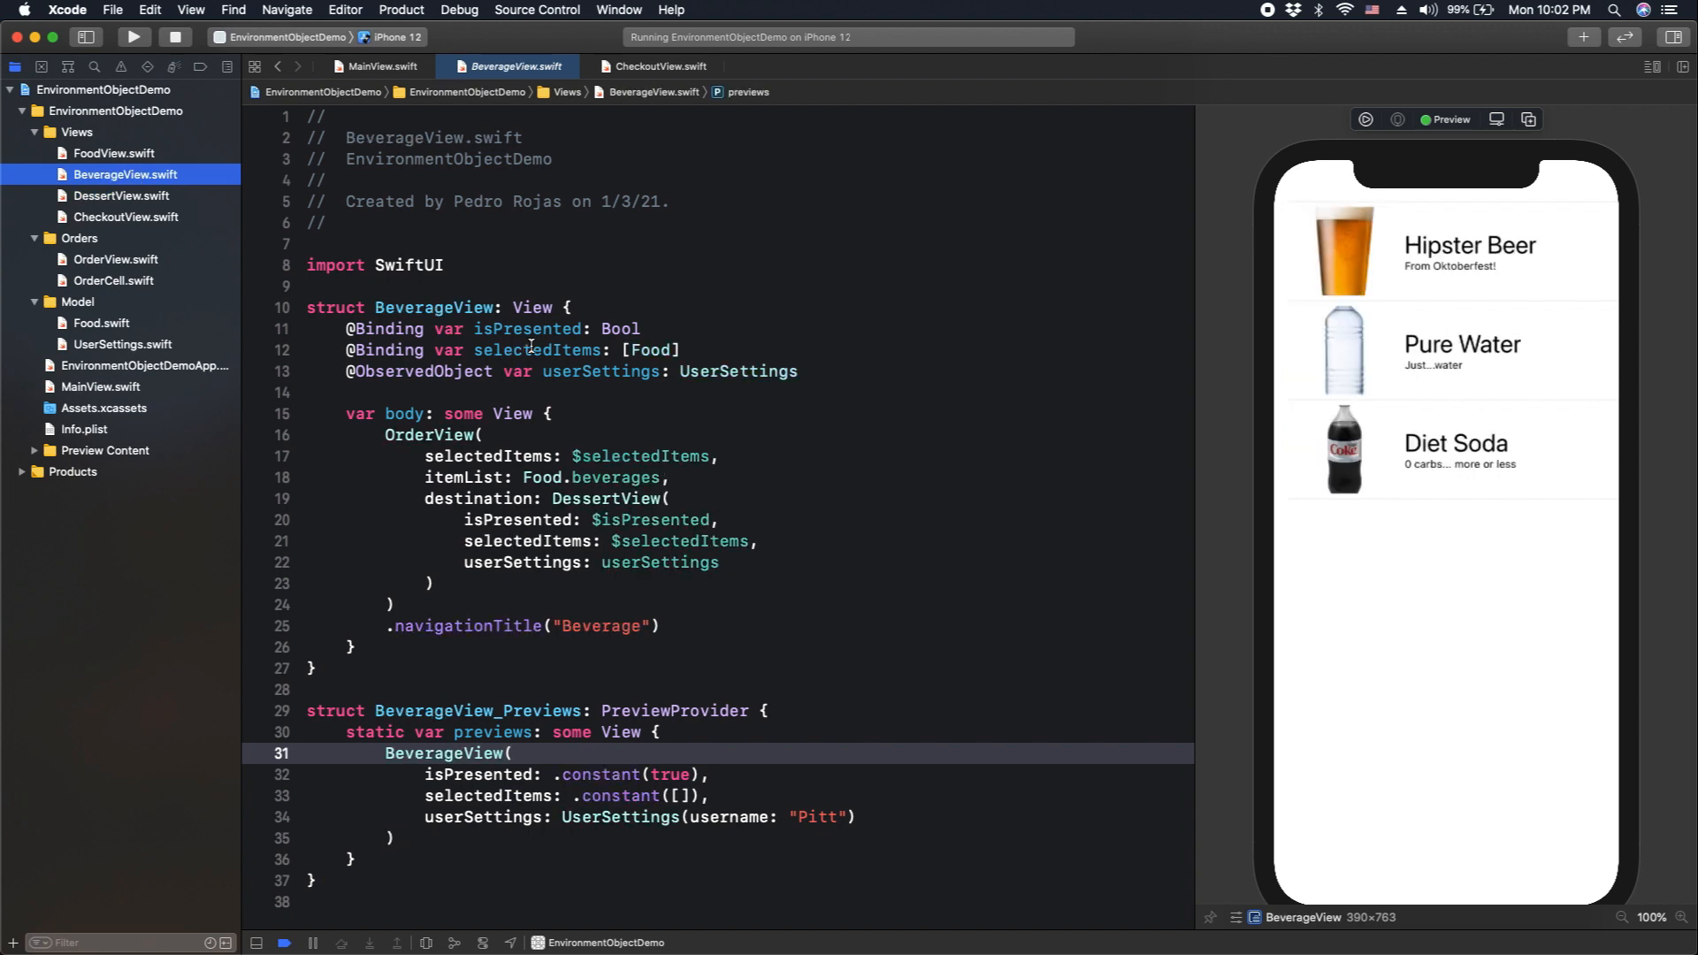
pyautogui.moveTo(536, 363)
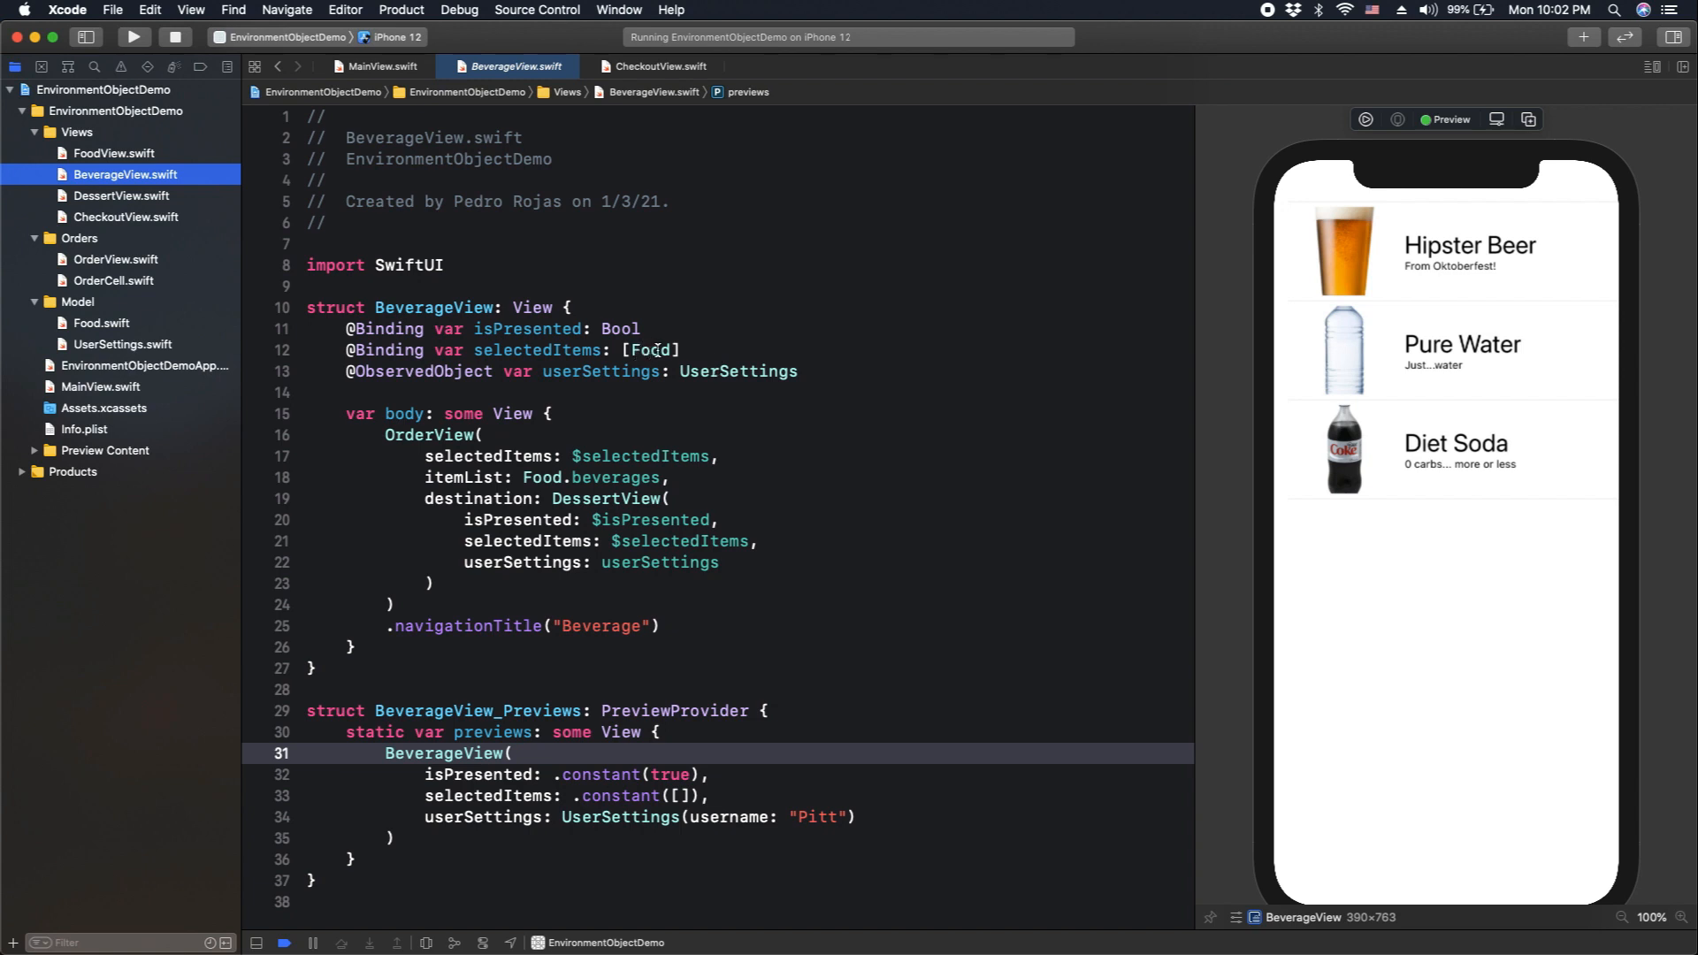
# Follow the navigation chain from FoodView through BeverageView and DessertView to CheckoutView's paymentSimulation.
pyautogui.click(113, 152)
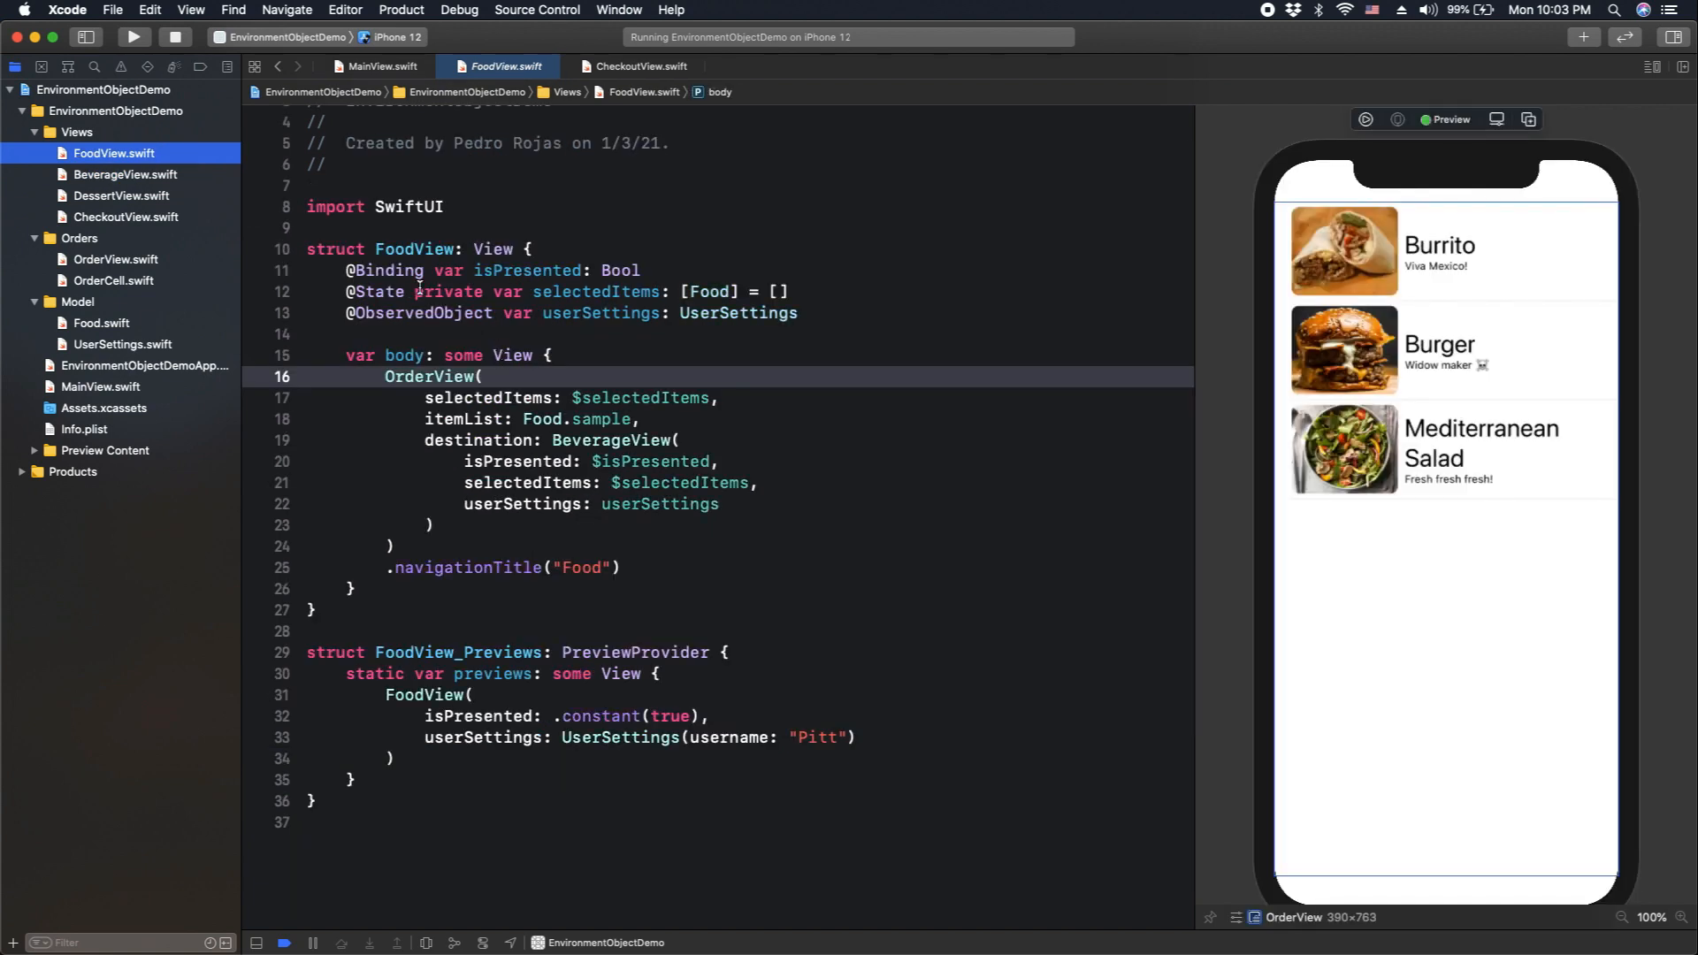
pyautogui.click(607, 440)
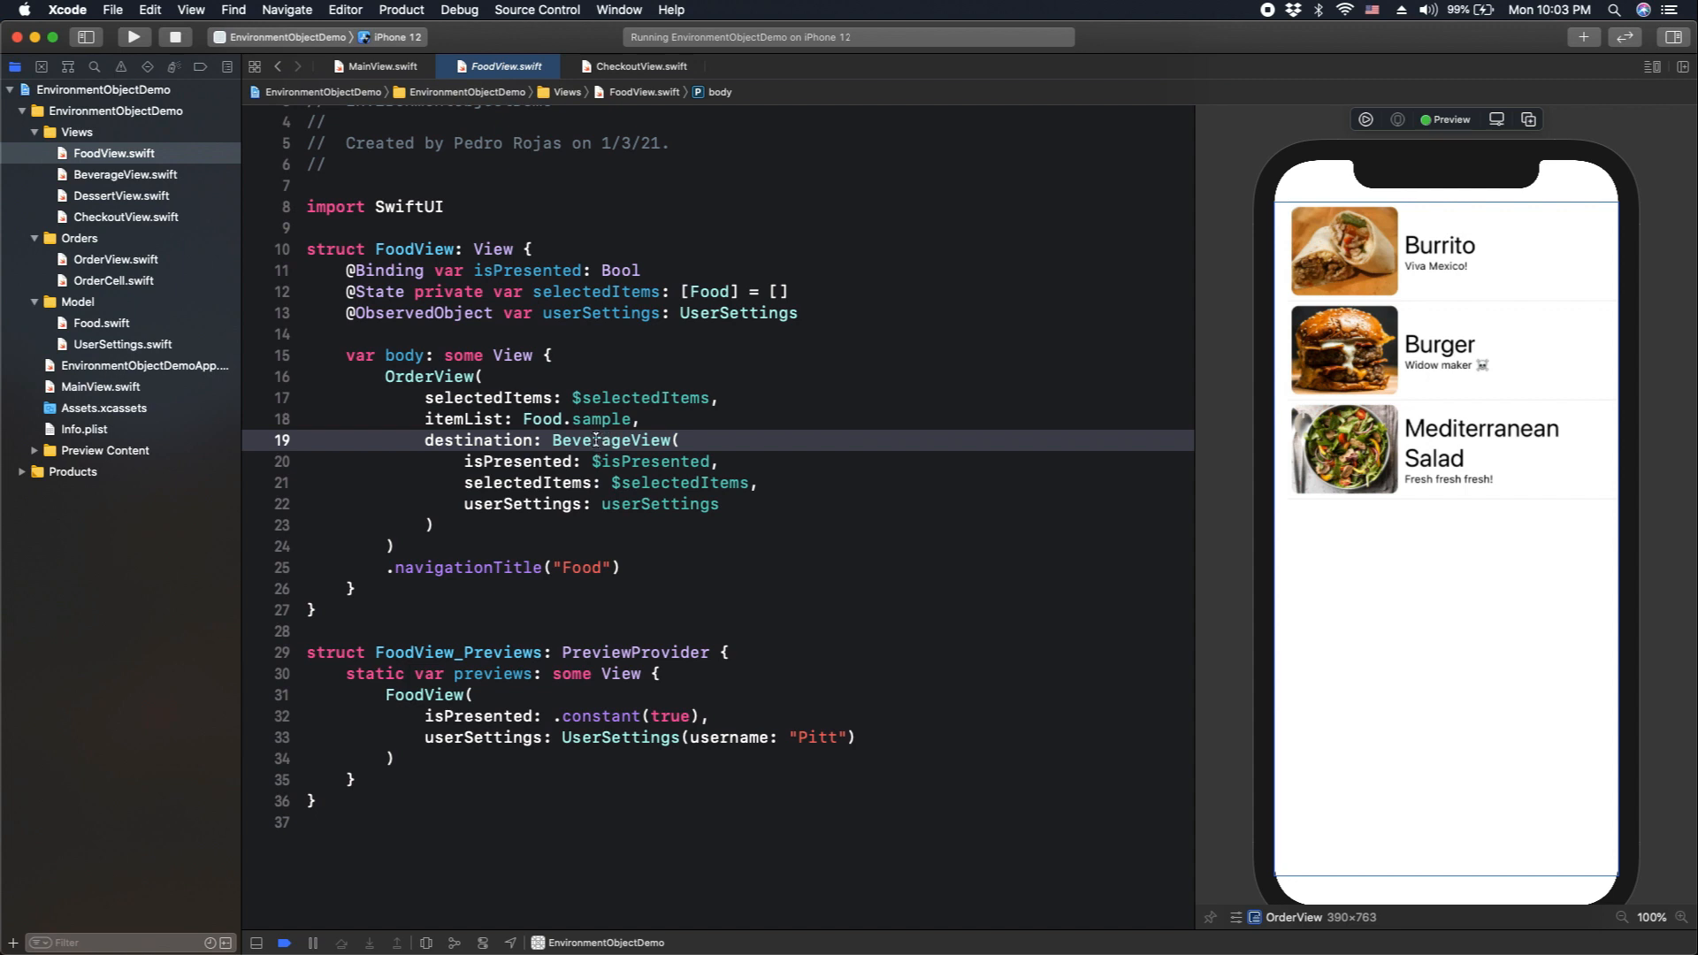
pyautogui.click(125, 175)
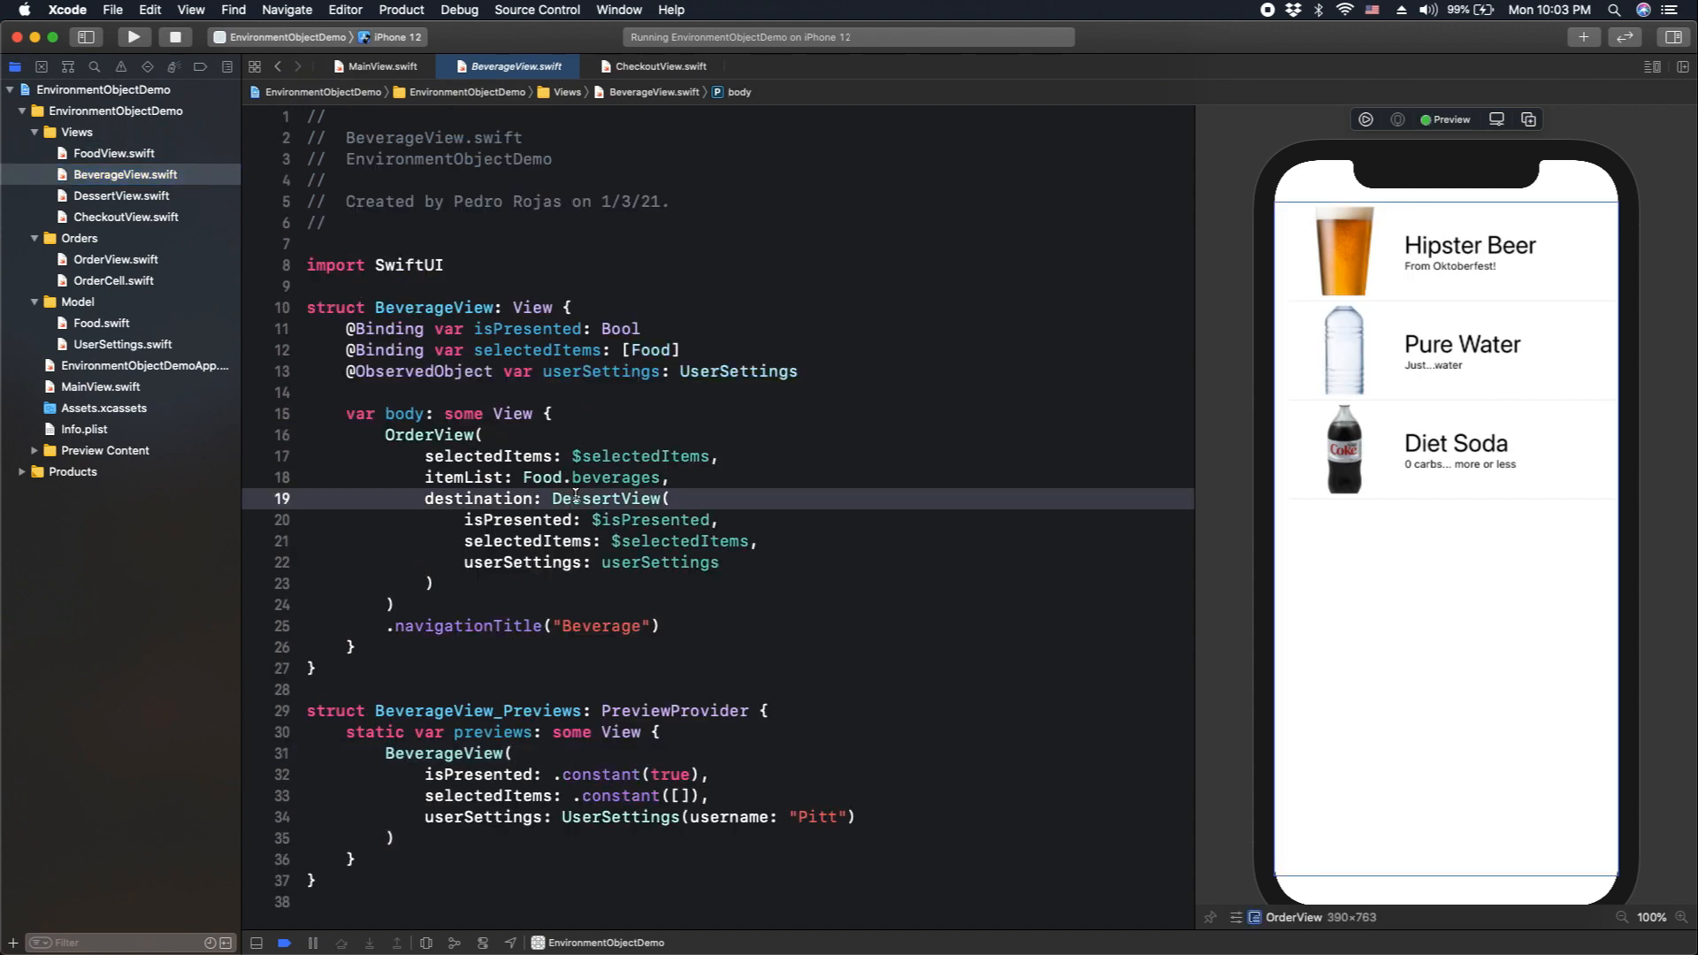
pyautogui.click(122, 196)
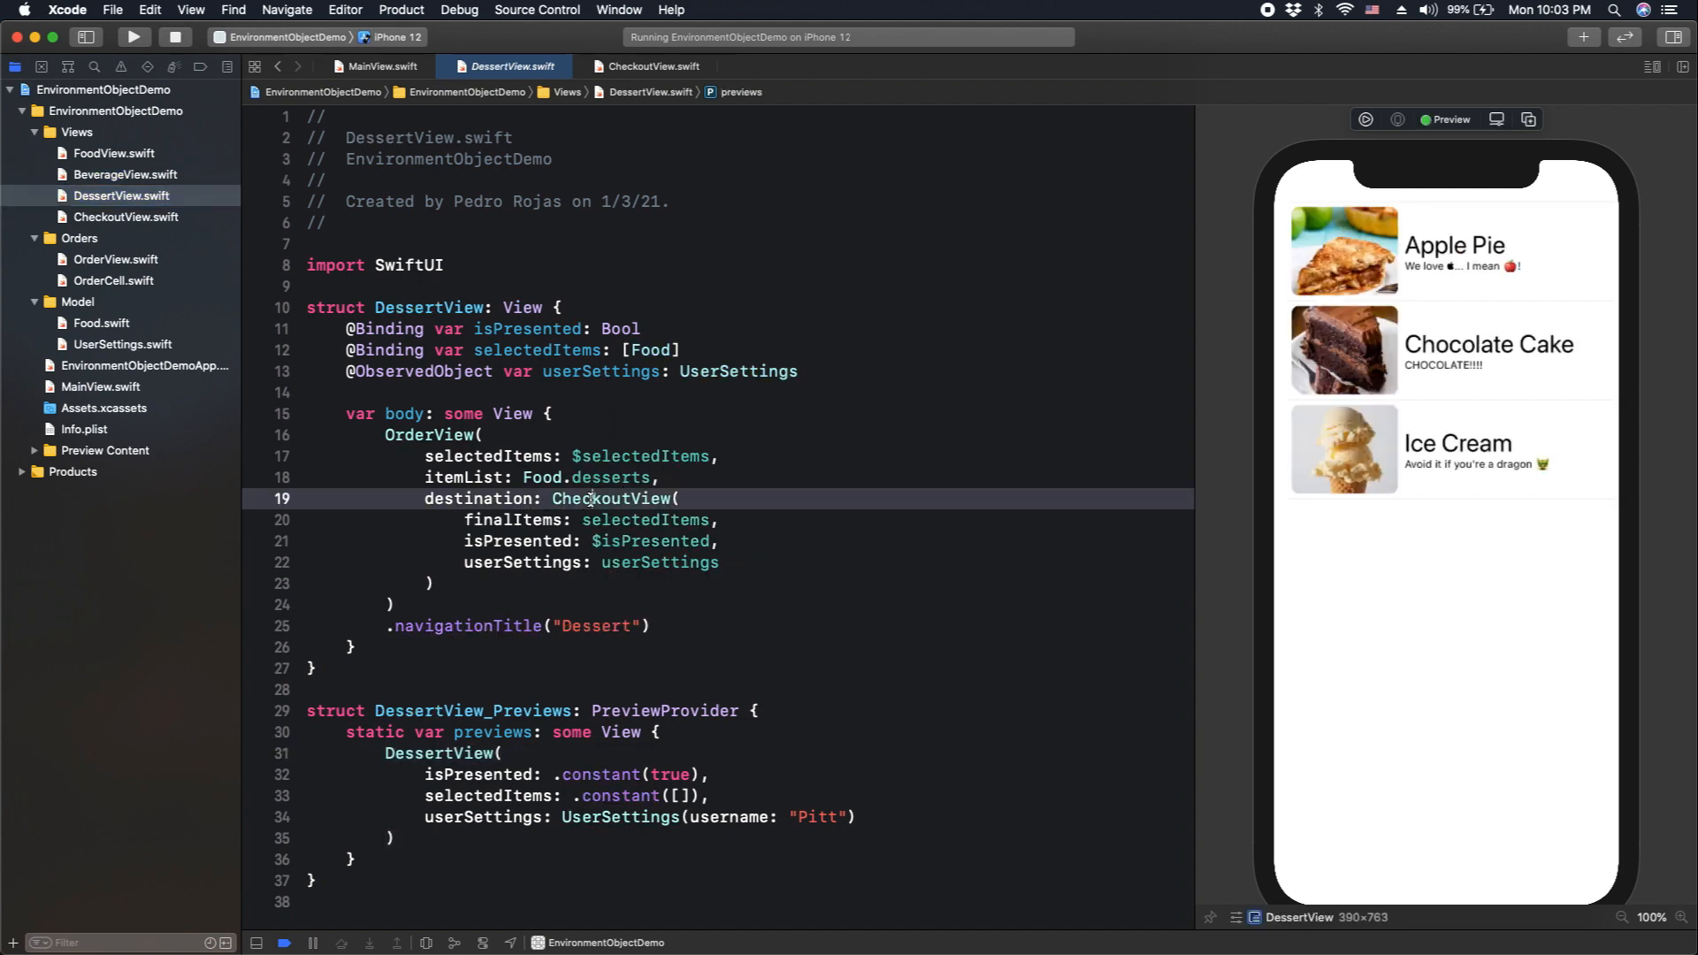
pyautogui.click(591, 499)
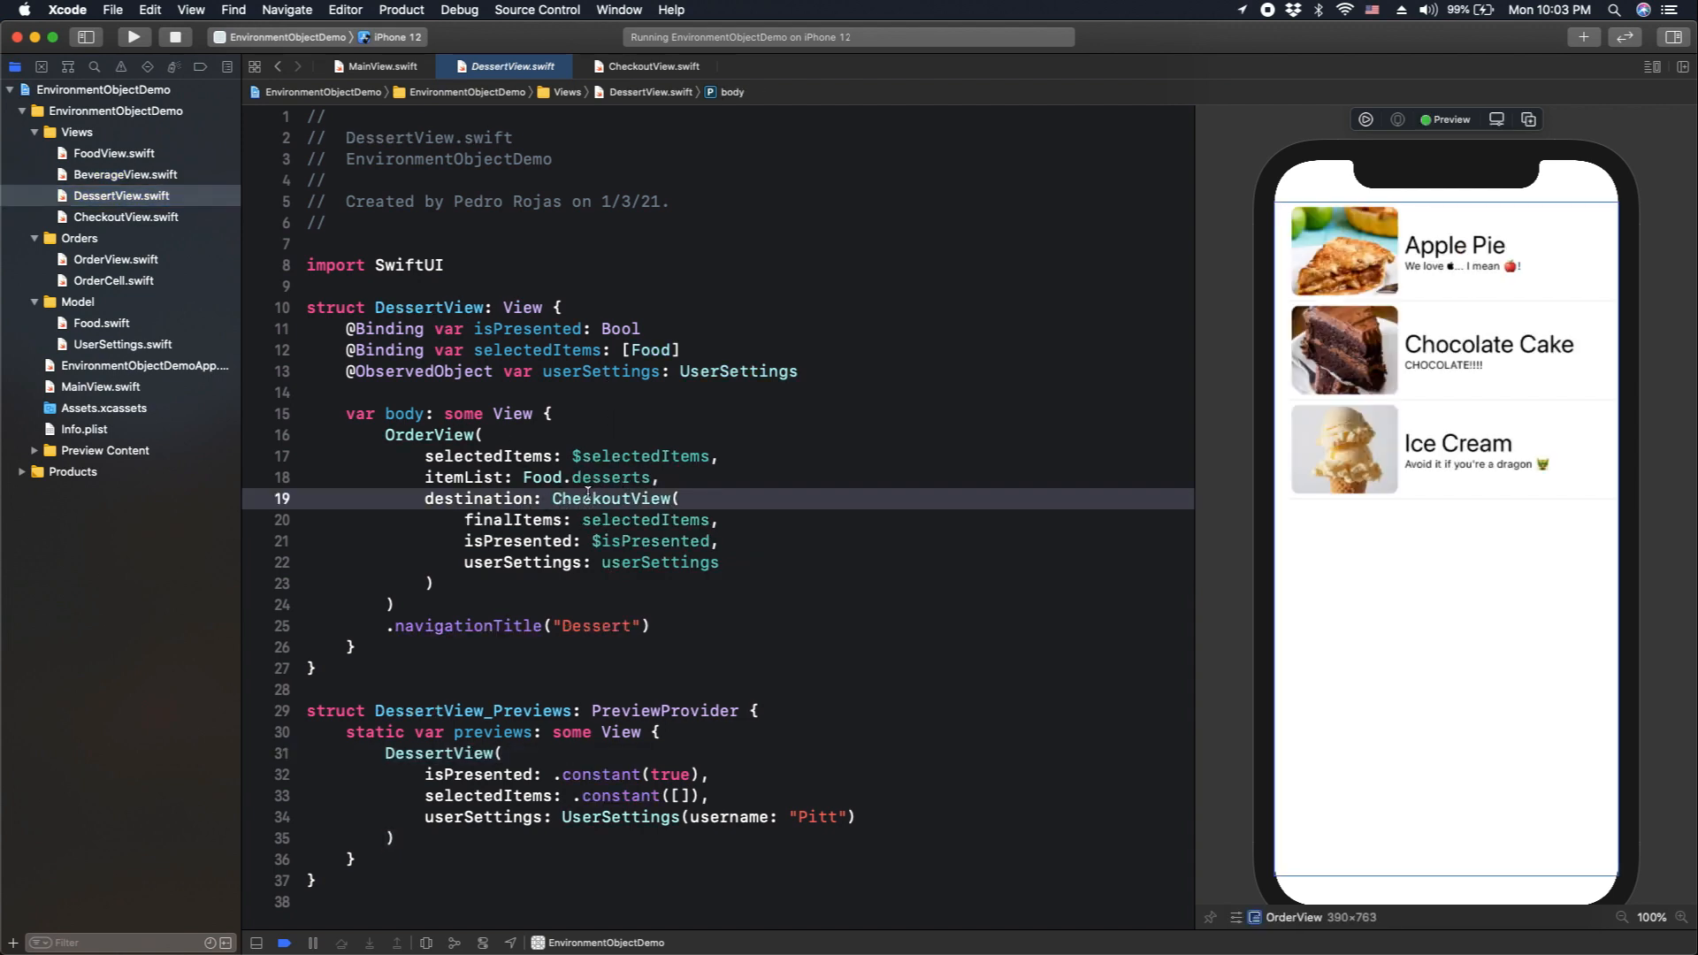
pyautogui.click(126, 216)
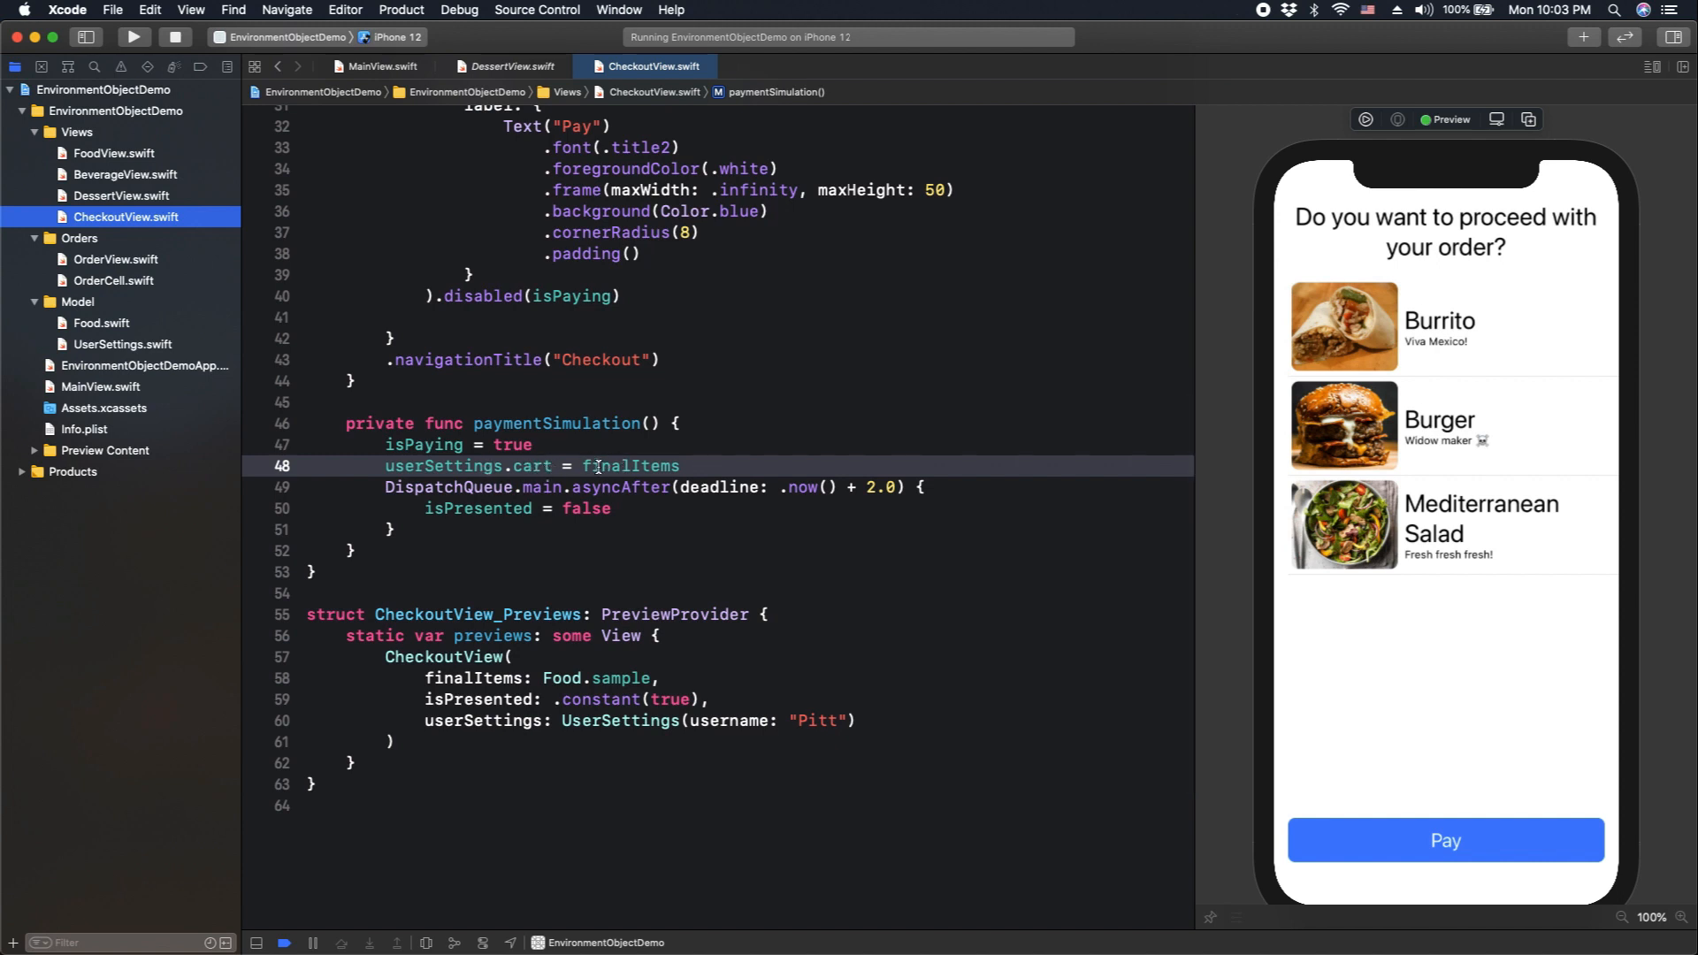
pyautogui.doubleClick(465, 466)
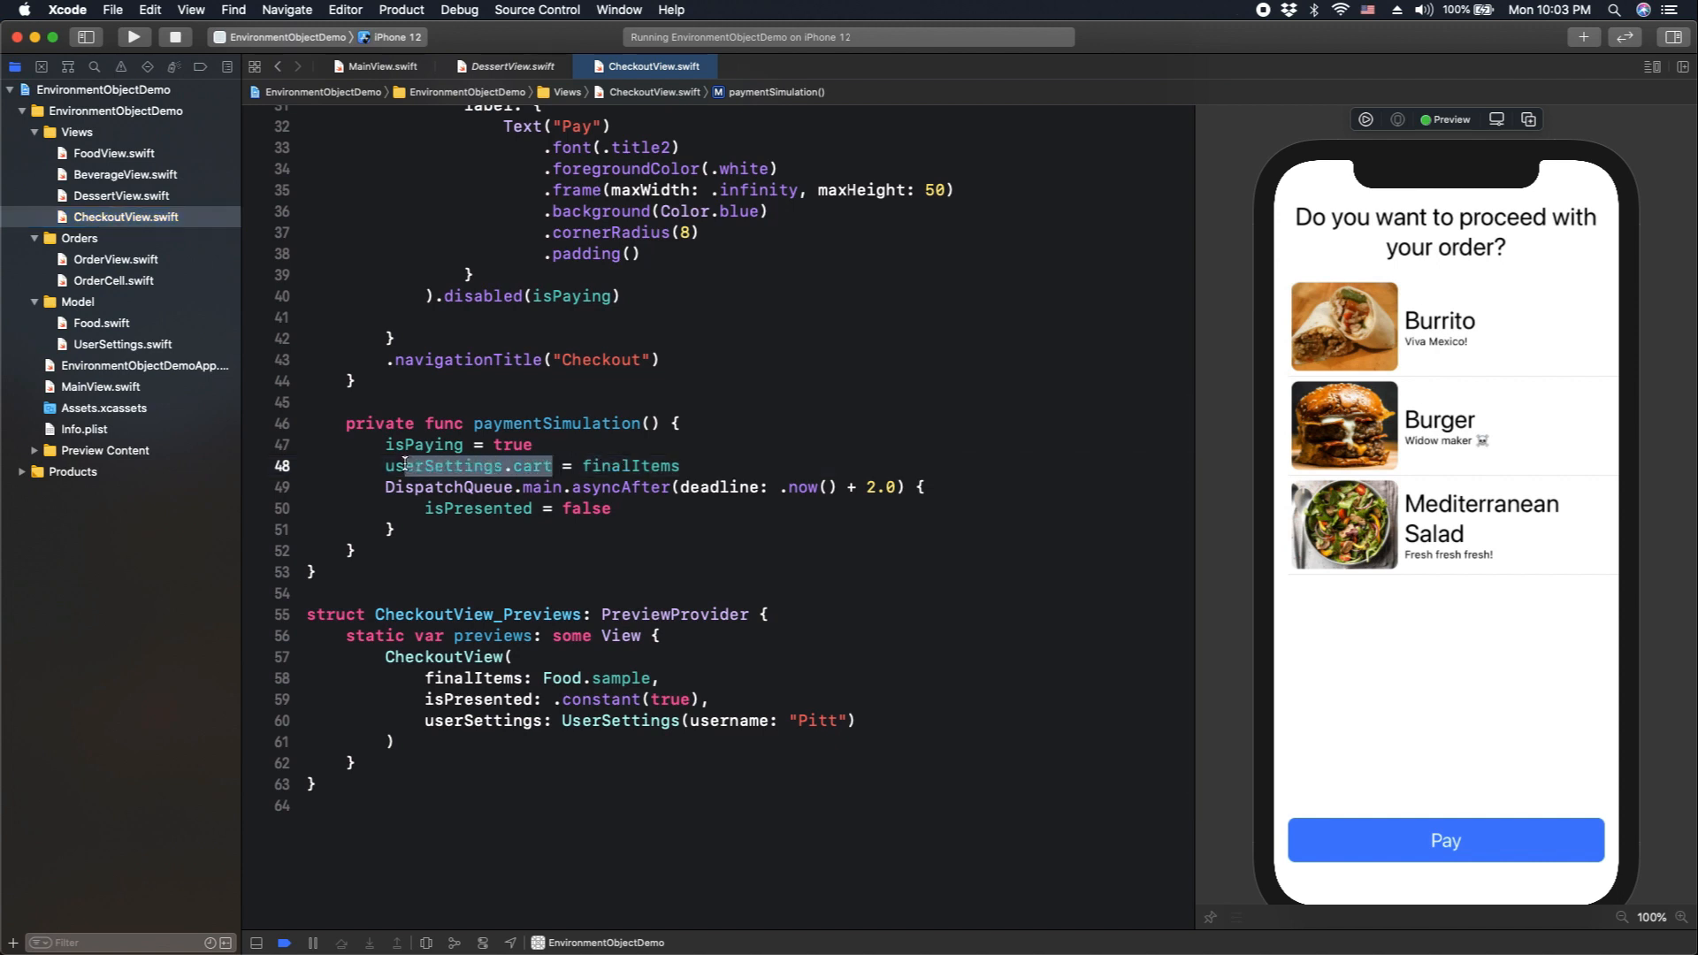
pyautogui.click(530, 465)
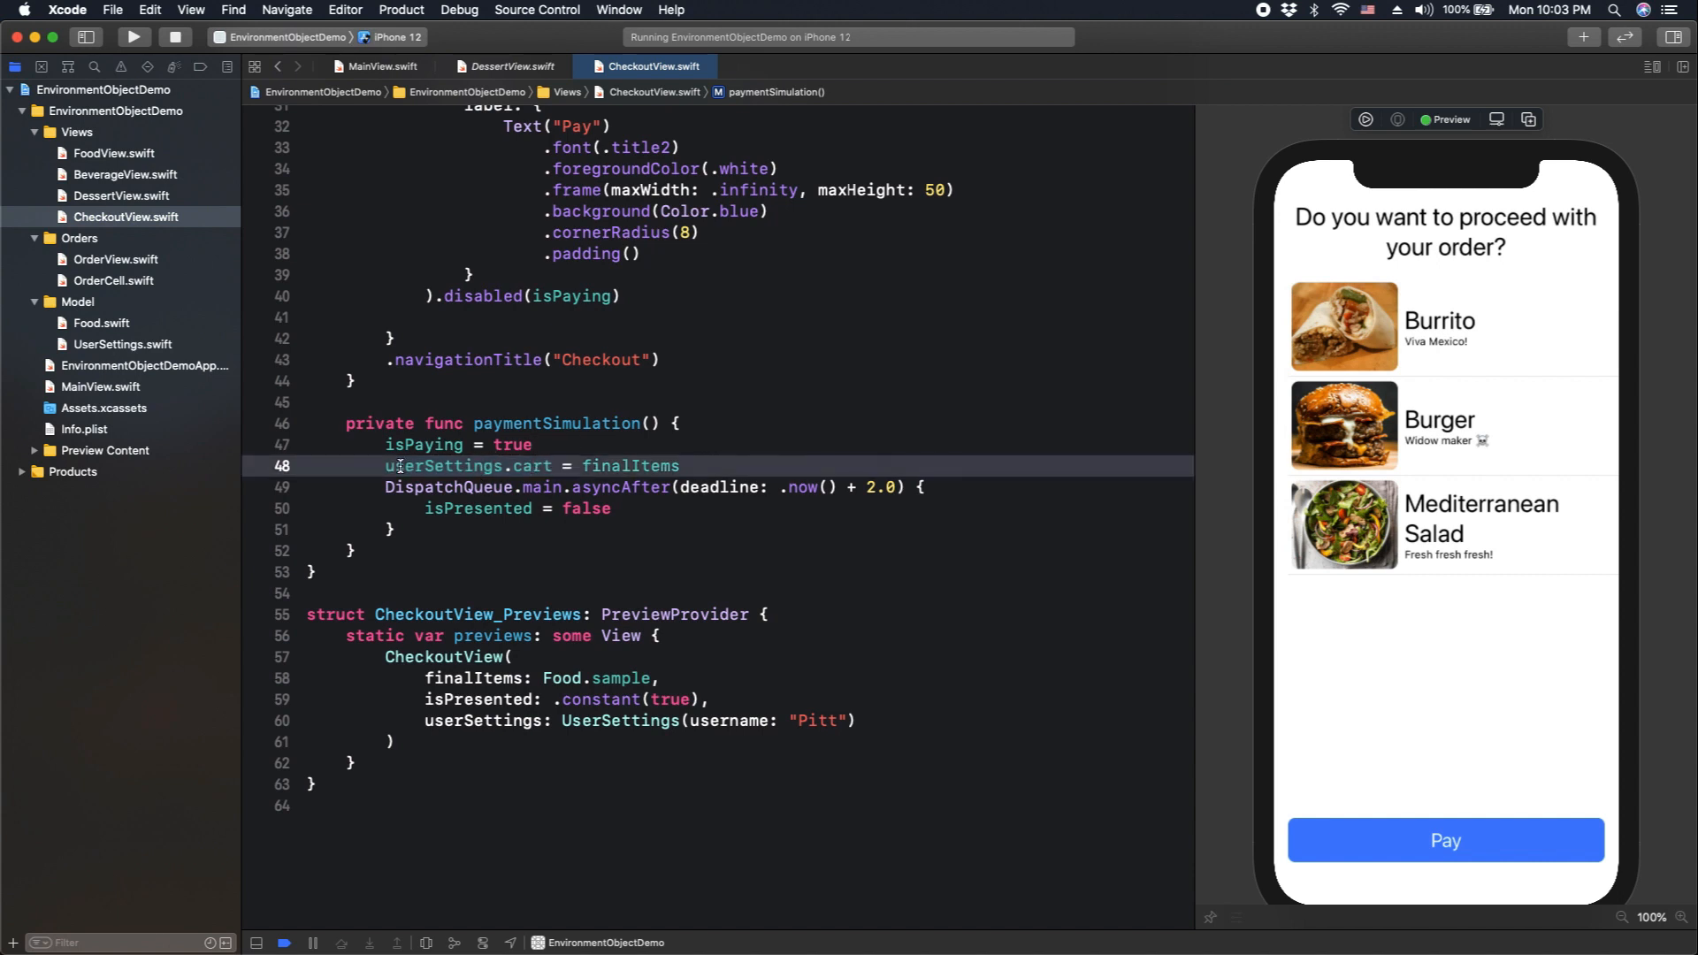
pyautogui.moveTo(386, 486); pyautogui.dragTo(397, 529)
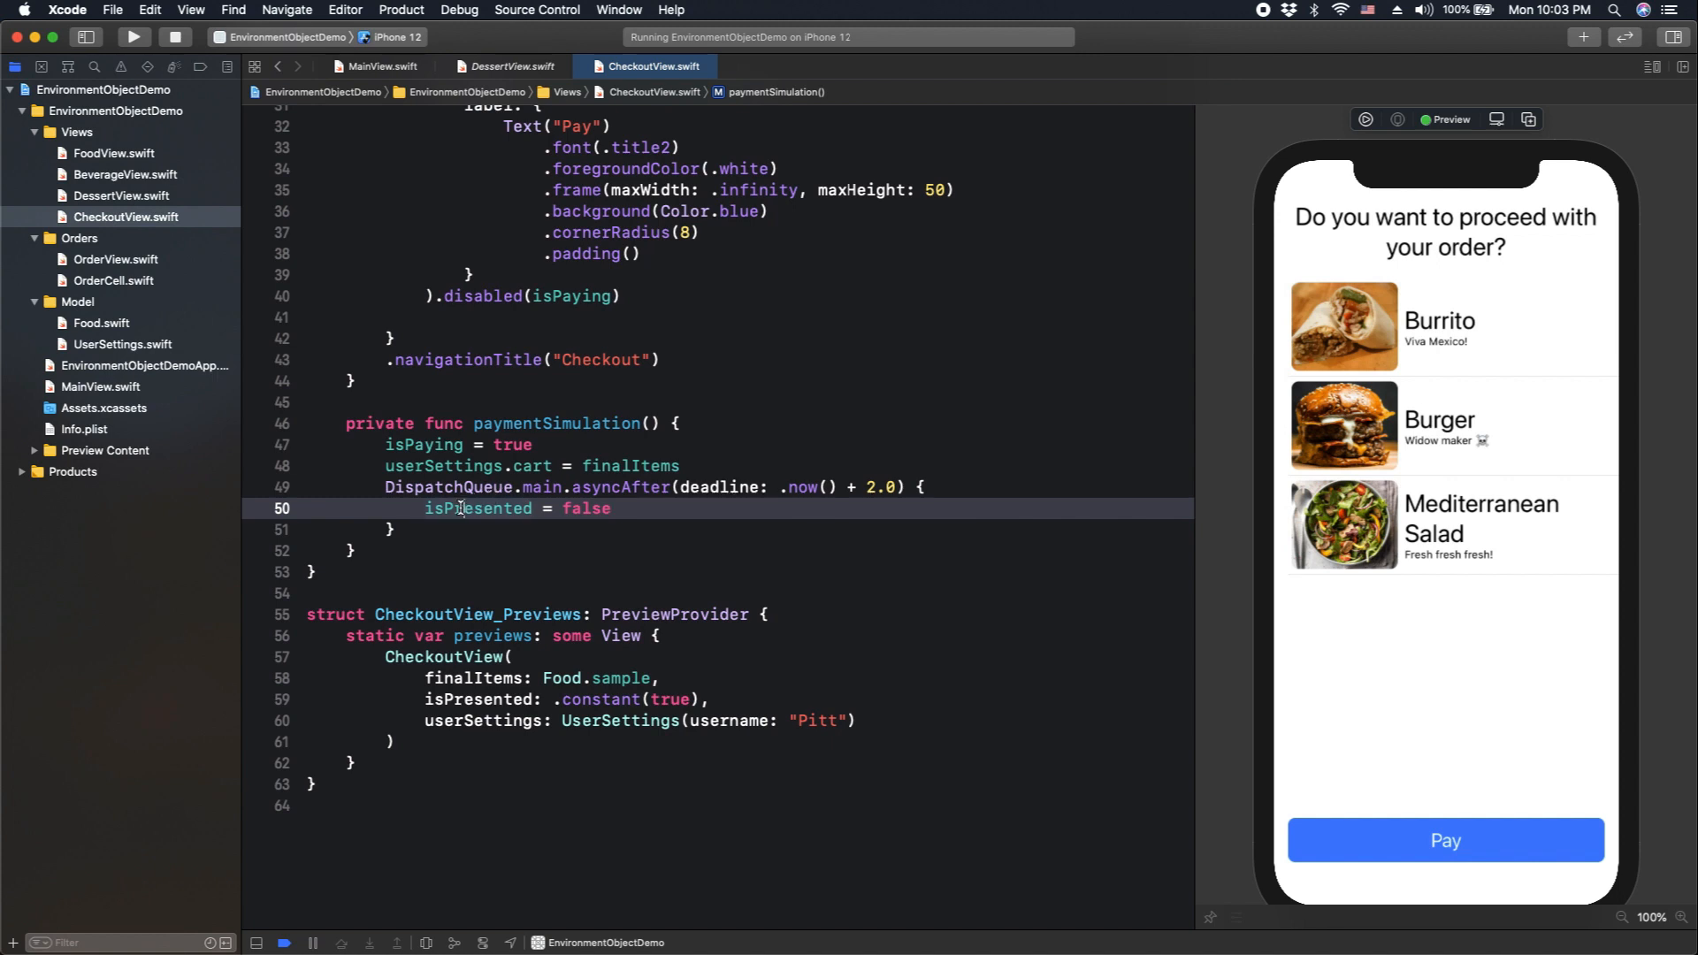
pyautogui.moveTo(1289, 451)
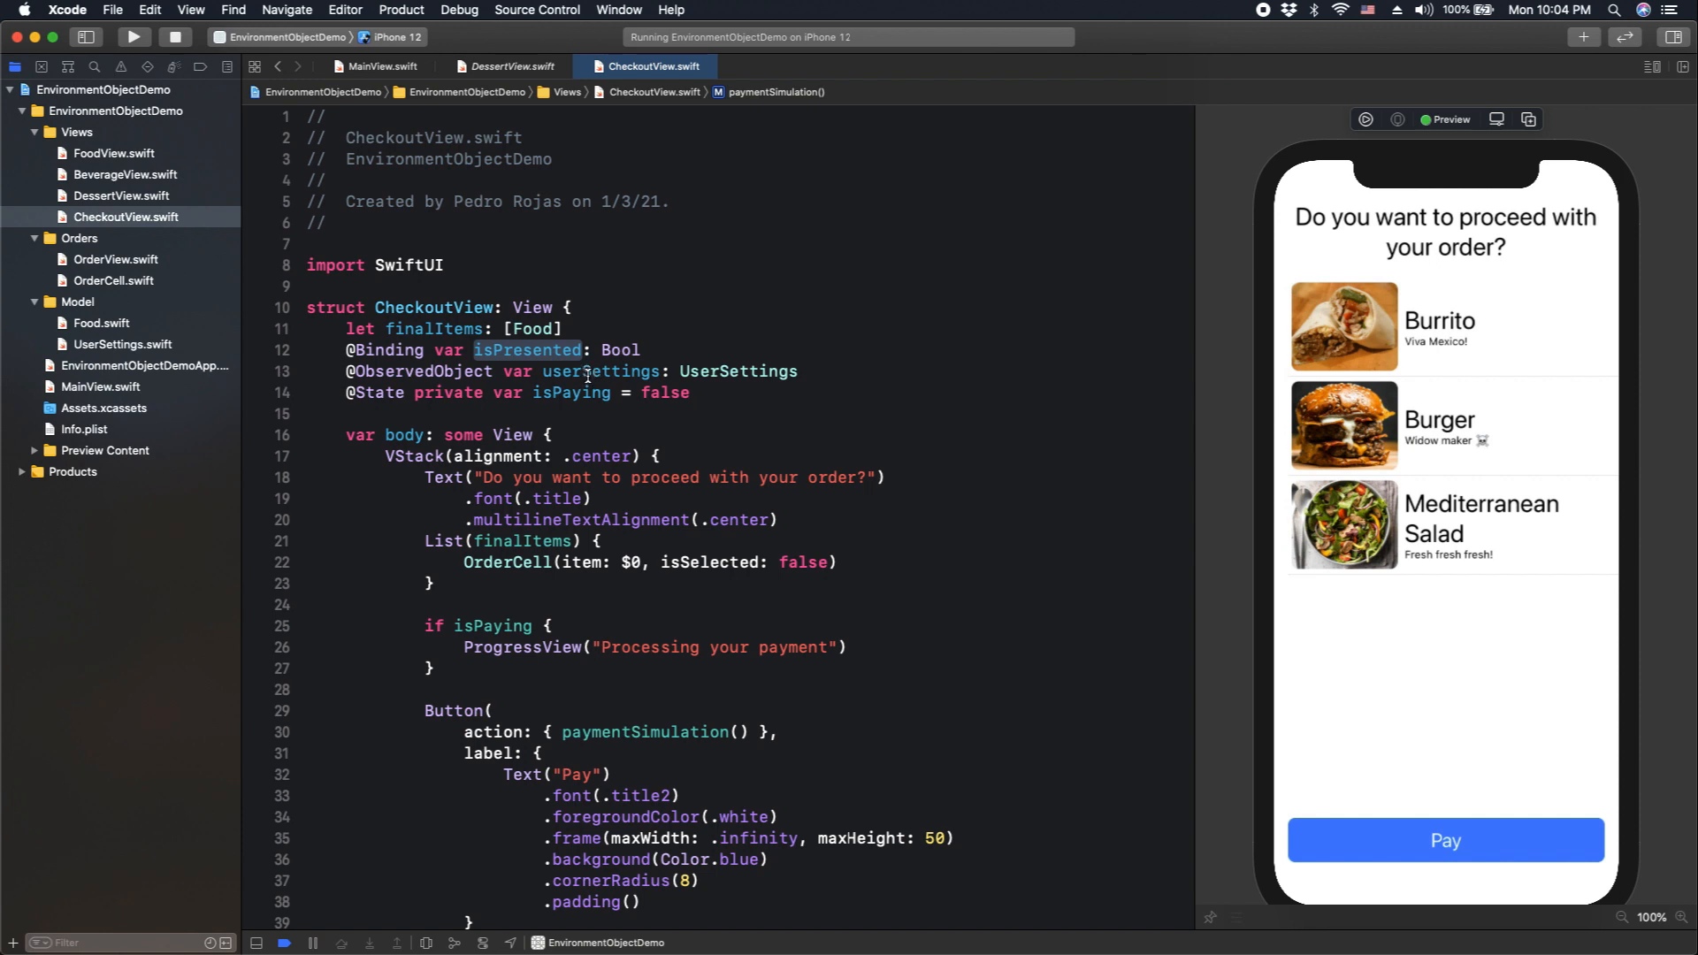
# Scroll through CheckoutView, then highlight DessertView's userSettings property and the argument passed to CheckoutView.
pyautogui.click(586, 372)
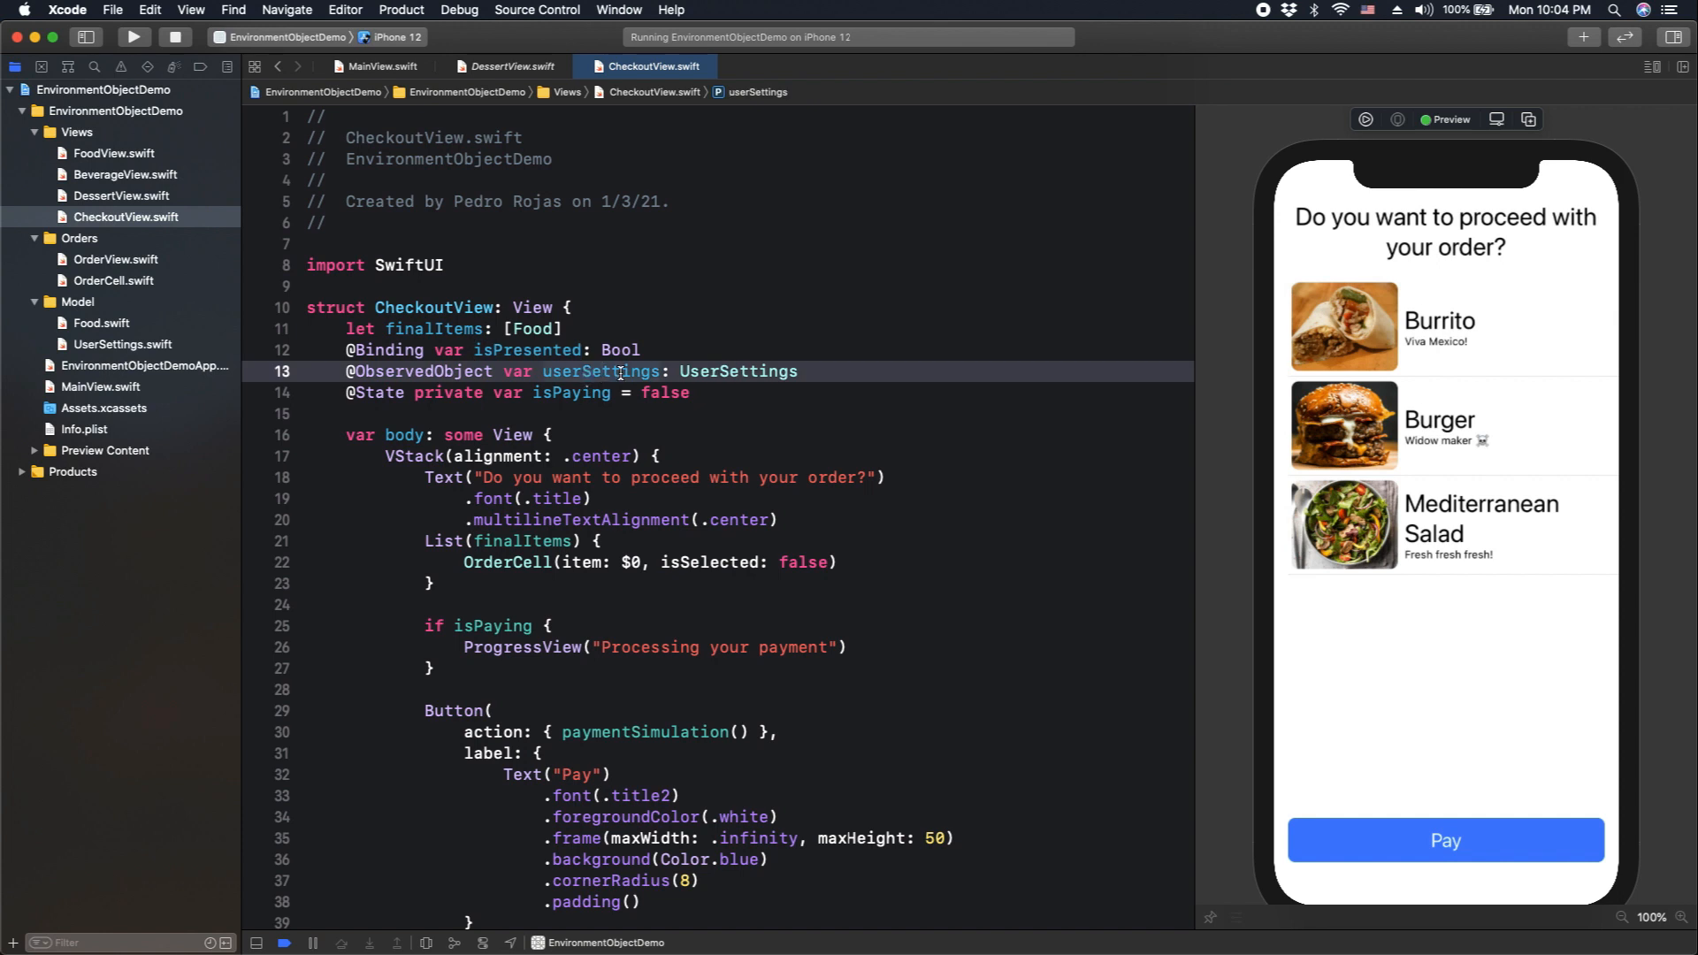
pyautogui.scroll(-3)
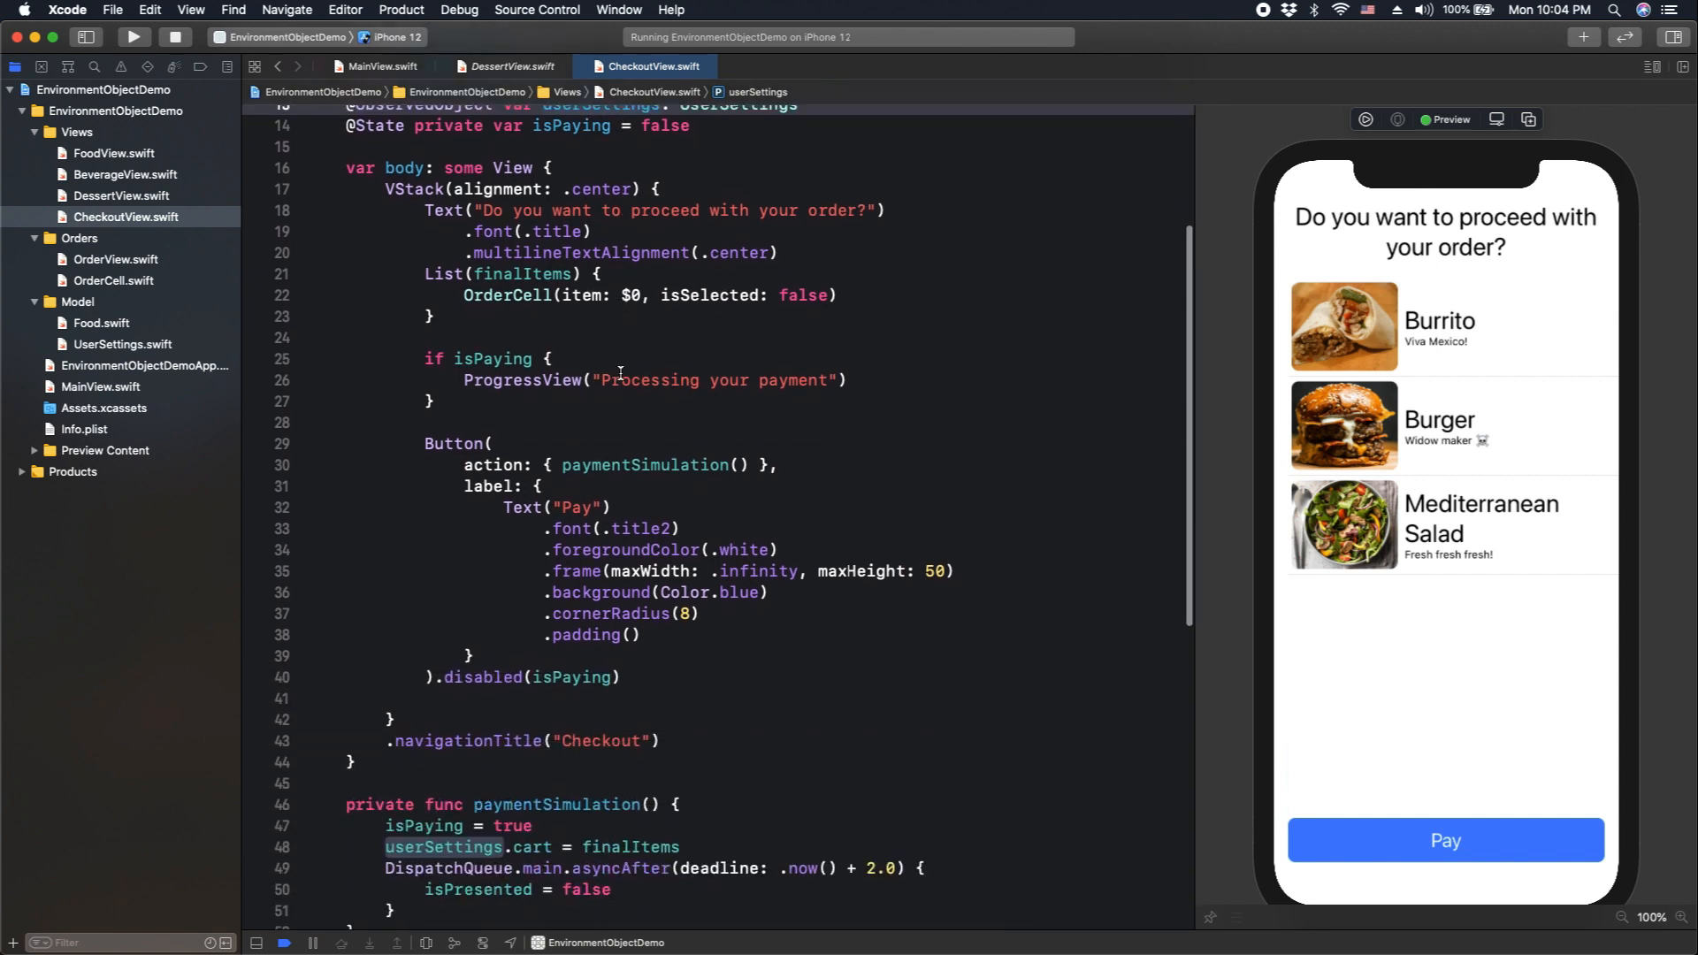
pyautogui.scroll(-3)
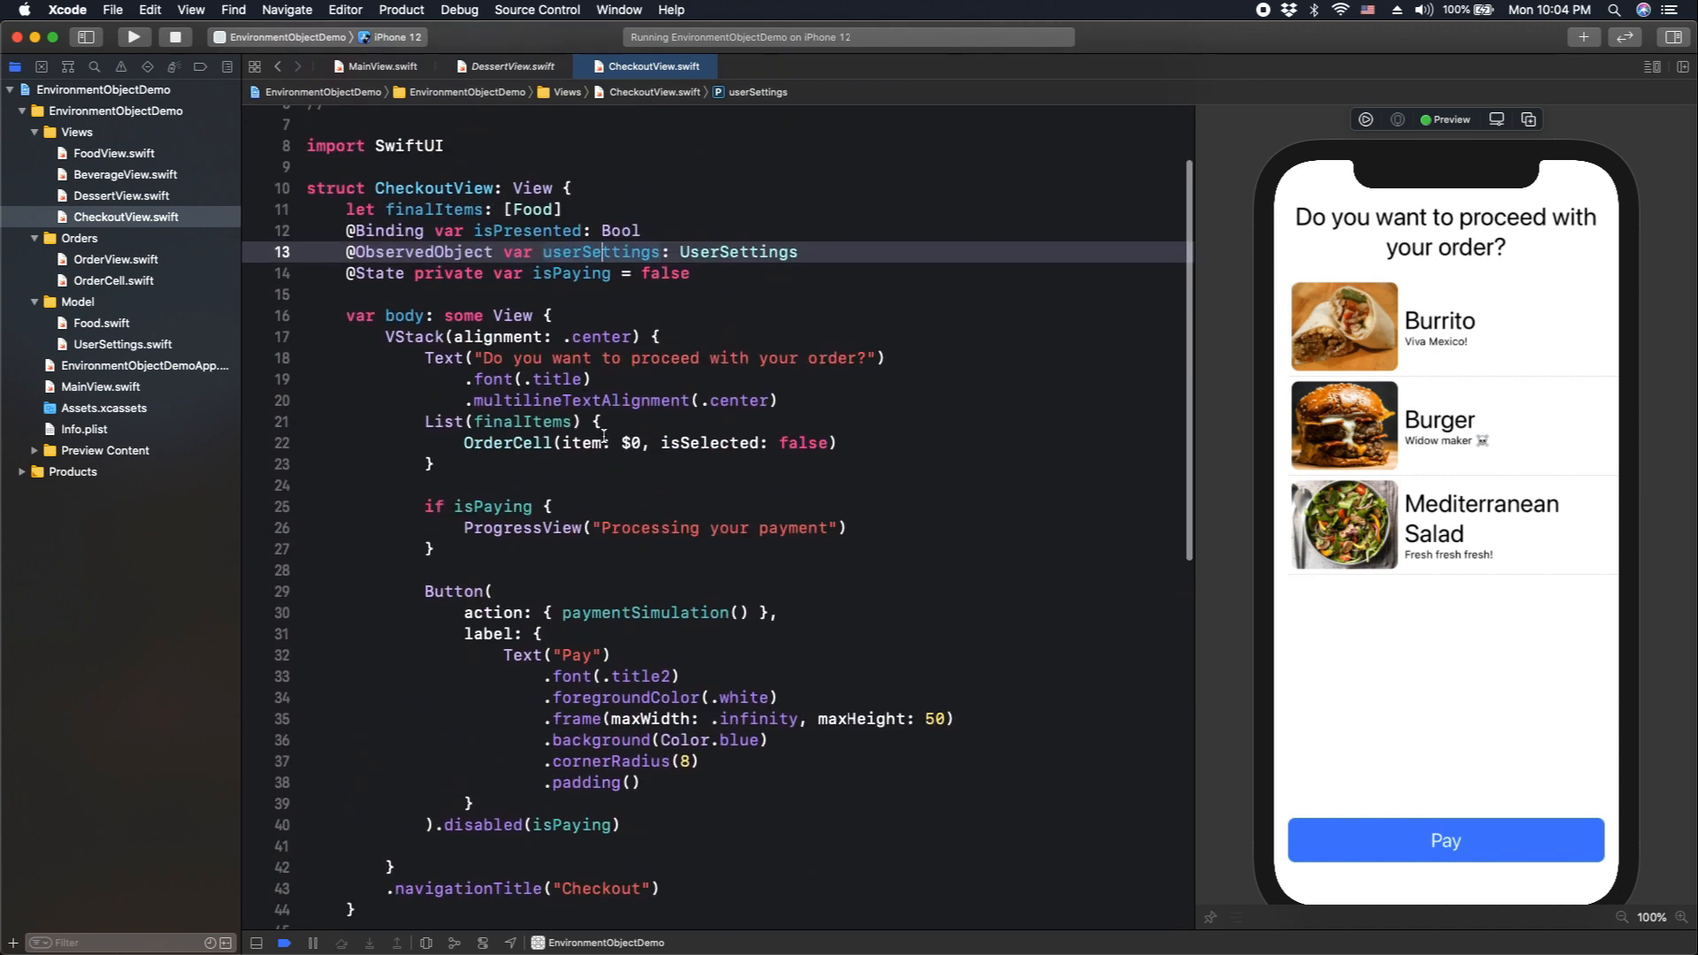
pyautogui.click(122, 196)
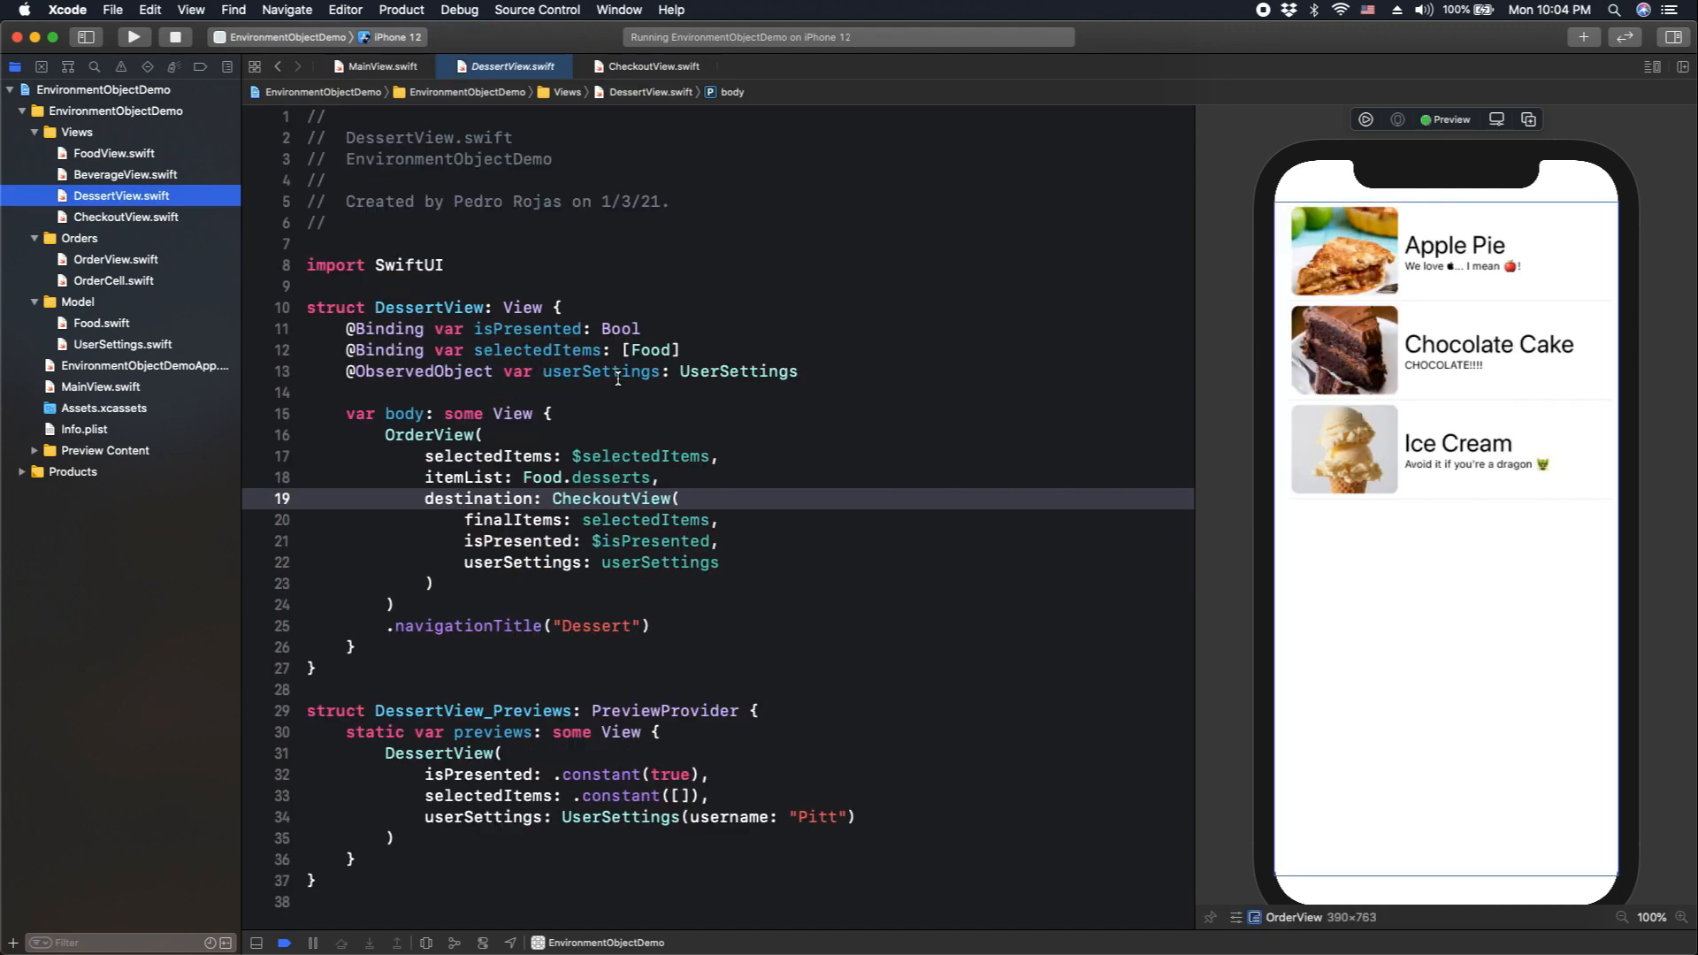
pyautogui.doubleClick(601, 371)
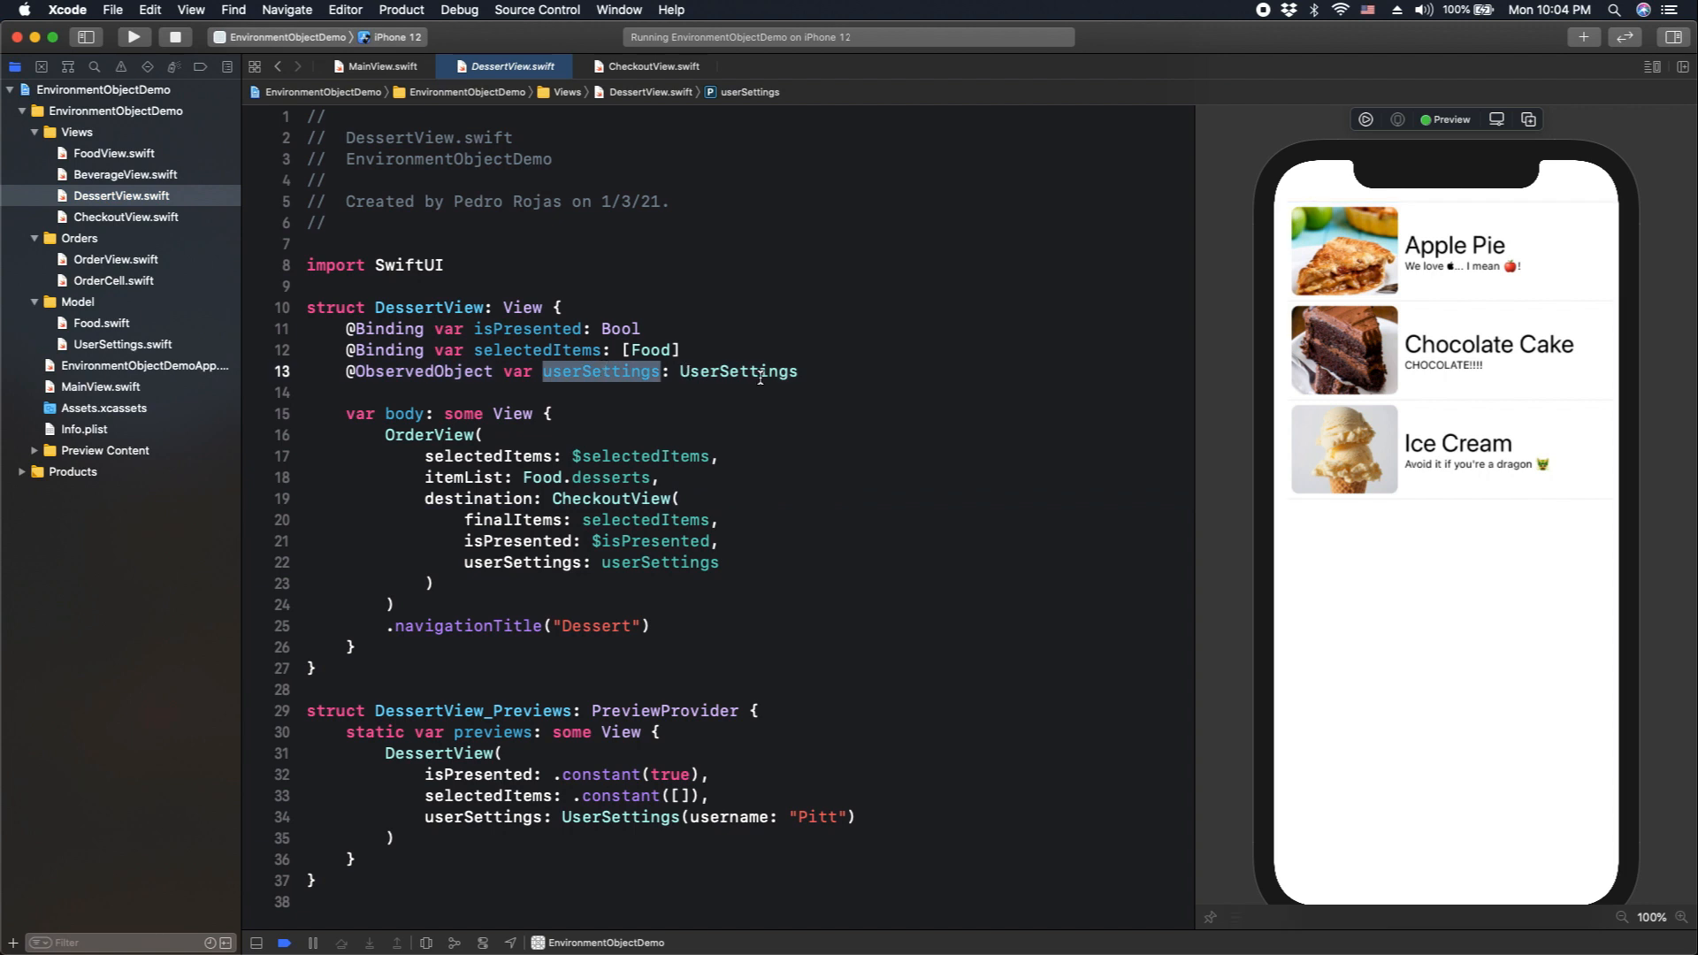
pyautogui.click(601, 371)
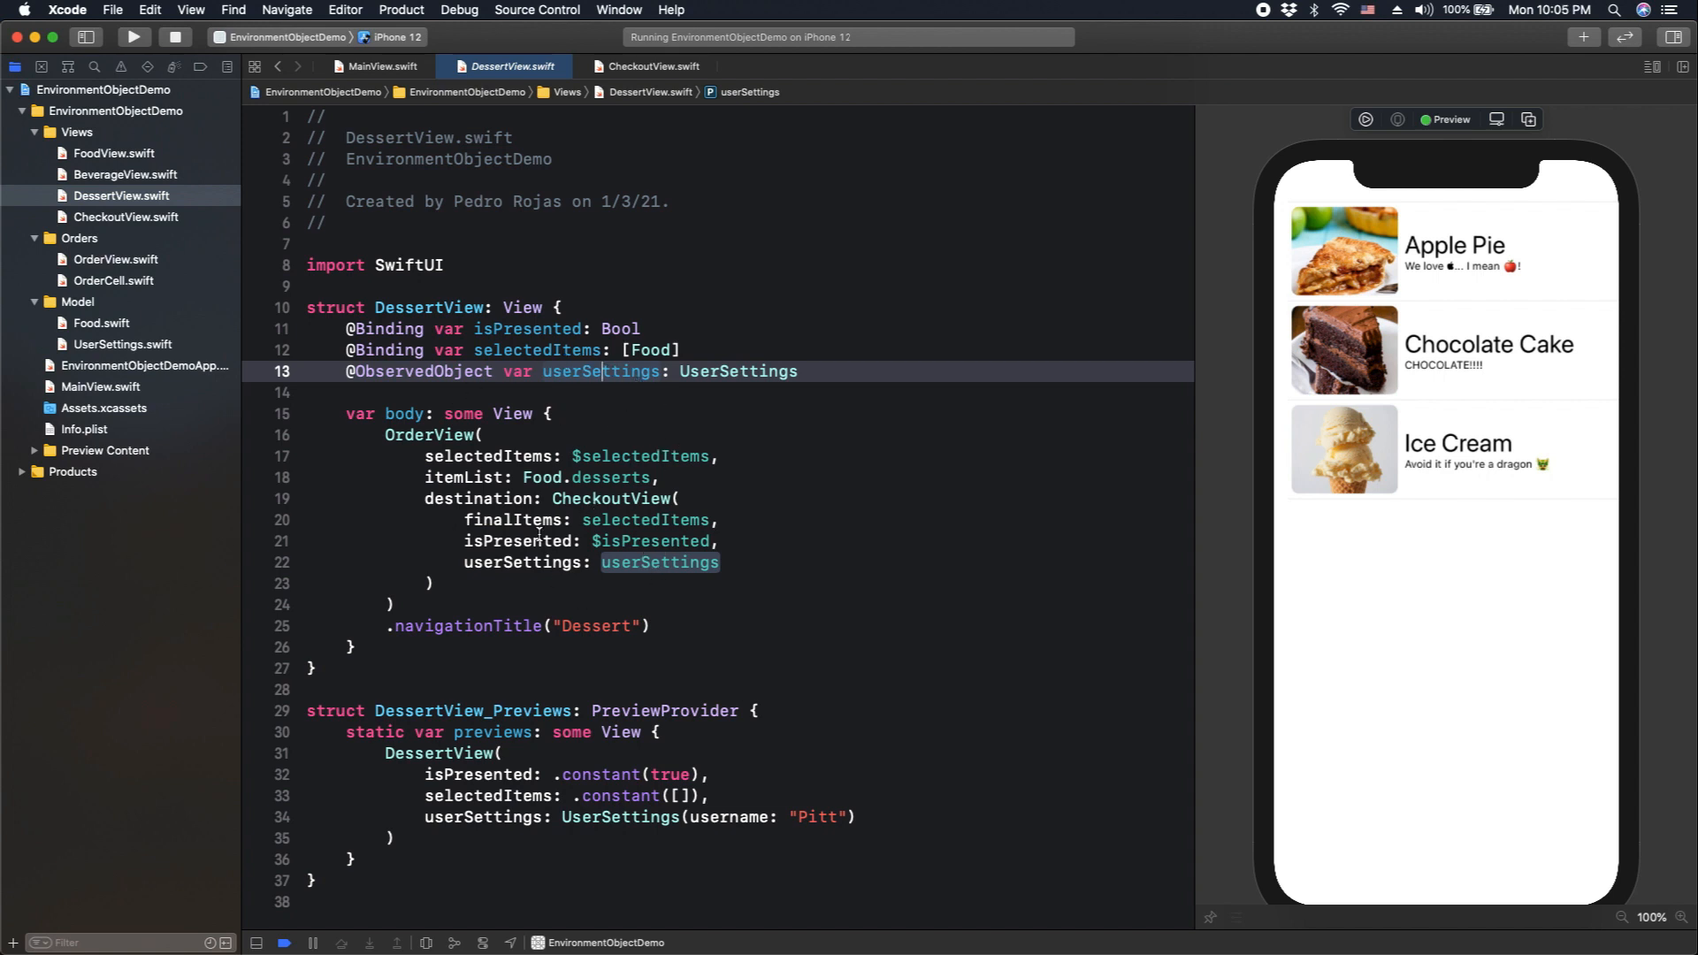
pyautogui.moveTo(639, 547)
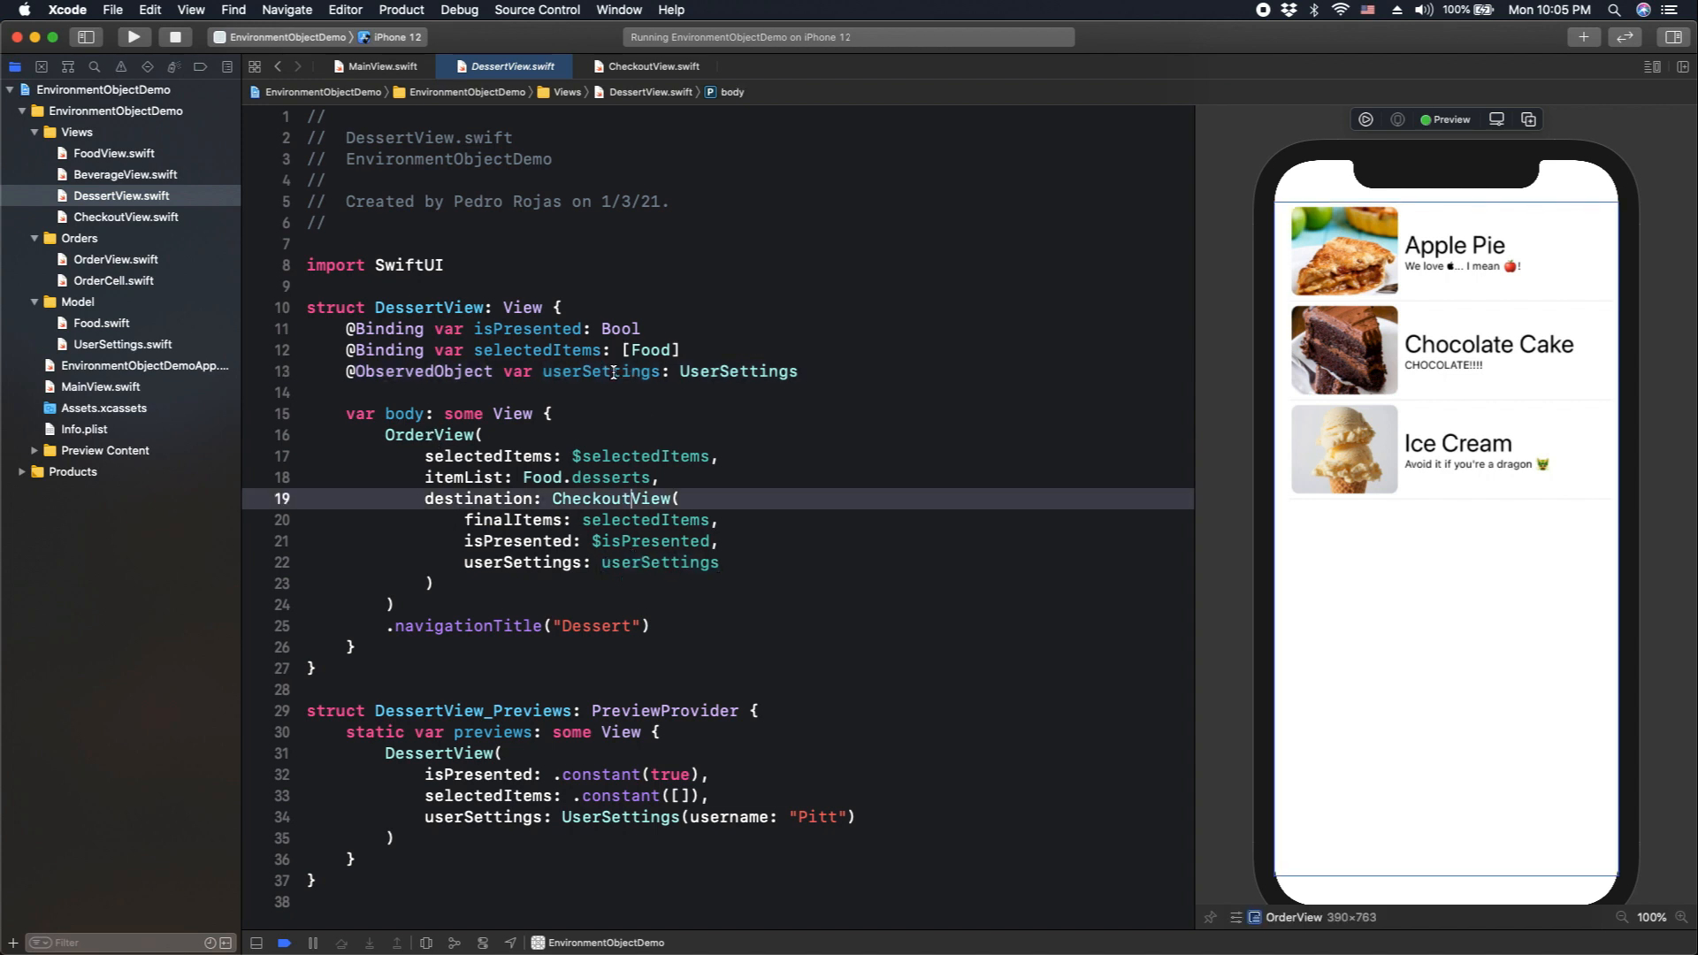
pyautogui.doubleClick(658, 562)
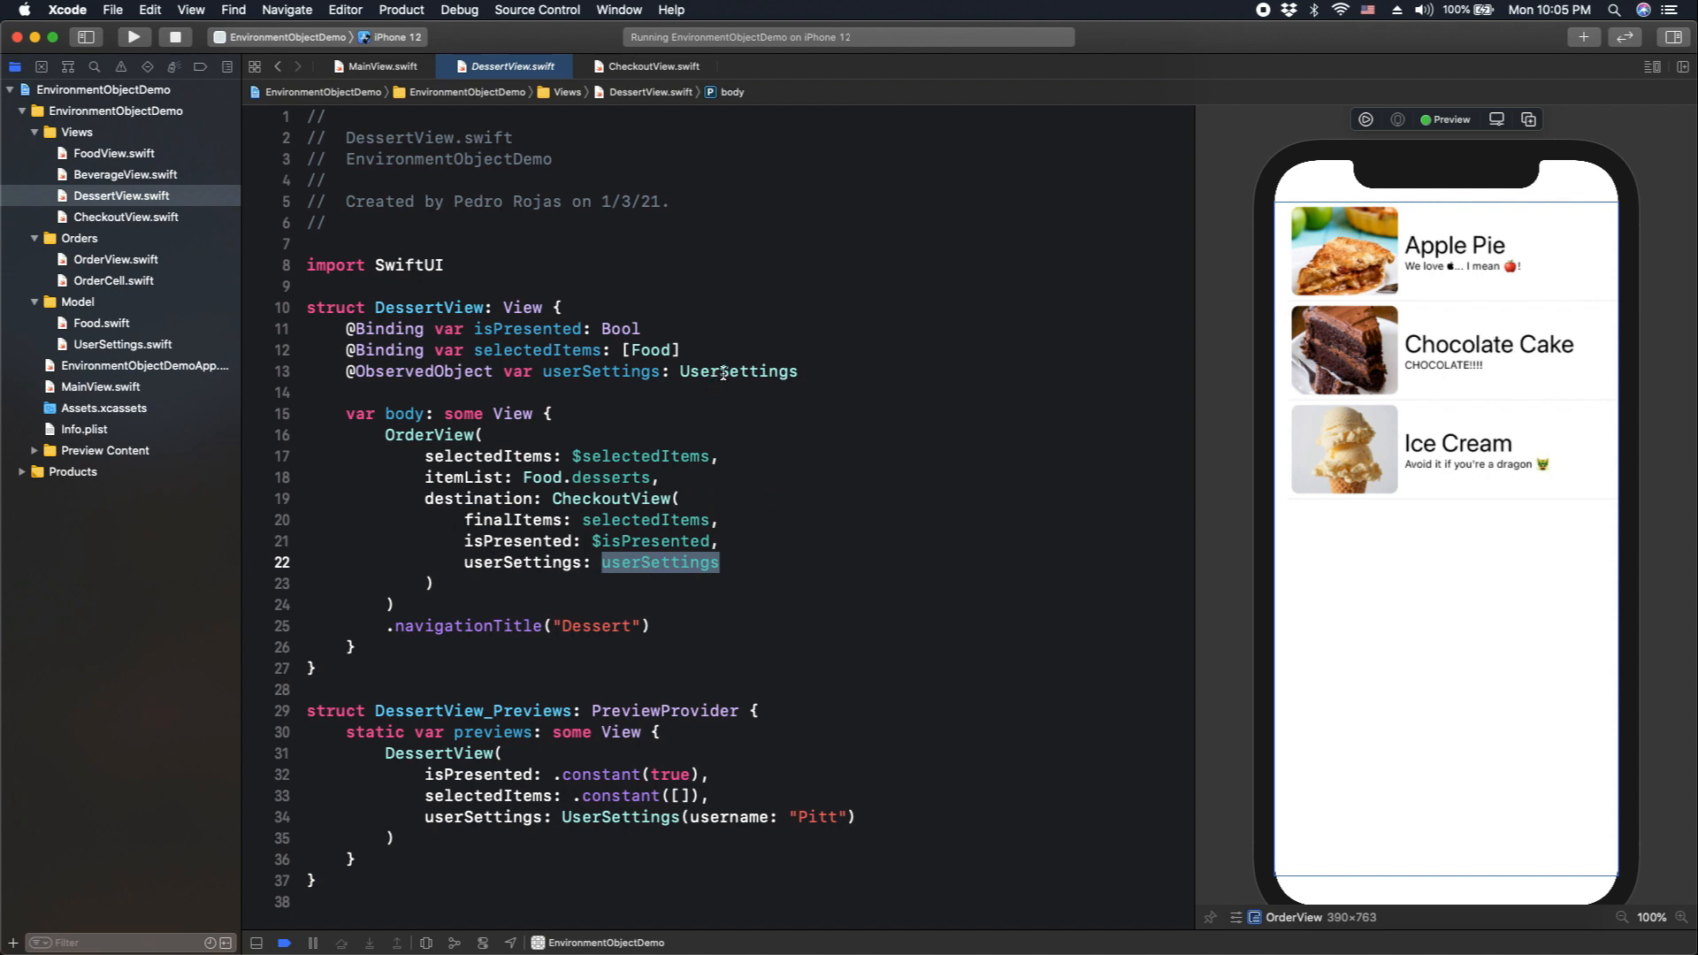
pyautogui.click(738, 369)
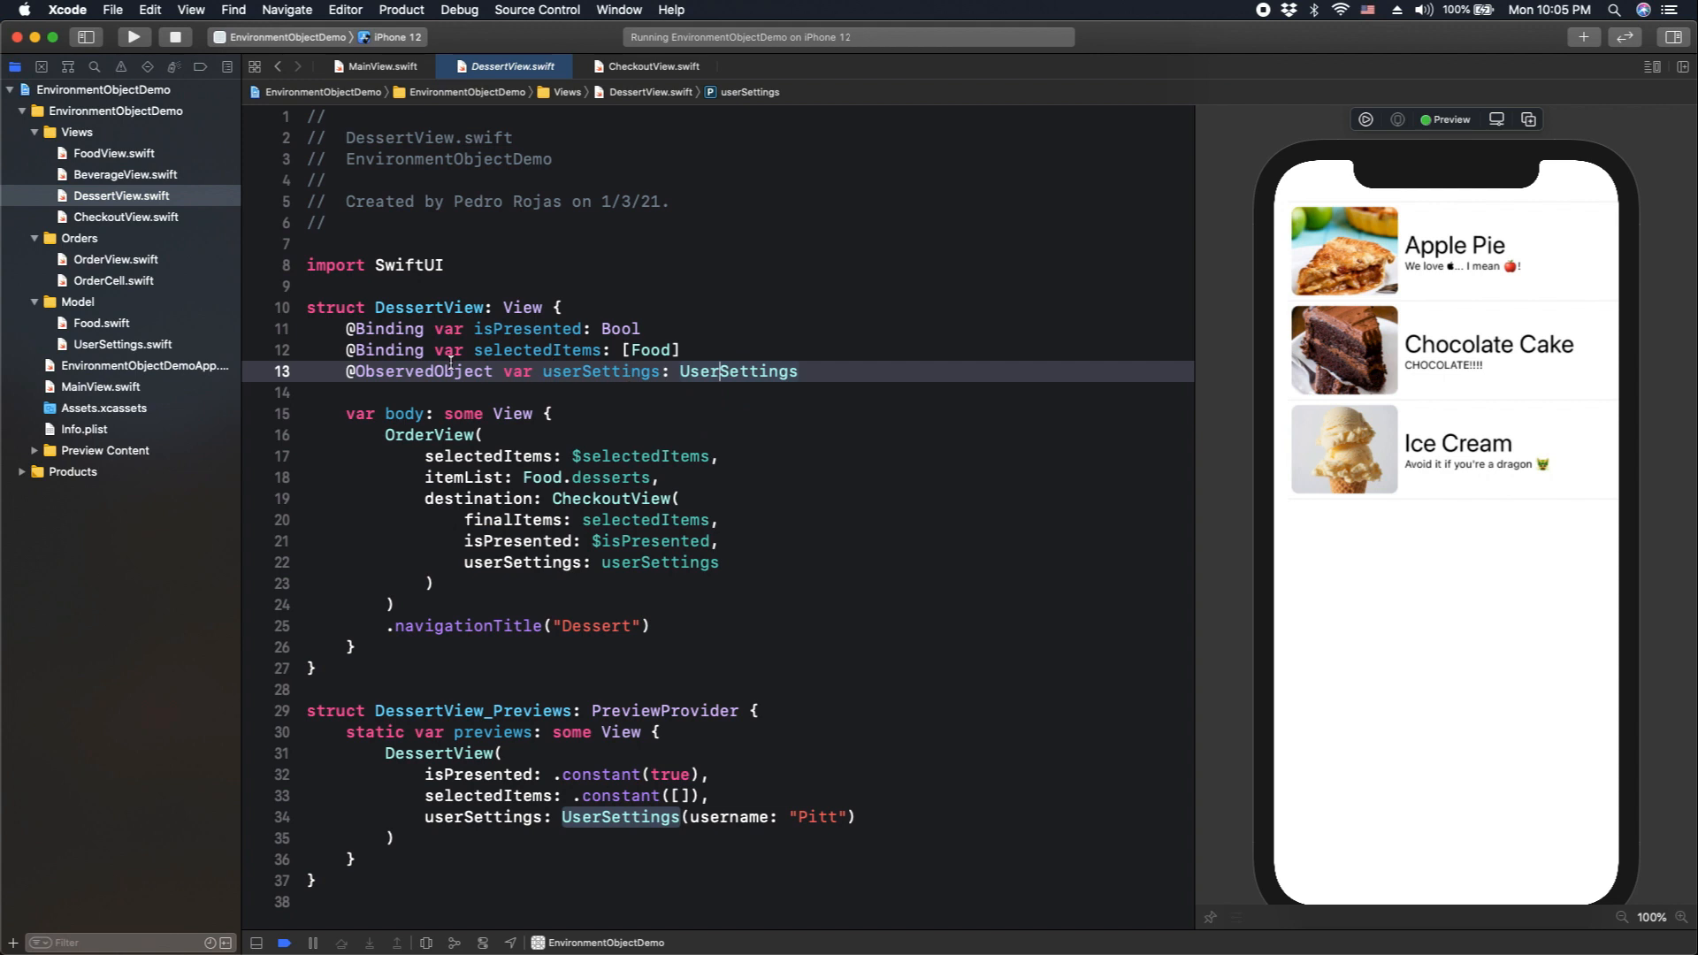
# Highlight FoodView's observed userSettings property and move to EnvironmentObjectDemoApp.swift's StateObject.
pyautogui.click(113, 152)
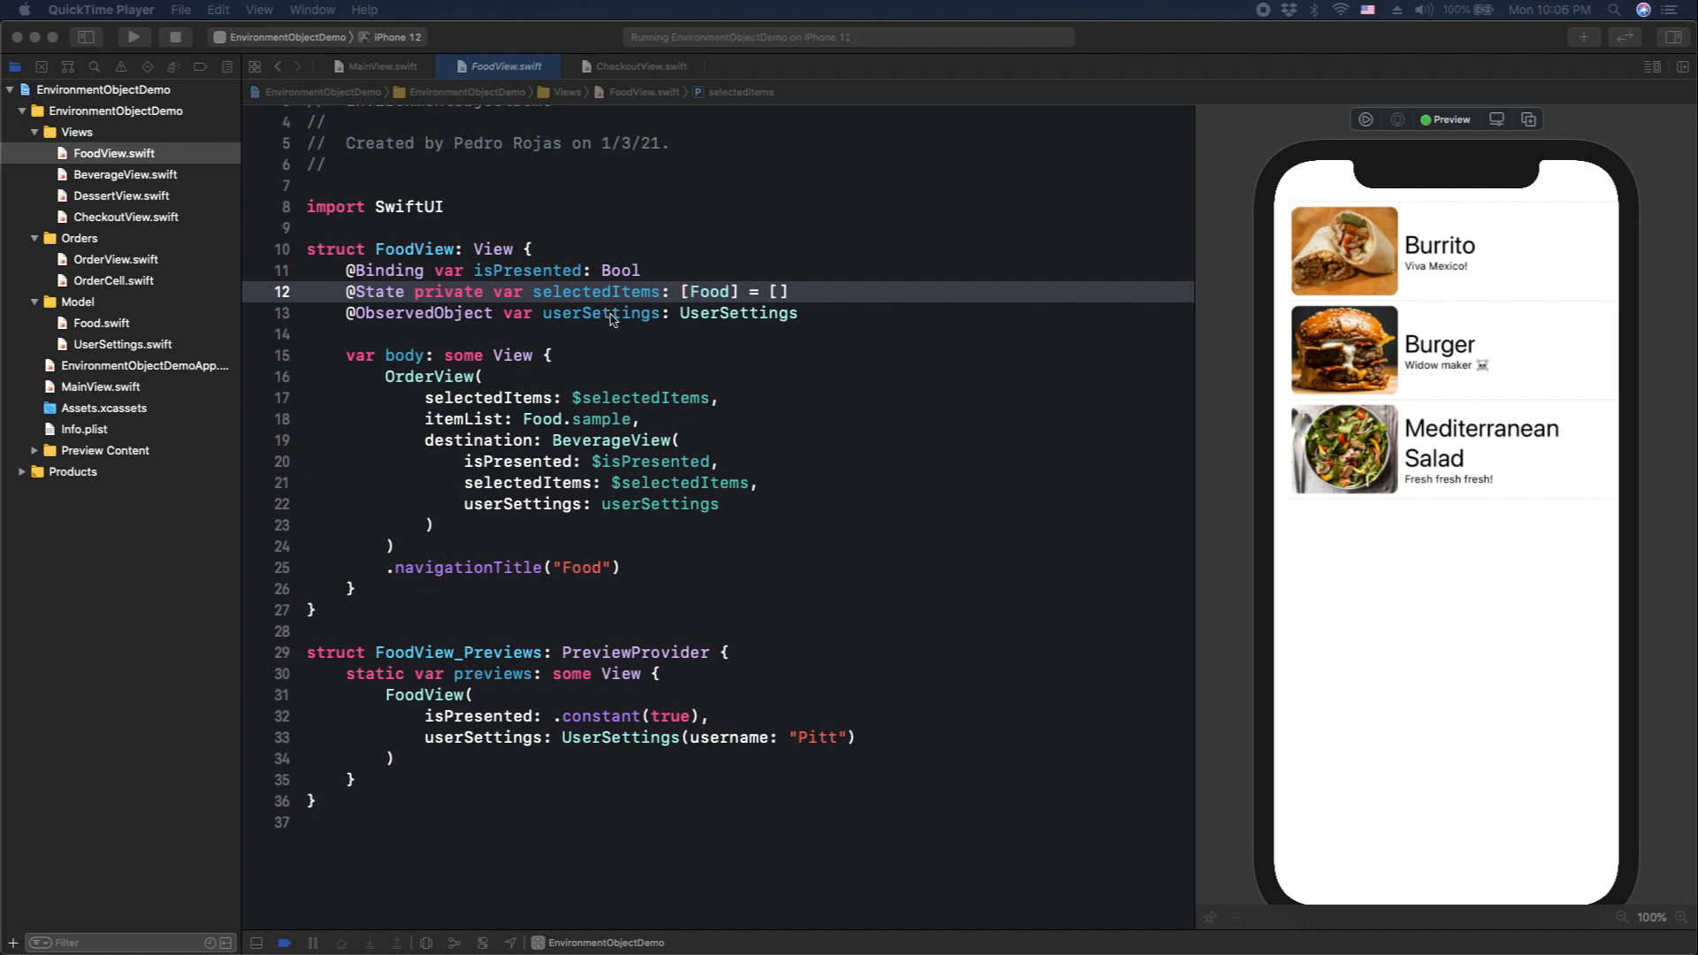
pyautogui.doubleClick(599, 313)
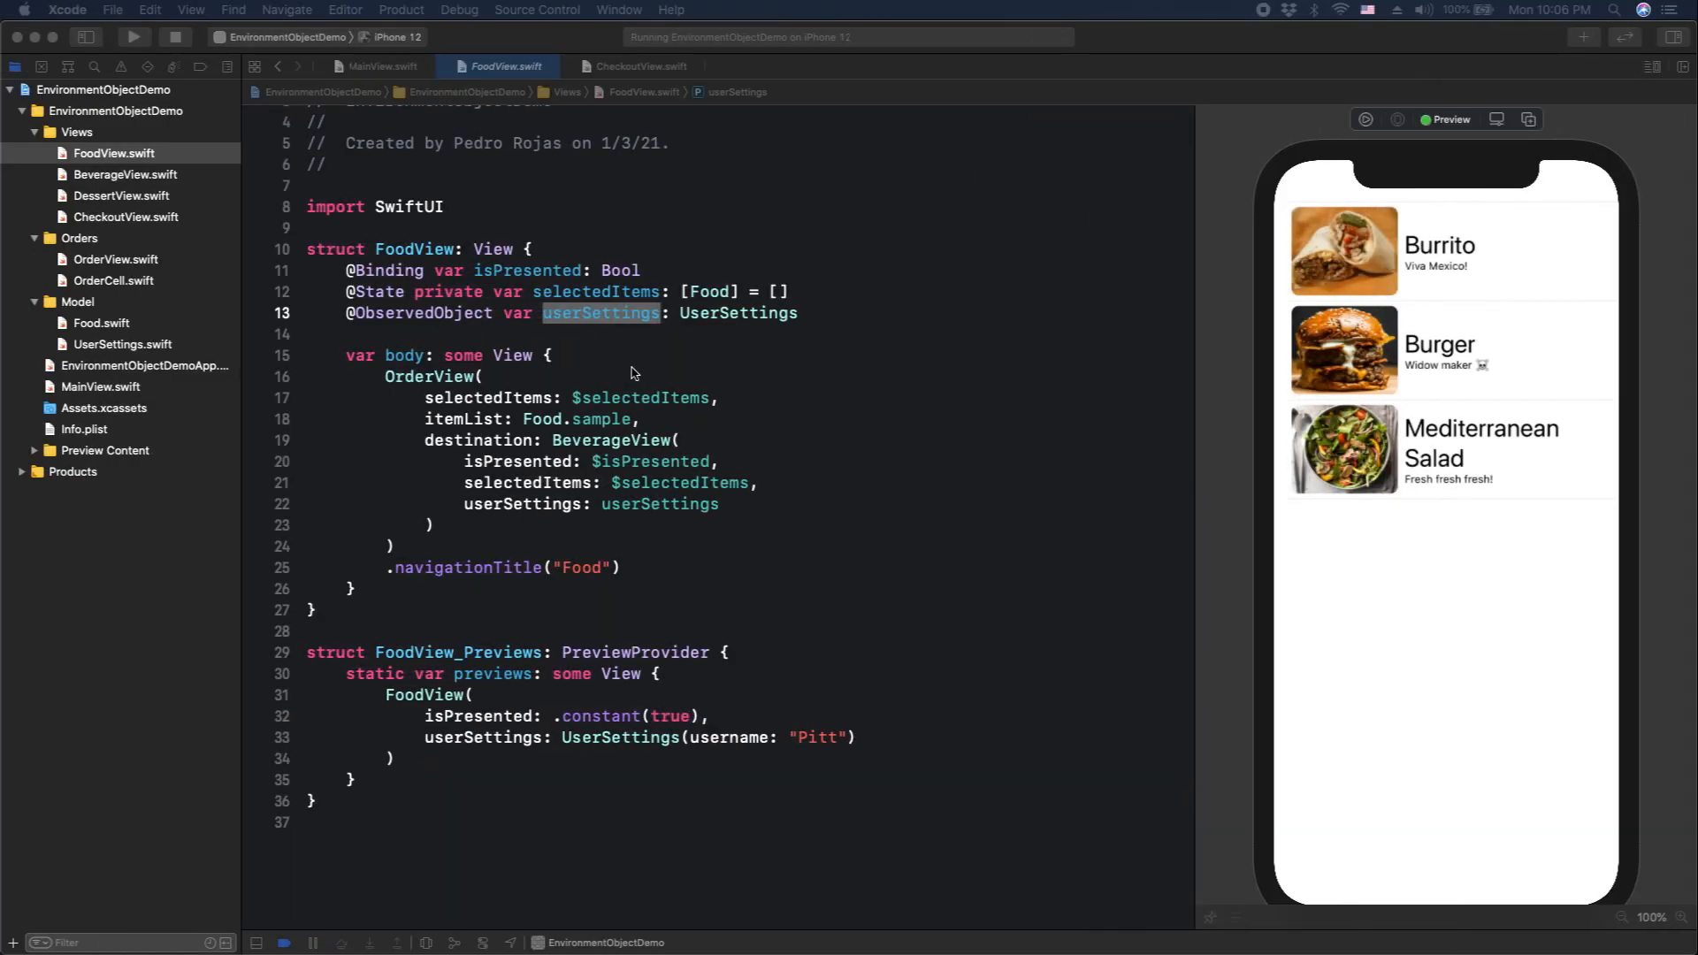
pyautogui.moveTo(373, 295)
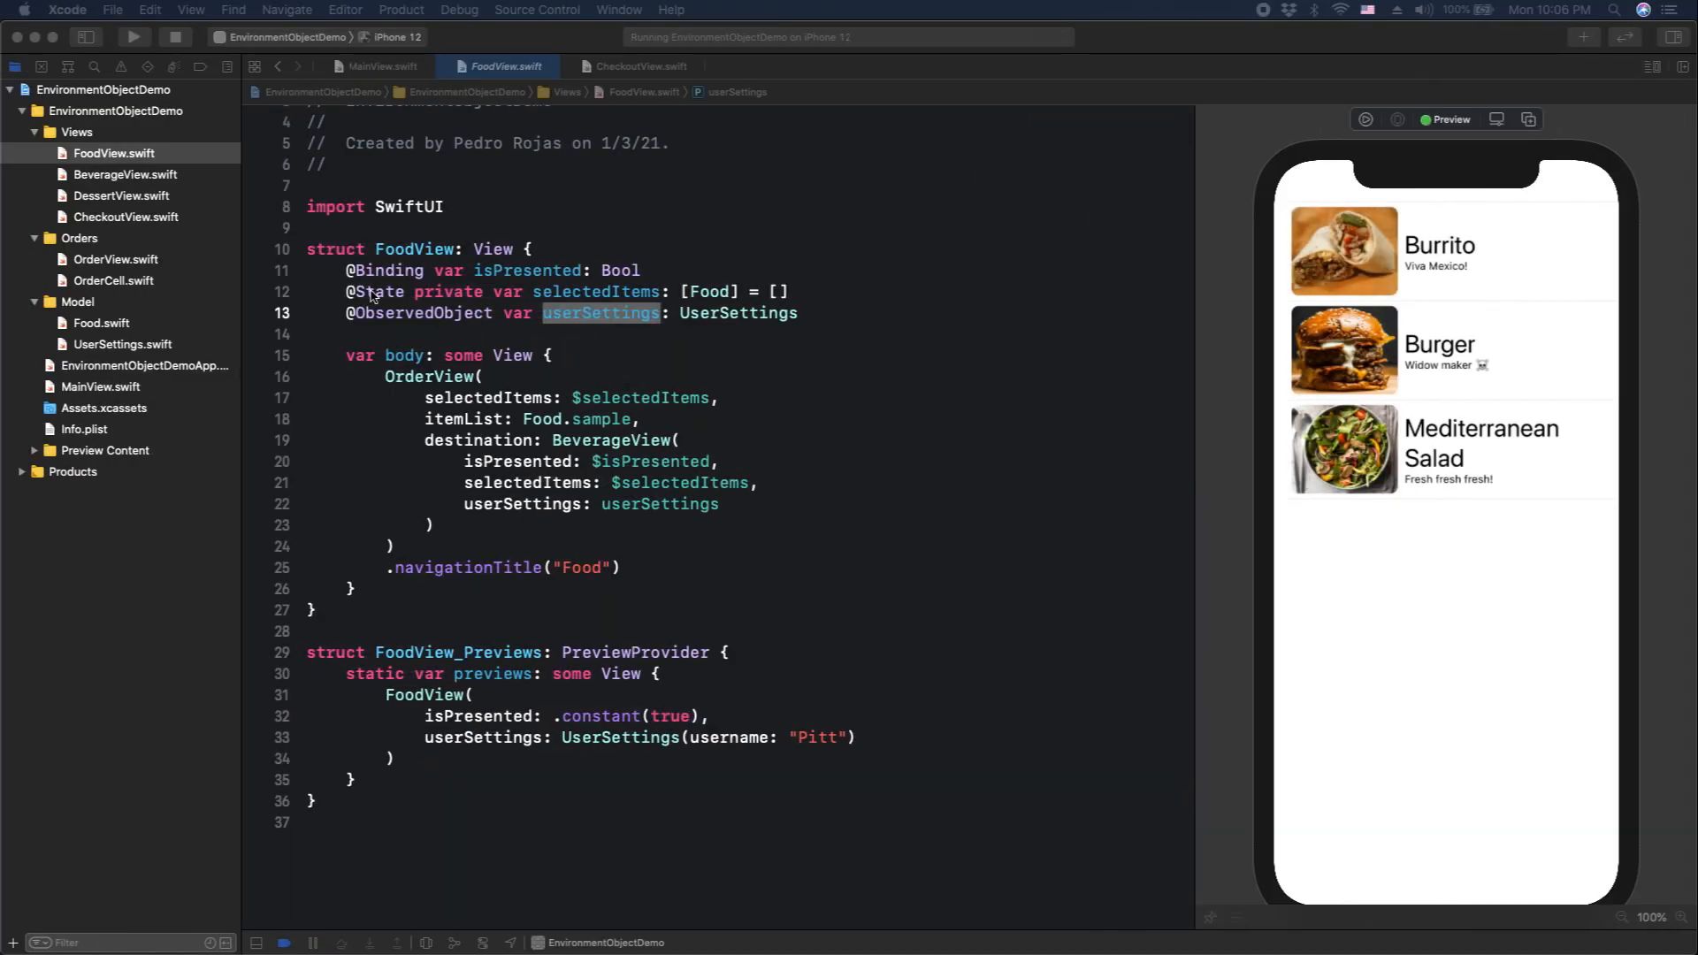
pyautogui.click(143, 364)
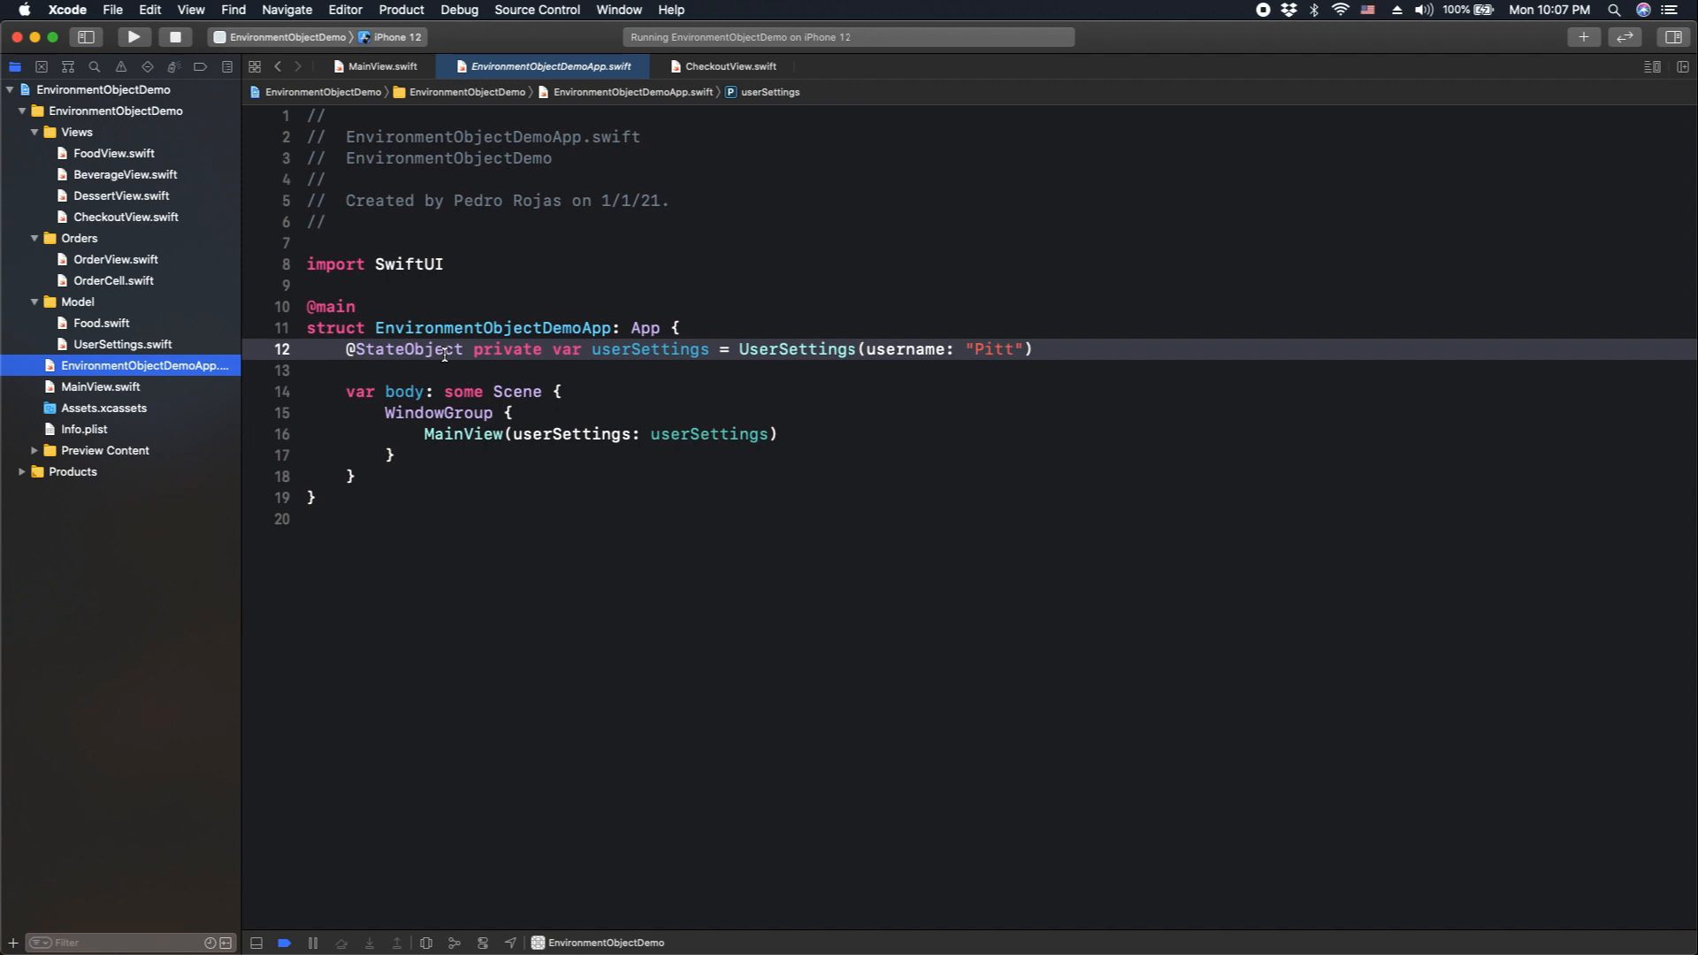
pyautogui.moveTo(531, 331)
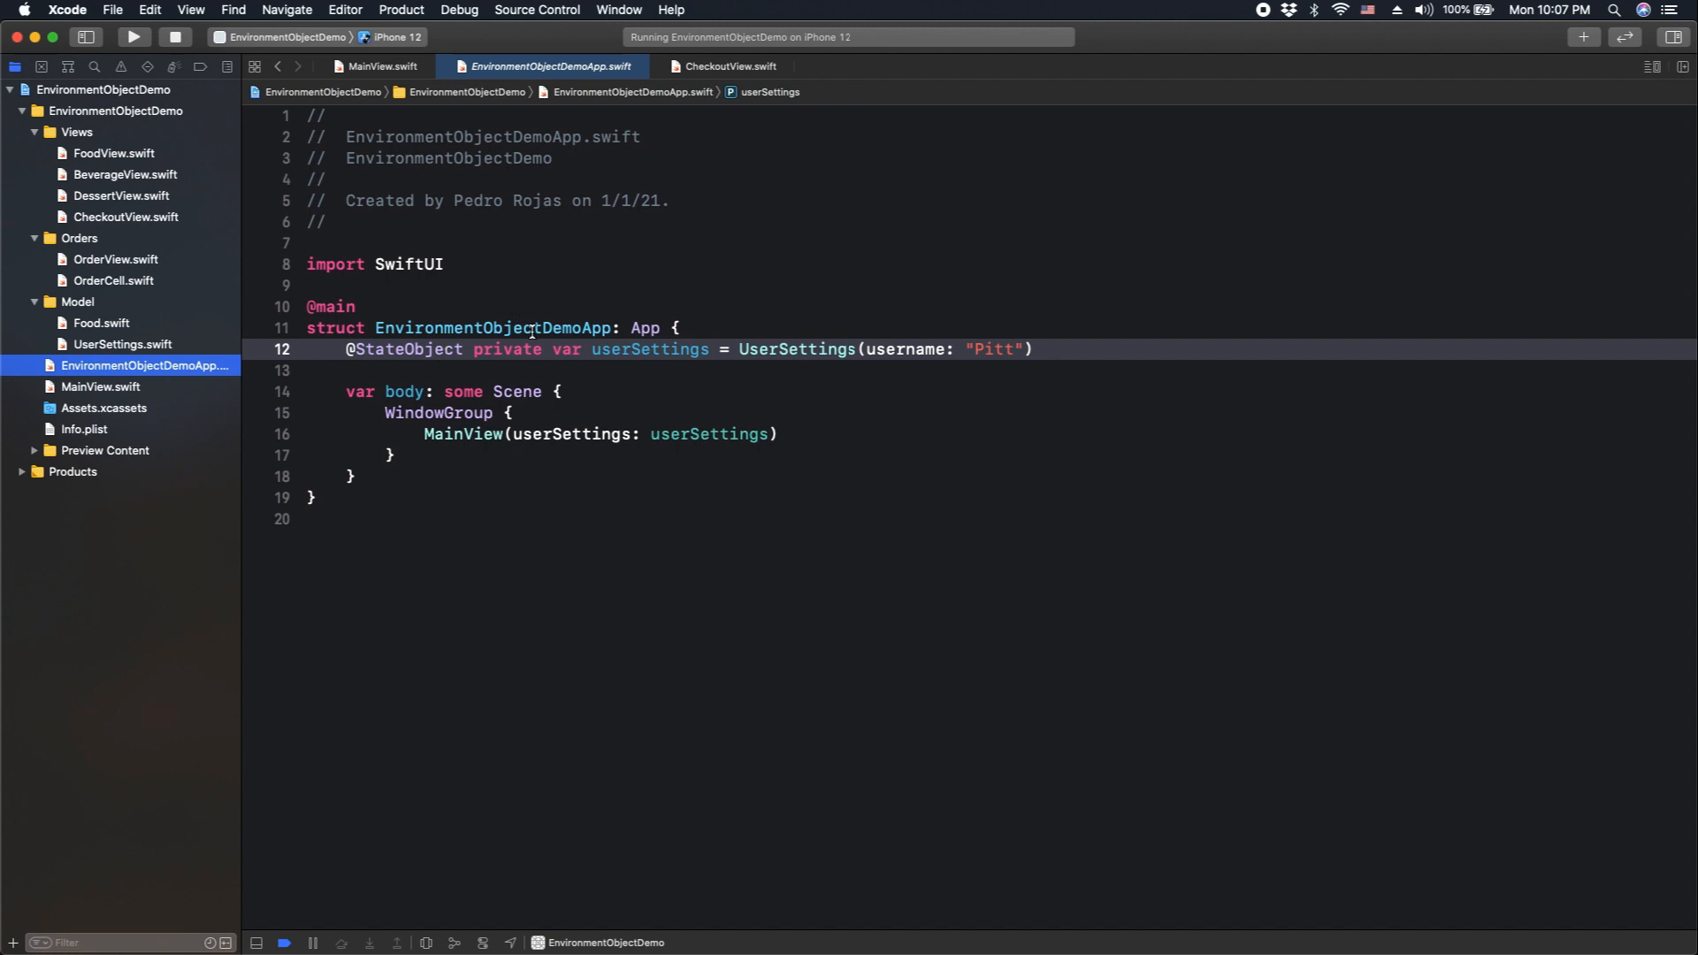
# Attach .environmentObject(userSettings) to MainView in the app entry file and highlight the remaining userSettings argument.
pyautogui.write('.environmentObject(userSettings')
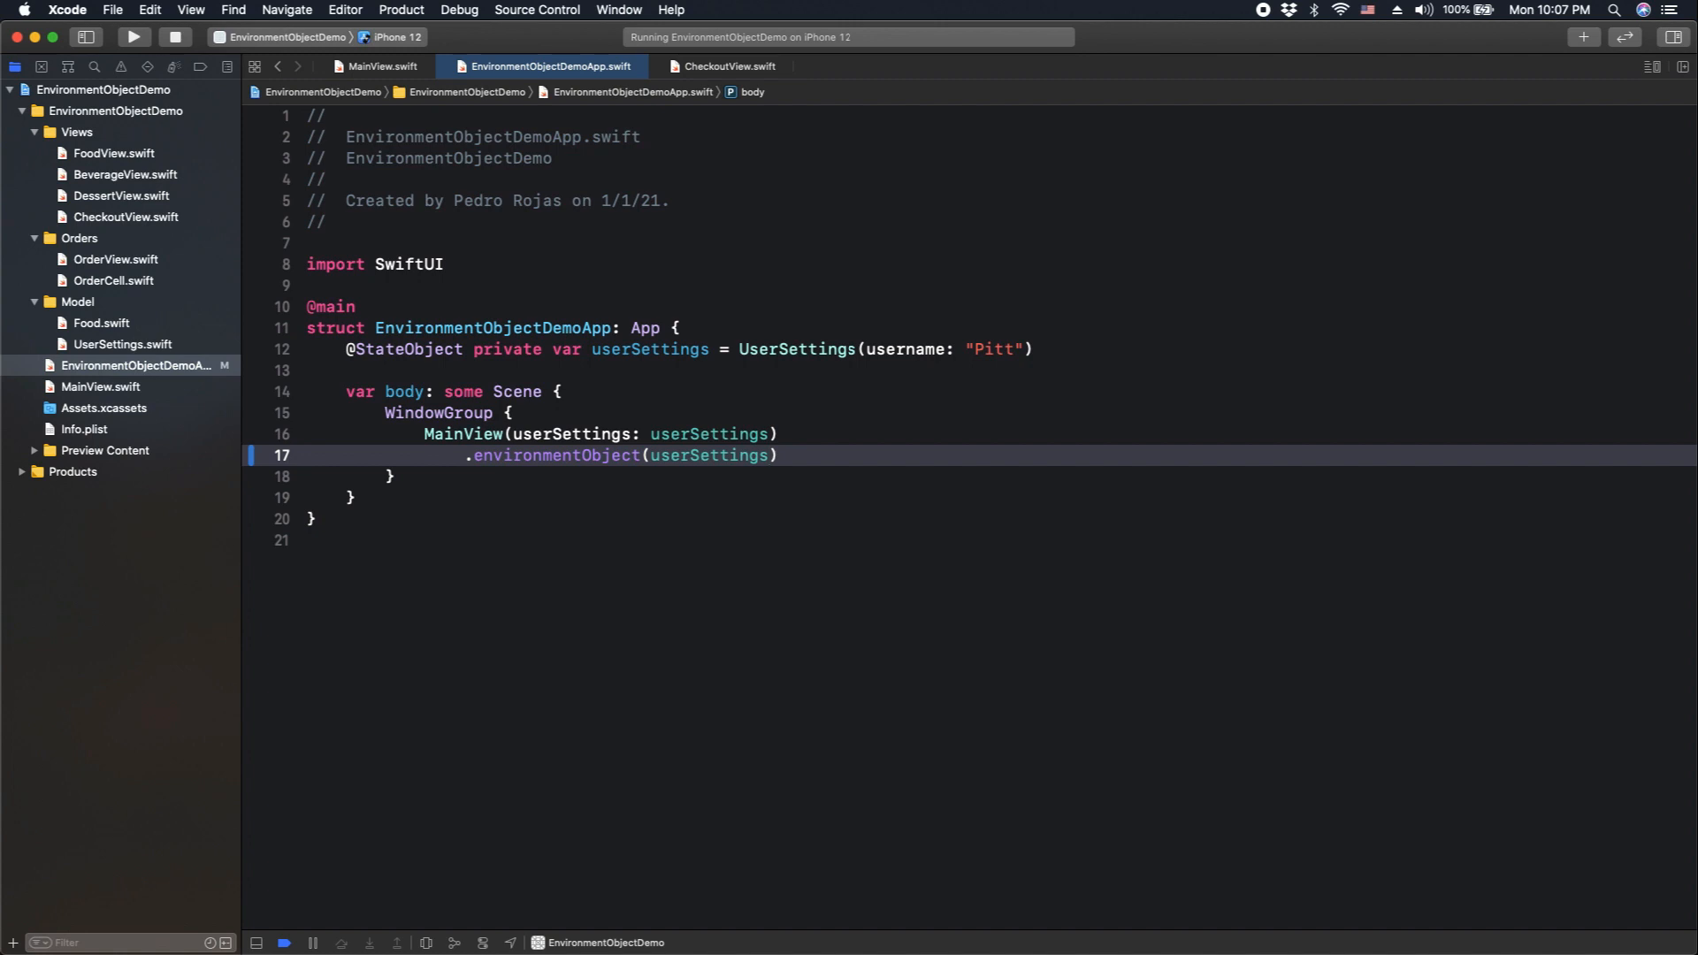
pyautogui.doubleClick(461, 435)
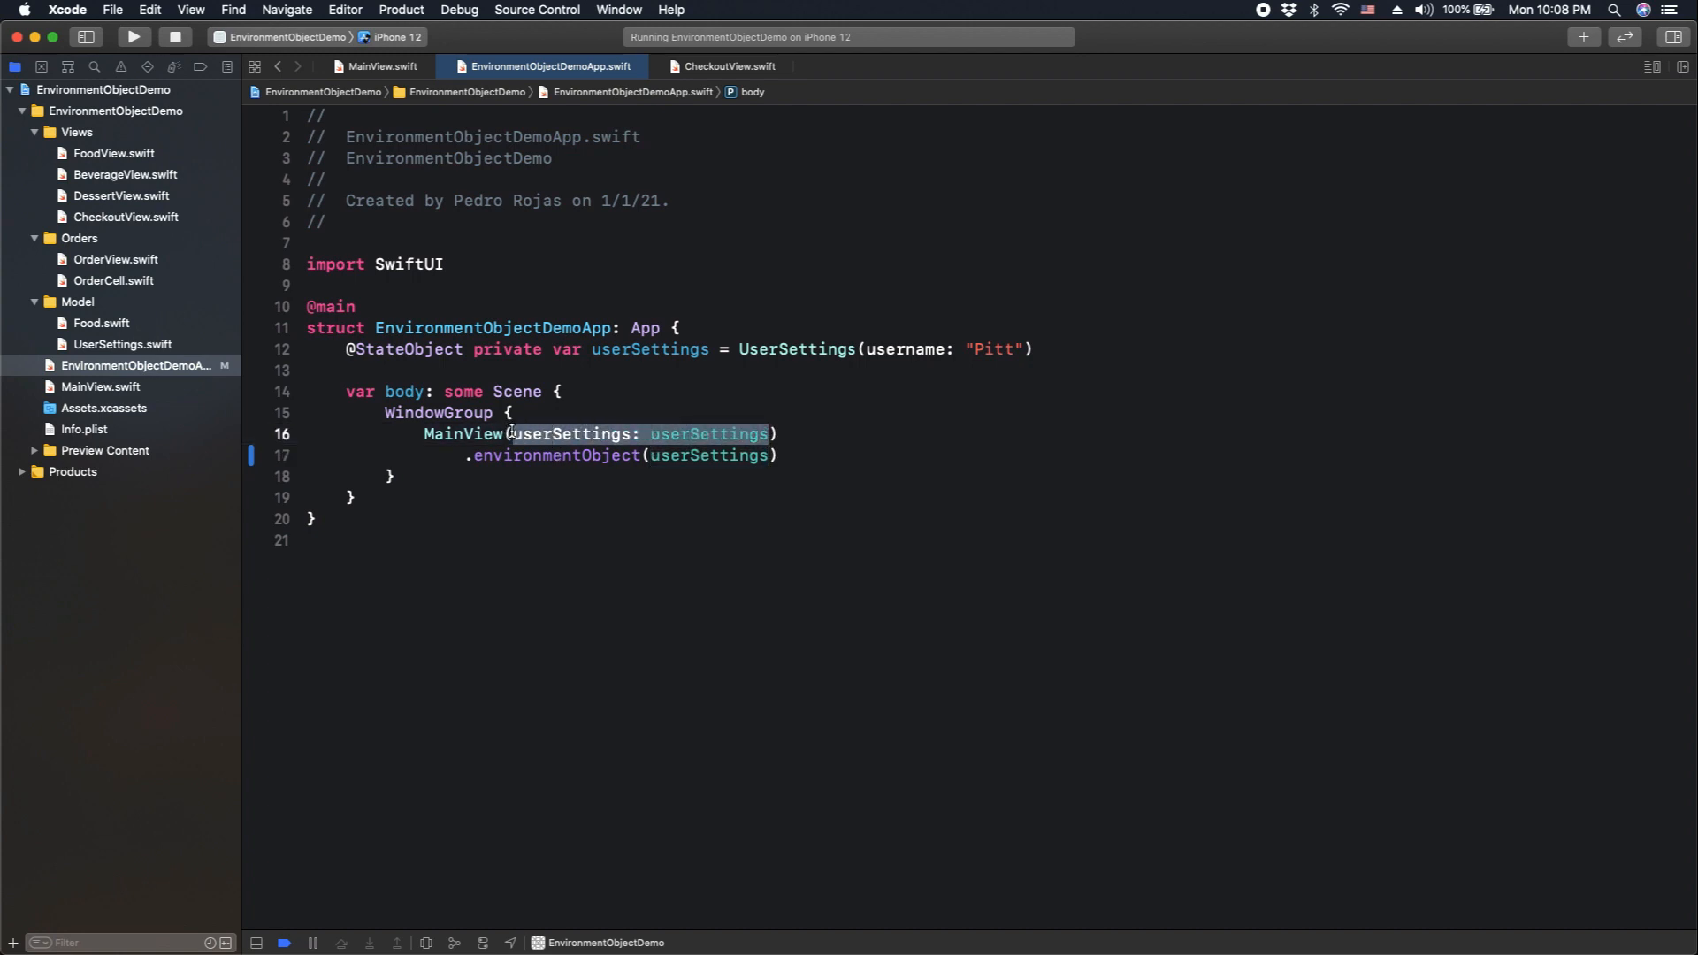
pyautogui.click(380, 66)
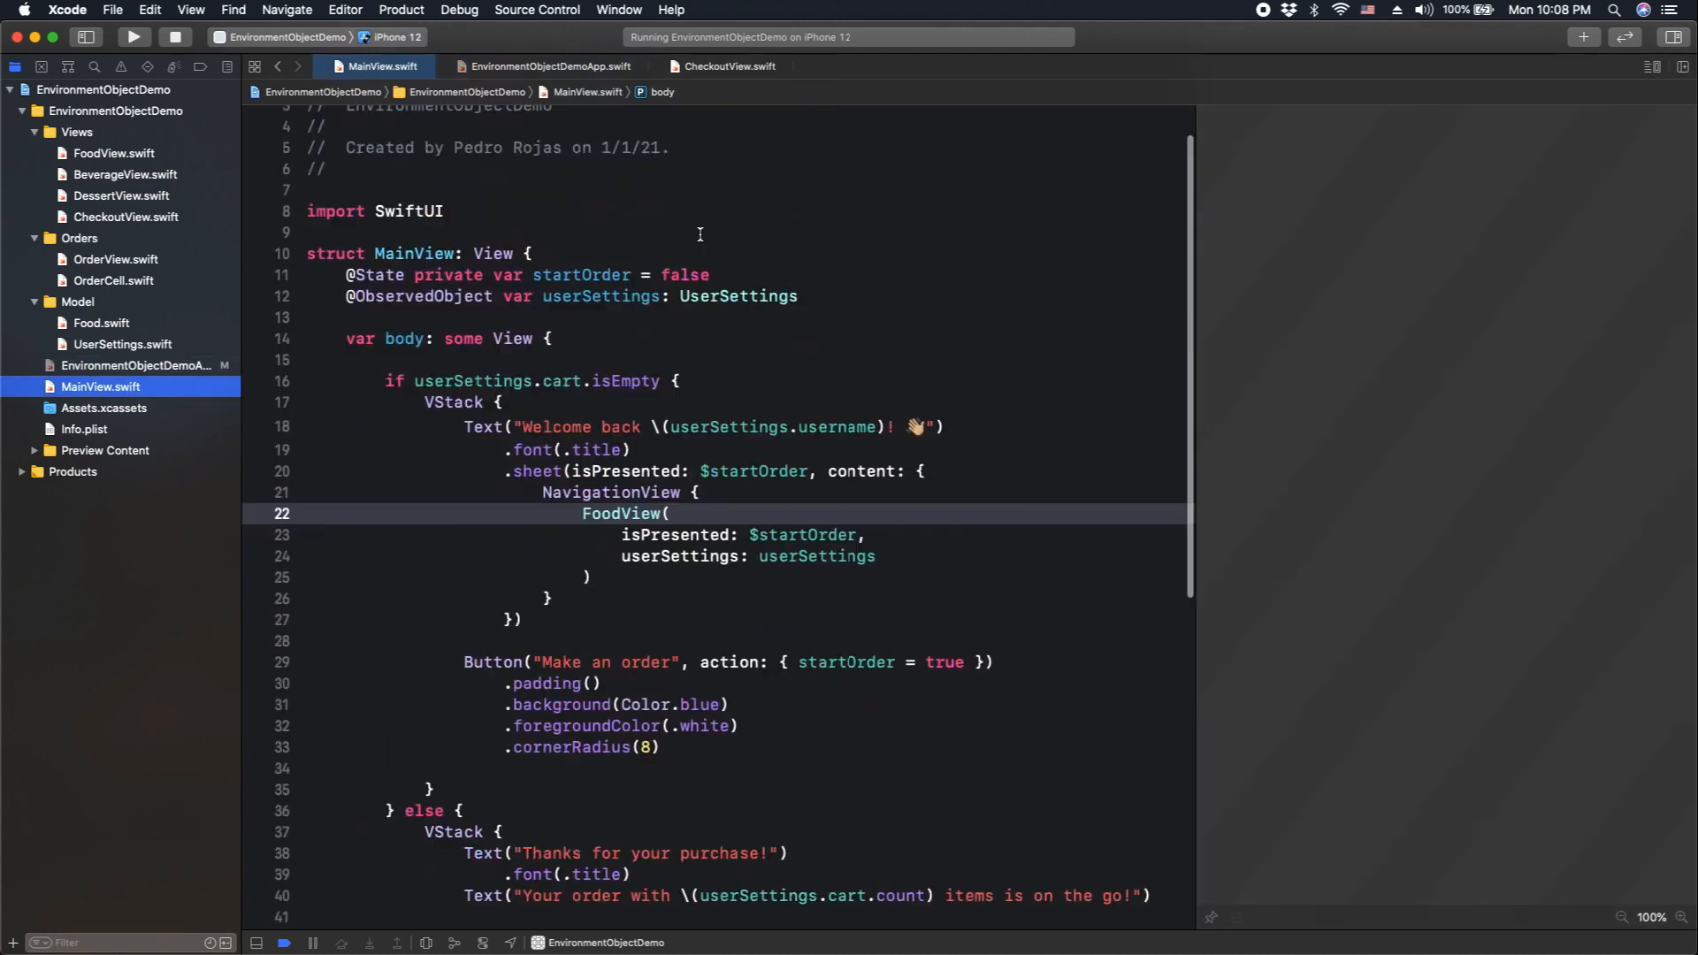
pyautogui.click(114, 152)
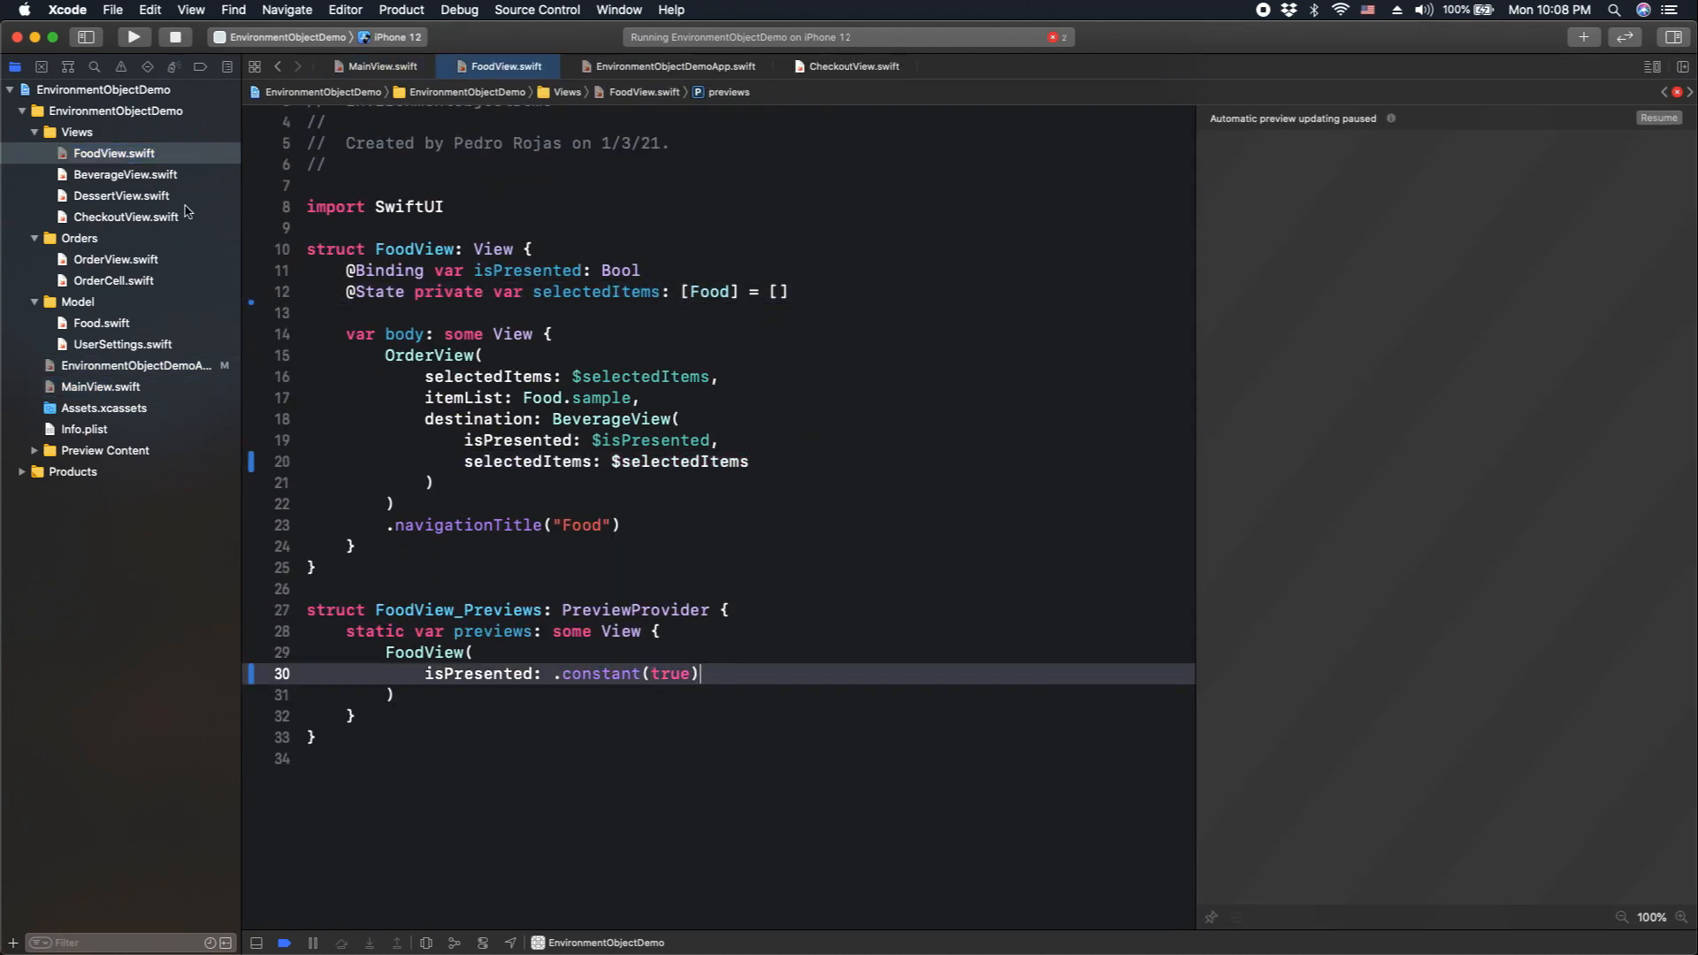
pyautogui.click(122, 197)
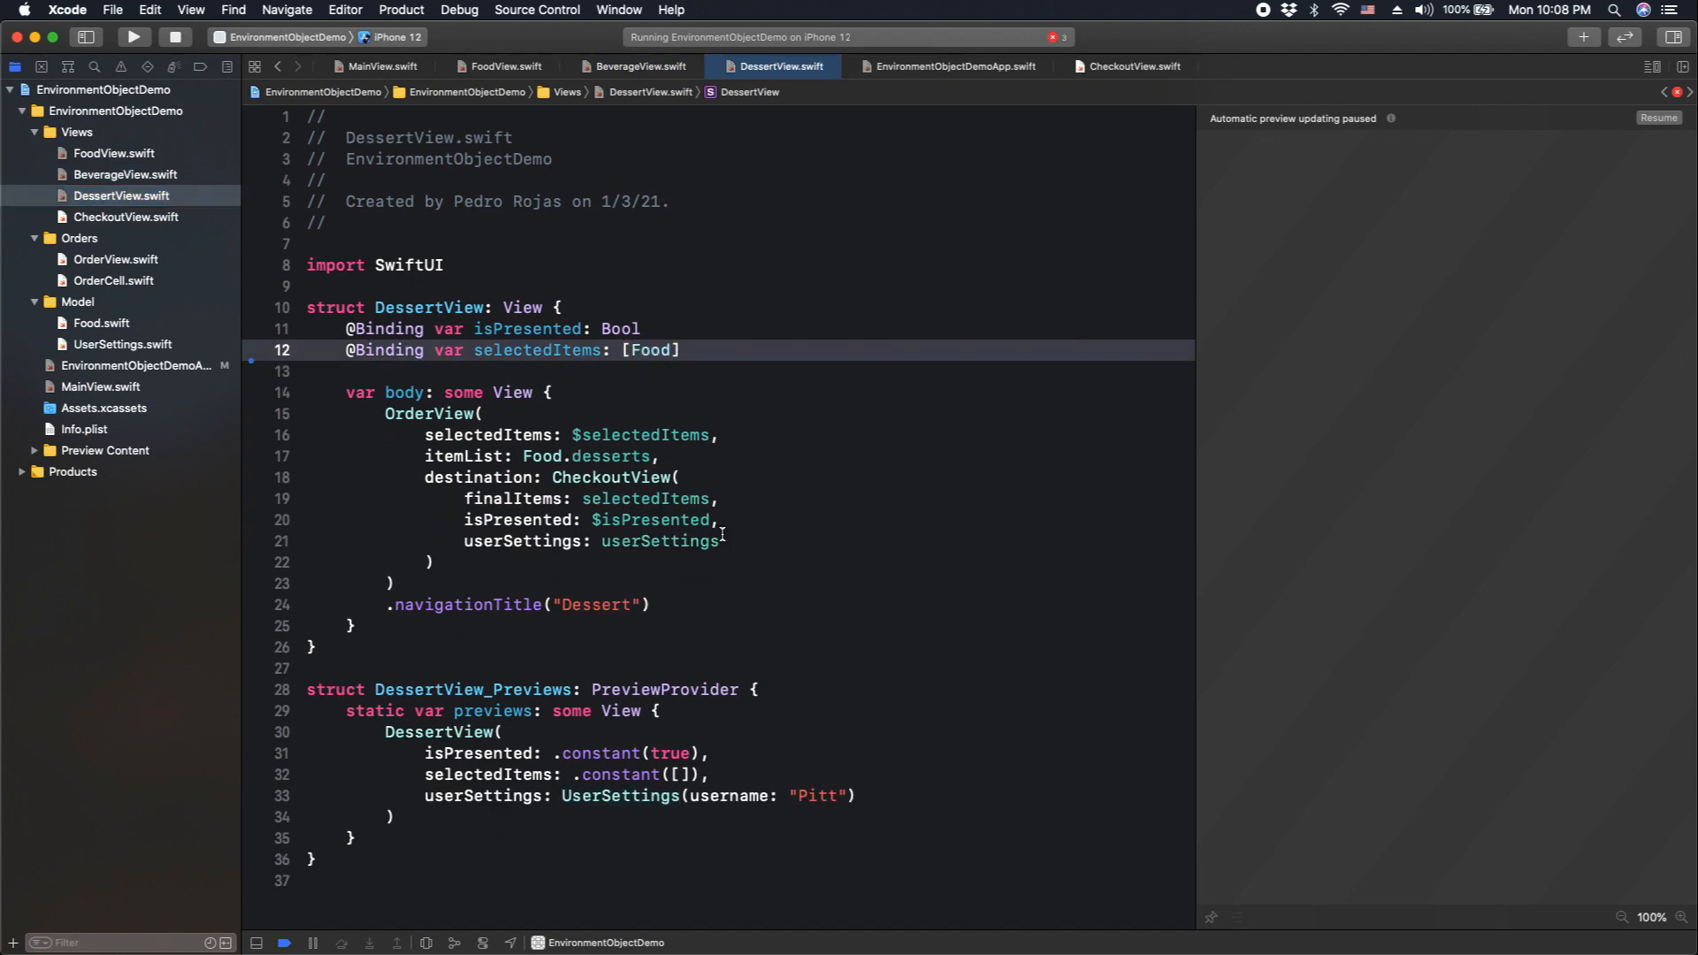
pyautogui.click(1132, 66)
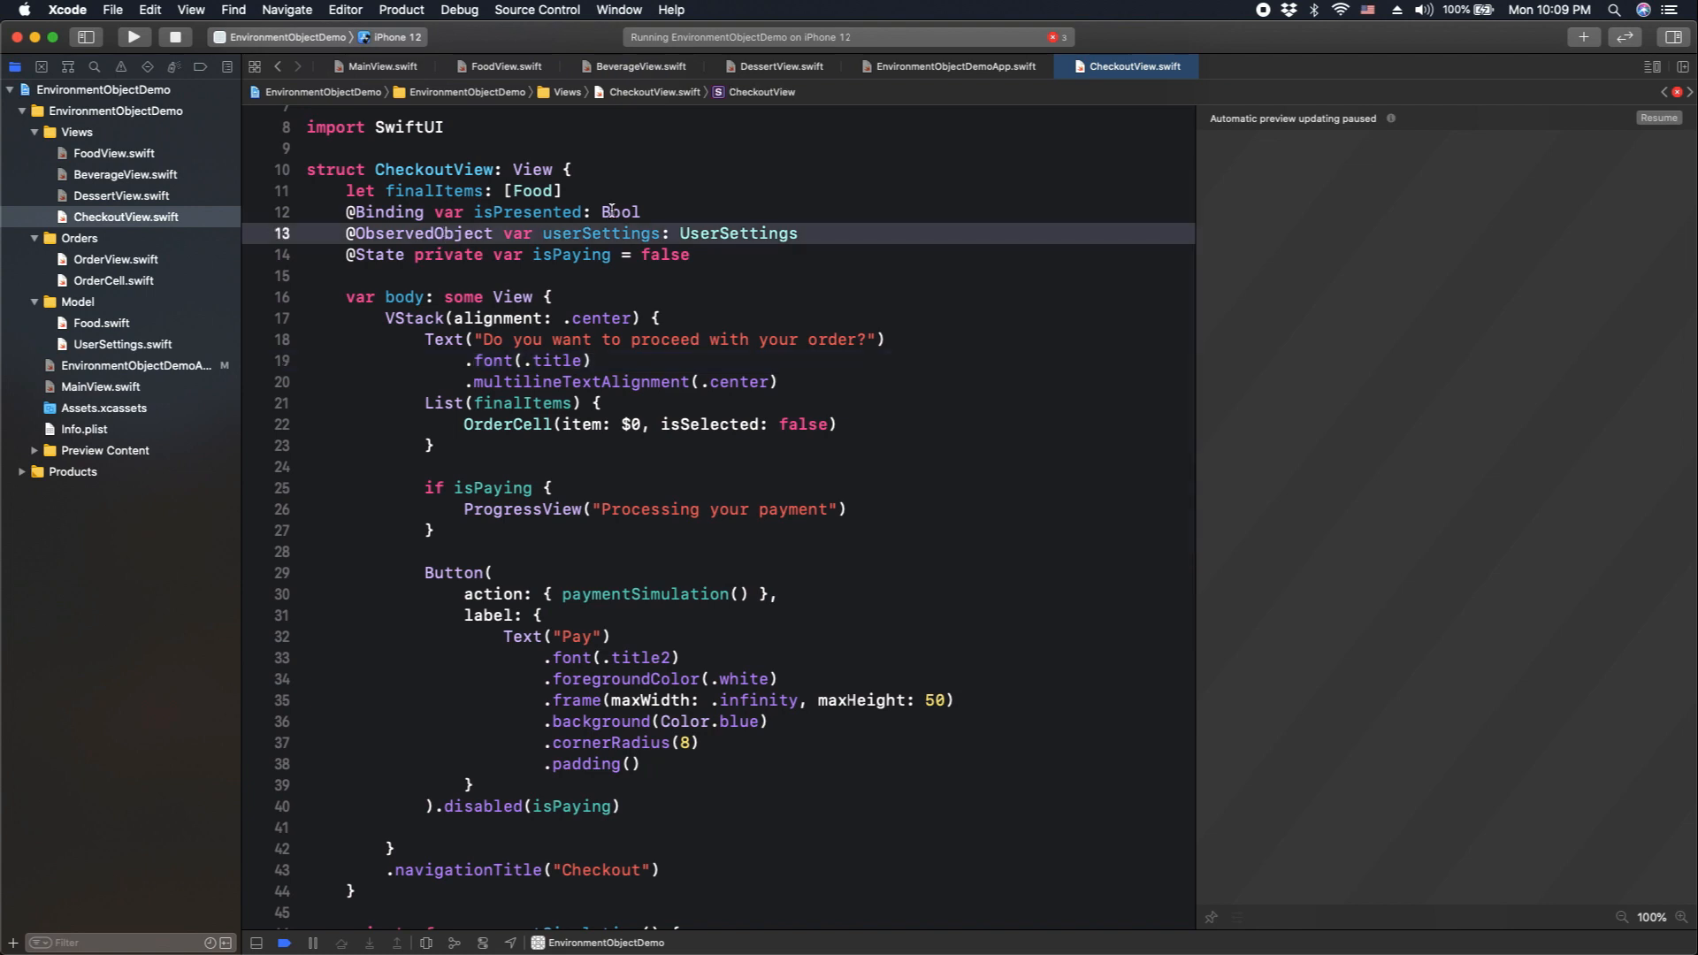
pyautogui.doubleClick(600, 234)
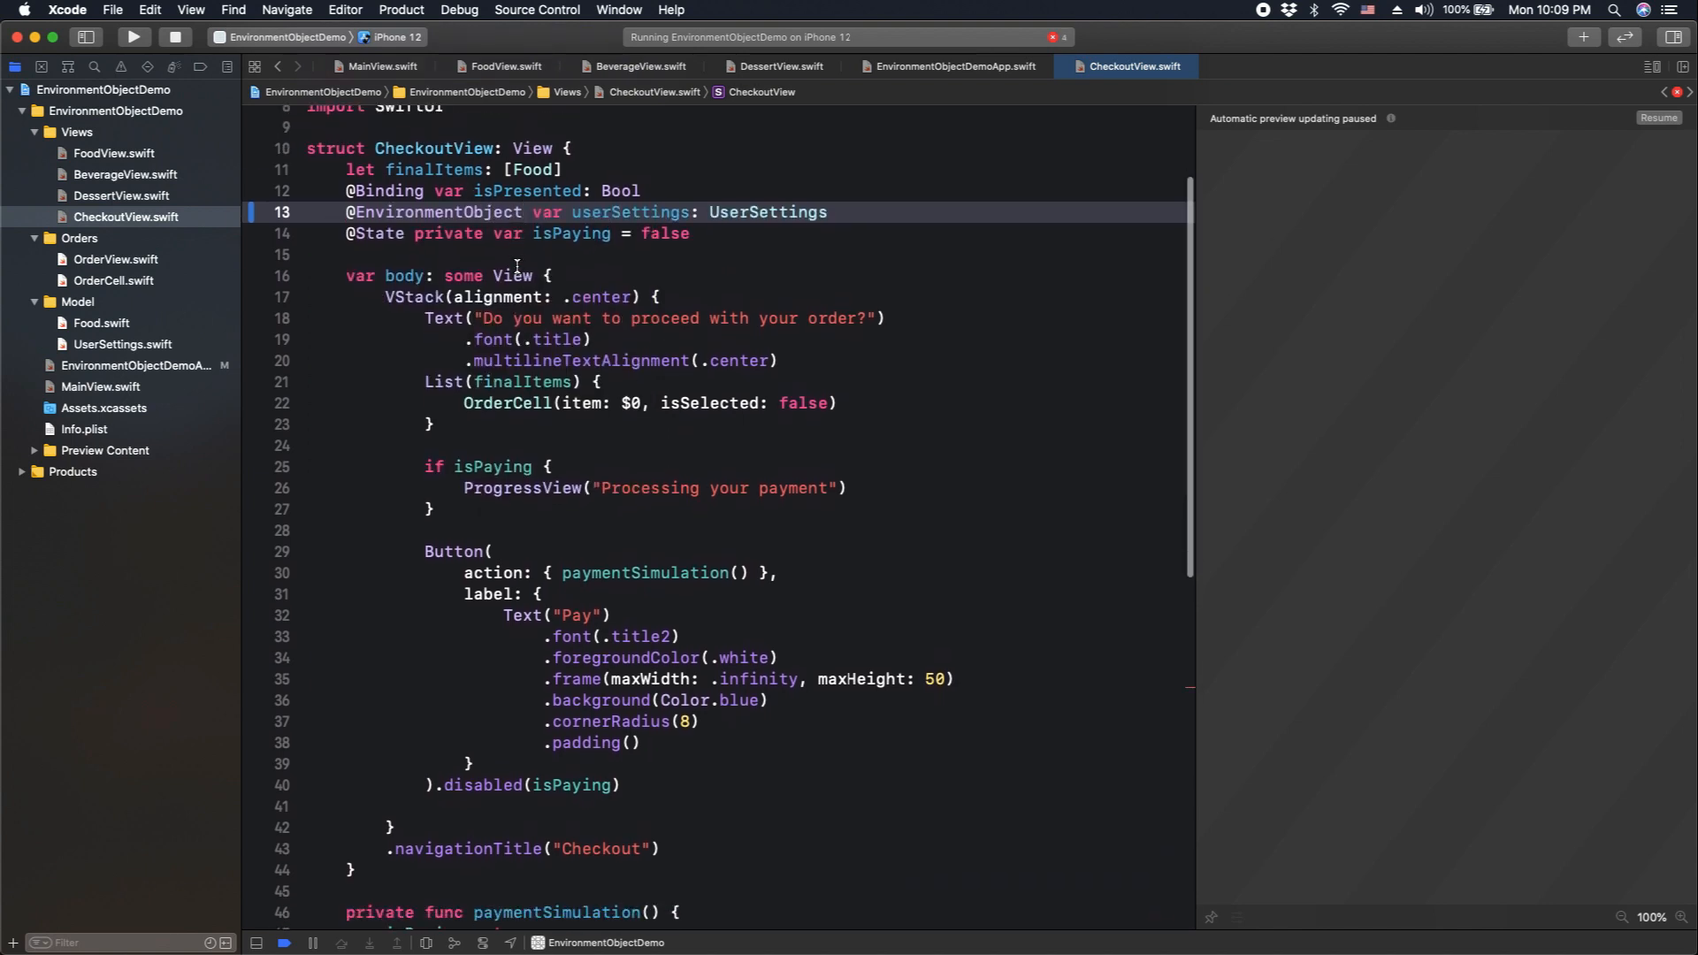
pyautogui.scroll(-3)
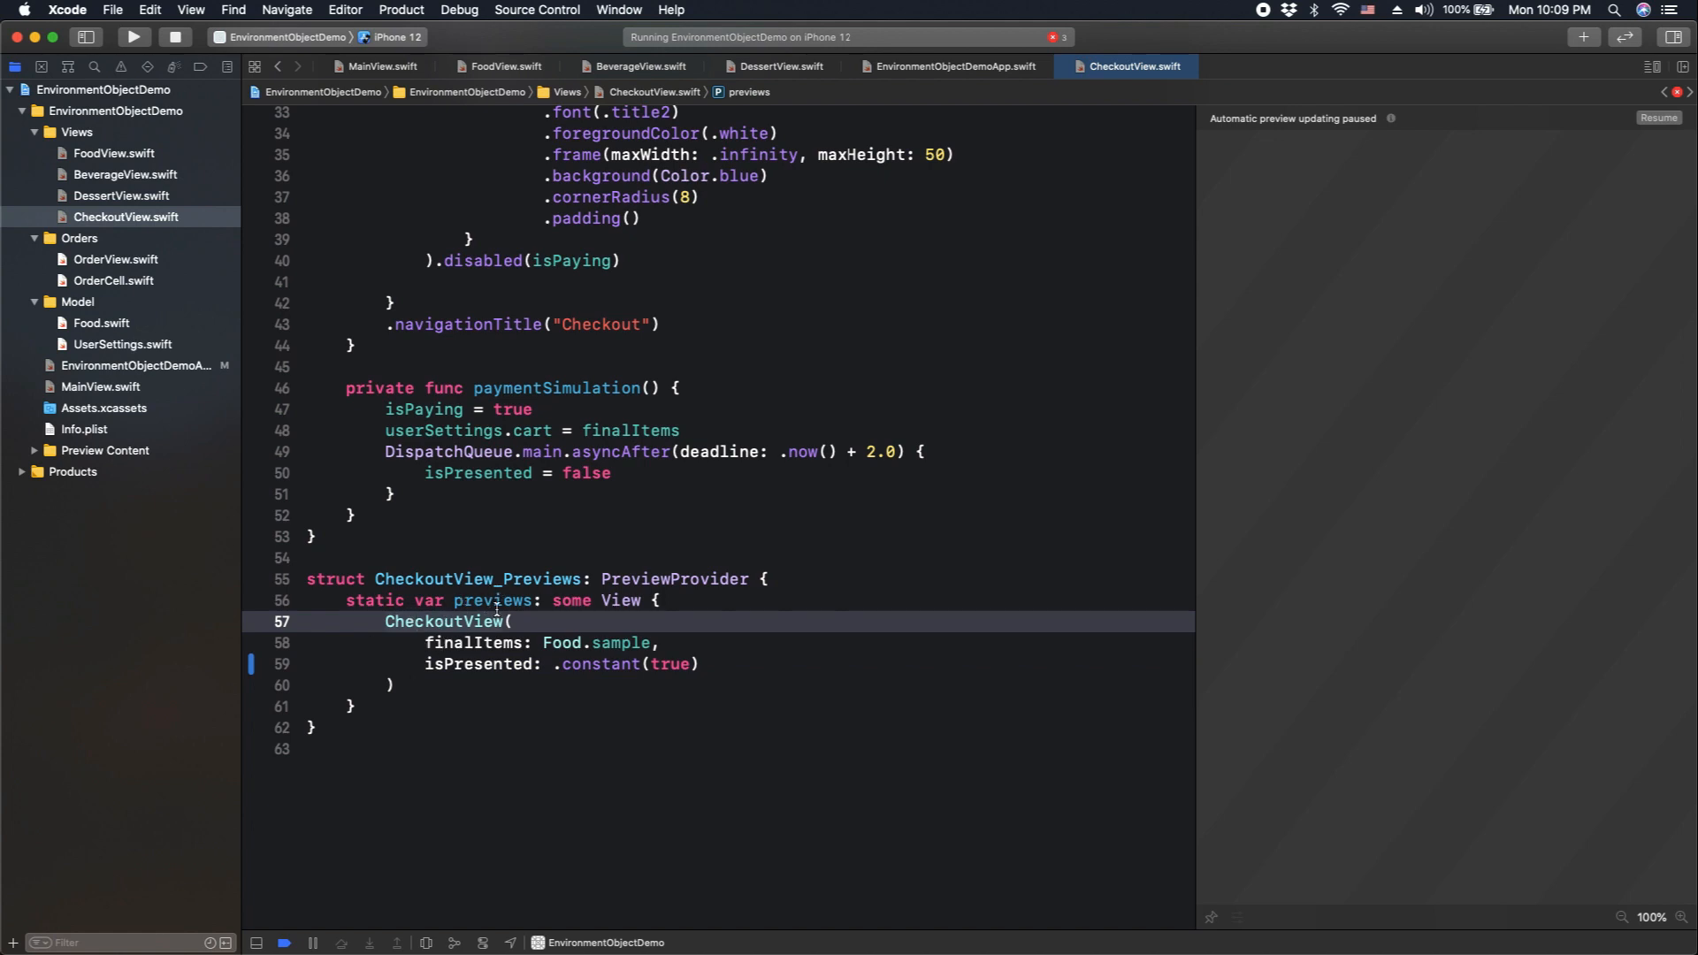
pyautogui.write('.env')
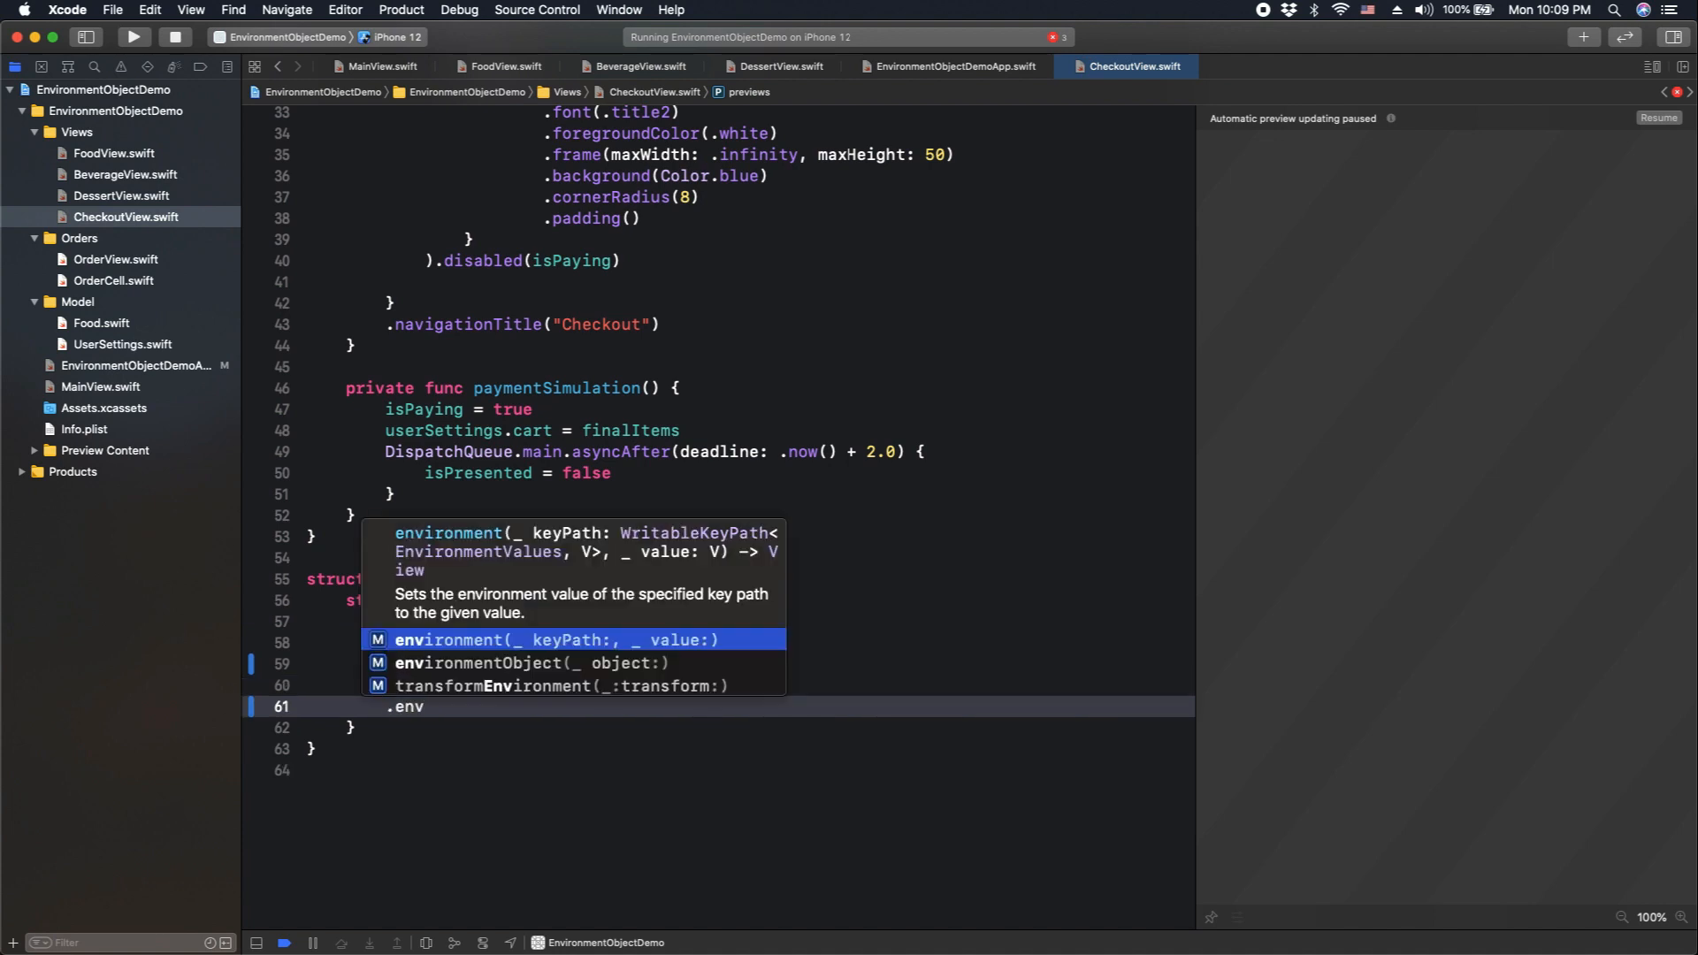
pyautogui.click(639, 66)
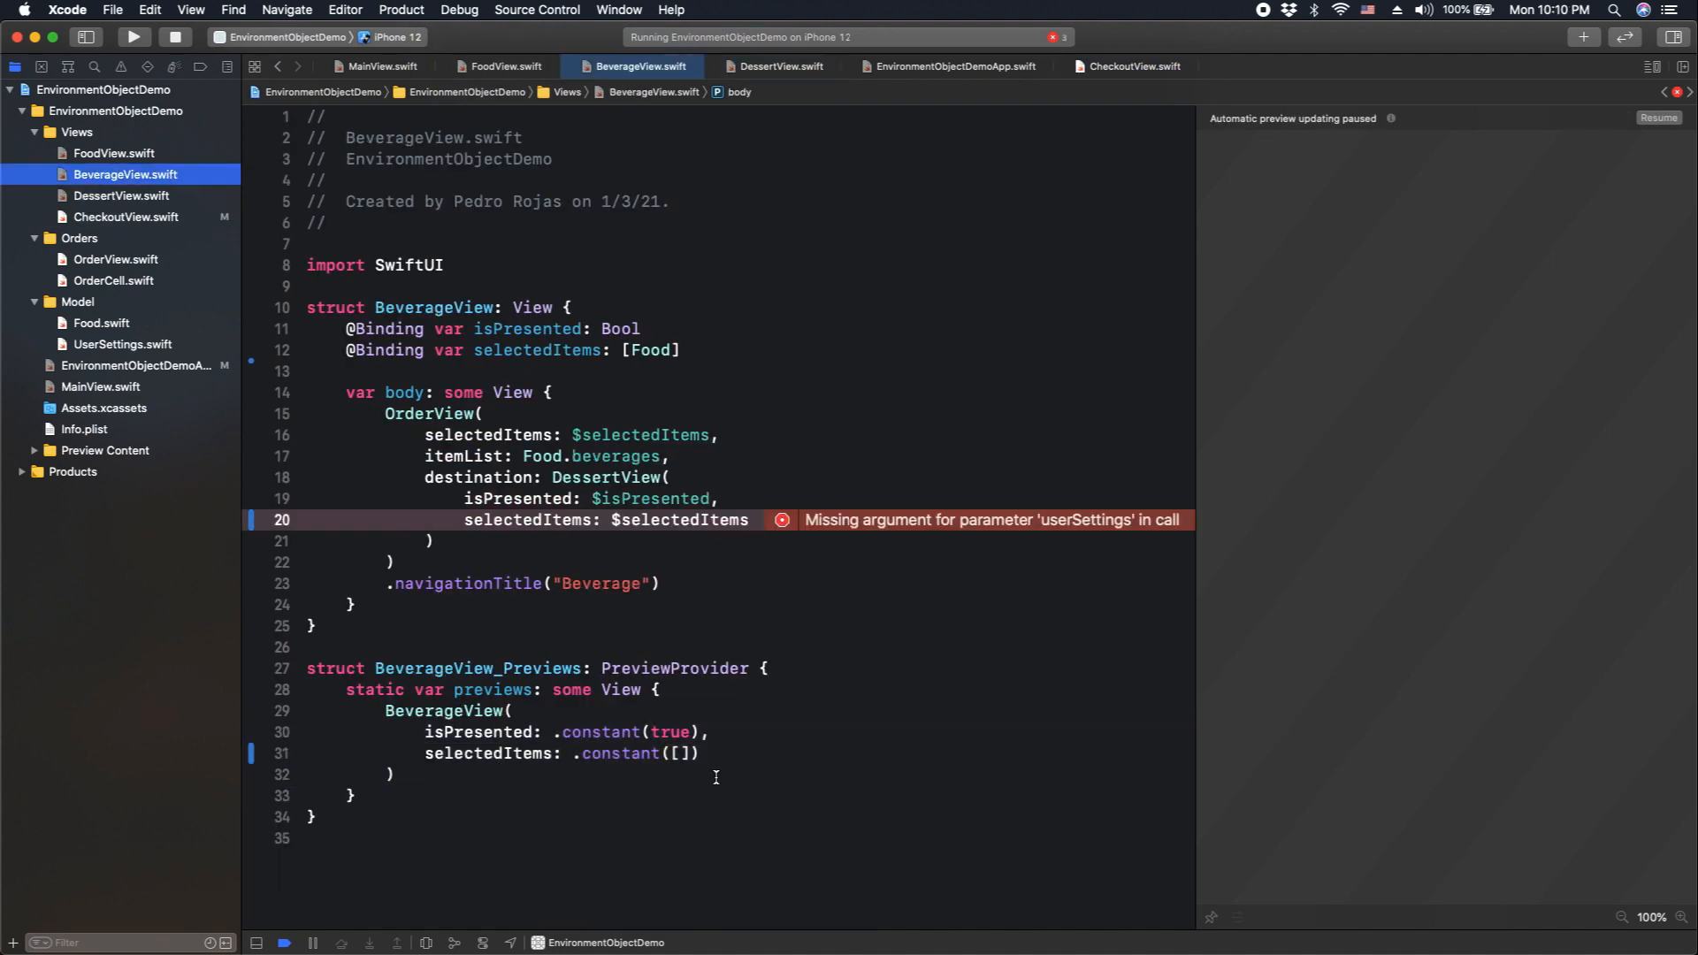
pyautogui.click(778, 65)
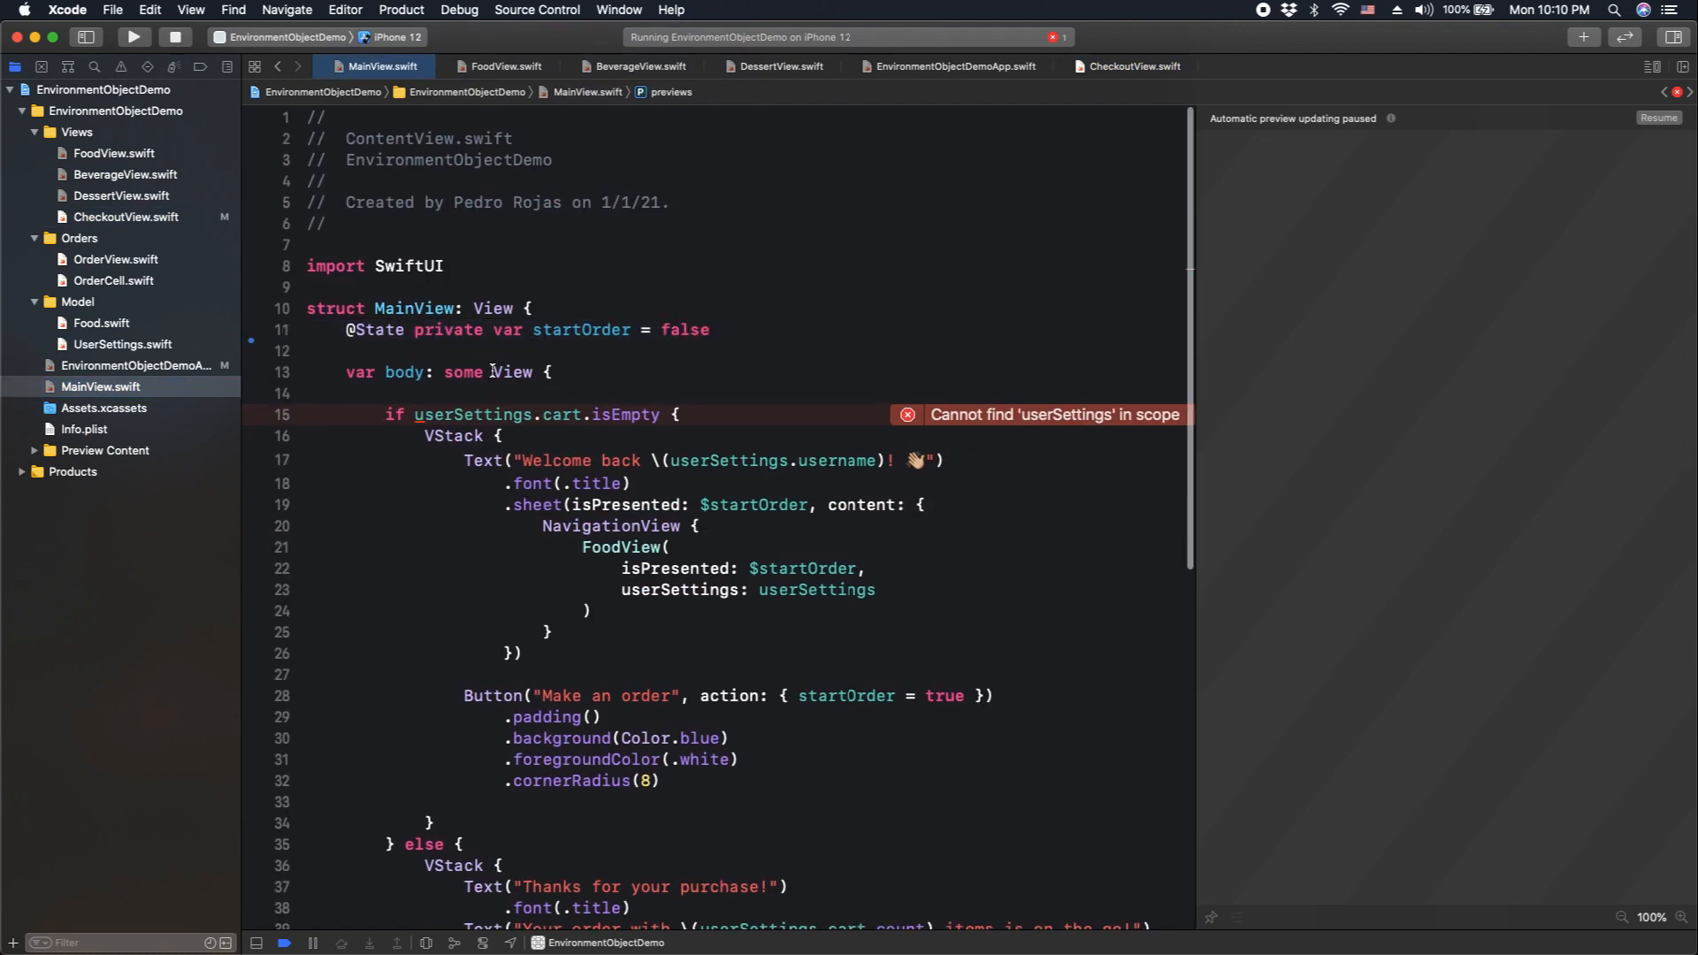
pyautogui.write('@EnvironmentObject var userSettings: UserSettings')
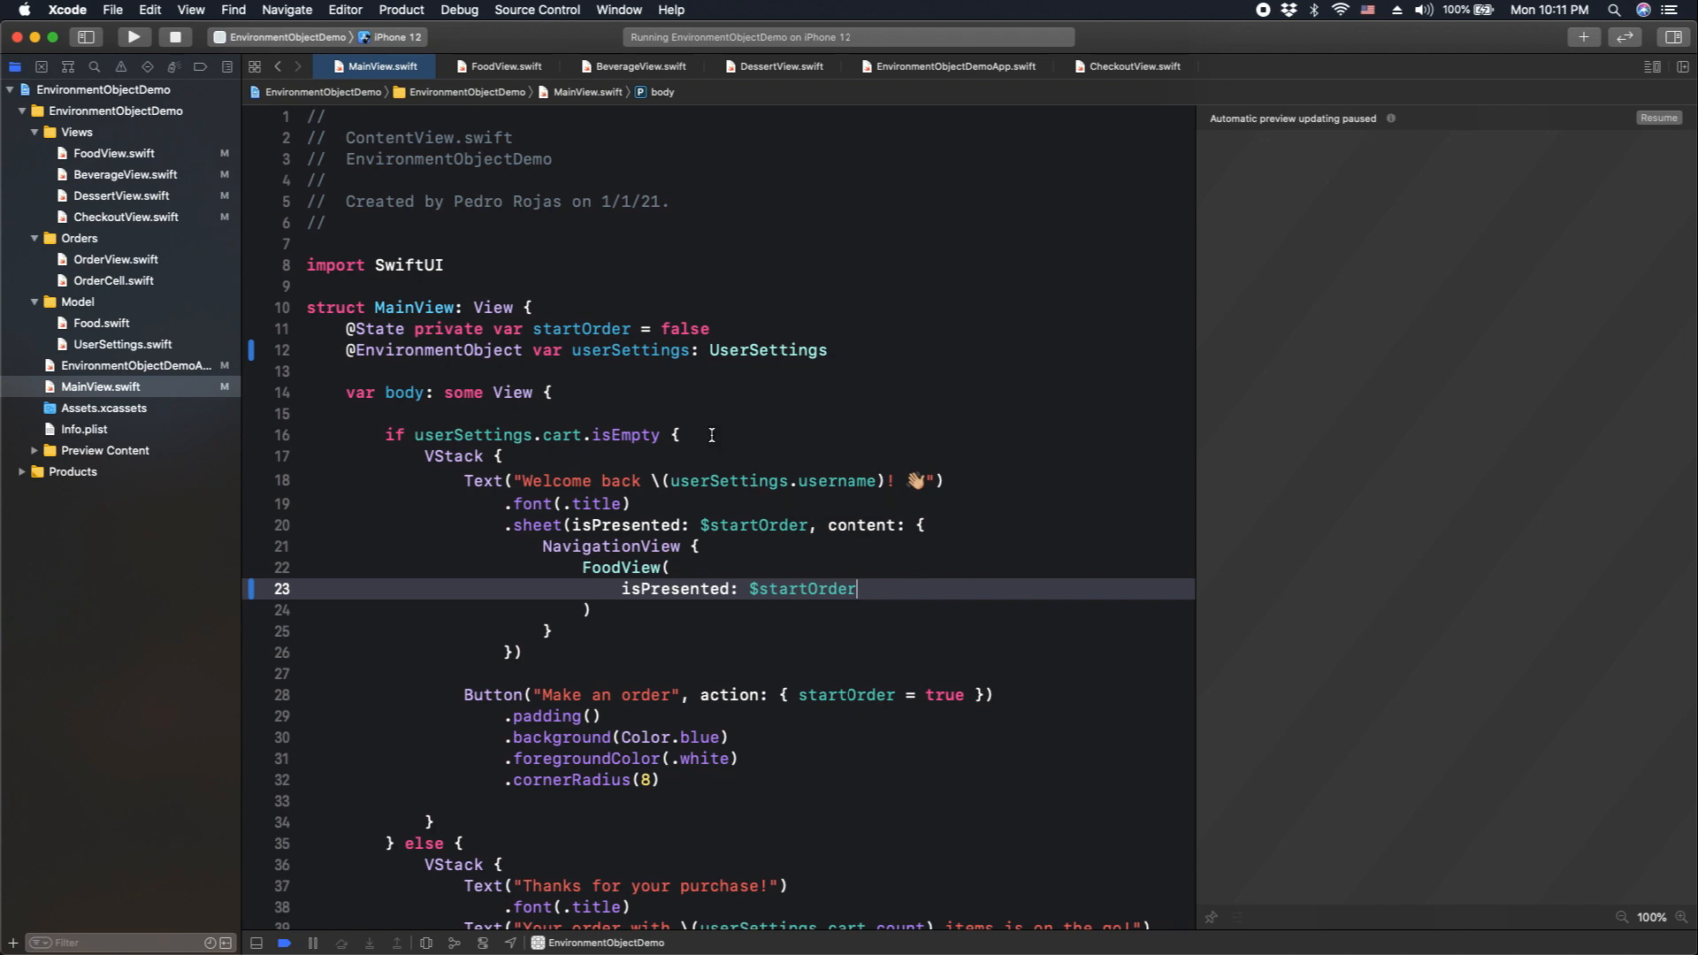
pyautogui.moveTo(615, 278)
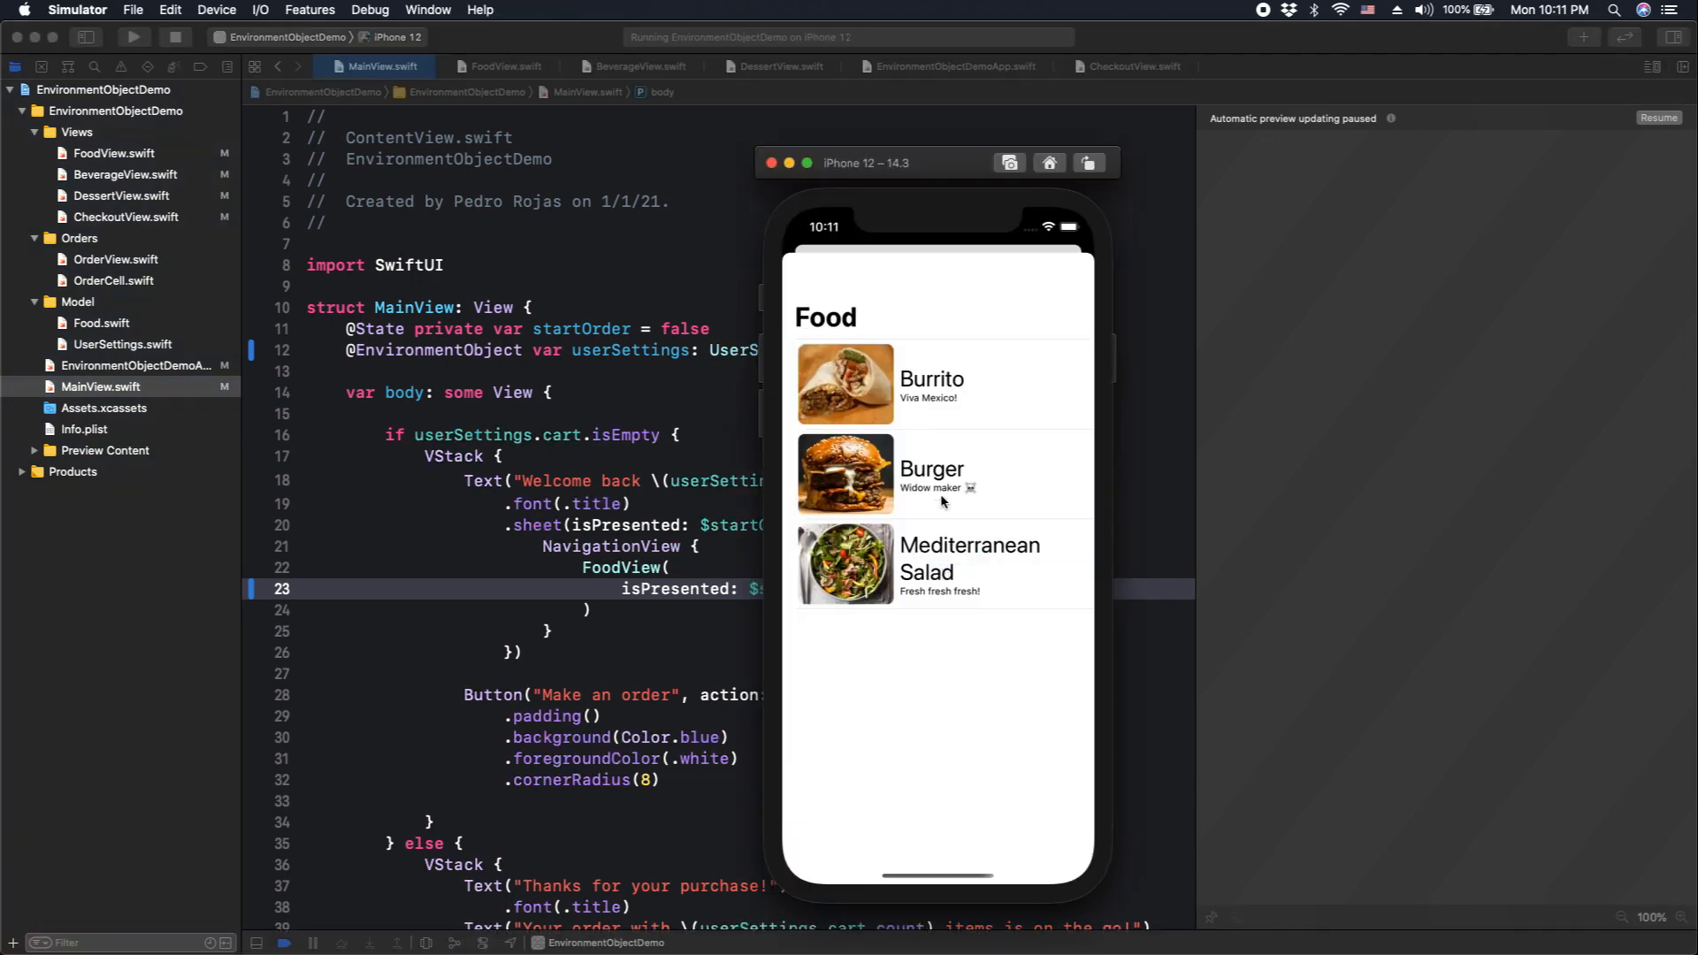
# Add the Burger, continue to Checkout and pay for the three-item order.
pyautogui.click(940, 474)
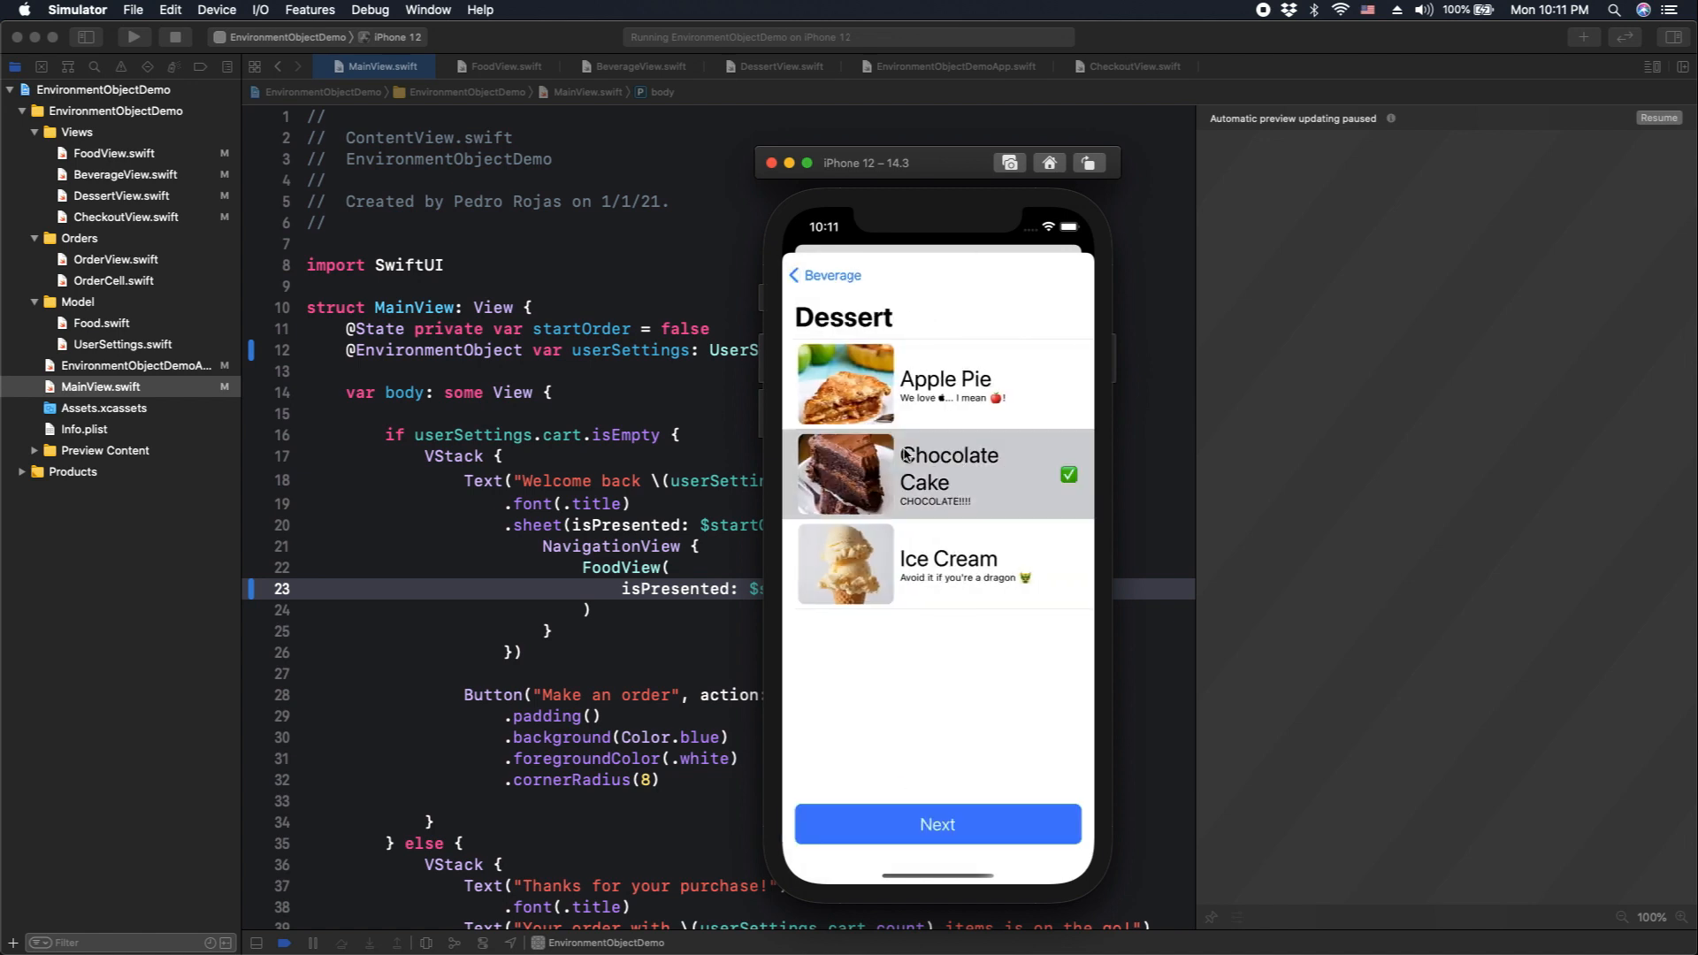
pyautogui.click(936, 824)
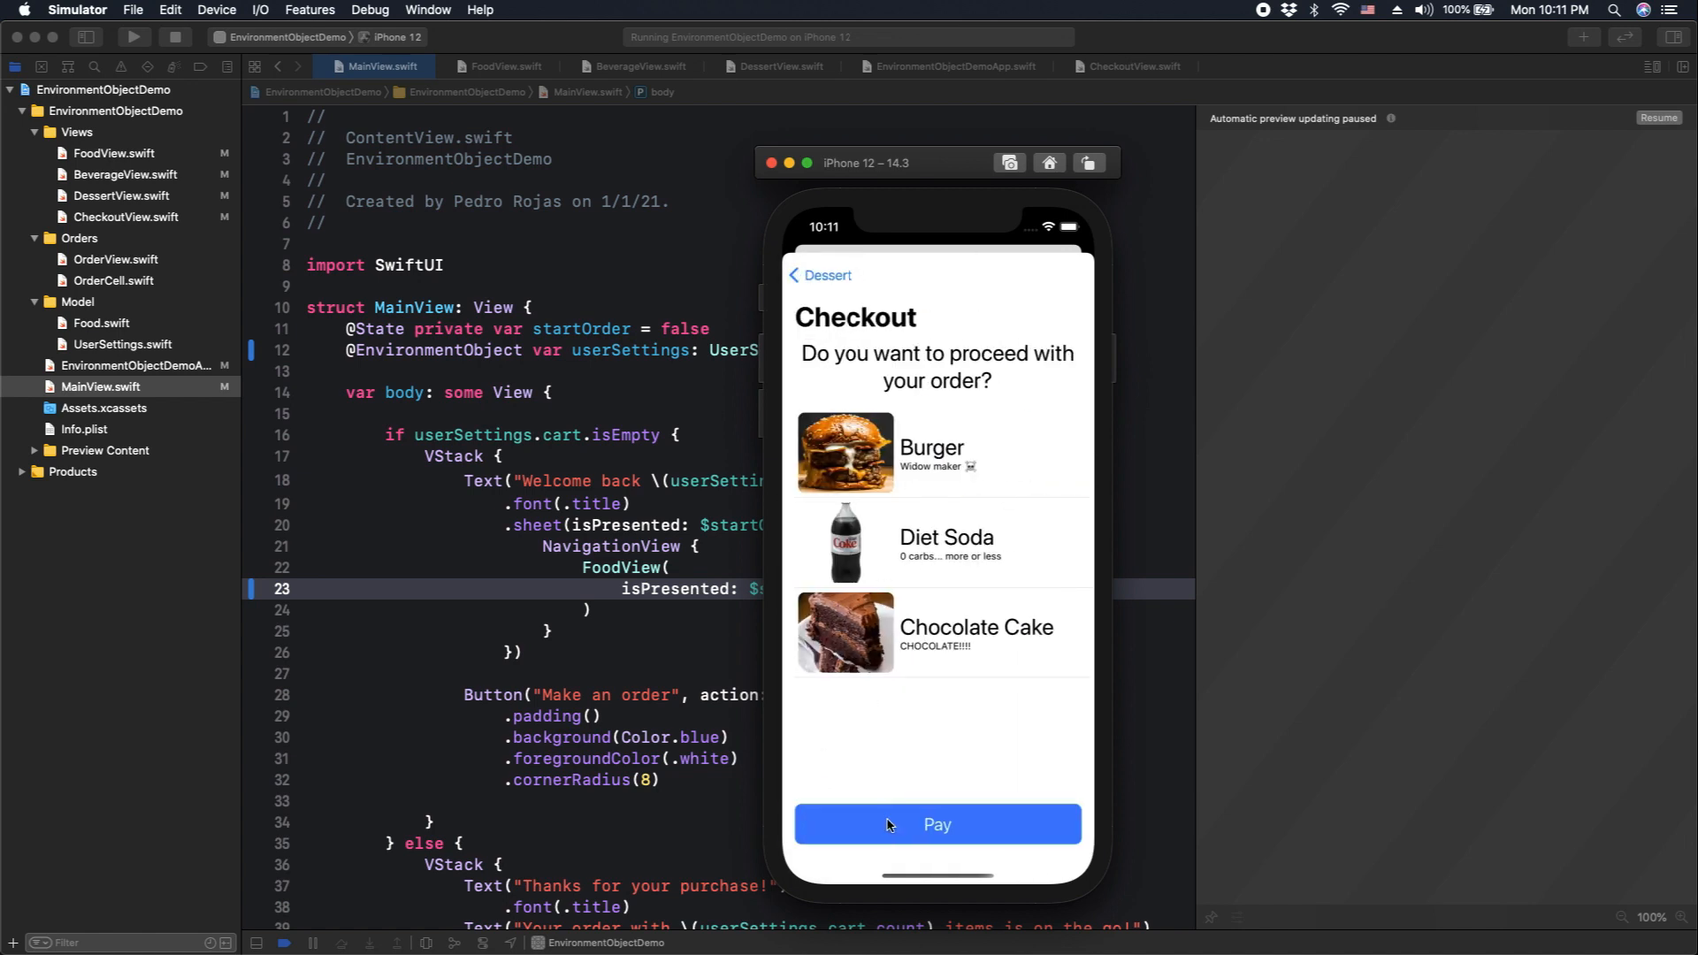
pyautogui.click(936, 825)
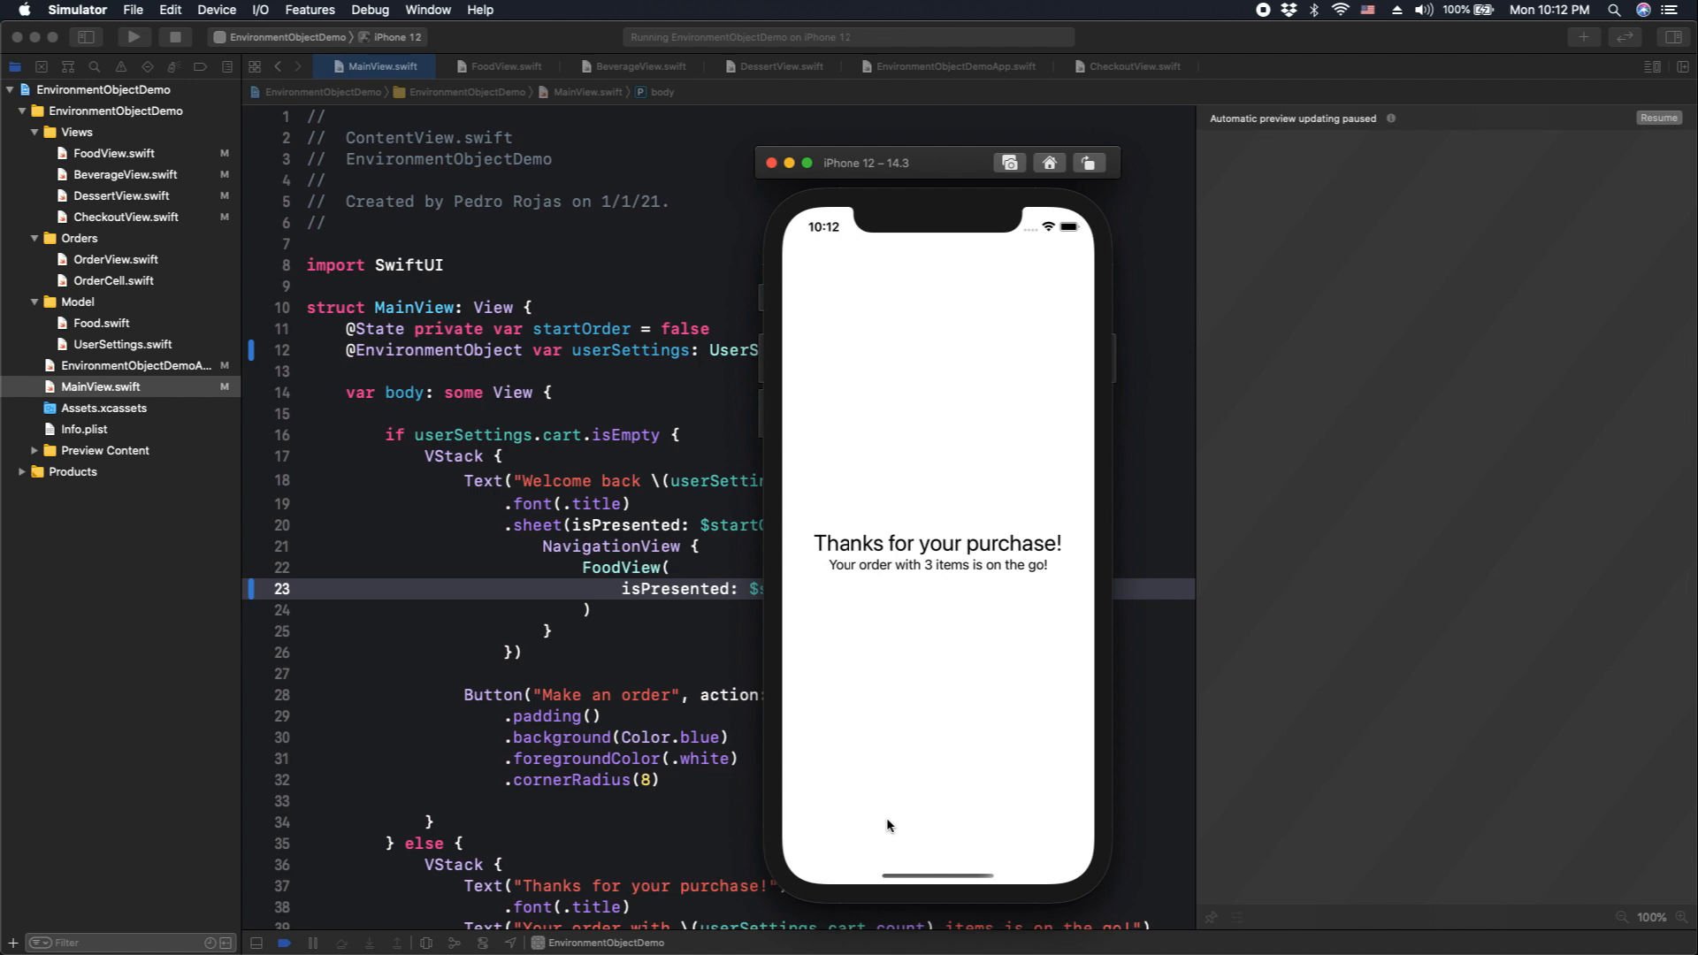
pyautogui.moveTo(662, 455)
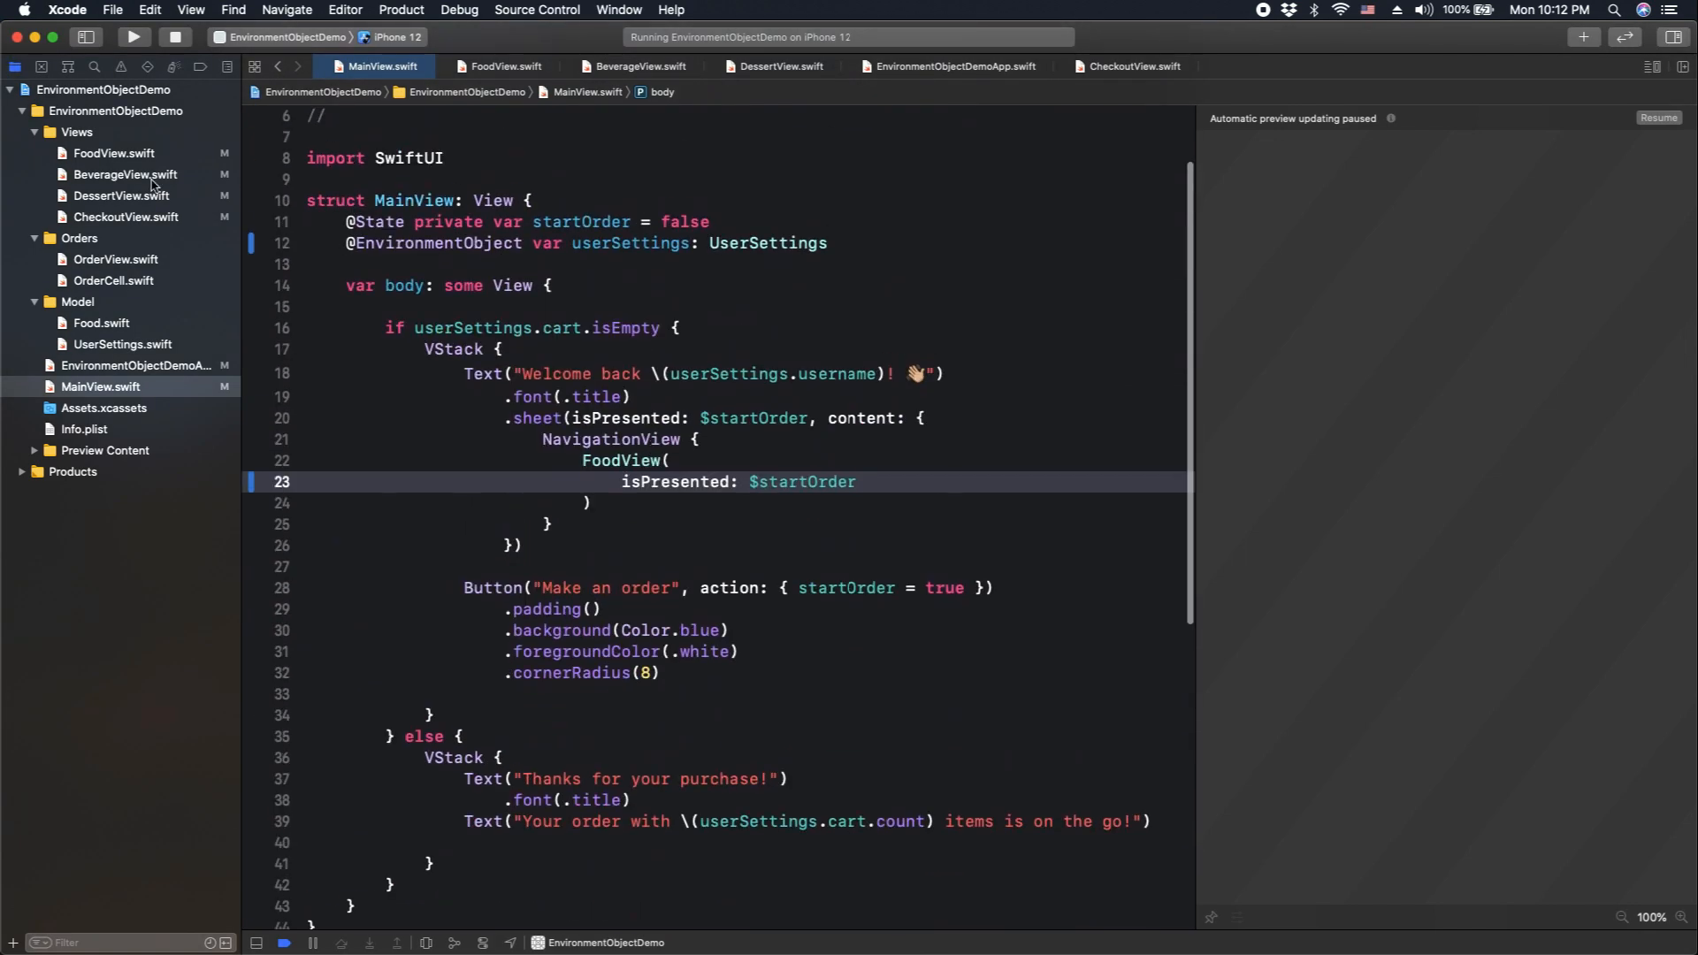
# Review CheckoutView, DessertView and BeverageView code, ending on EnvironmentObjectDemoApp.swift.
pyautogui.click(1132, 66)
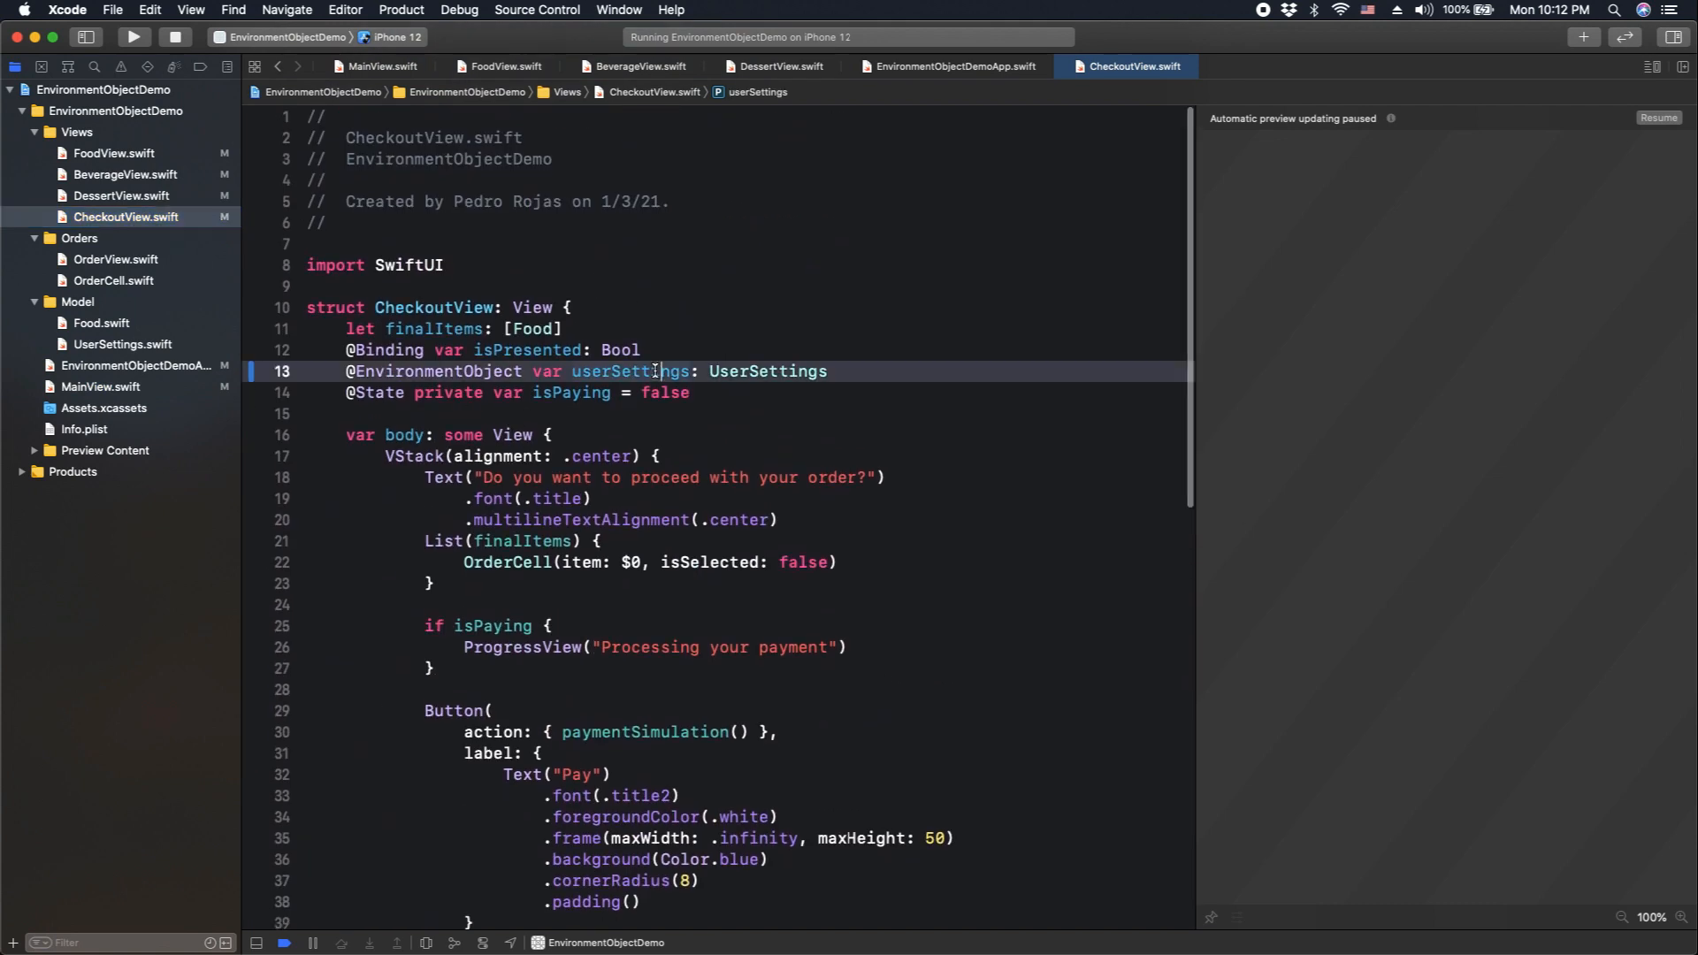
pyautogui.click(778, 66)
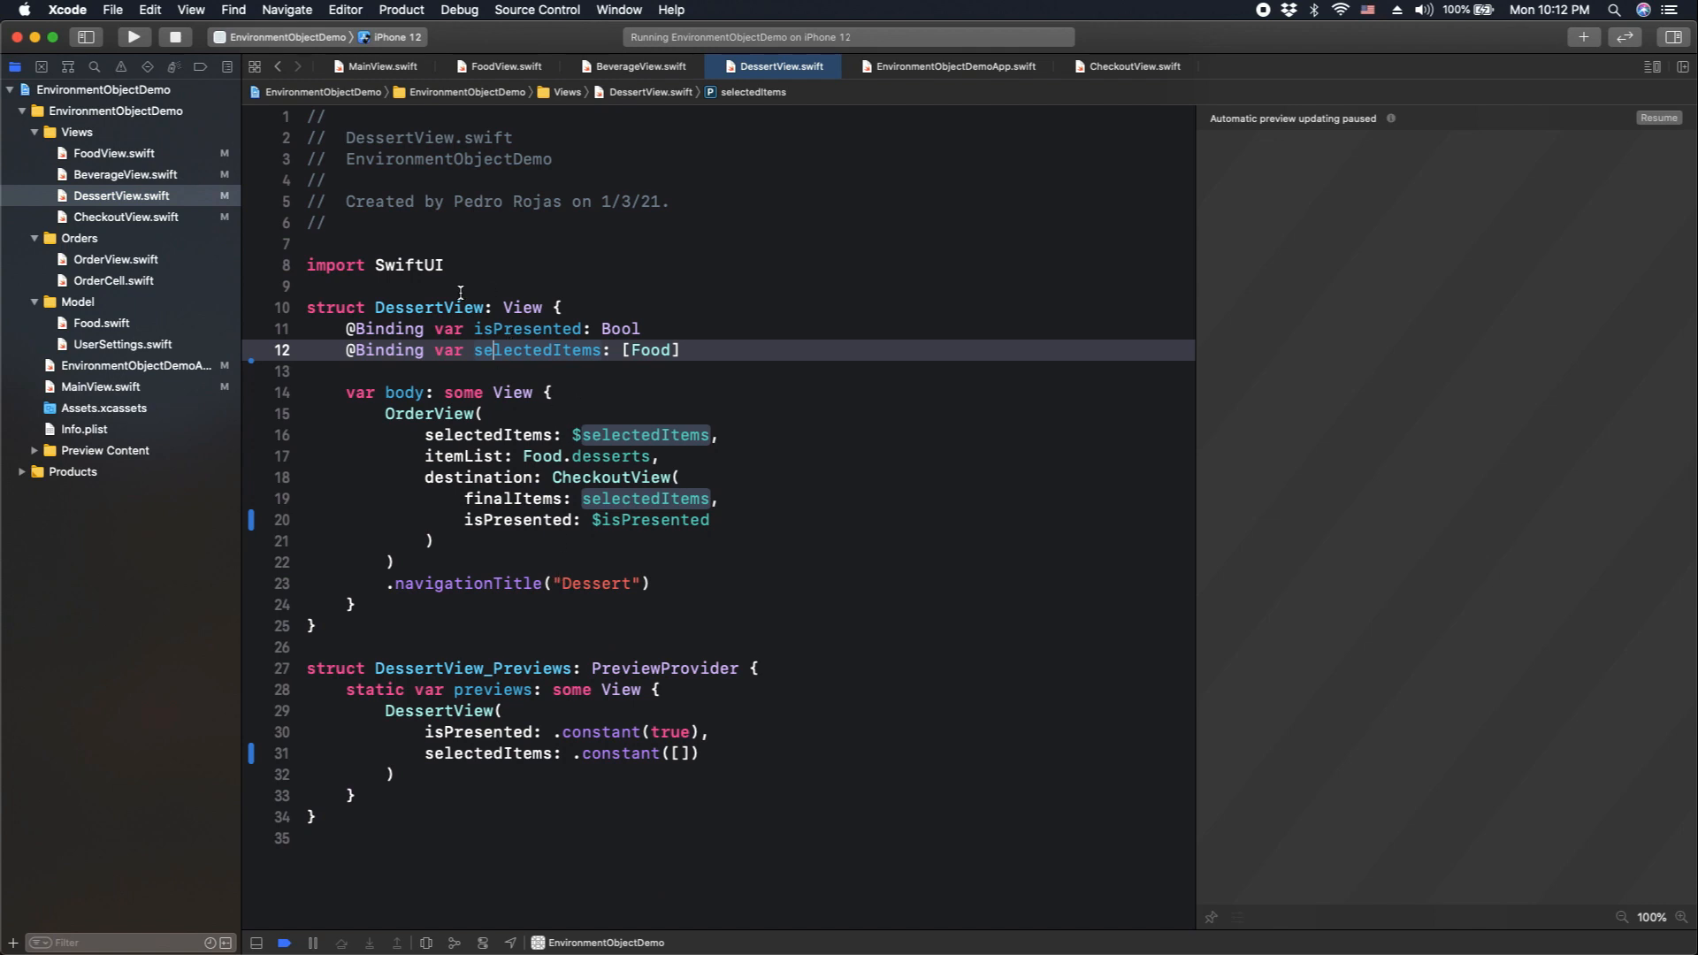
pyautogui.click(123, 176)
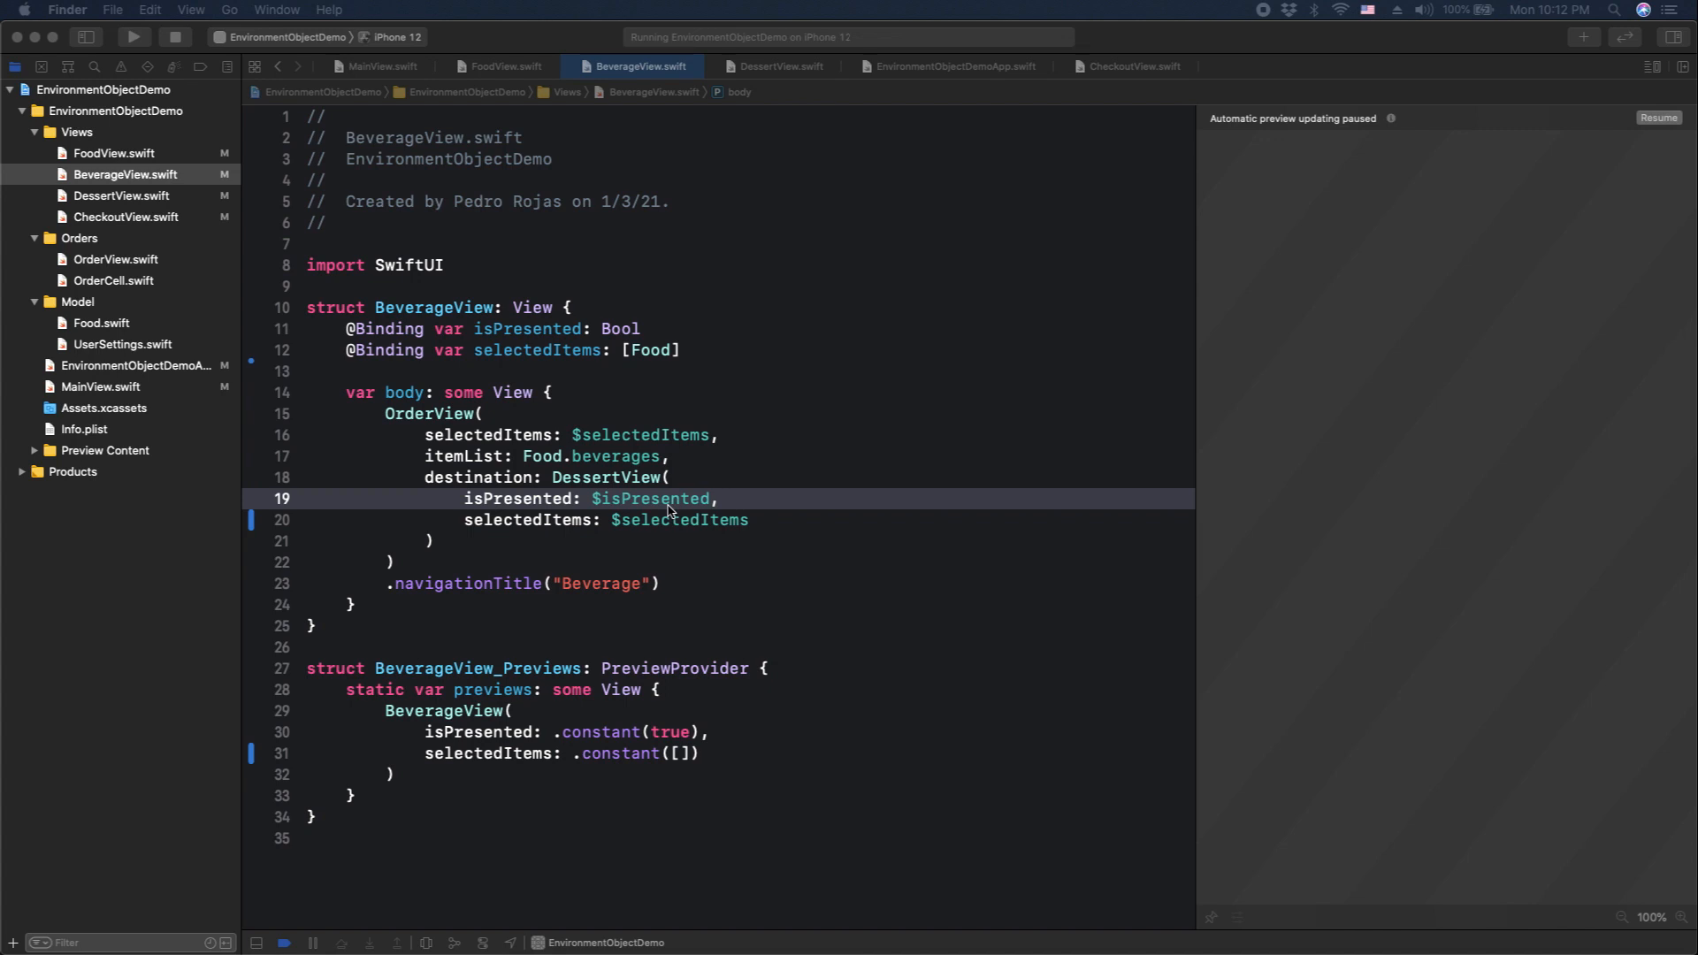
pyautogui.moveTo(396, 362)
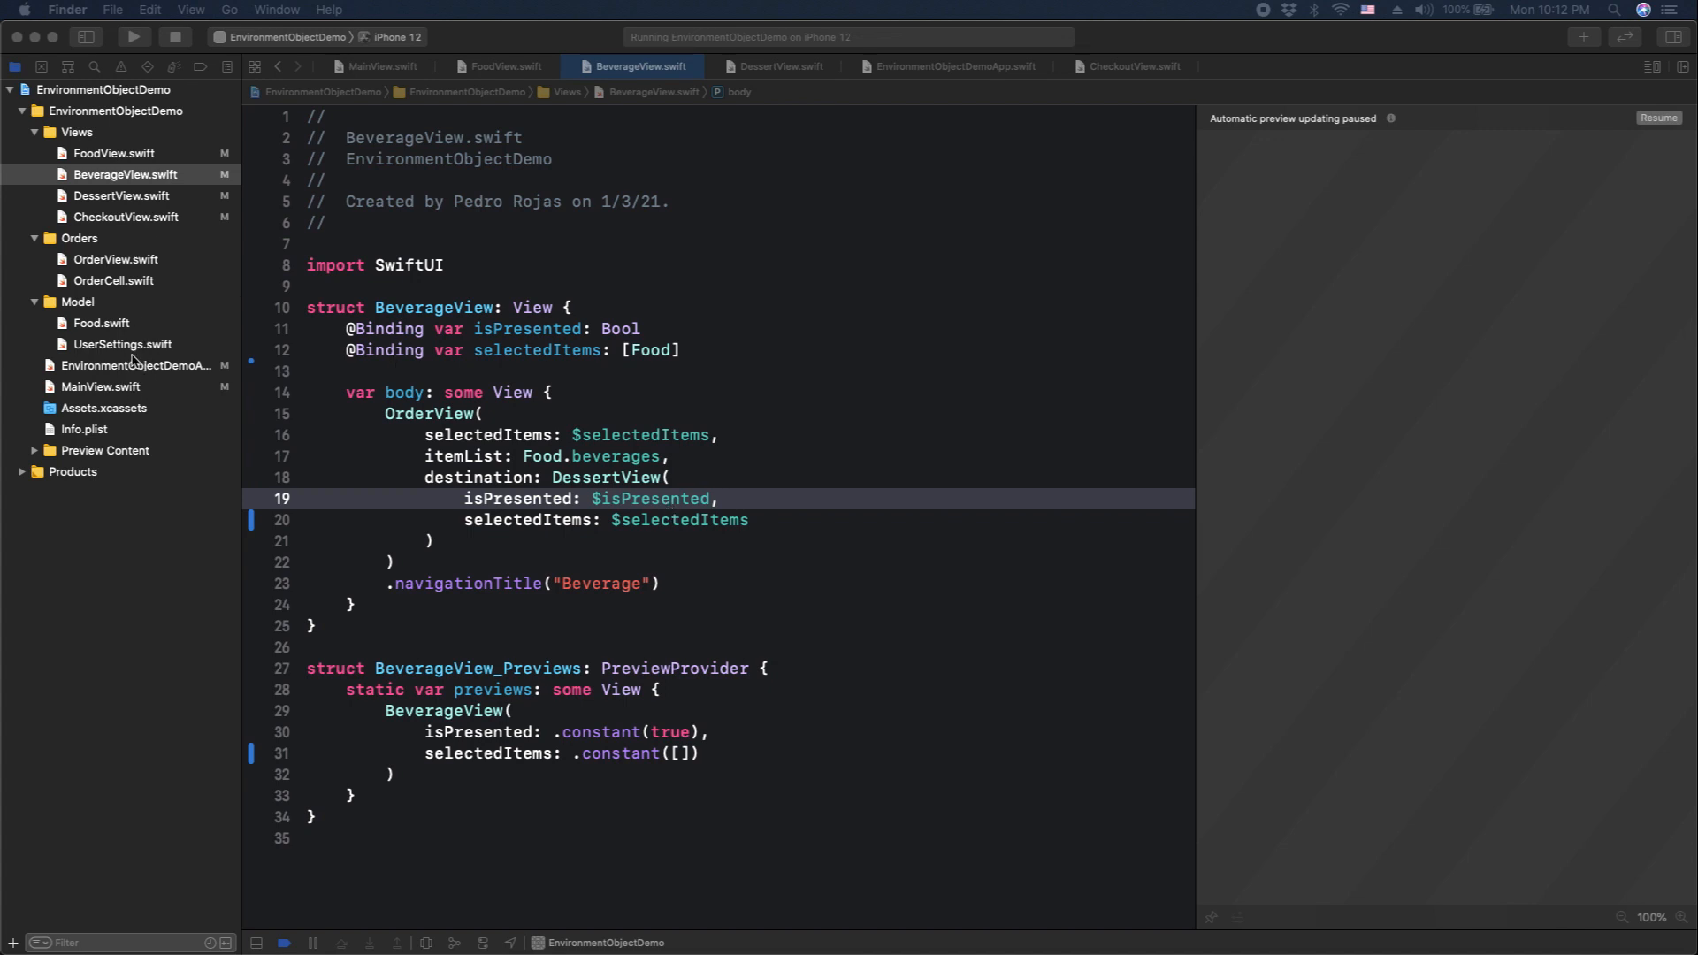
pyautogui.click(944, 65)
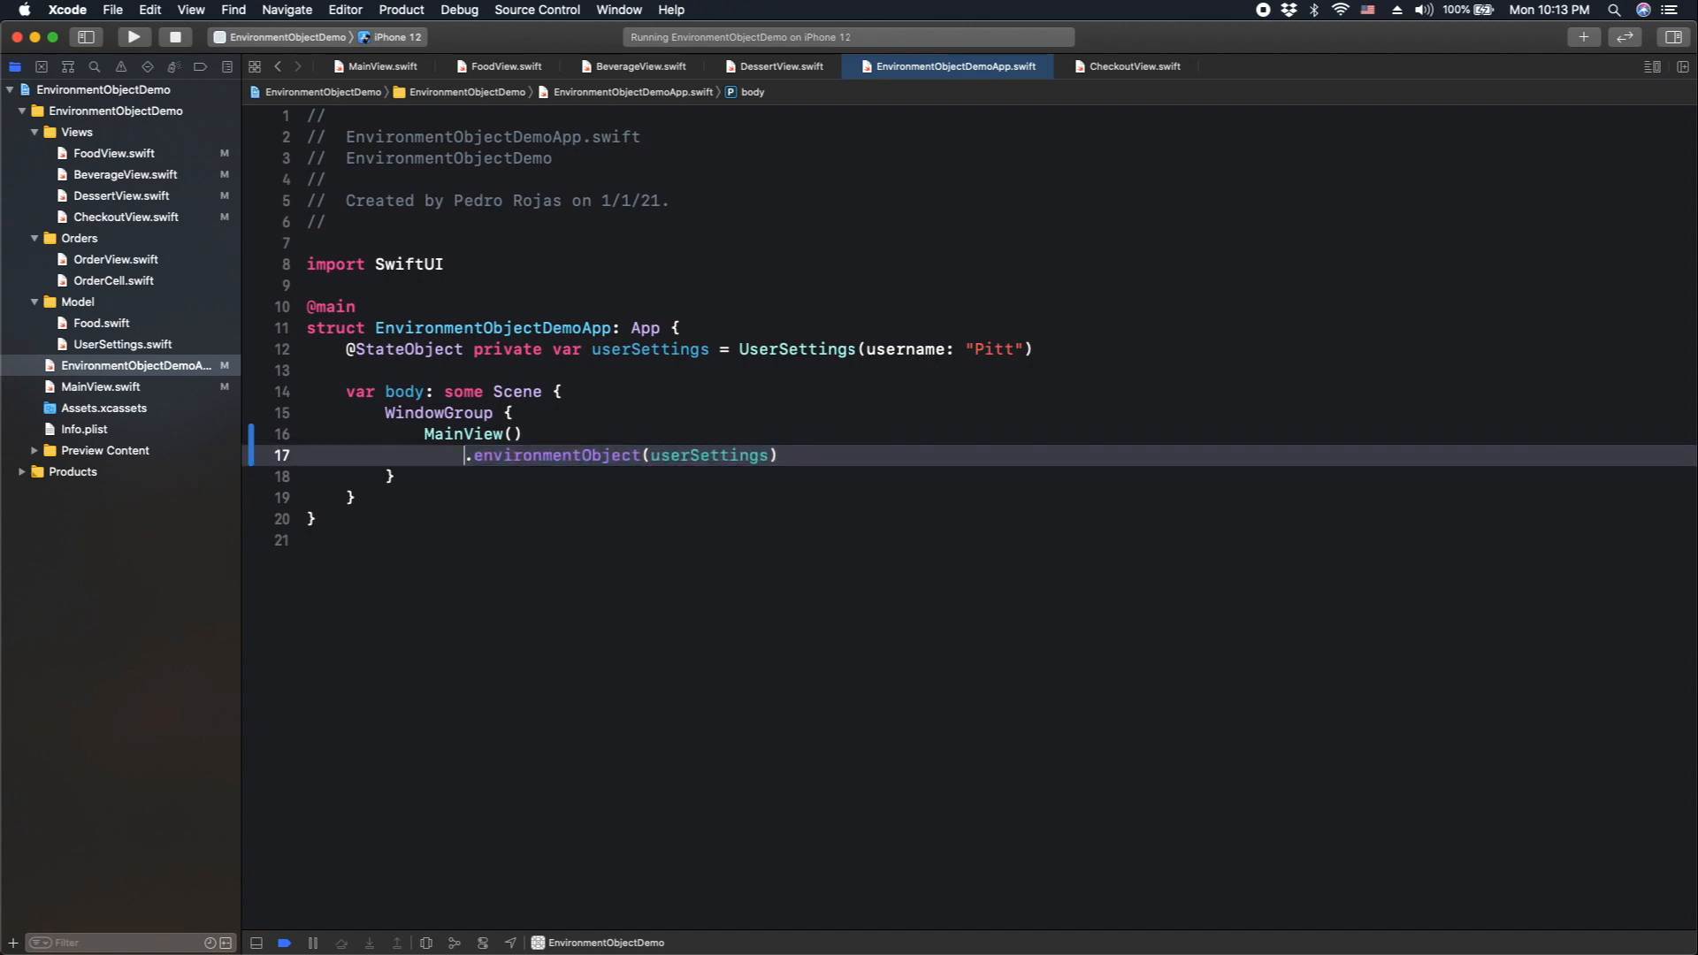
# Comment out .environmentObject(userSettings) on line 17 and select the userSettings property name.
pyautogui.write('//')
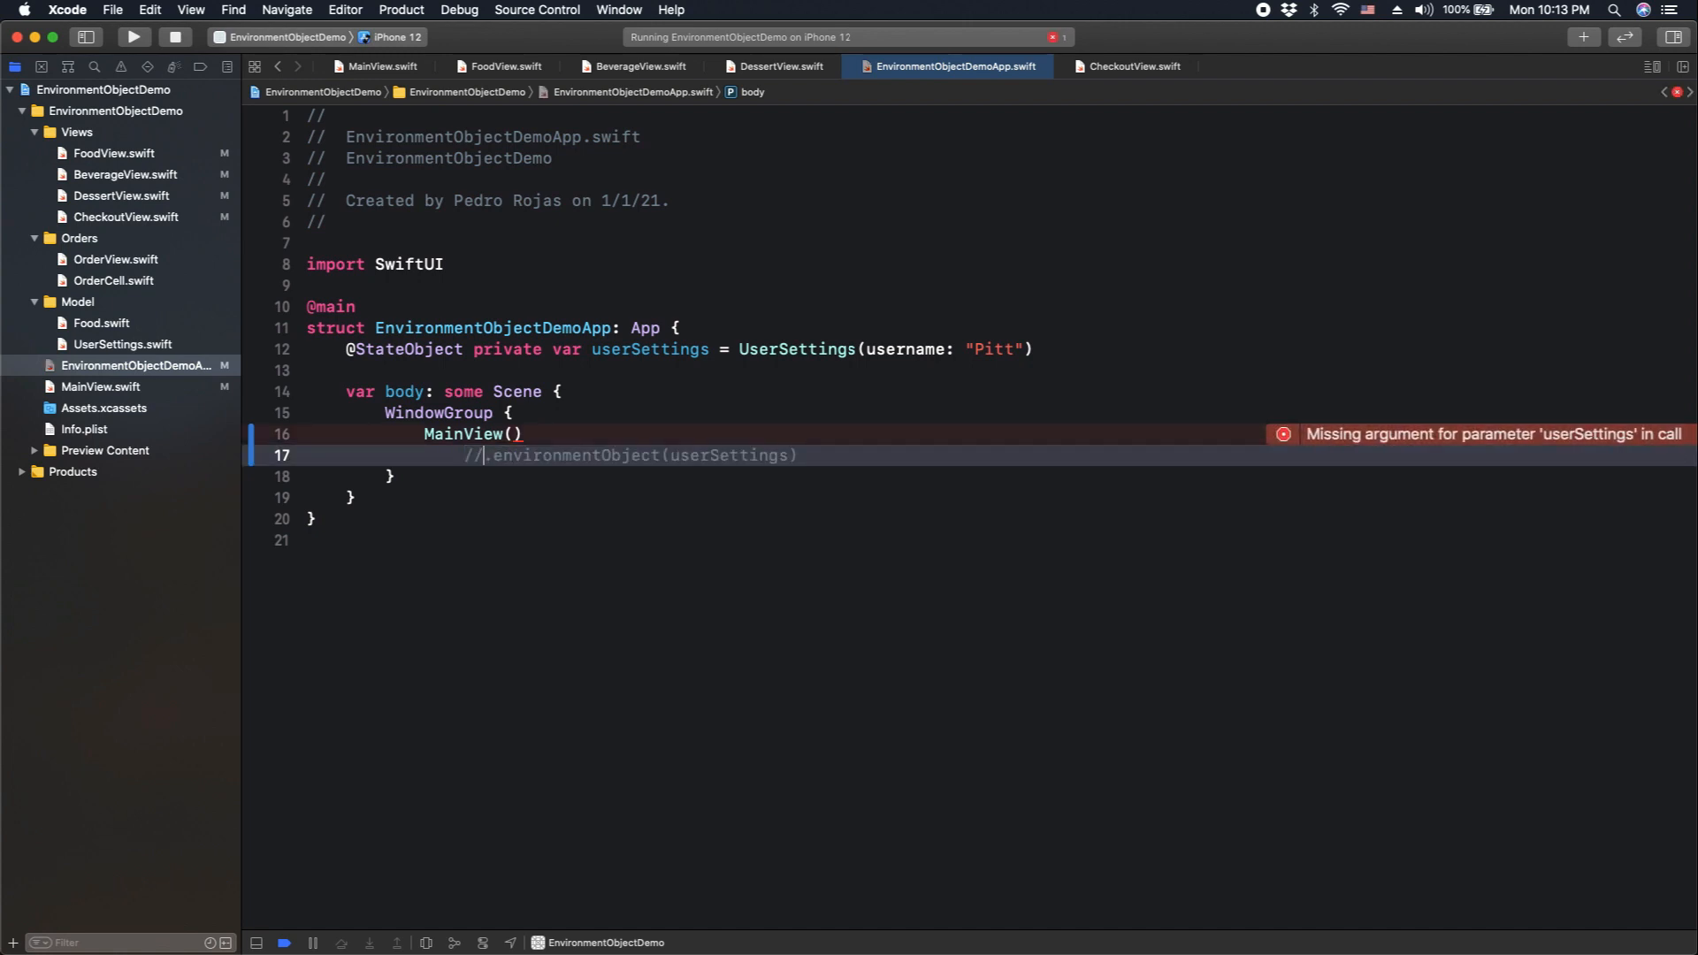
pyautogui.click(132, 37)
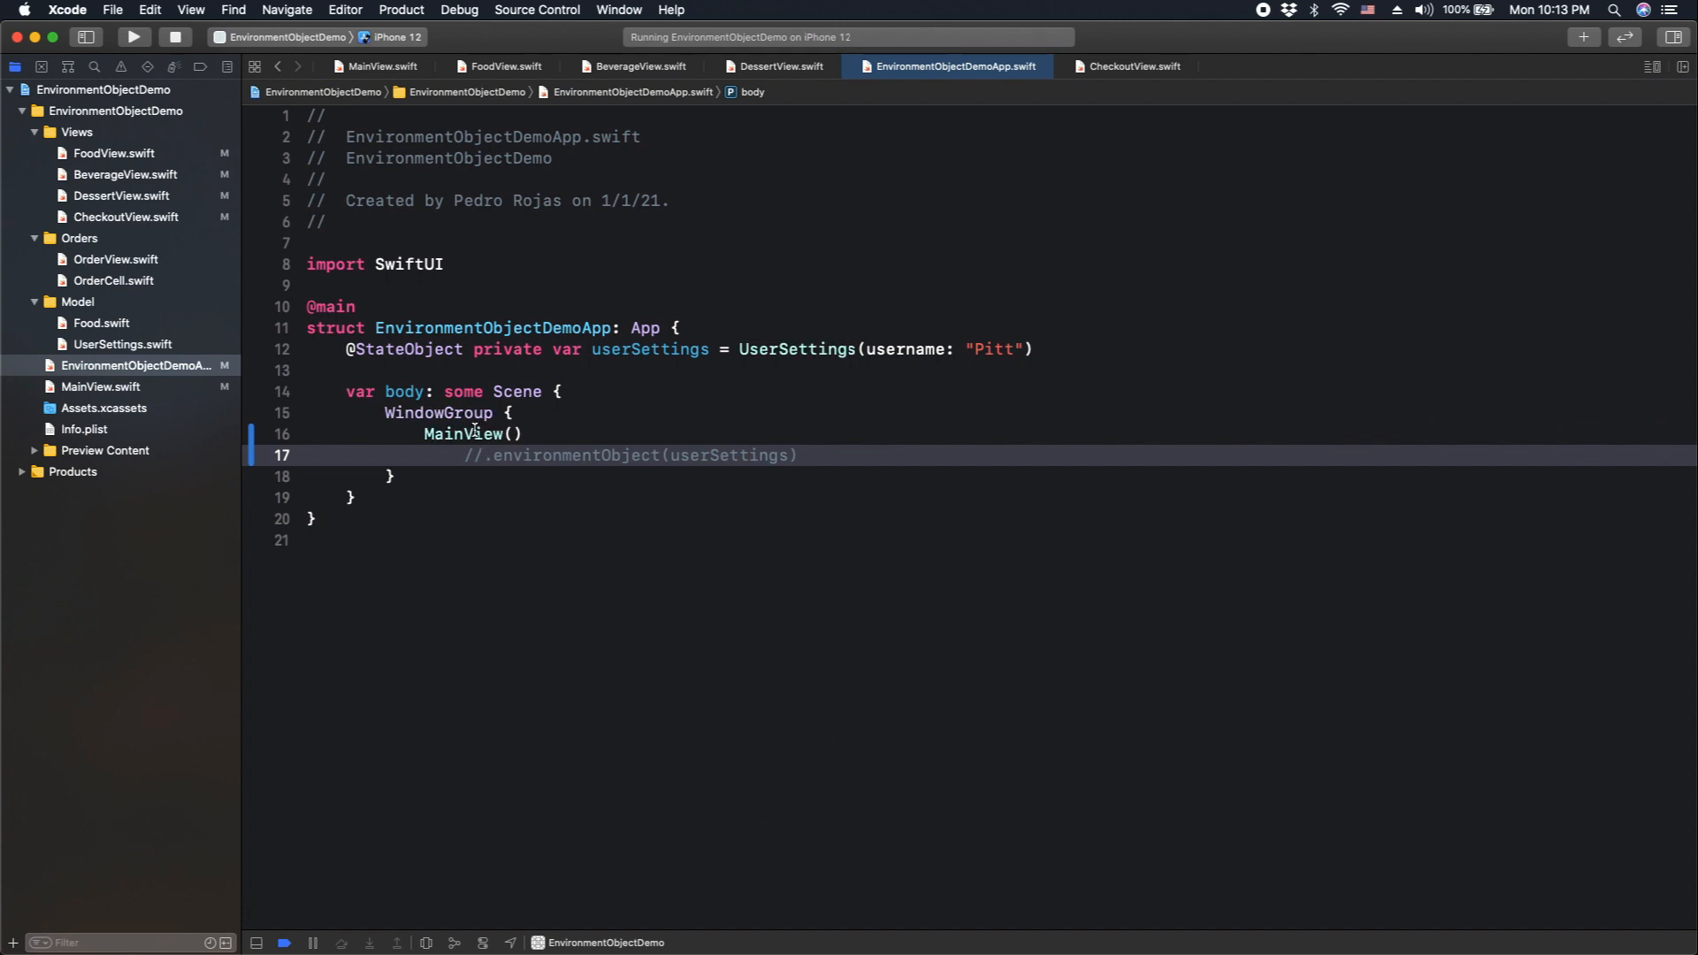
pyautogui.click(469, 435)
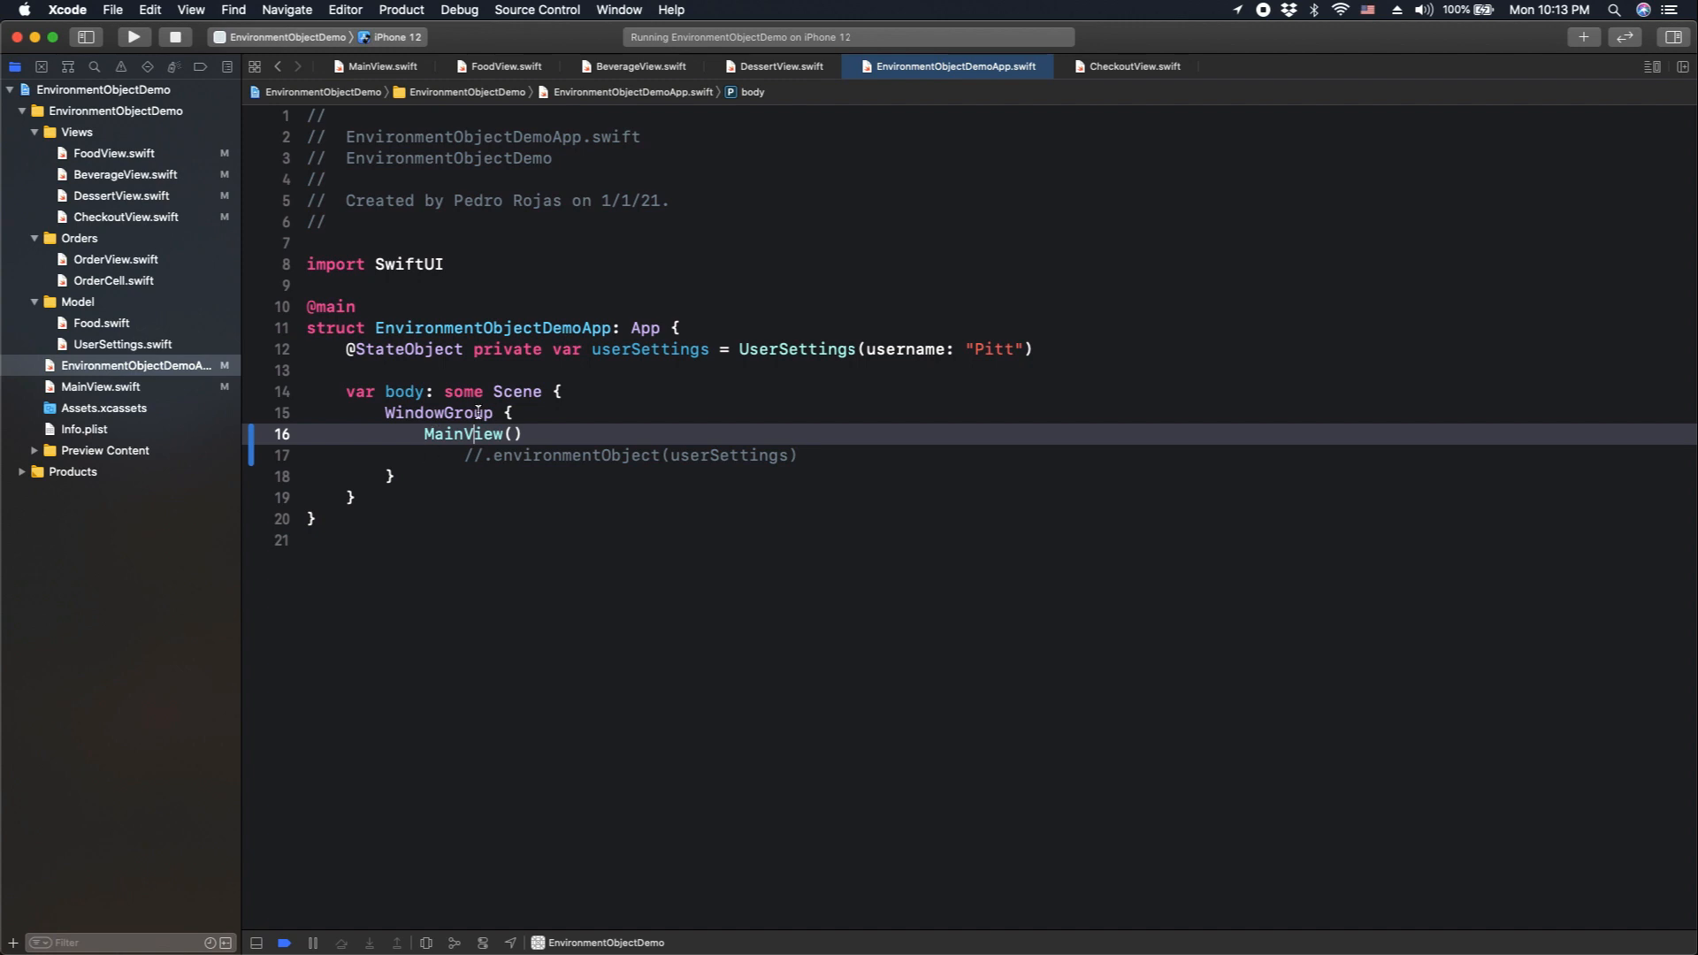
pyautogui.moveTo(525, 433)
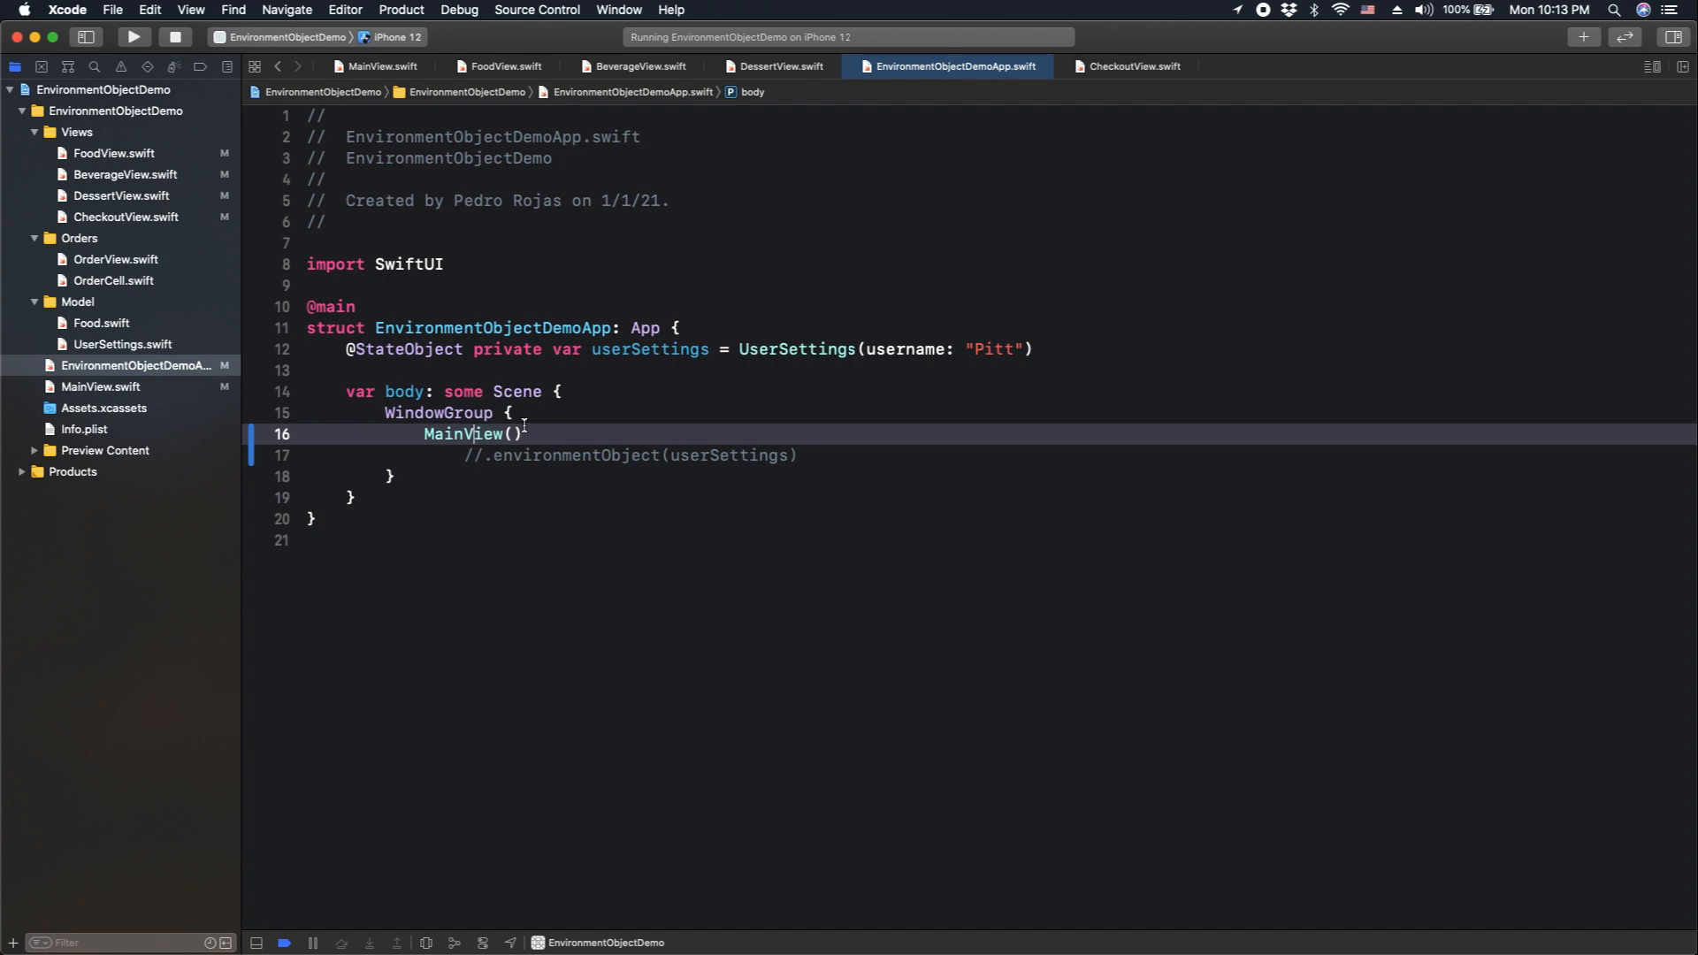
pyautogui.click(133, 38)
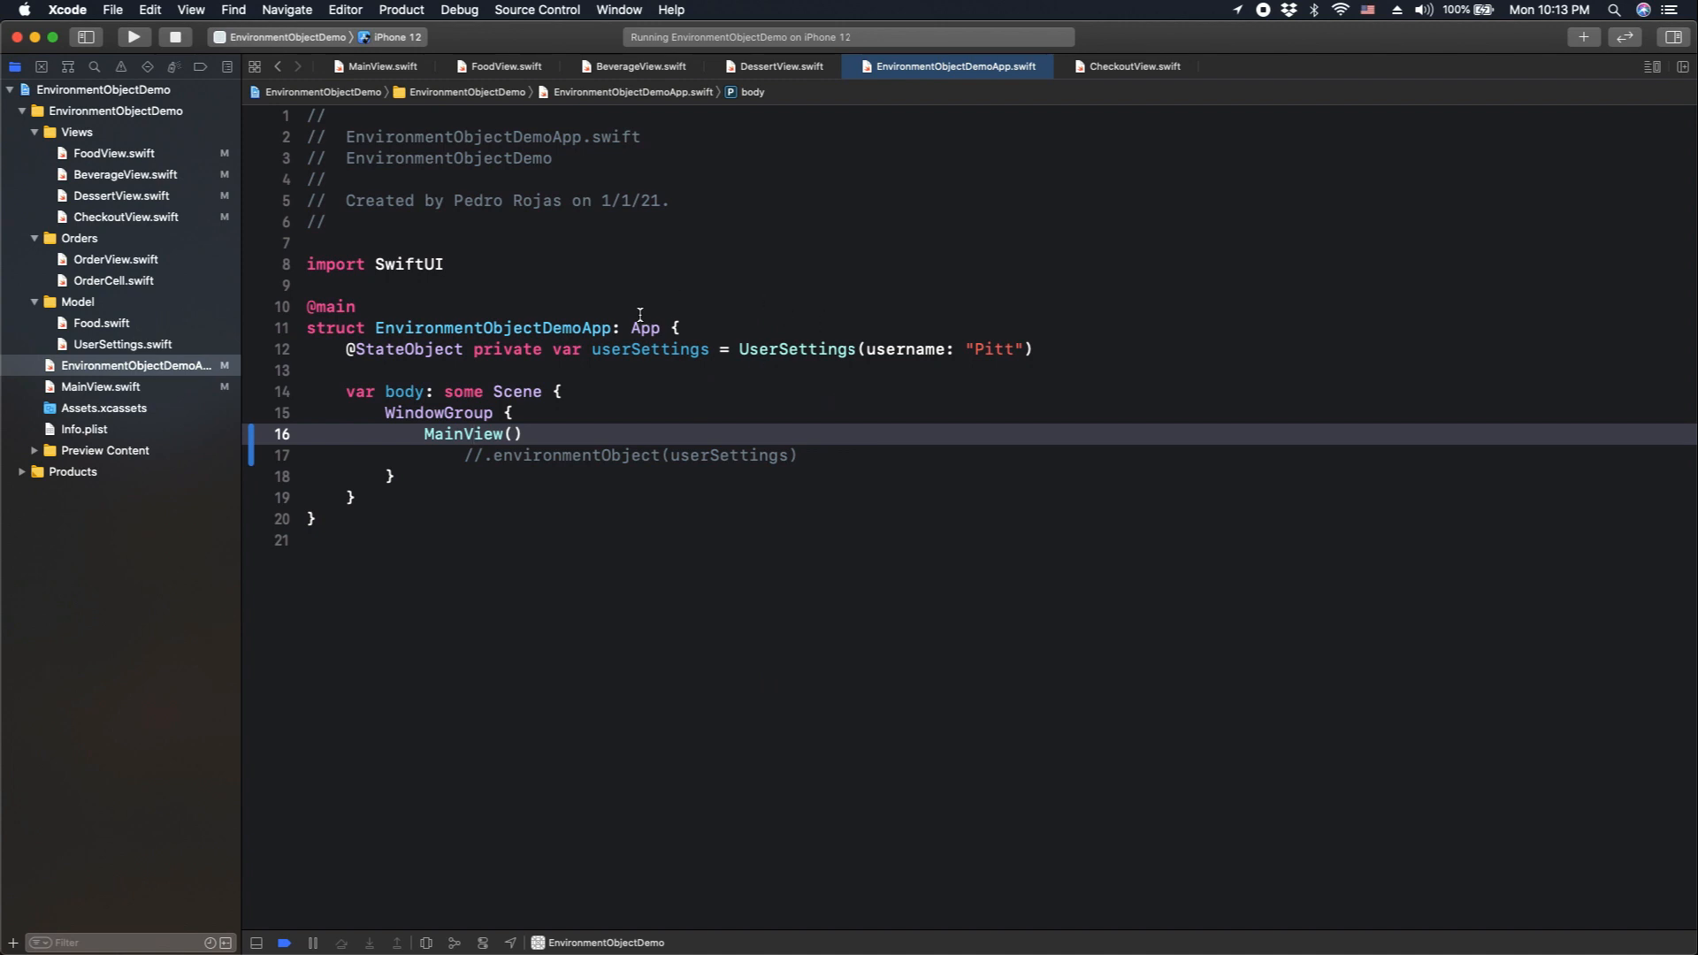
pyautogui.doubleClick(649, 348)
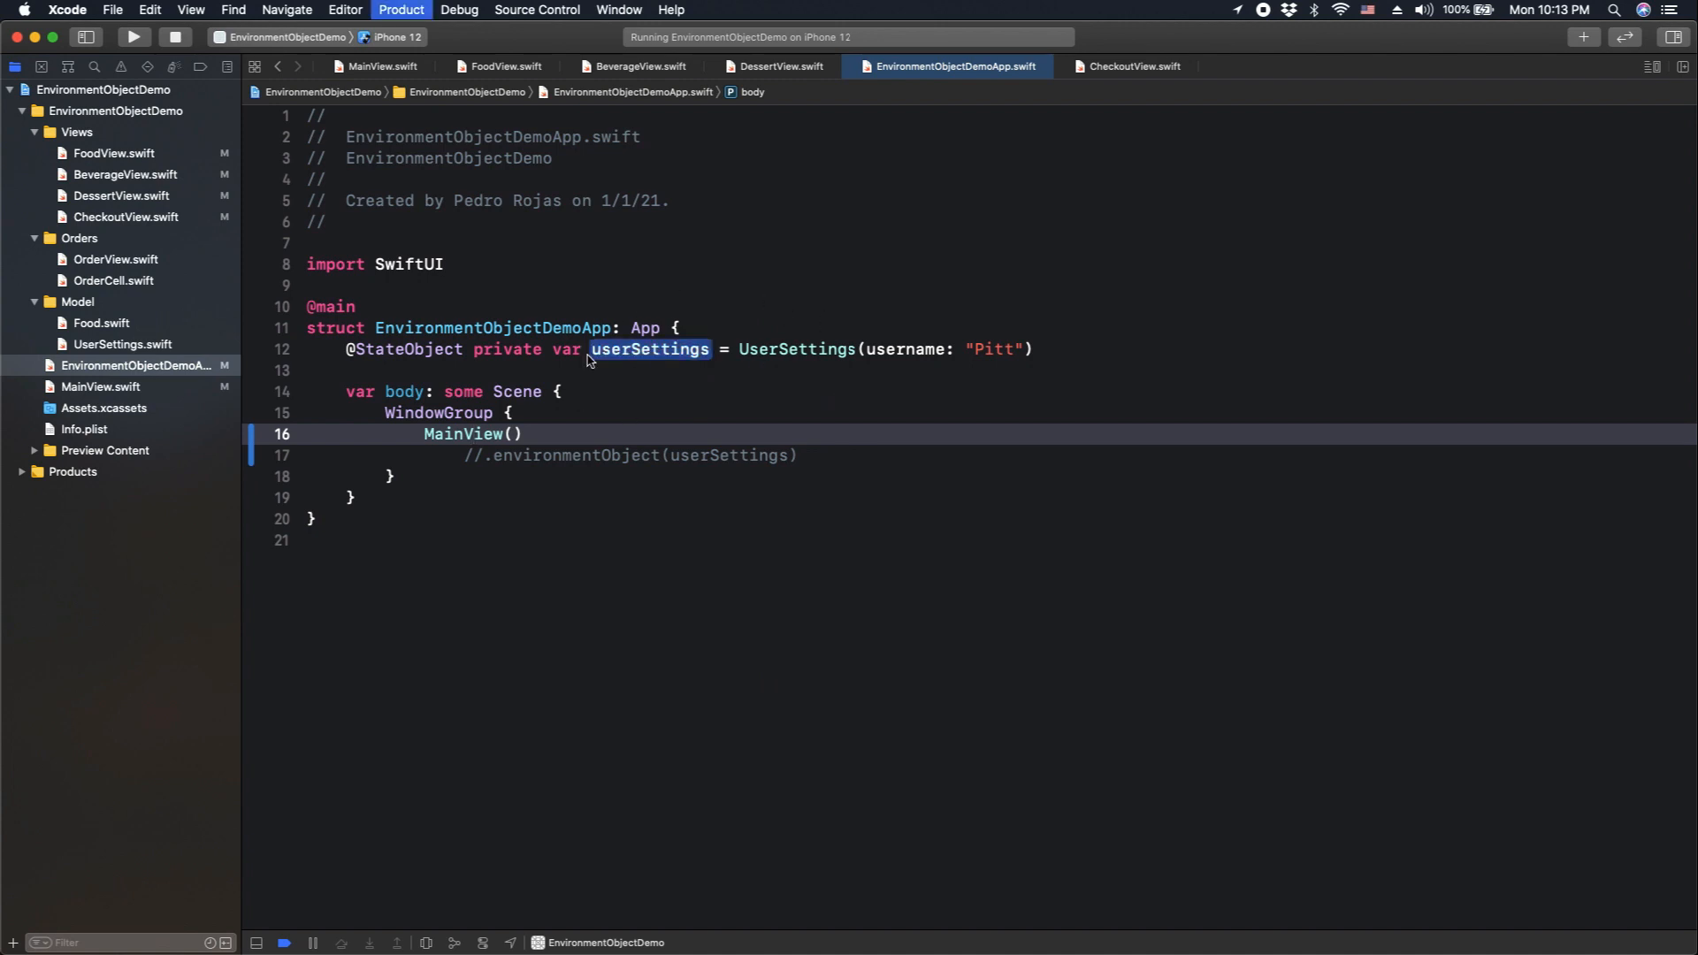
# Rerun to see the missing UserSettings fatal error, then edit MainView to take userSettings directly.
pyautogui.click(133, 35)
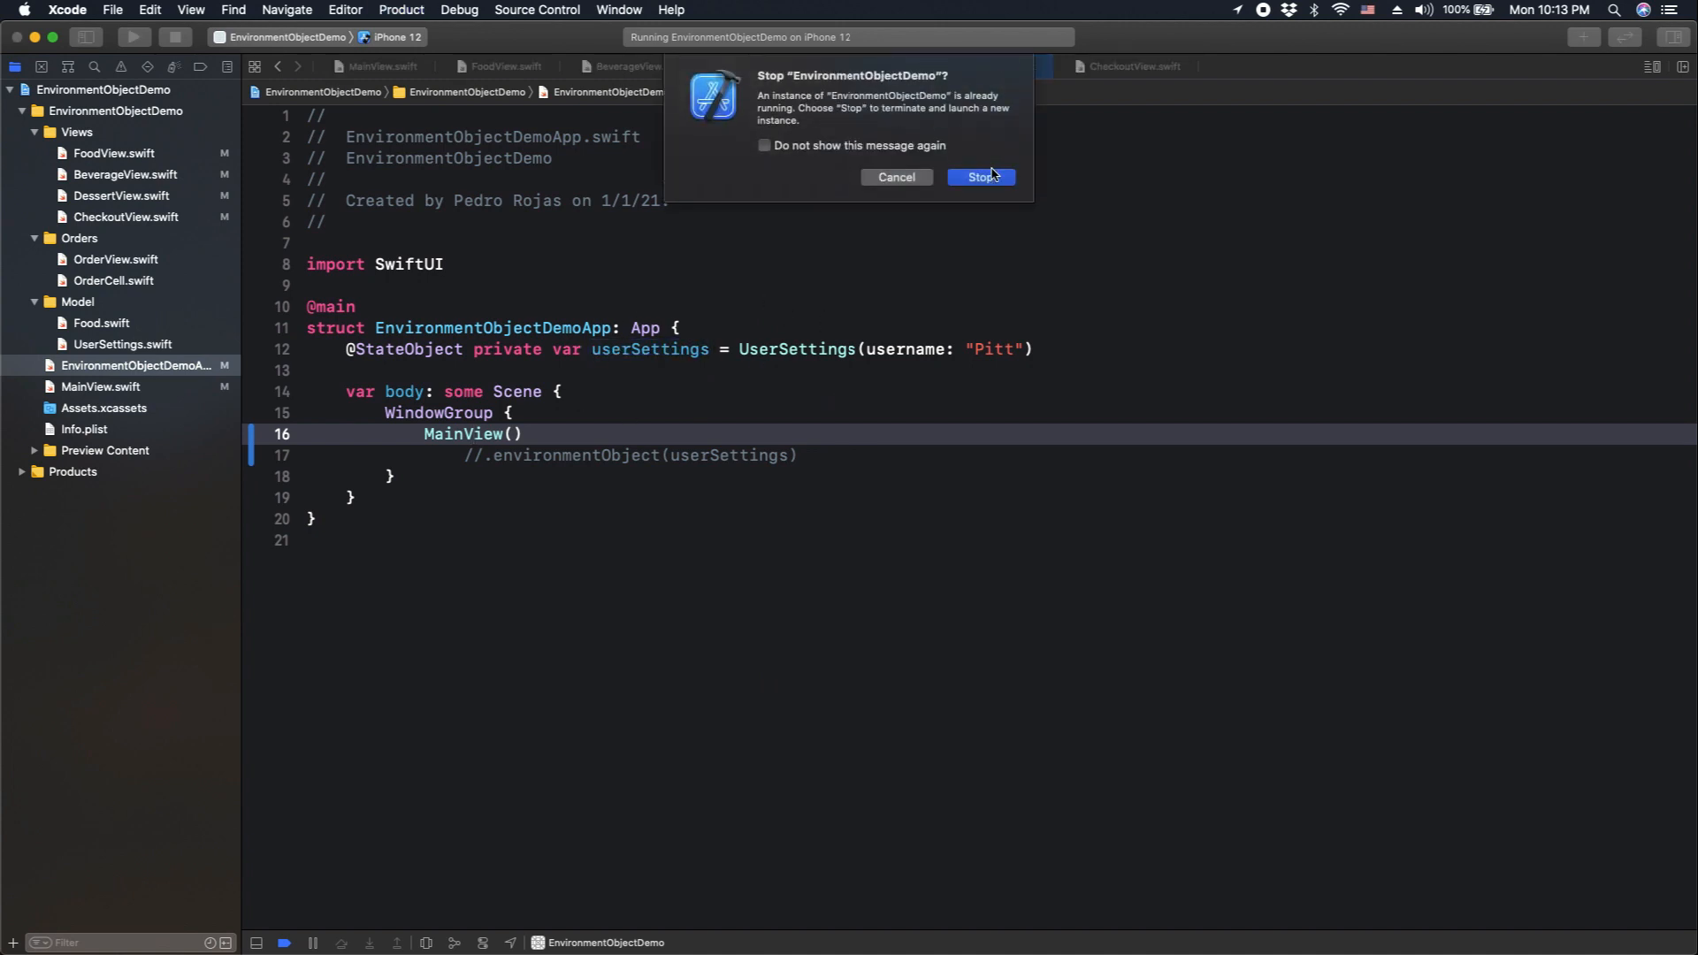
pyautogui.click(980, 177)
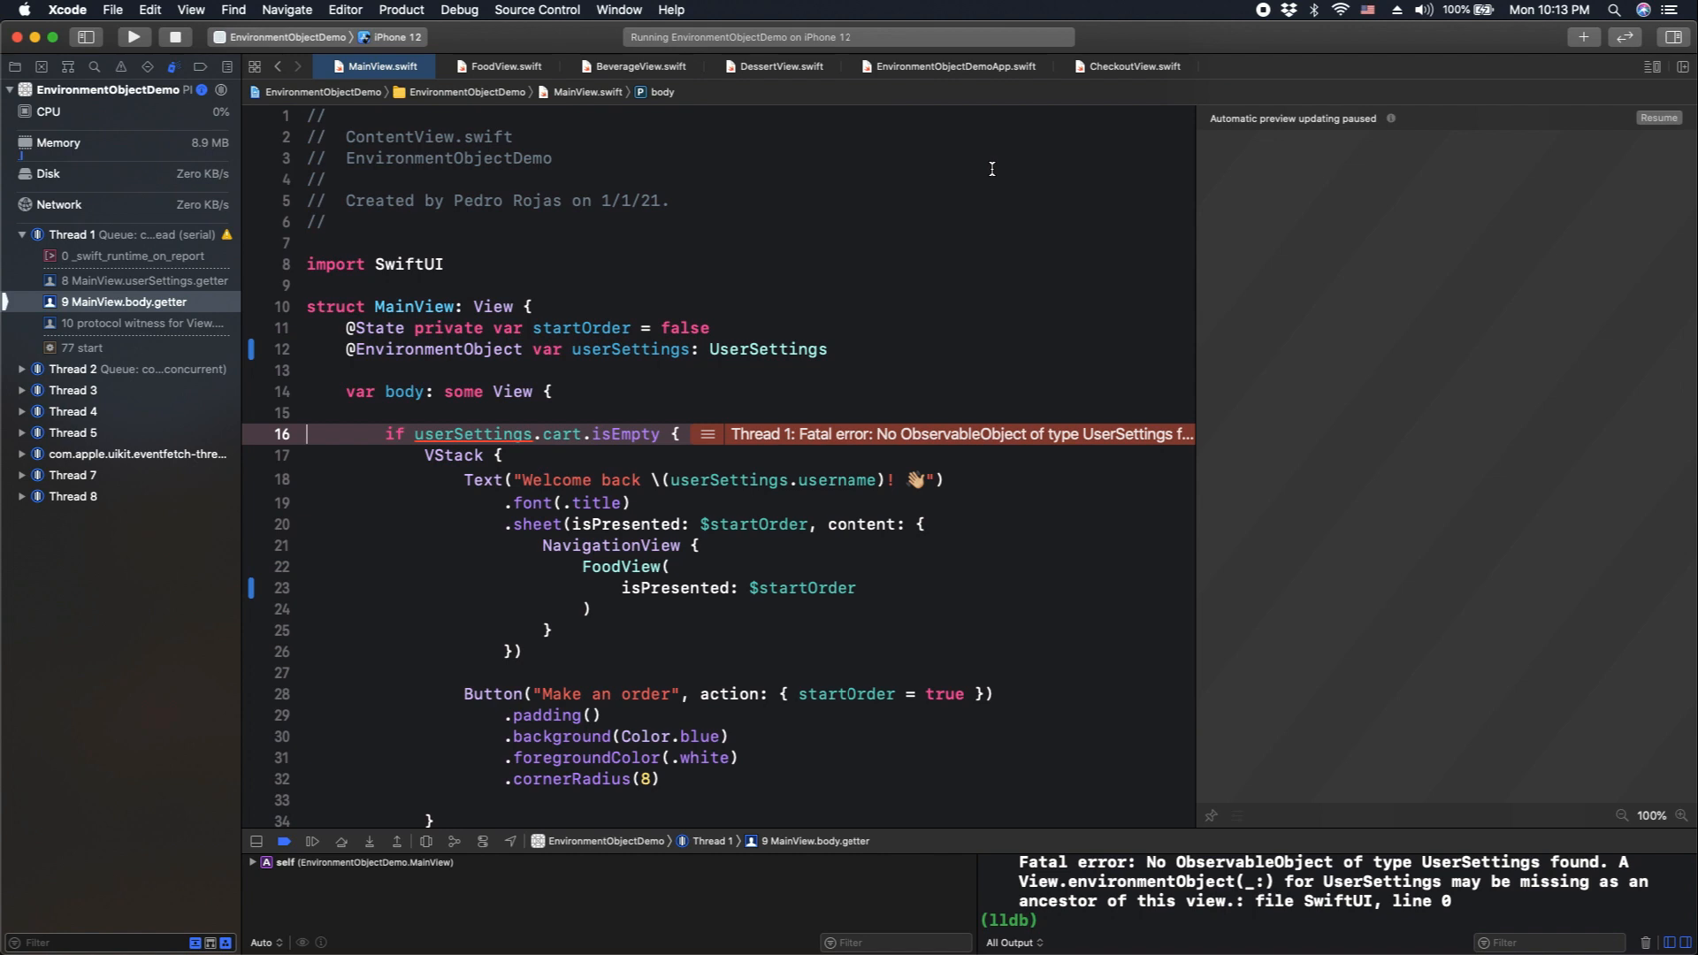
pyautogui.doubleClick(630, 348)
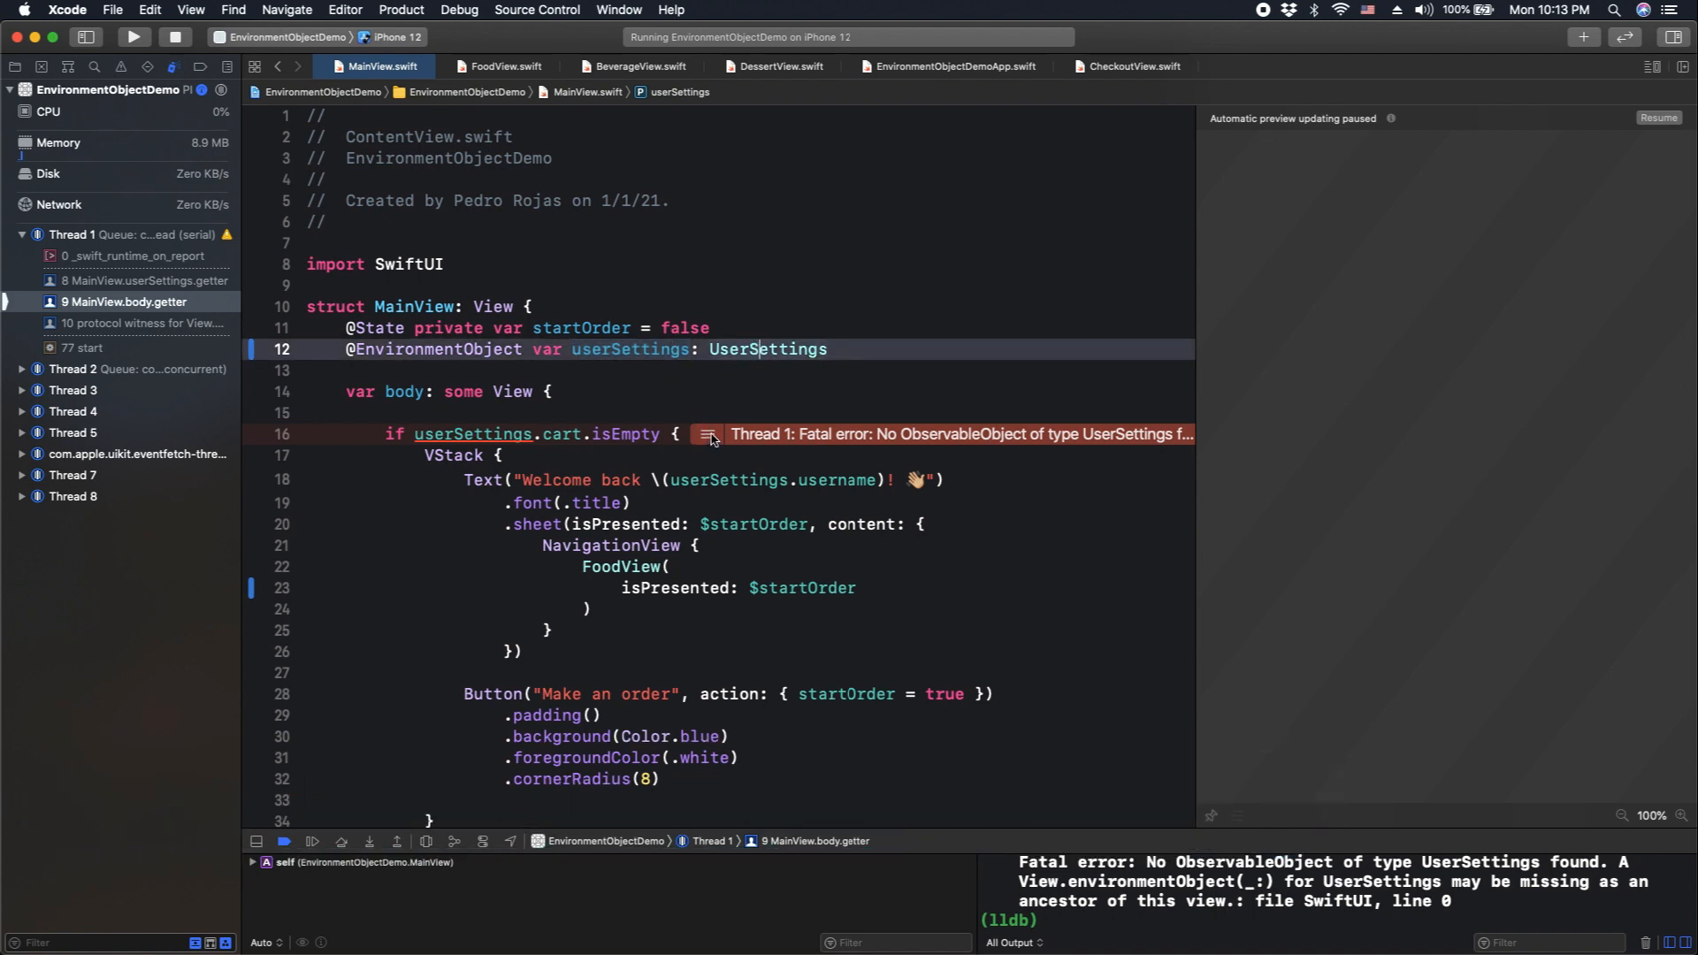
pyautogui.click(709, 435)
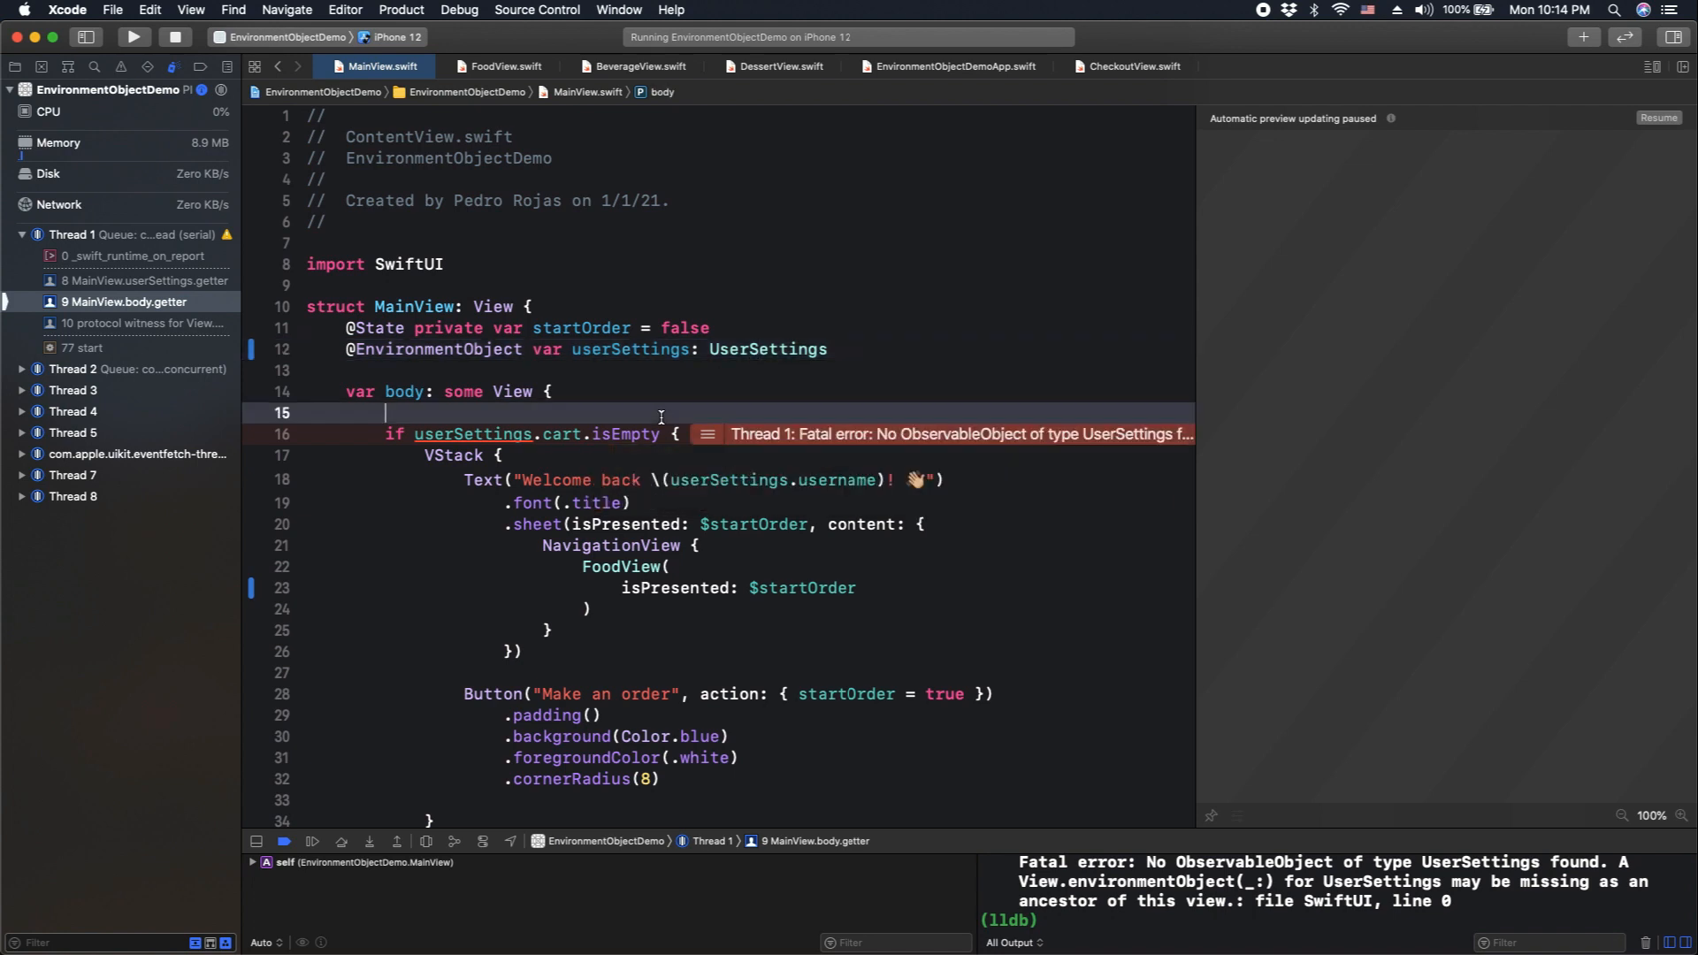
pyautogui.click(950, 66)
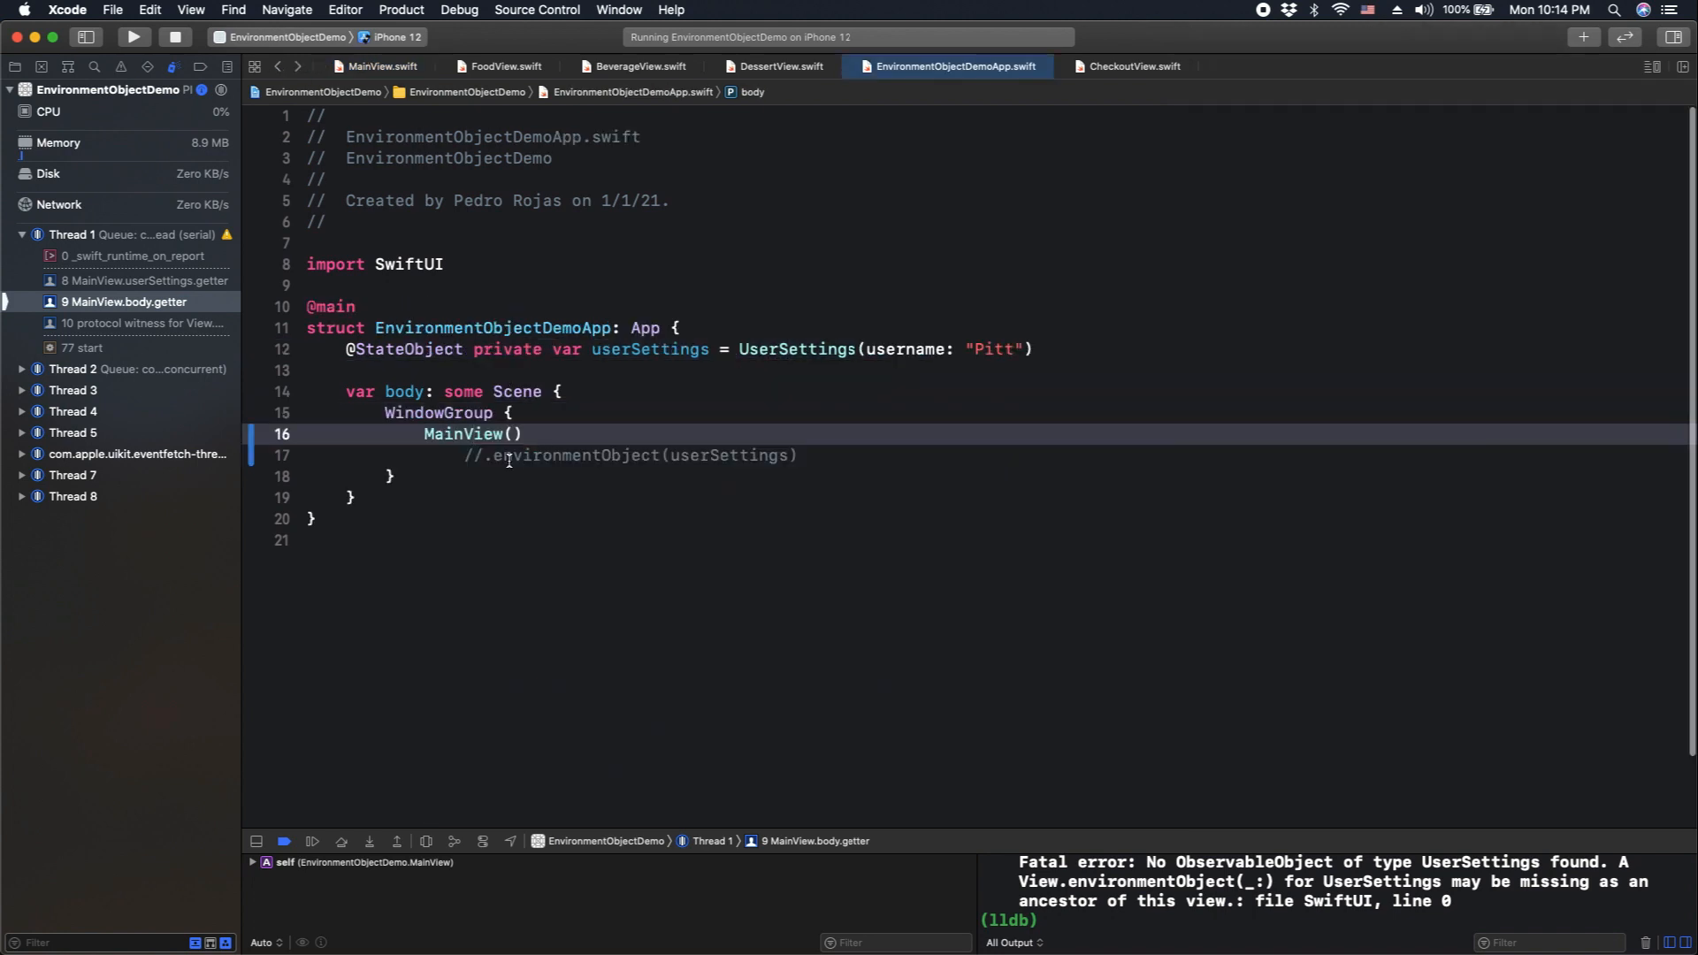
pyautogui.click(619, 455)
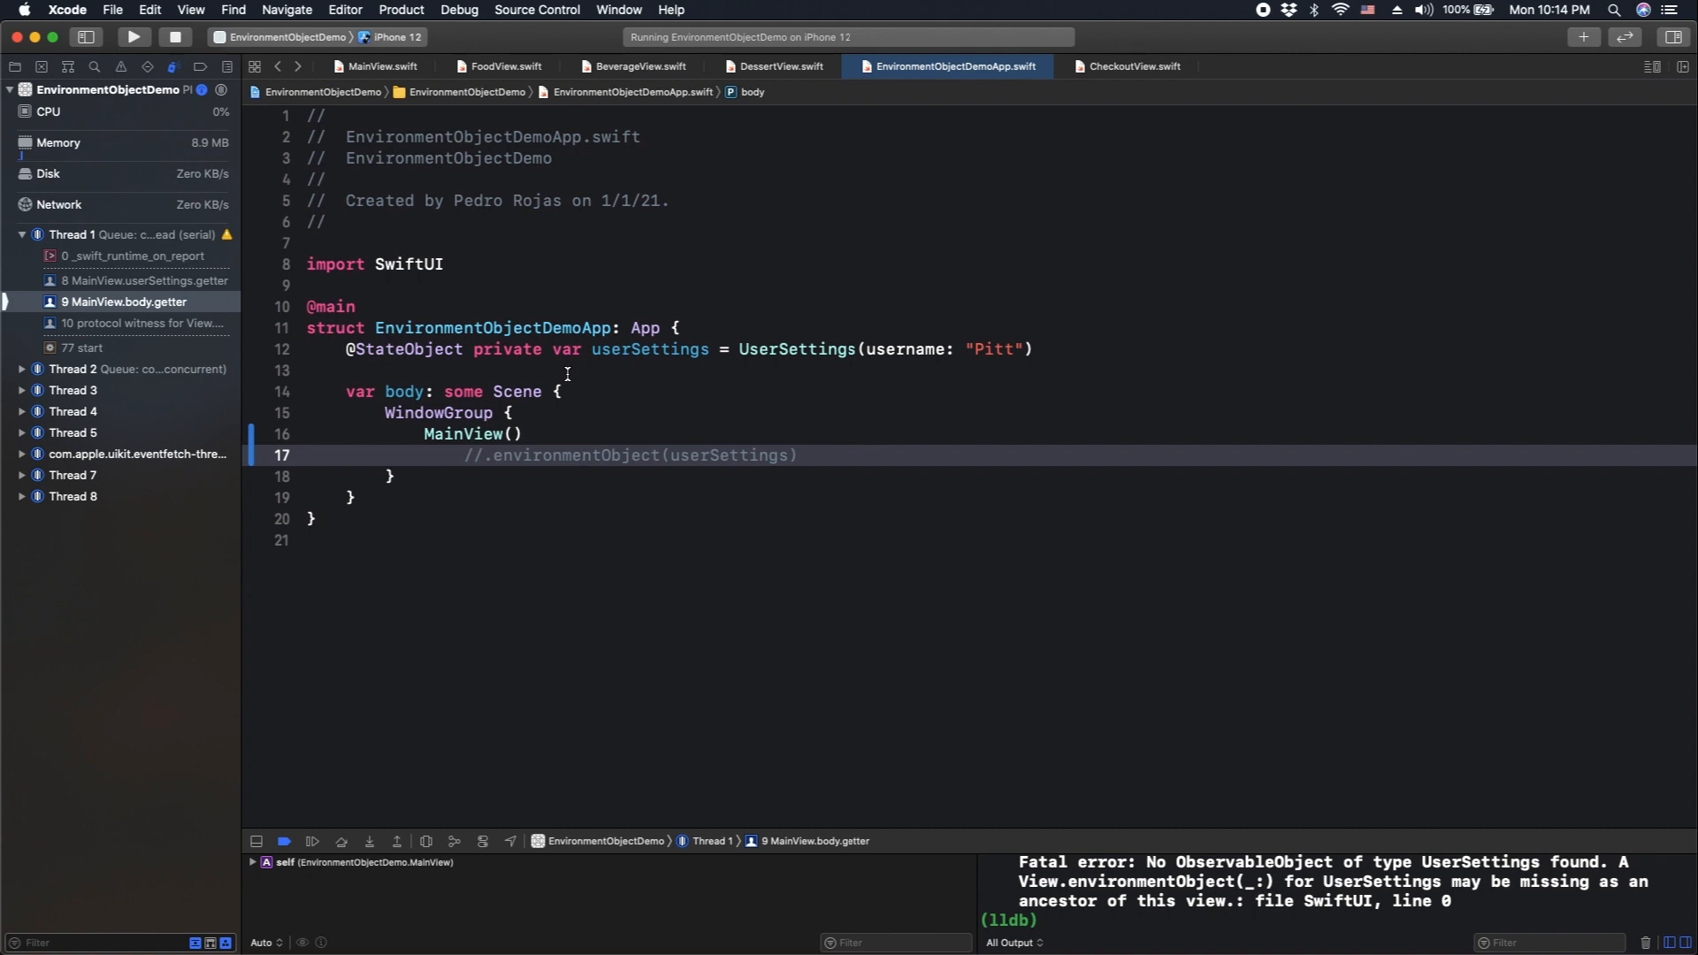
pyautogui.moveTo(566, 451)
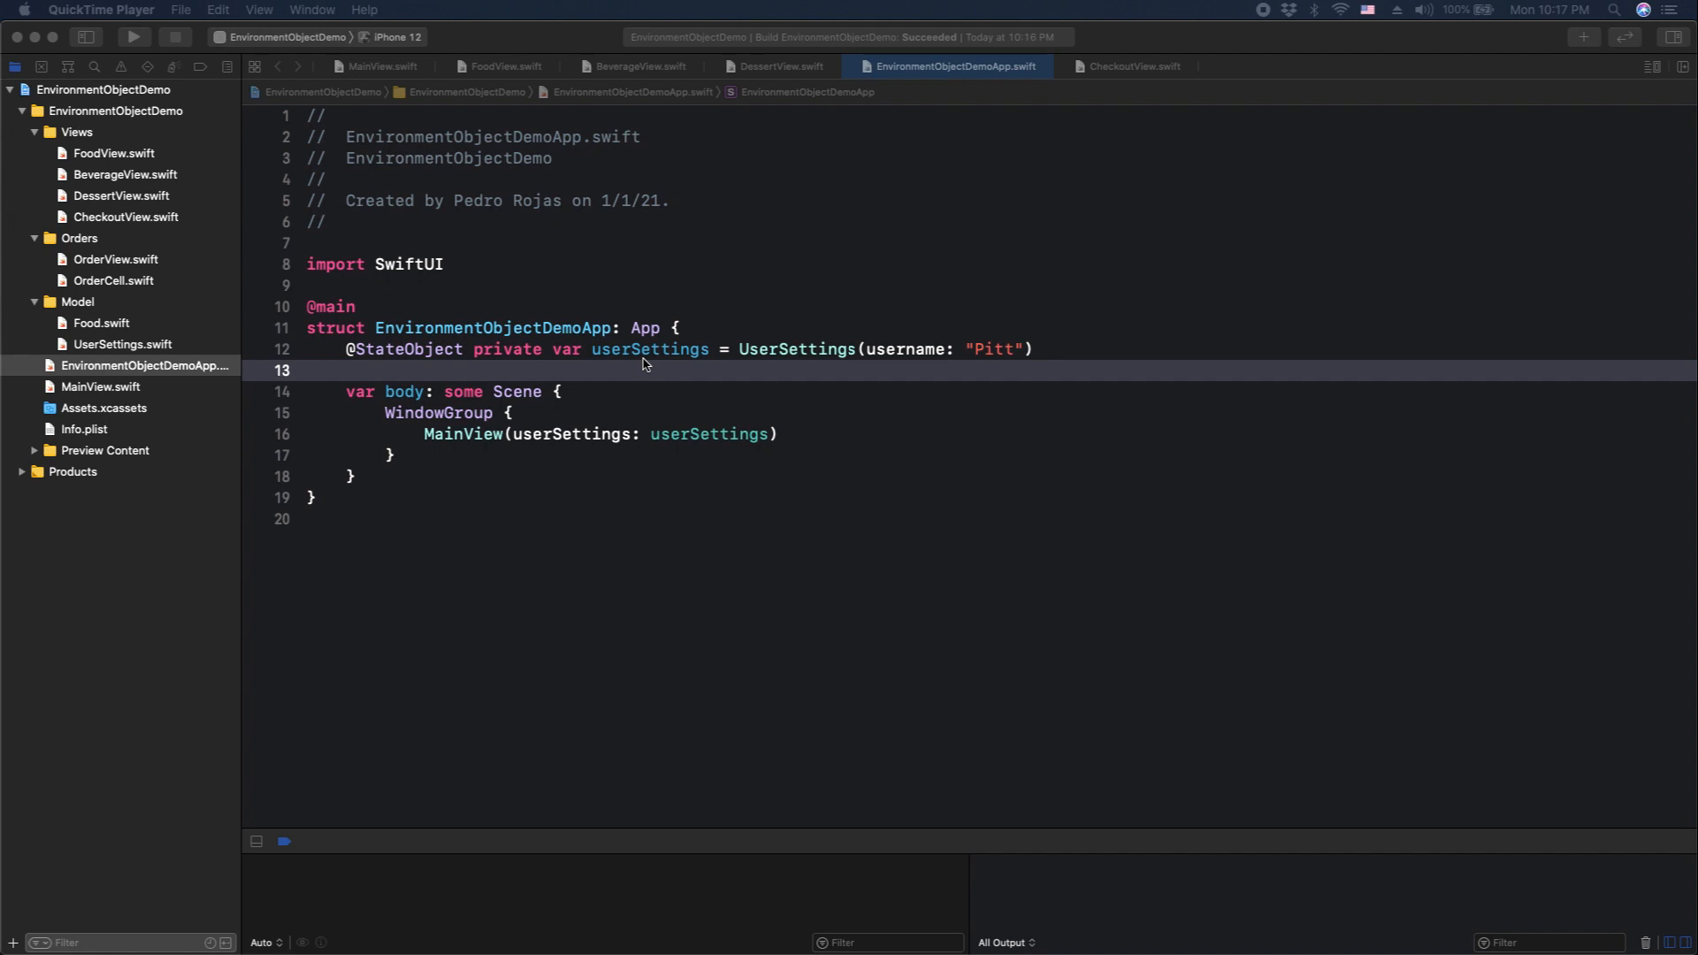
pyautogui.moveTo(112, 307)
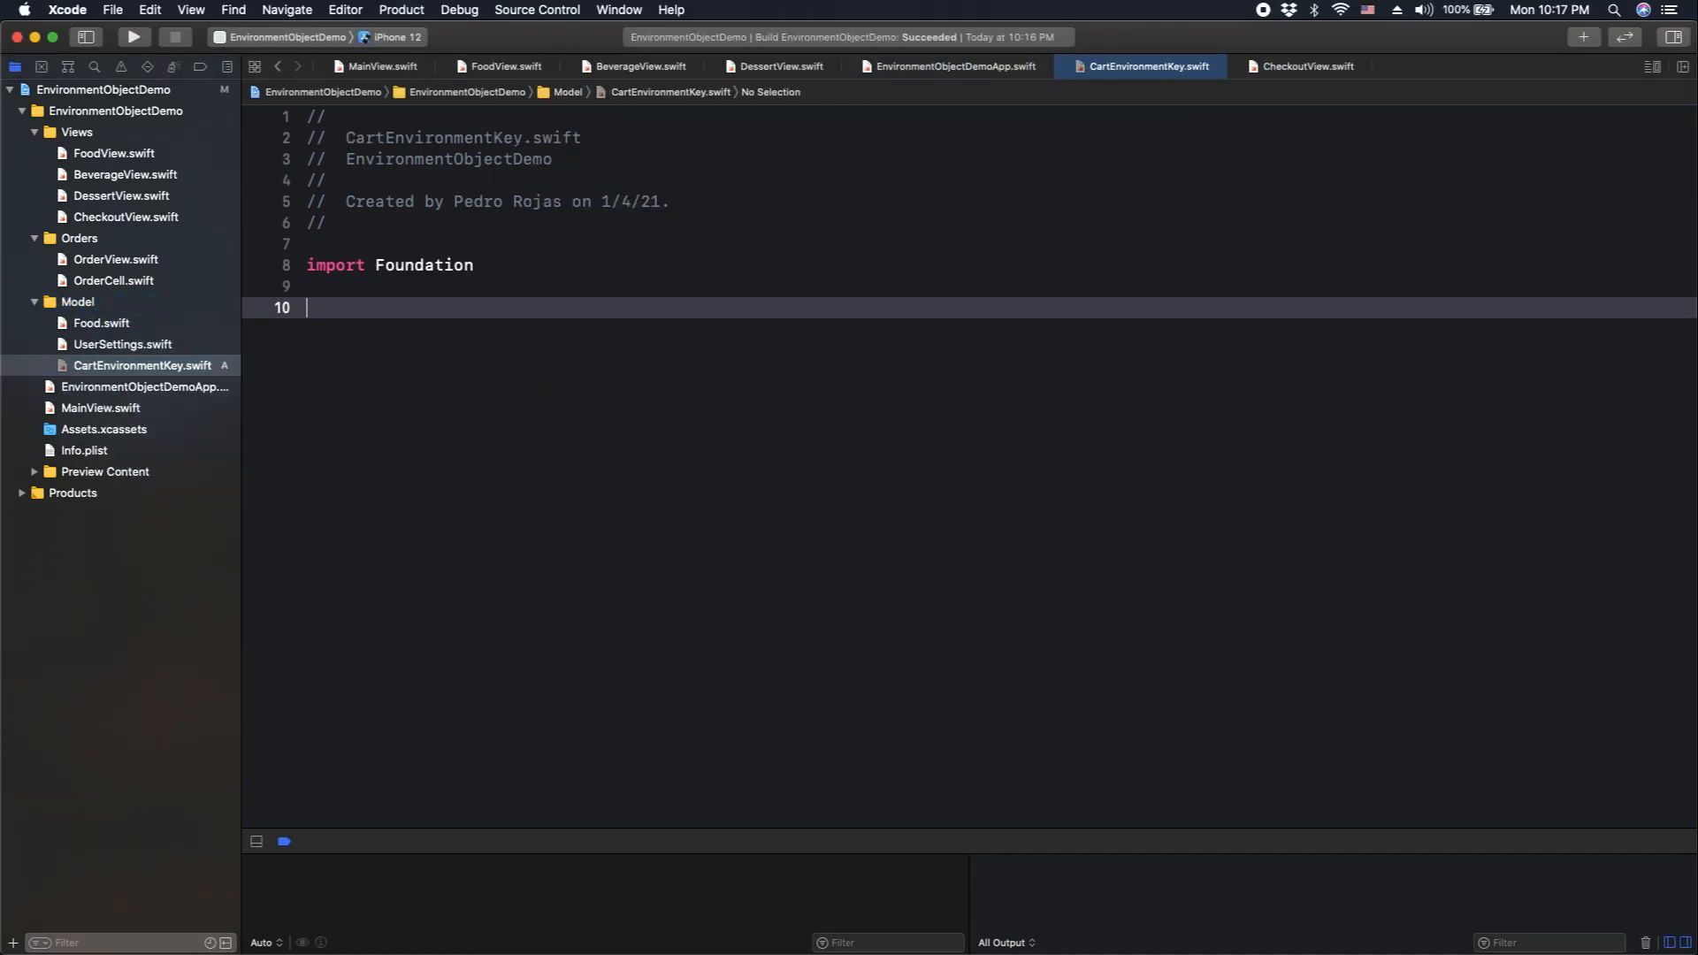
# Define struct CartEnvironmentKey with defaultValue UserSettings(username: "Pitt") and begin the EnvironmentValues extension.
pyautogui.write('struct CartEnvironmentKey: EnvironmentKey {')
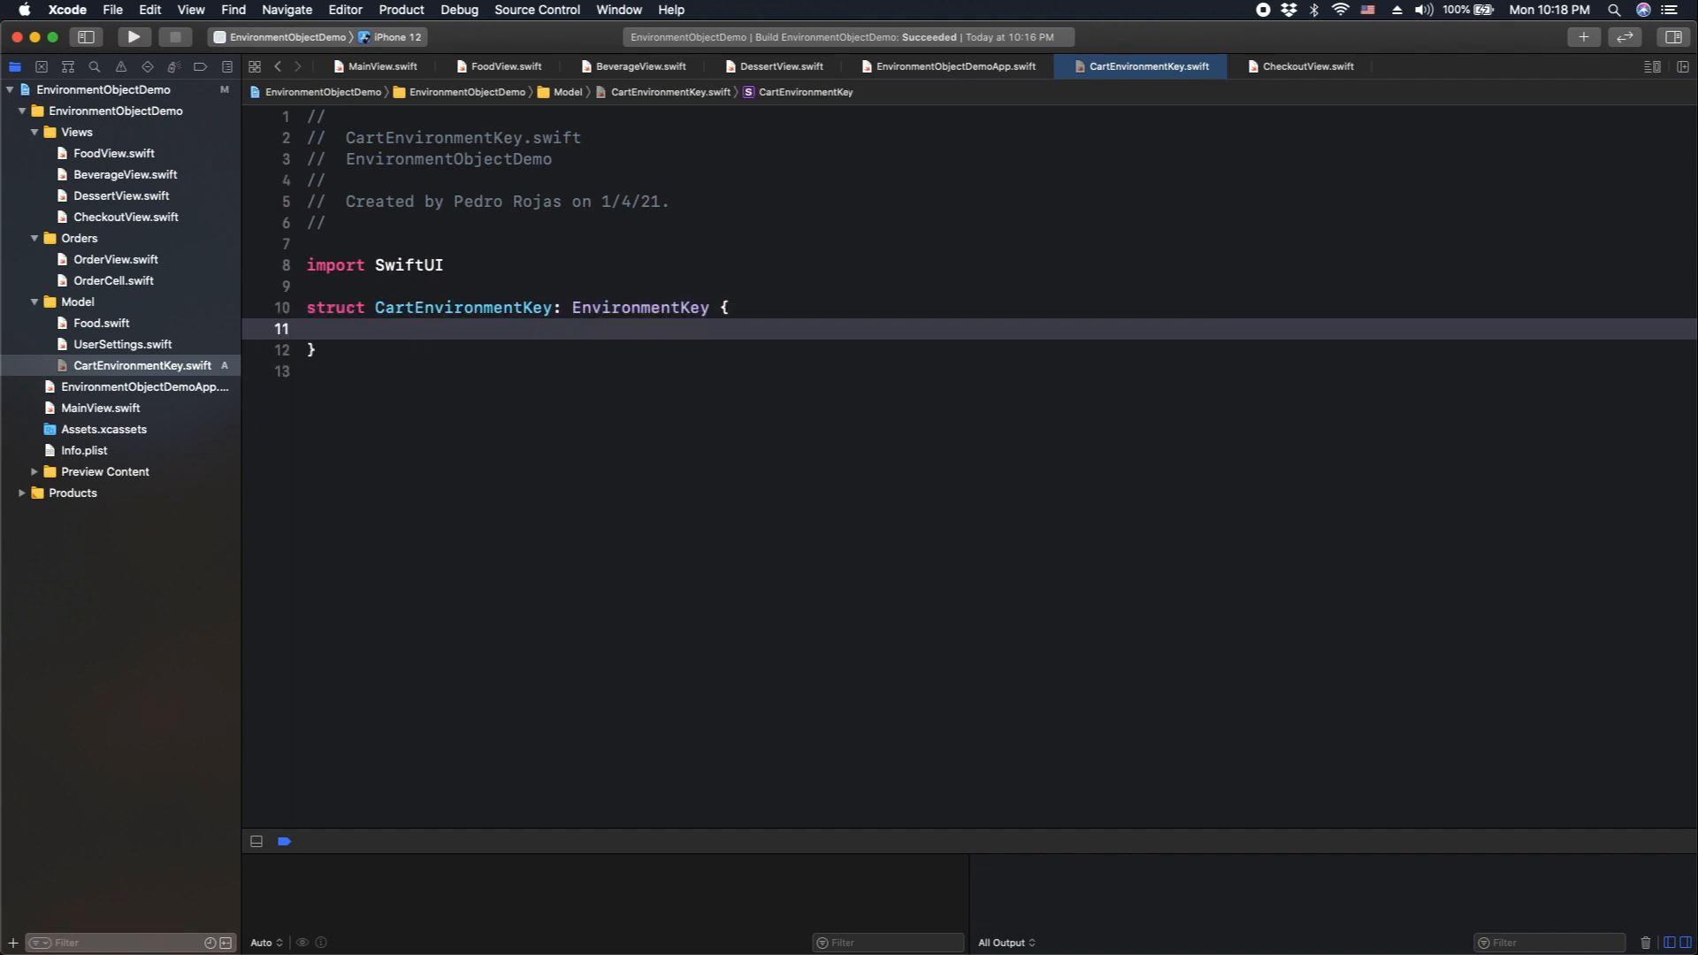
pyautogui.write('defaultValue =')
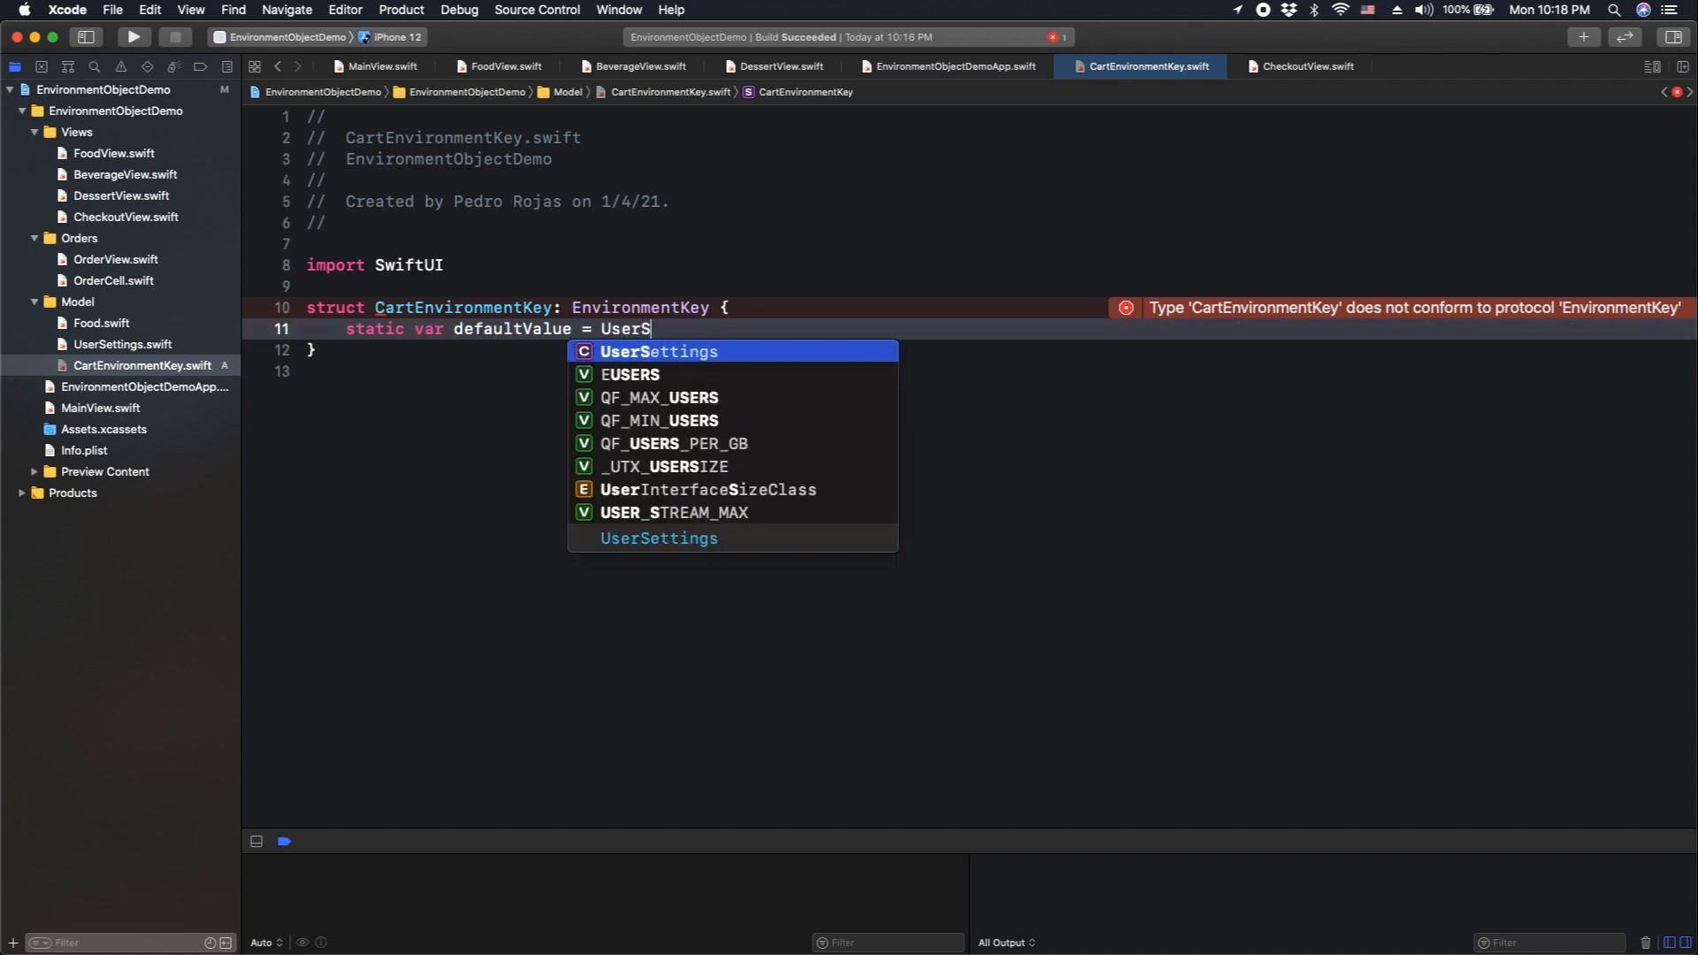
pyautogui.write('UserSettings(username: "Pitt")')
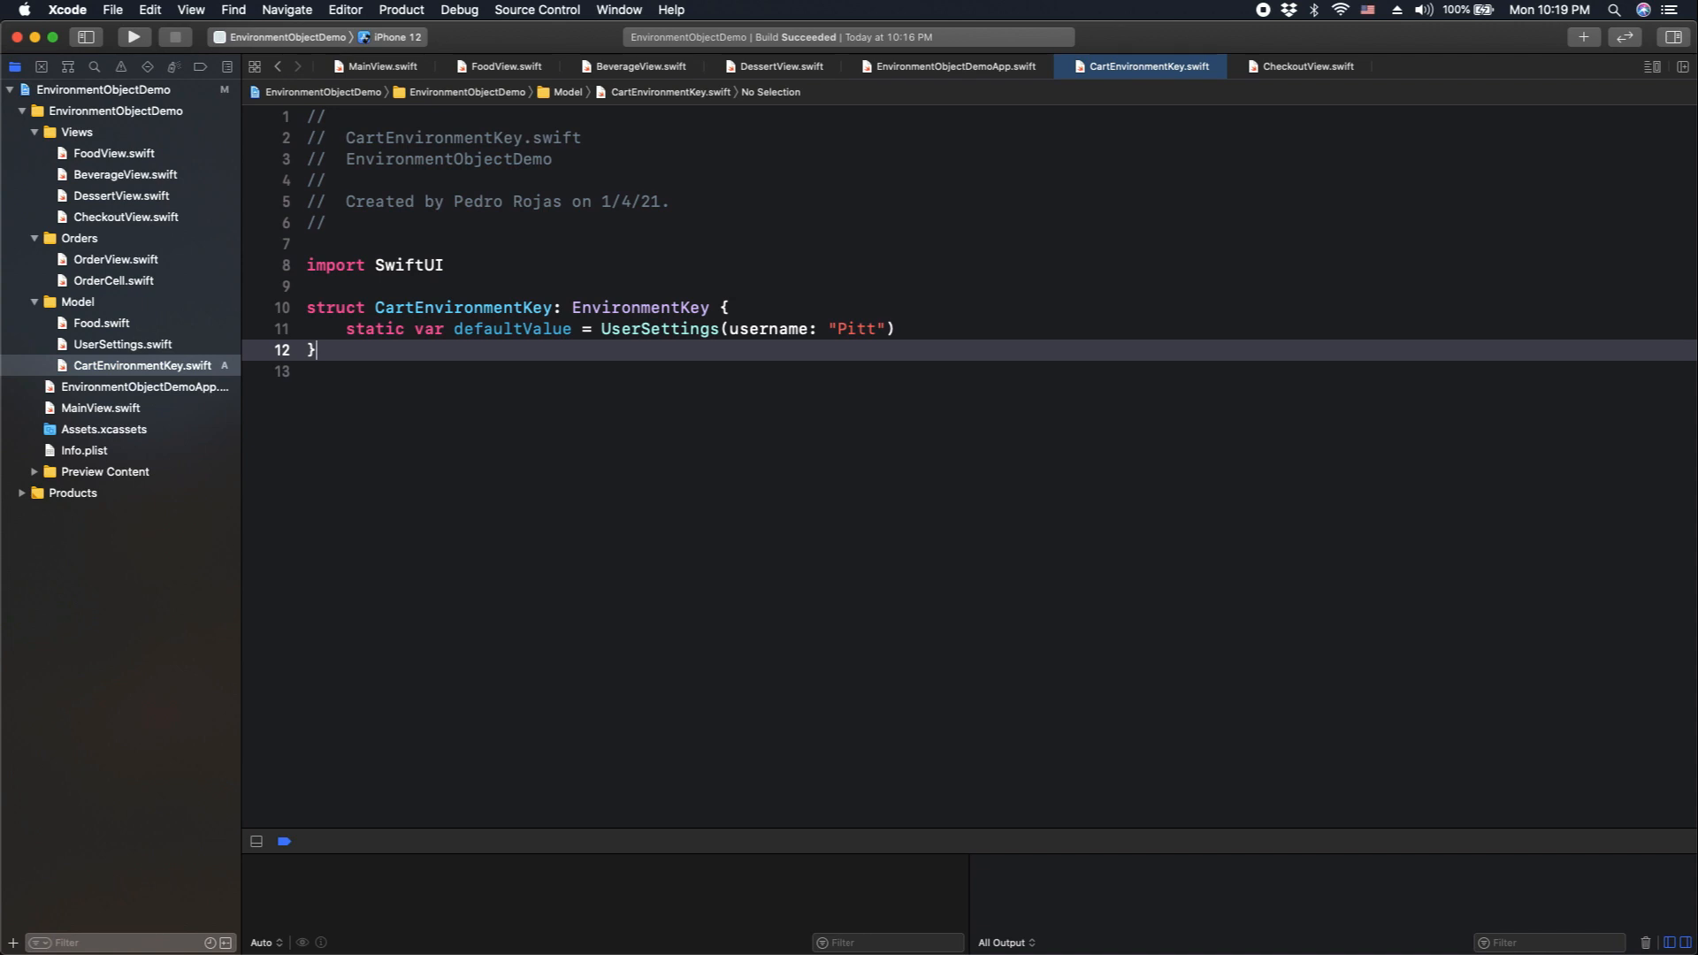
pyautogui.write('extension EnvironmentValues {')
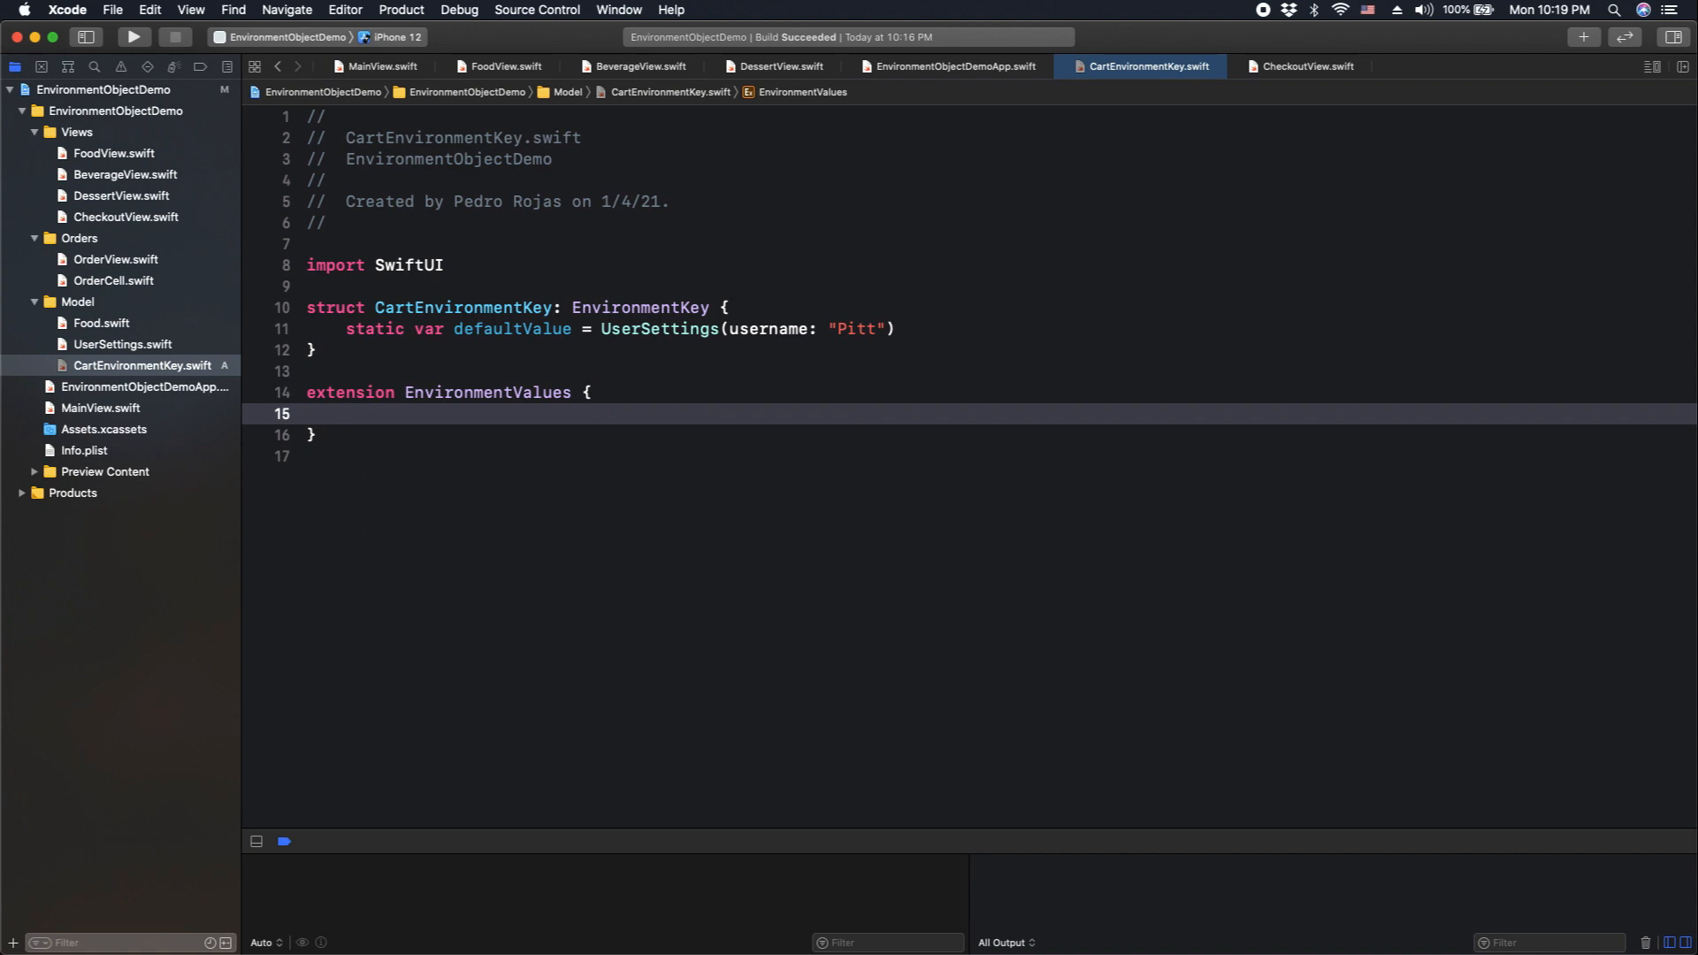
# Add the settings computed property reading and writing CartEnvironmentKey's value.
pyautogui.click(347, 414)
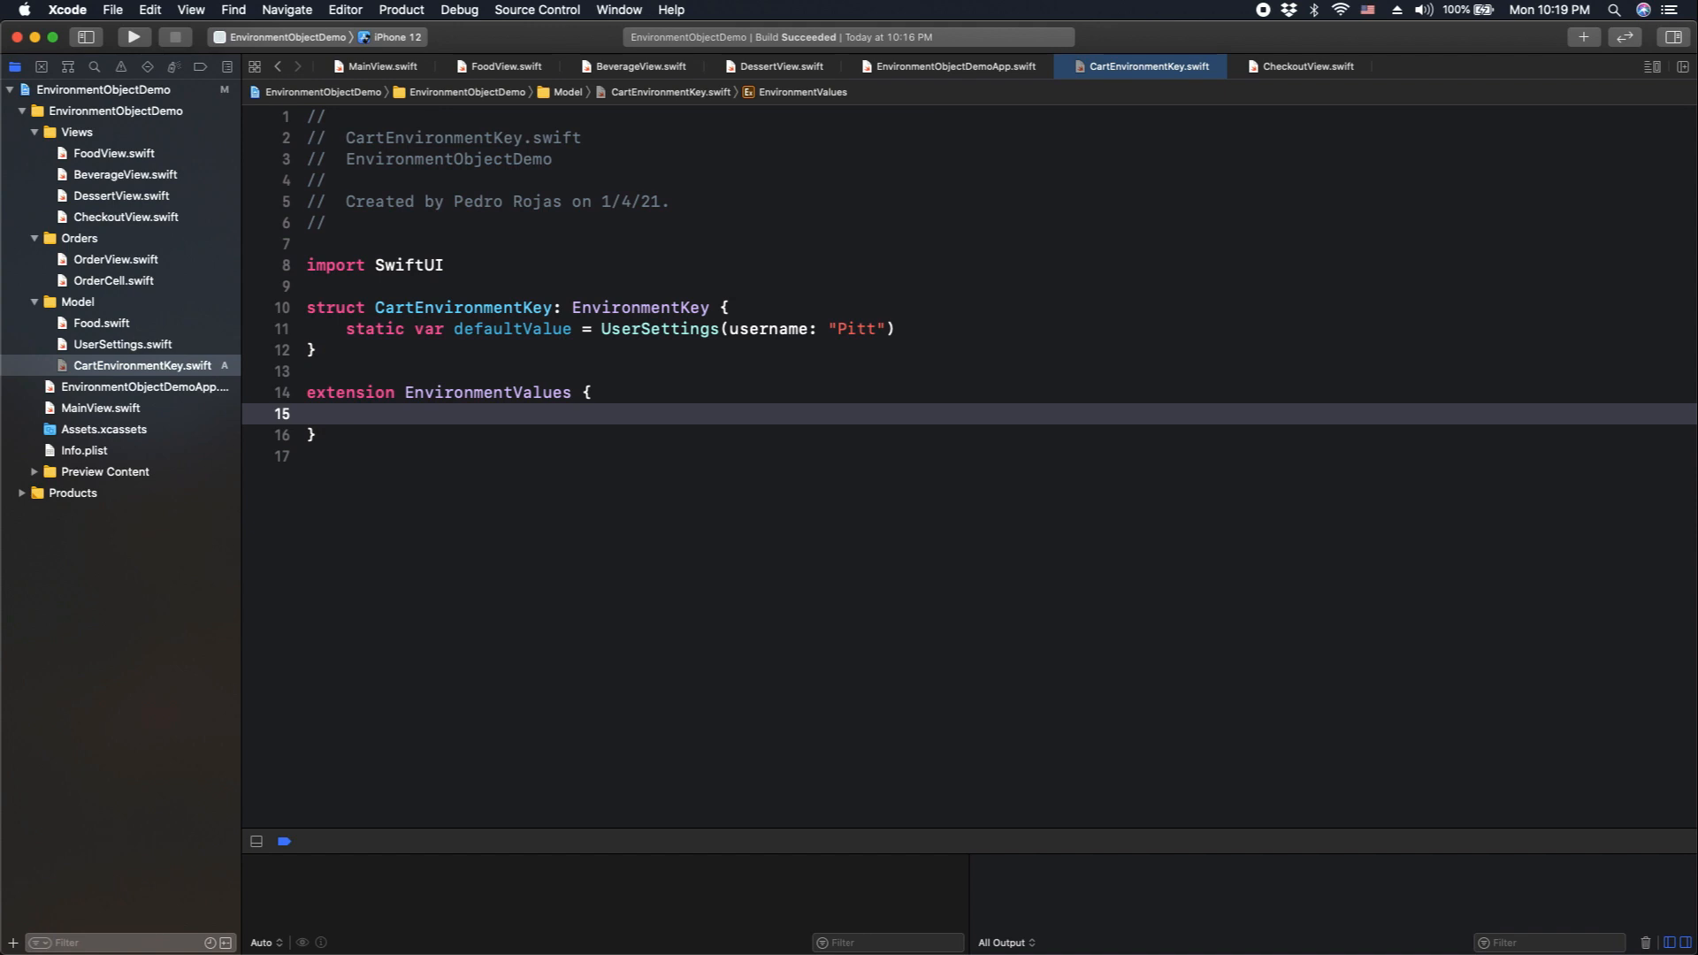
pyautogui.click(346, 414)
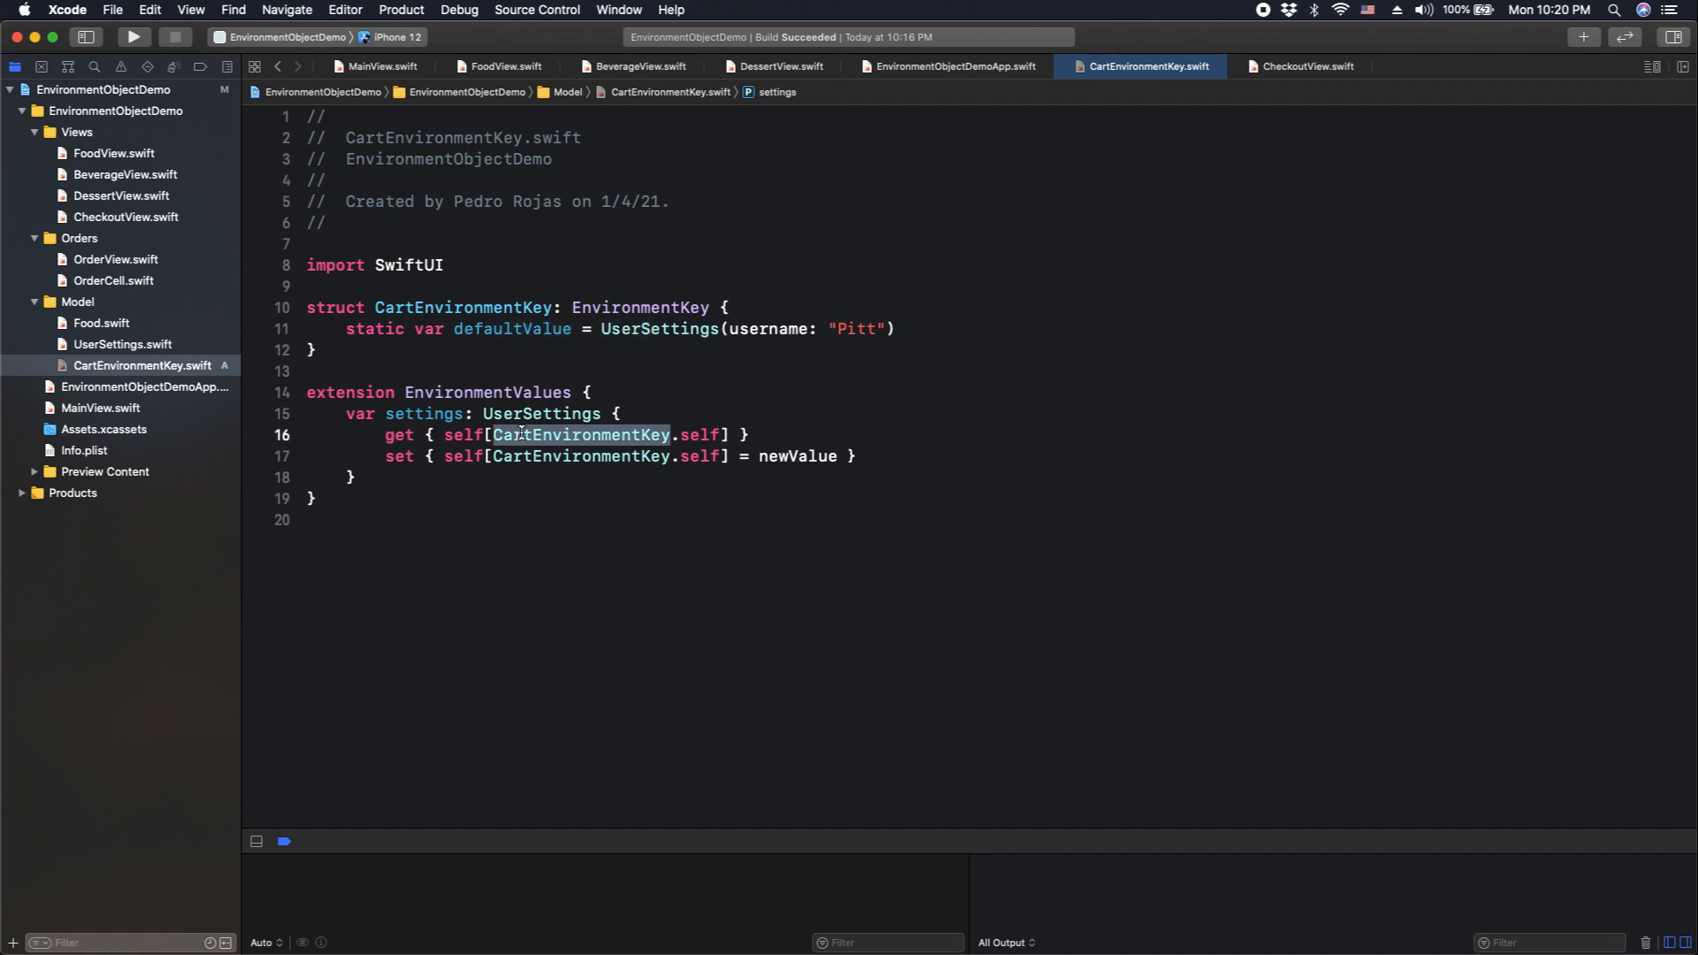
pyautogui.moveTo(602, 436)
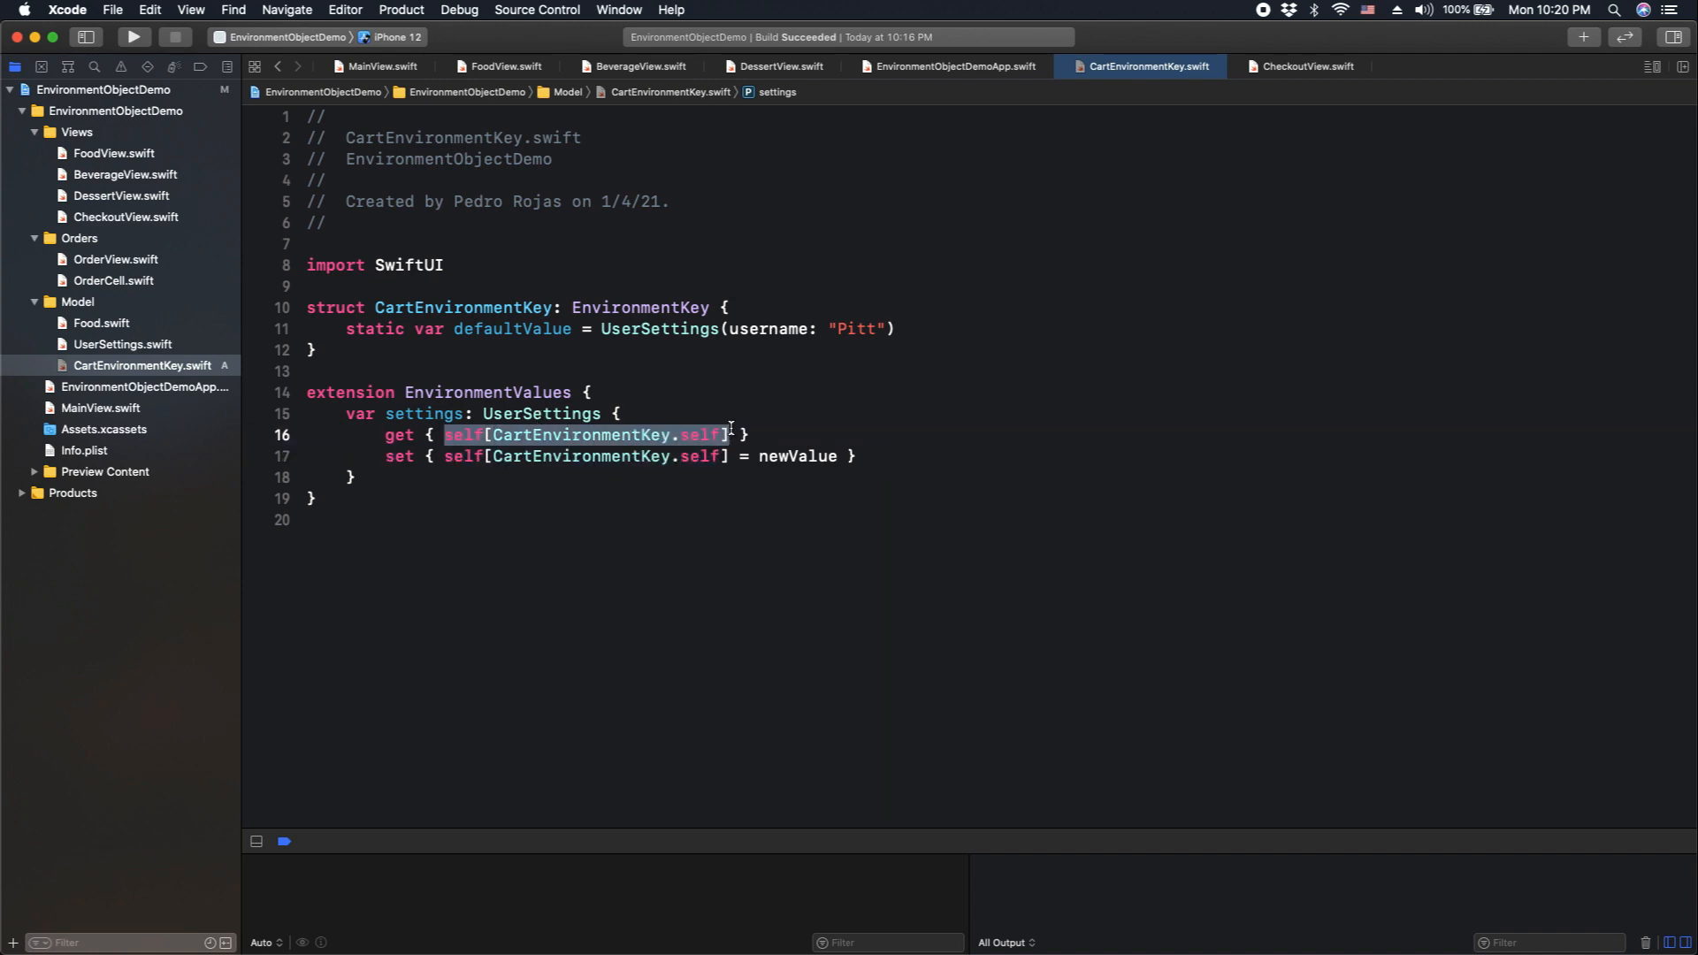
pyautogui.doubleClick(424, 414)
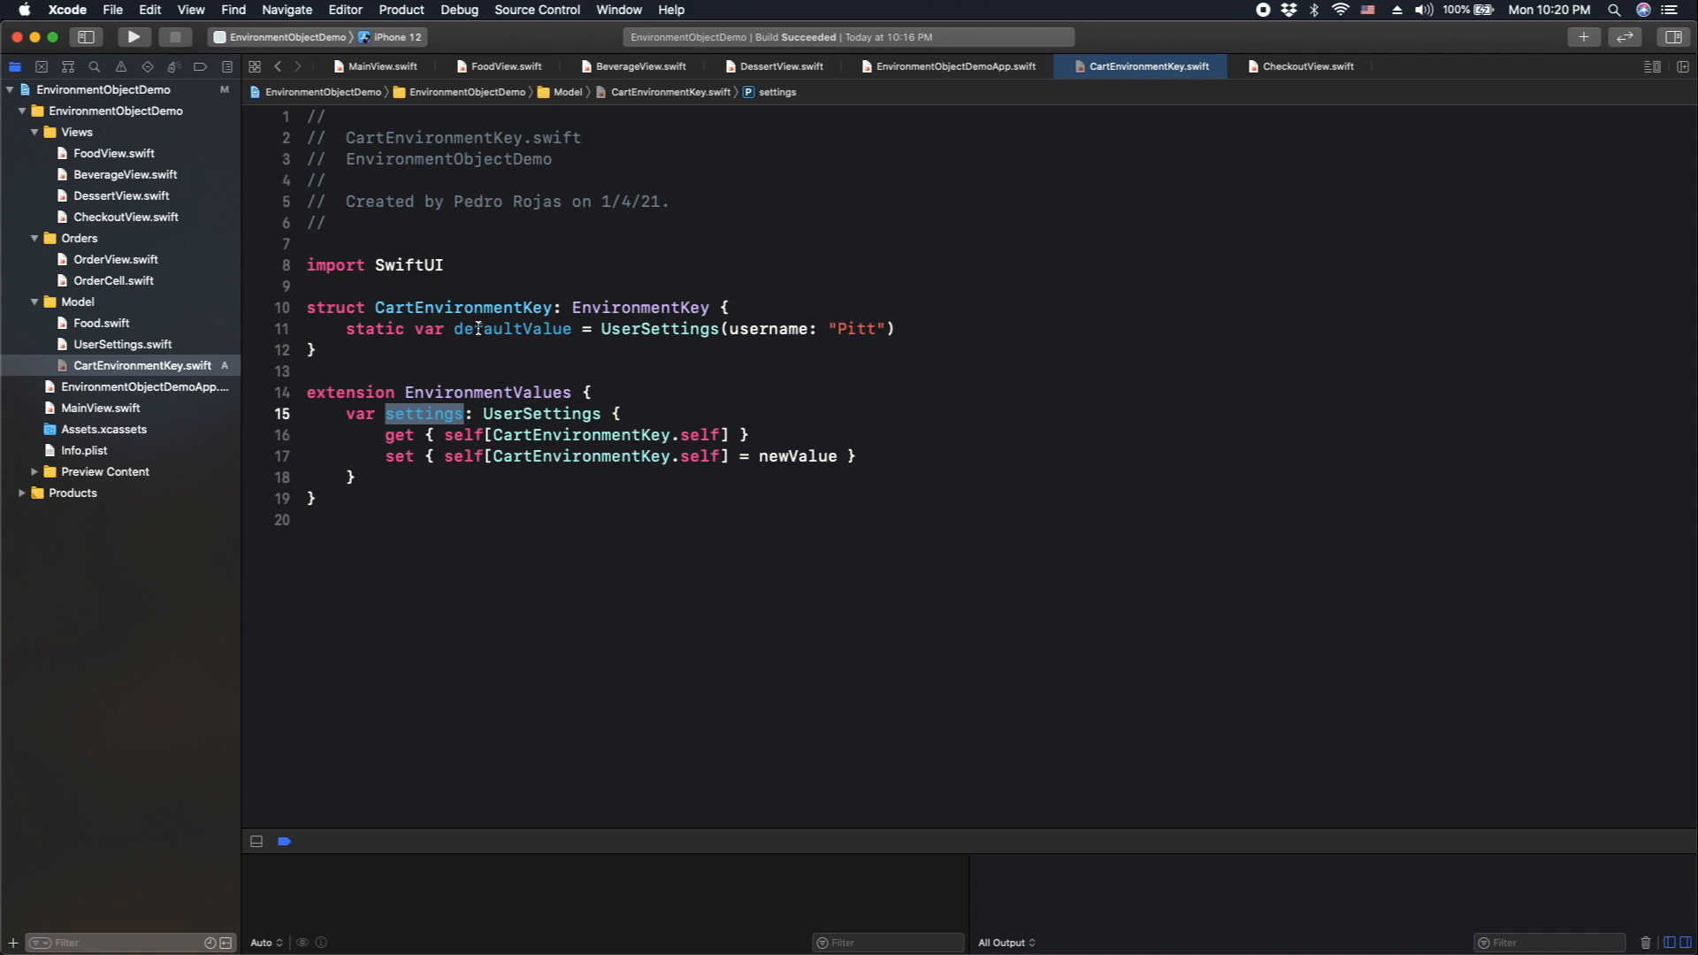
pyautogui.click(511, 329)
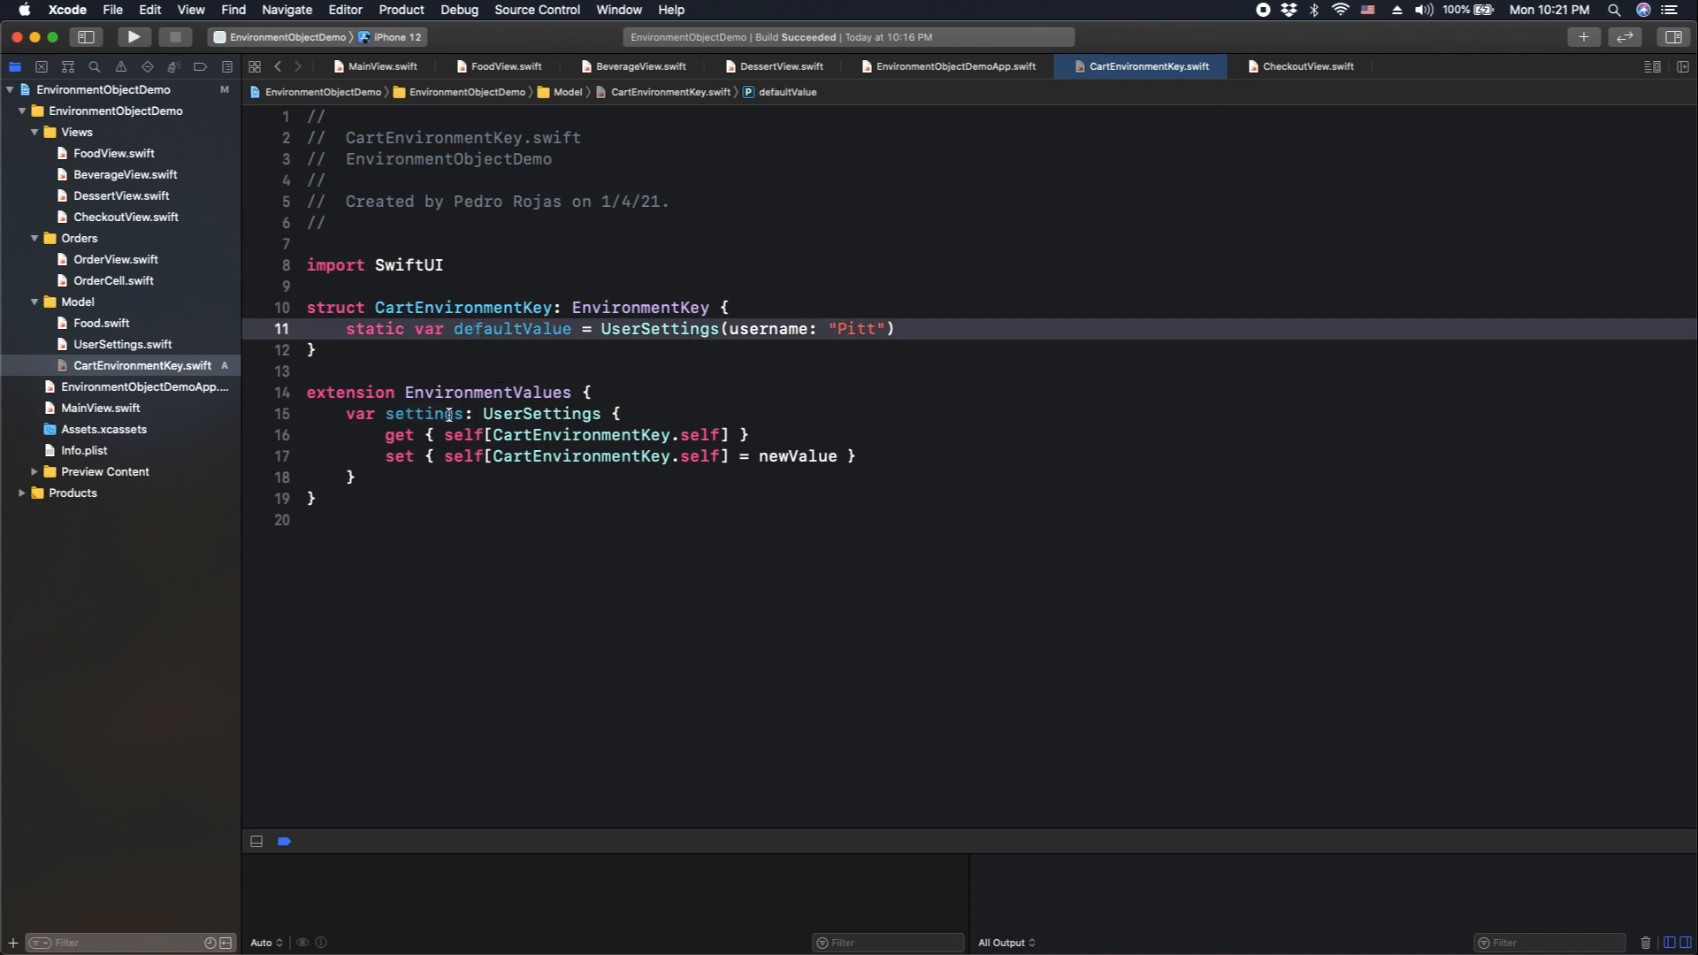
pyautogui.doubleClick(423, 414)
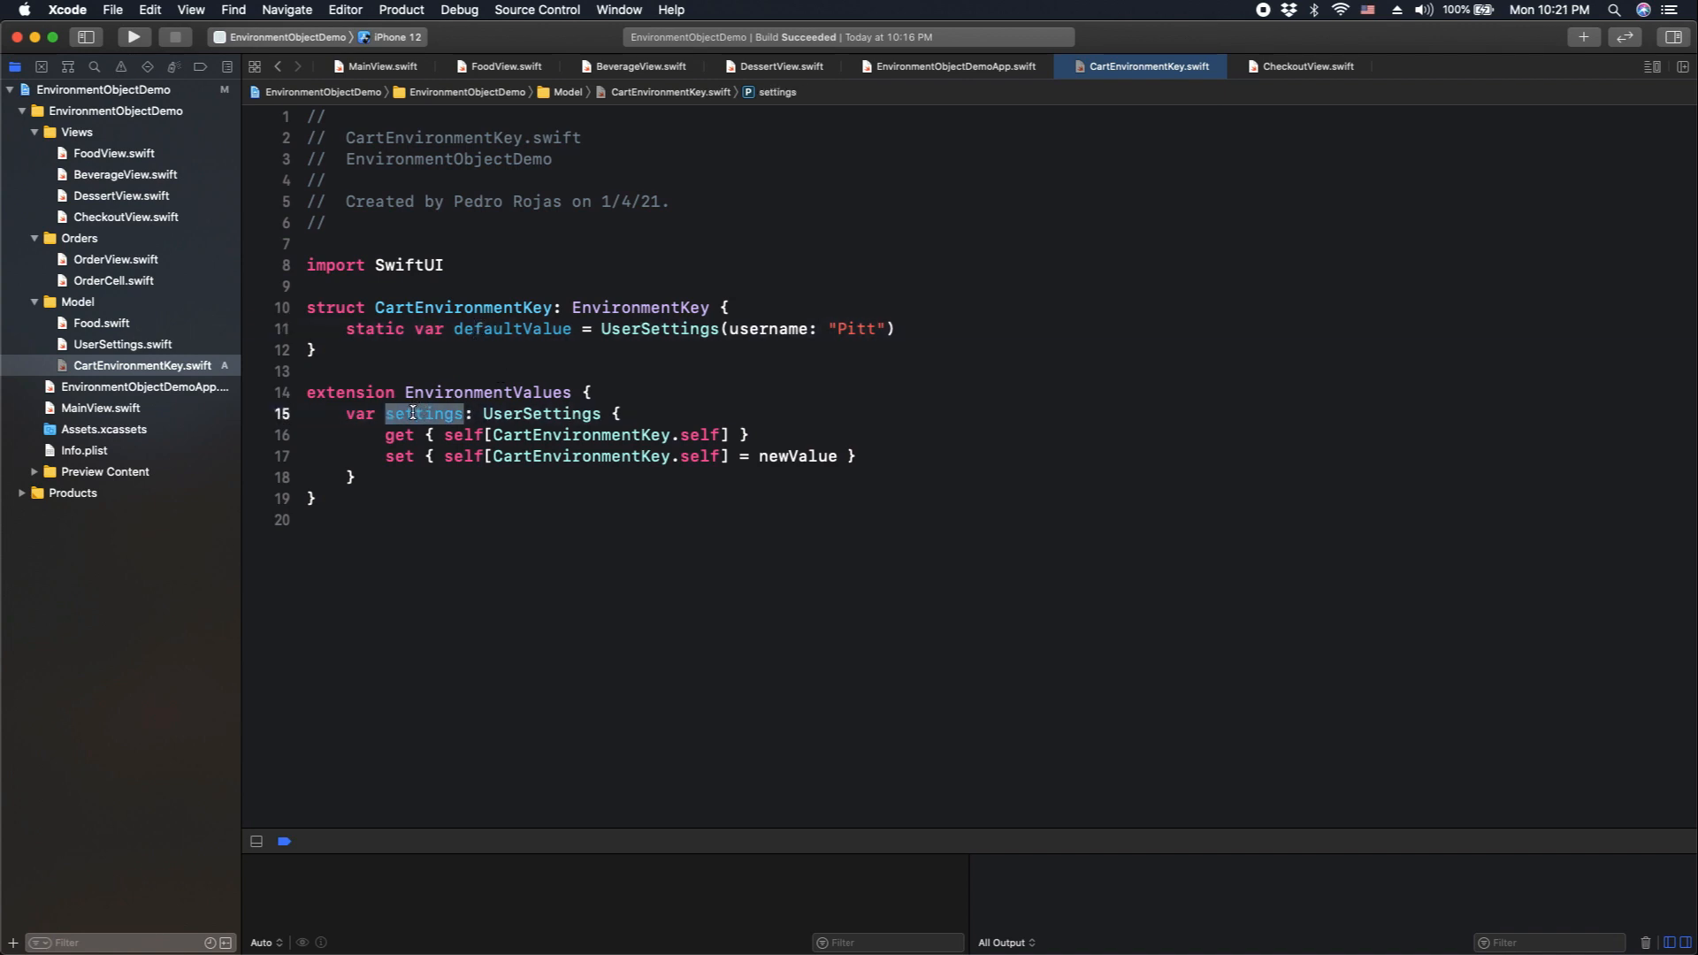
pyautogui.moveTo(474, 340)
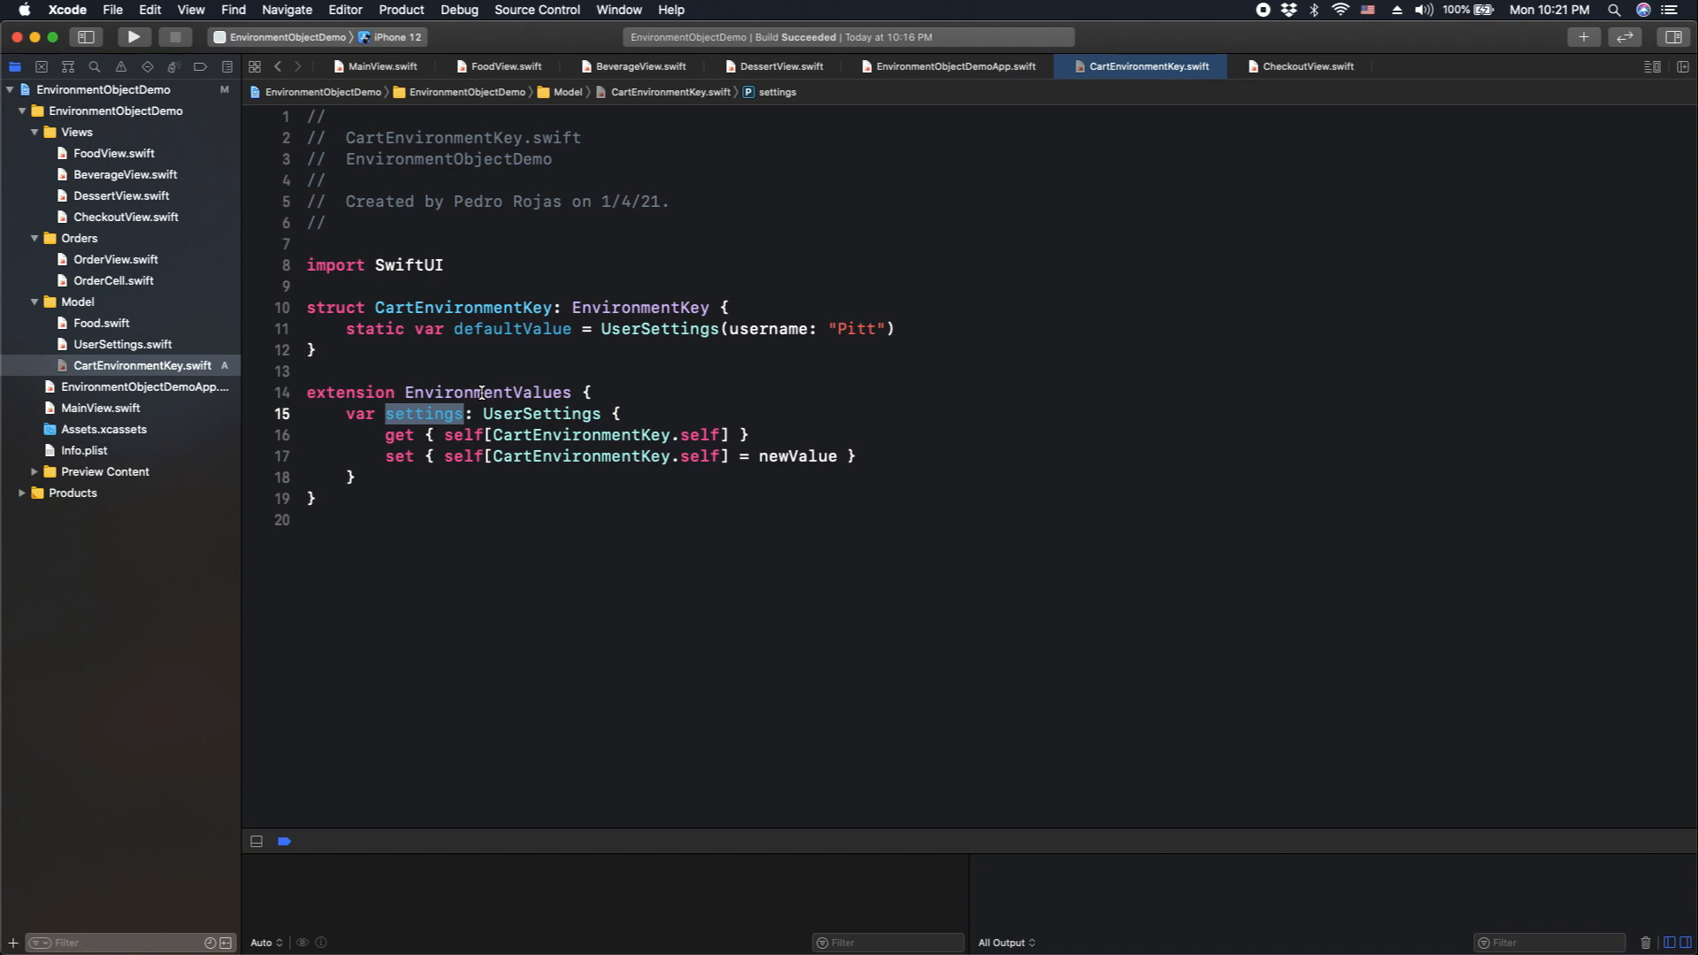
# Add var cart: [Food] getting and setting settings.cart, then return to MainView.swift.
pyautogui.write('var cart: [Food] {')
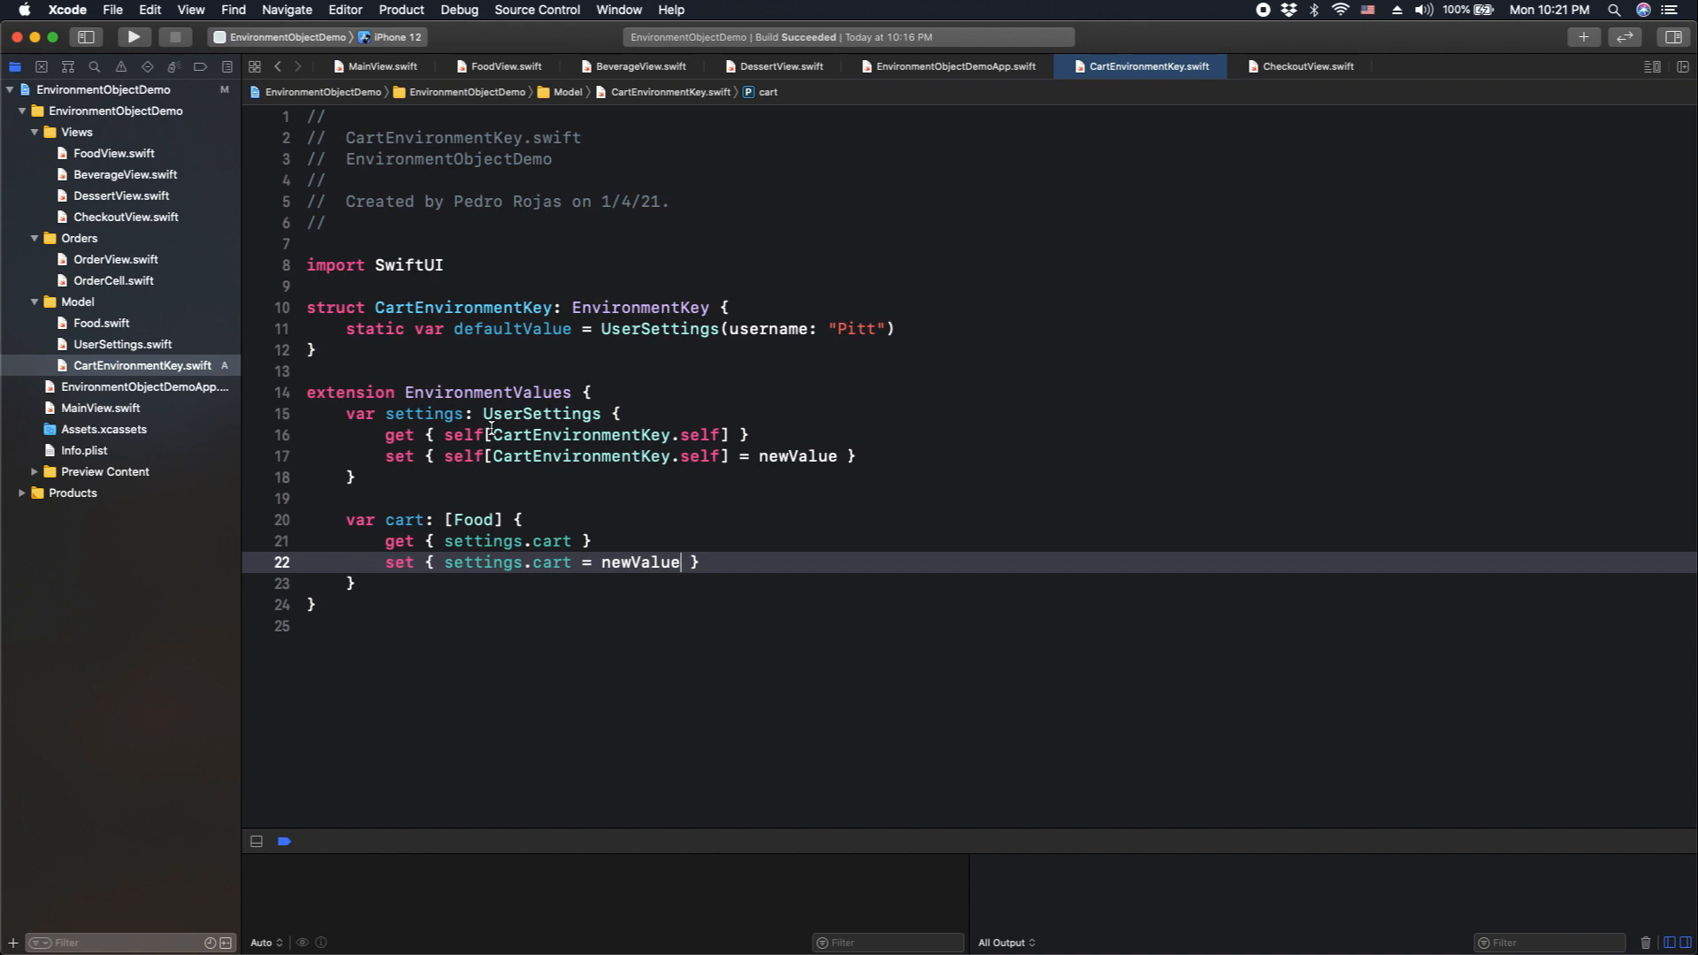
pyautogui.click(378, 65)
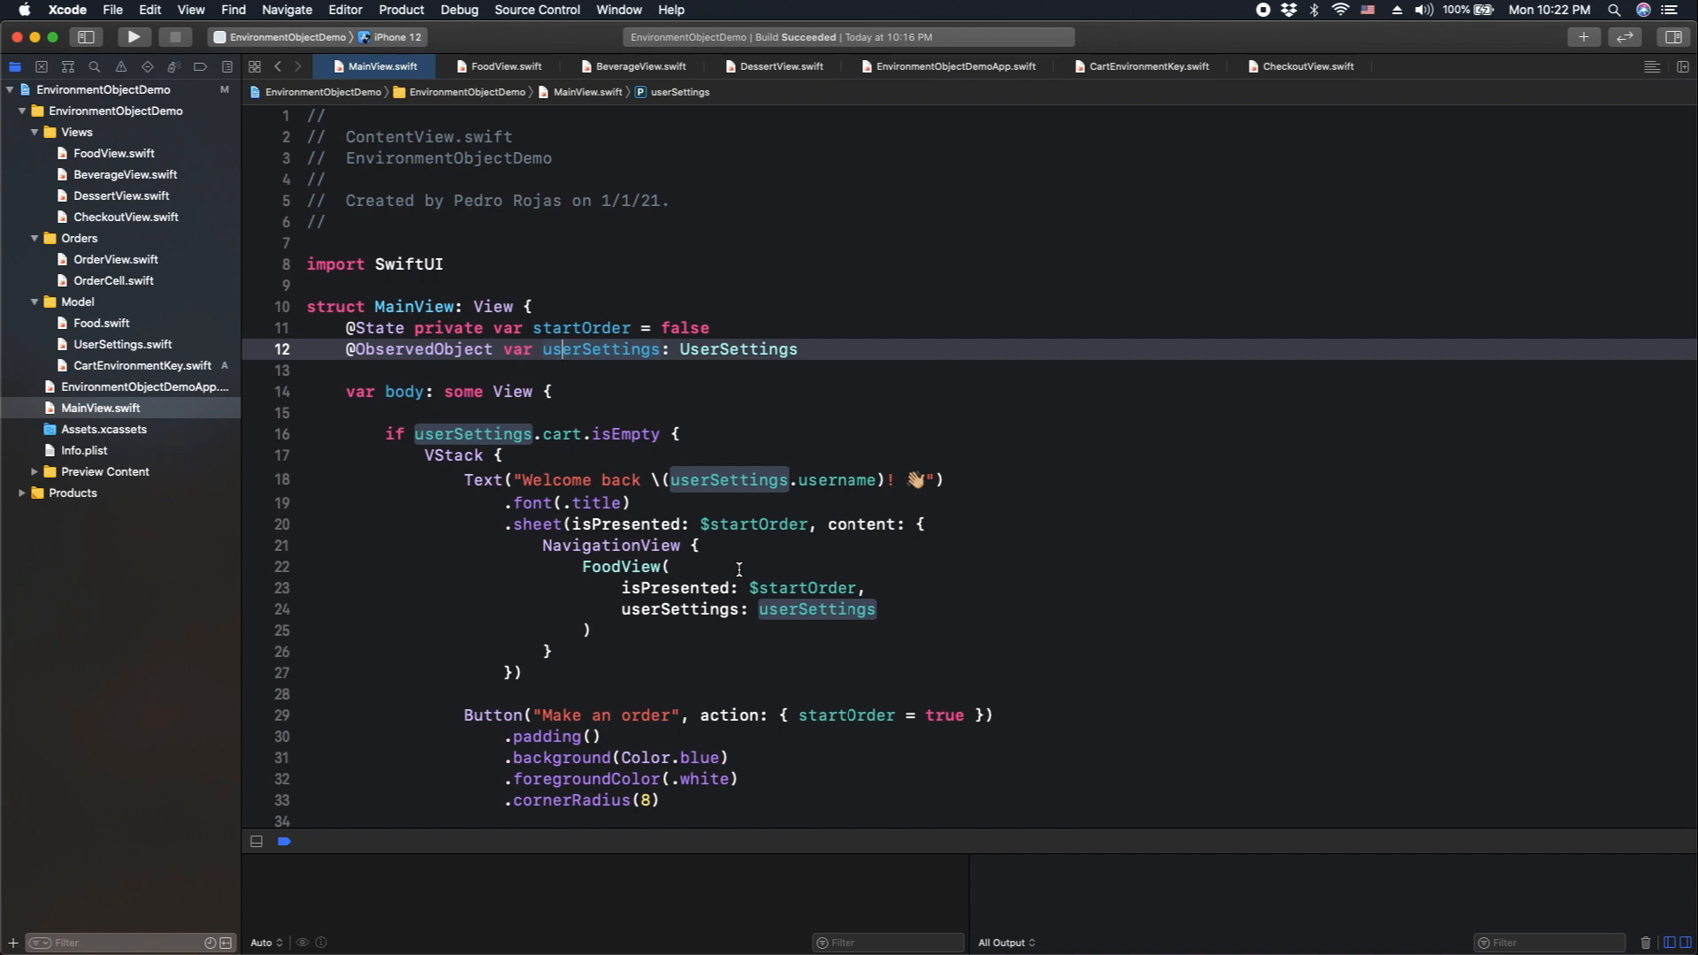
# Browse CartEnvironmentKey, DessertView and FoodView, then move to CheckoutView.swift to edit userSettings.
pyautogui.click(1139, 65)
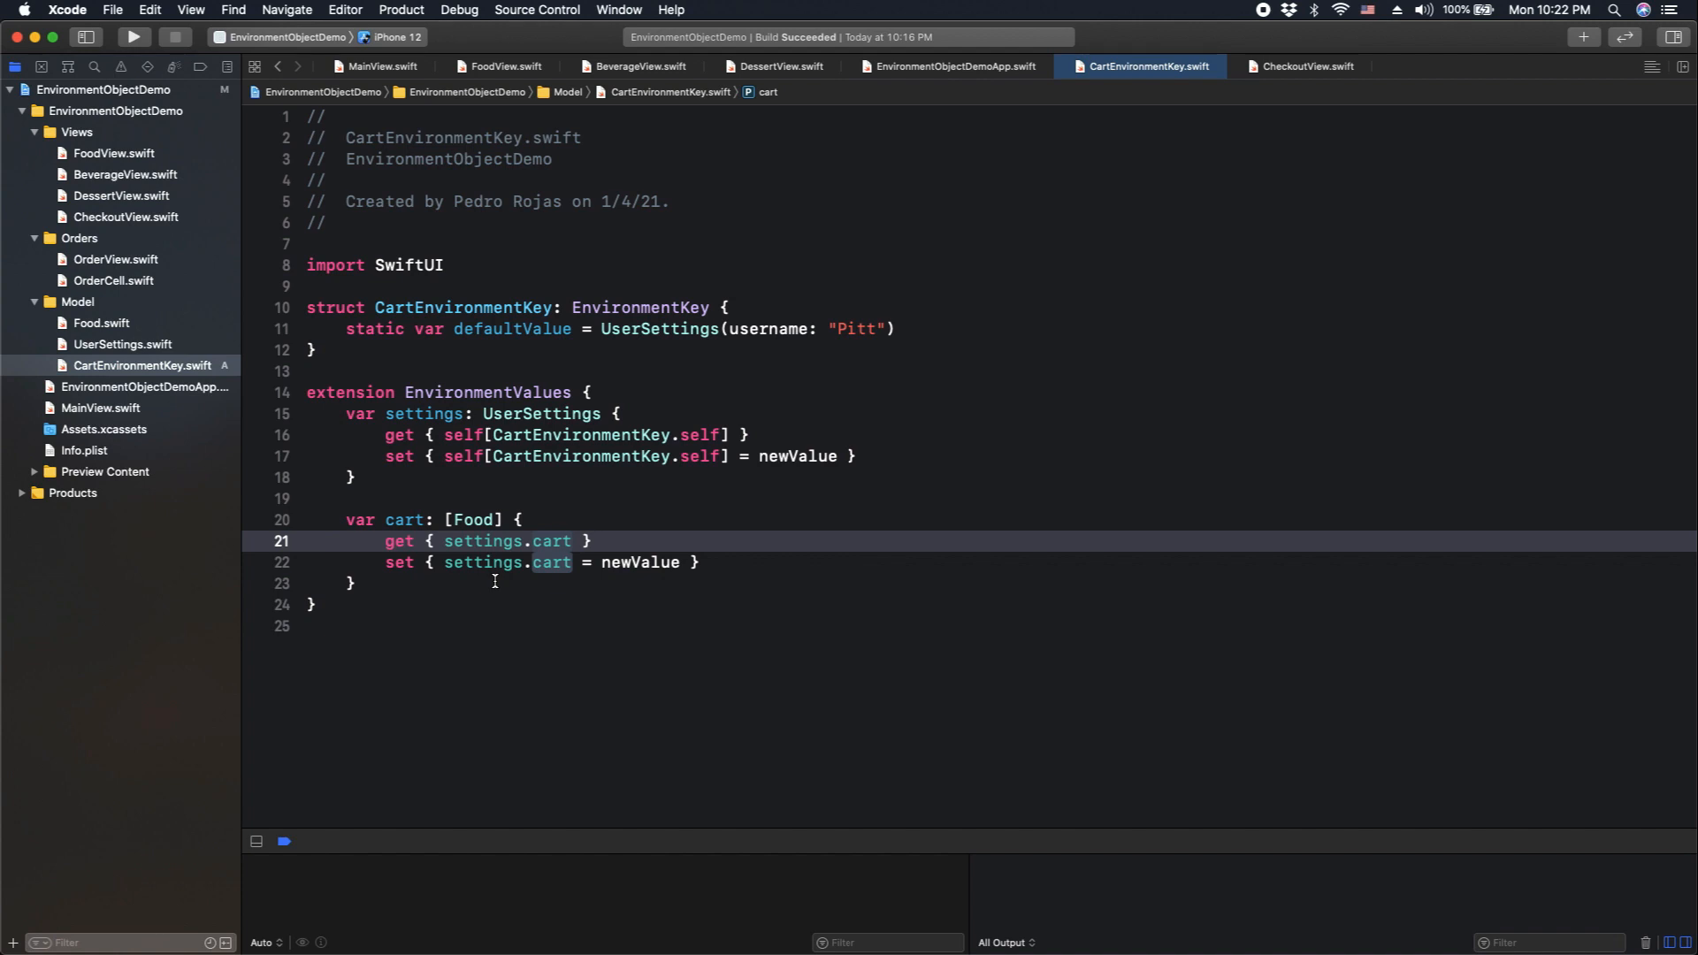
pyautogui.click(778, 66)
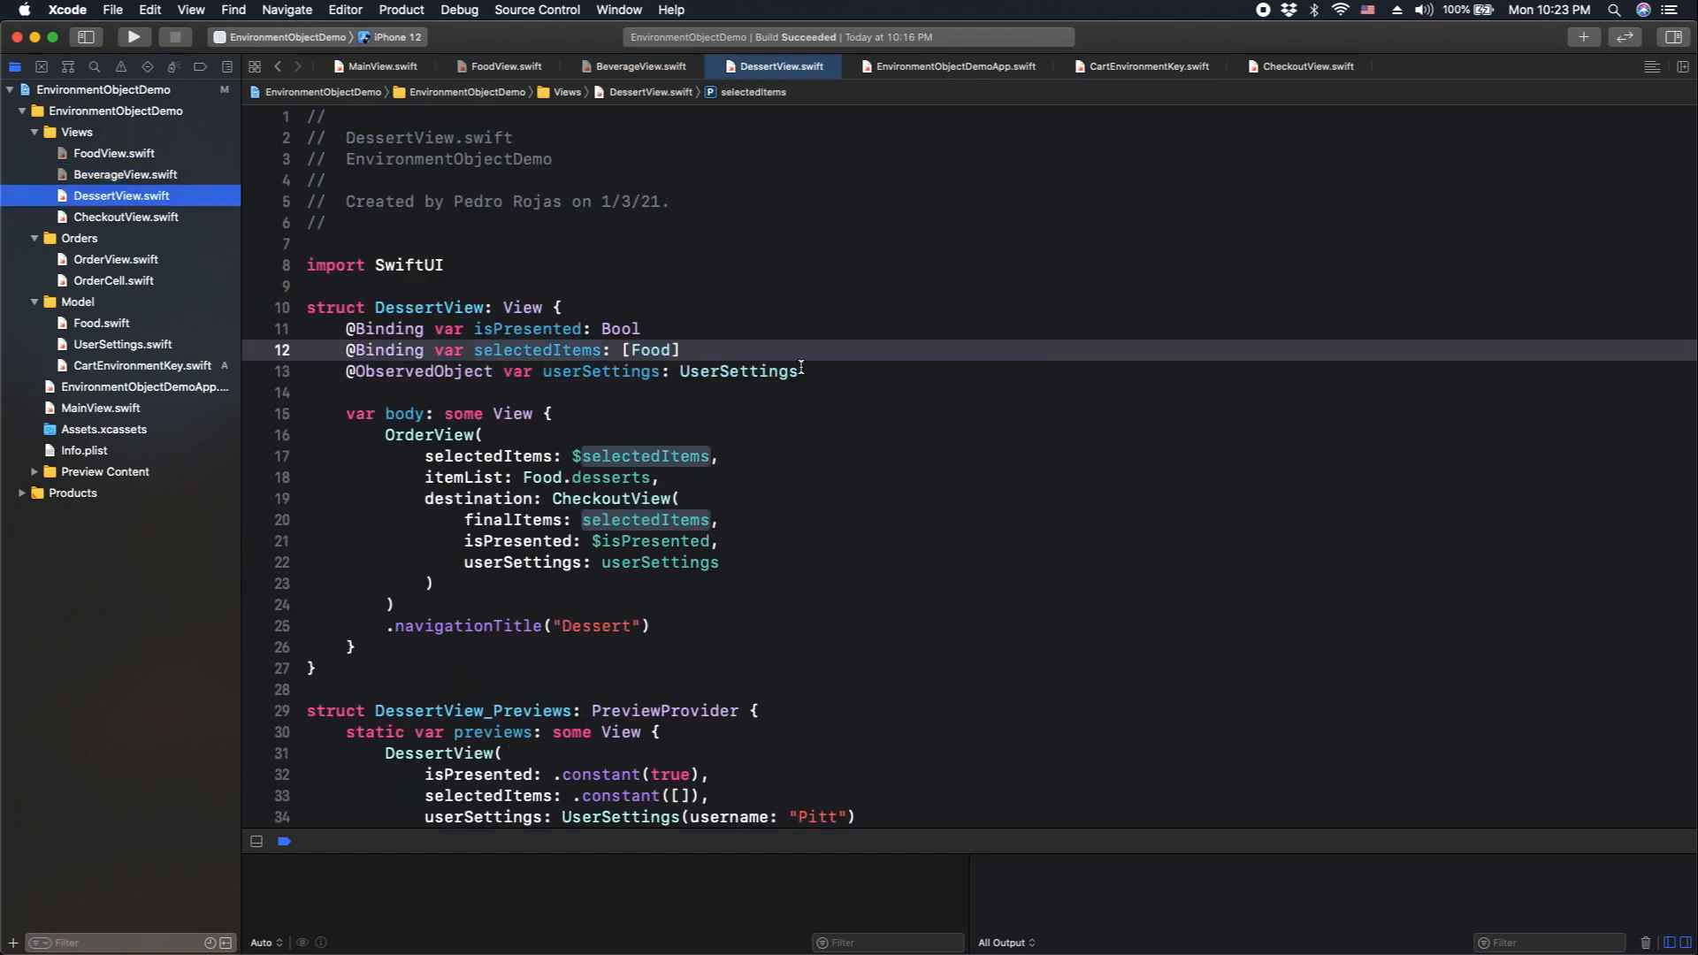
pyautogui.click(505, 66)
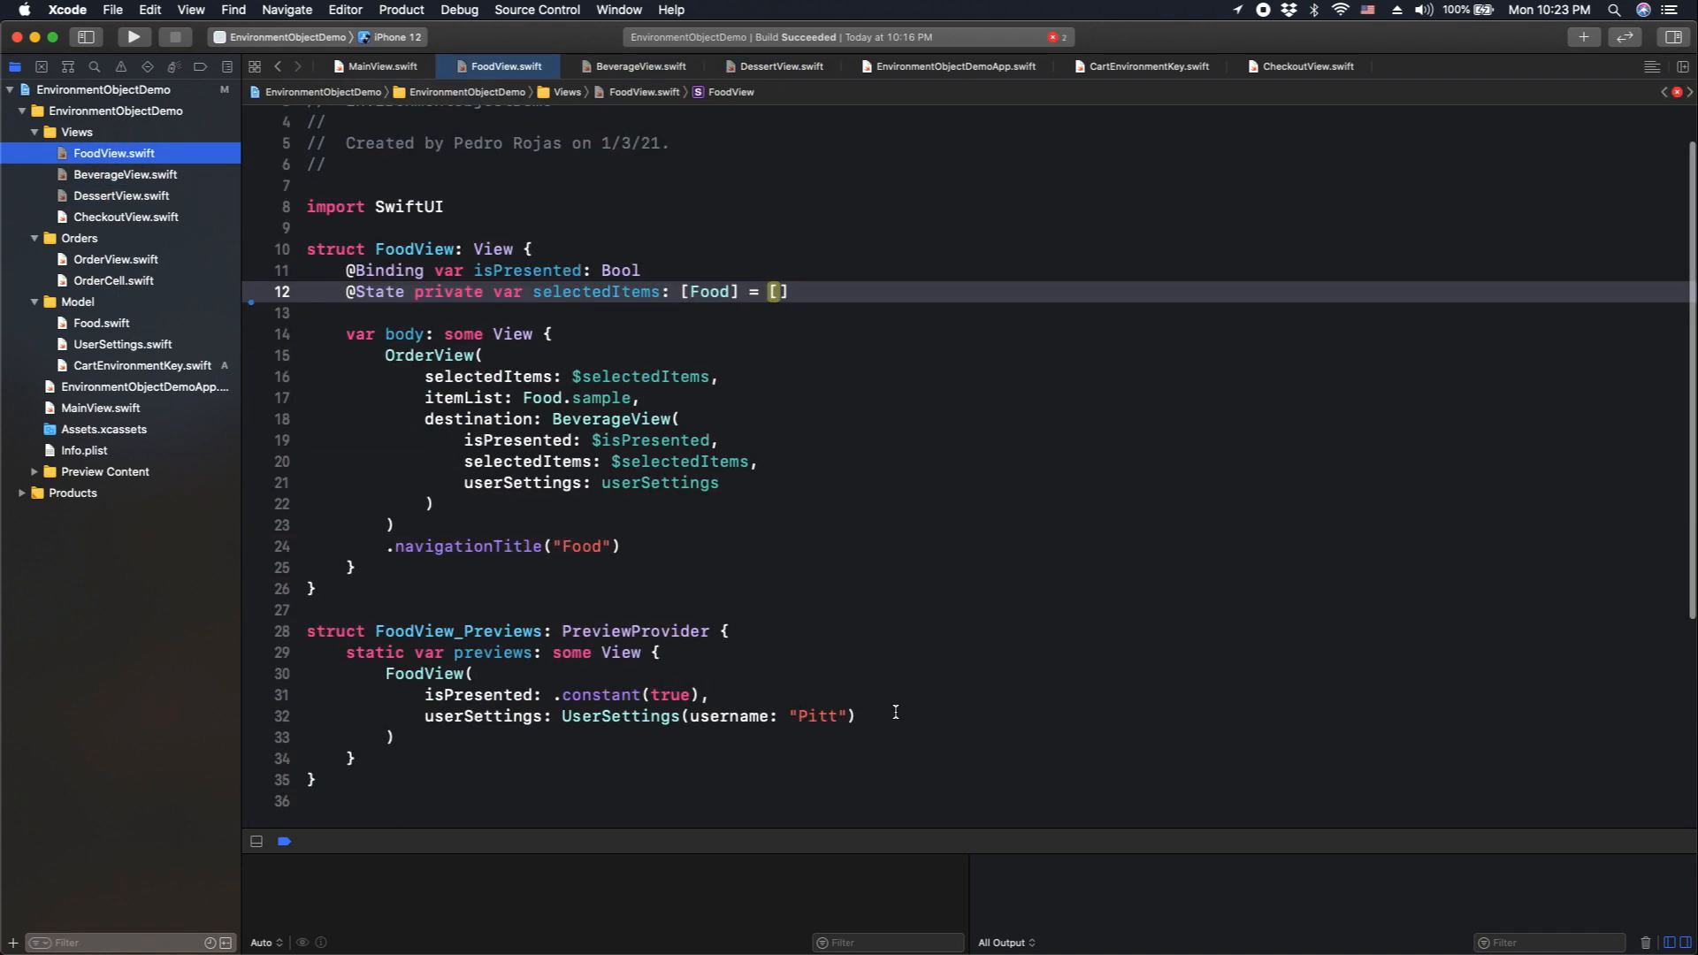
pyautogui.click(1304, 65)
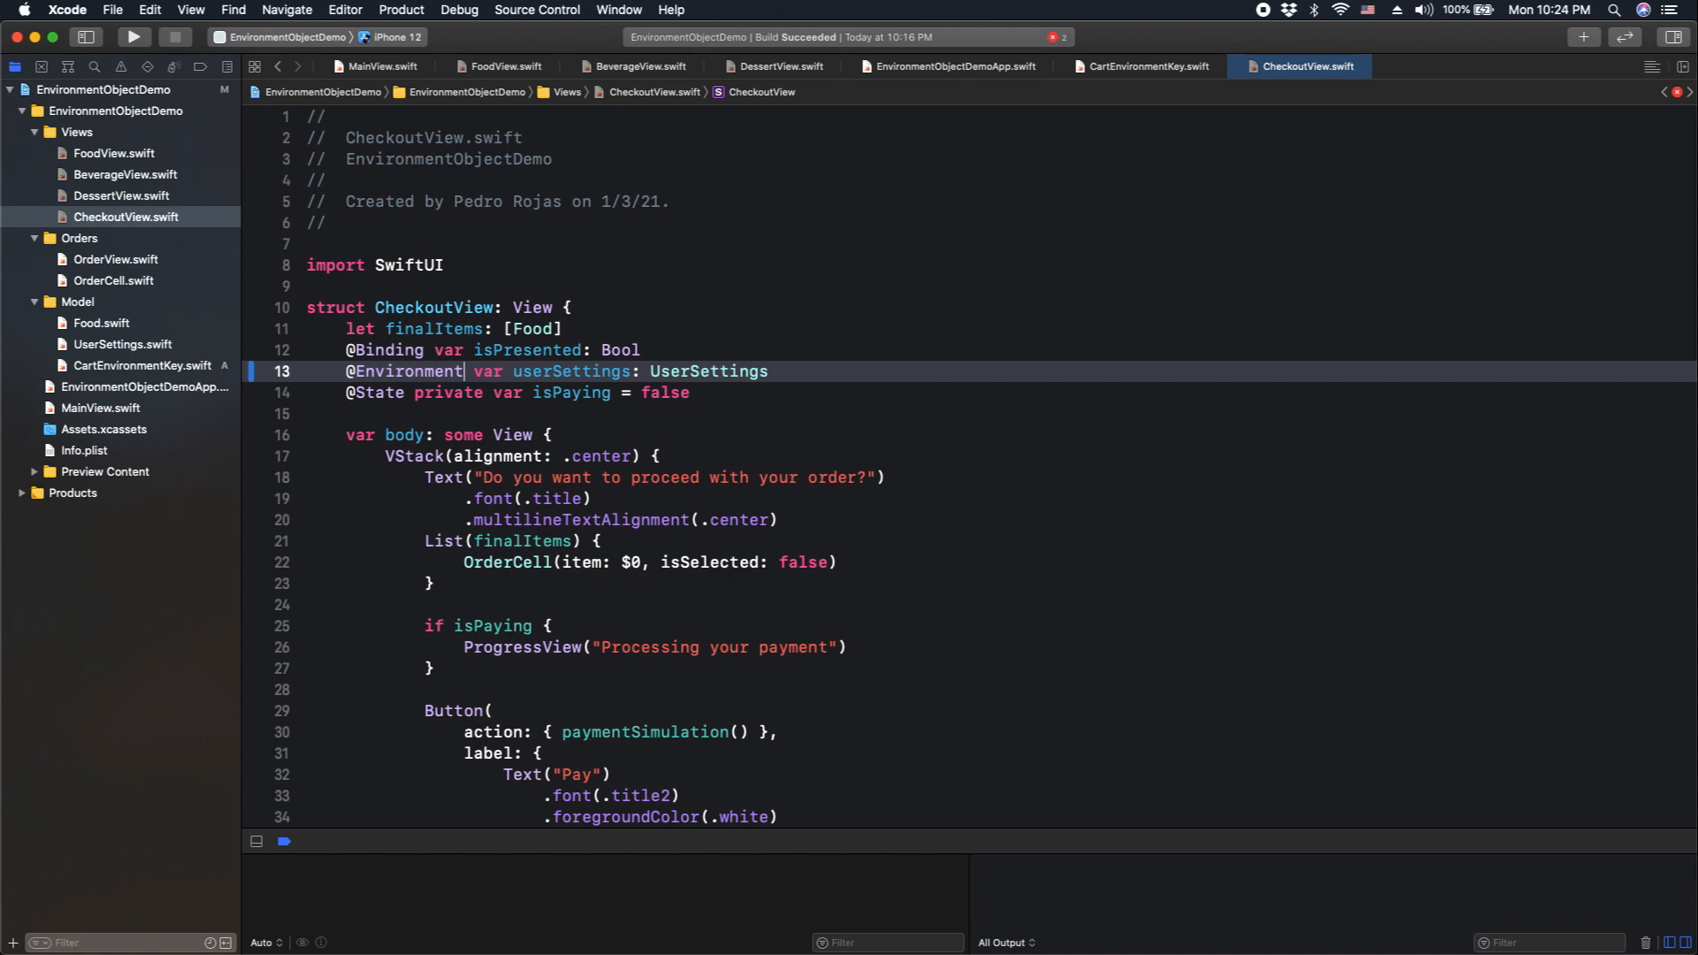
pyautogui.write('()')
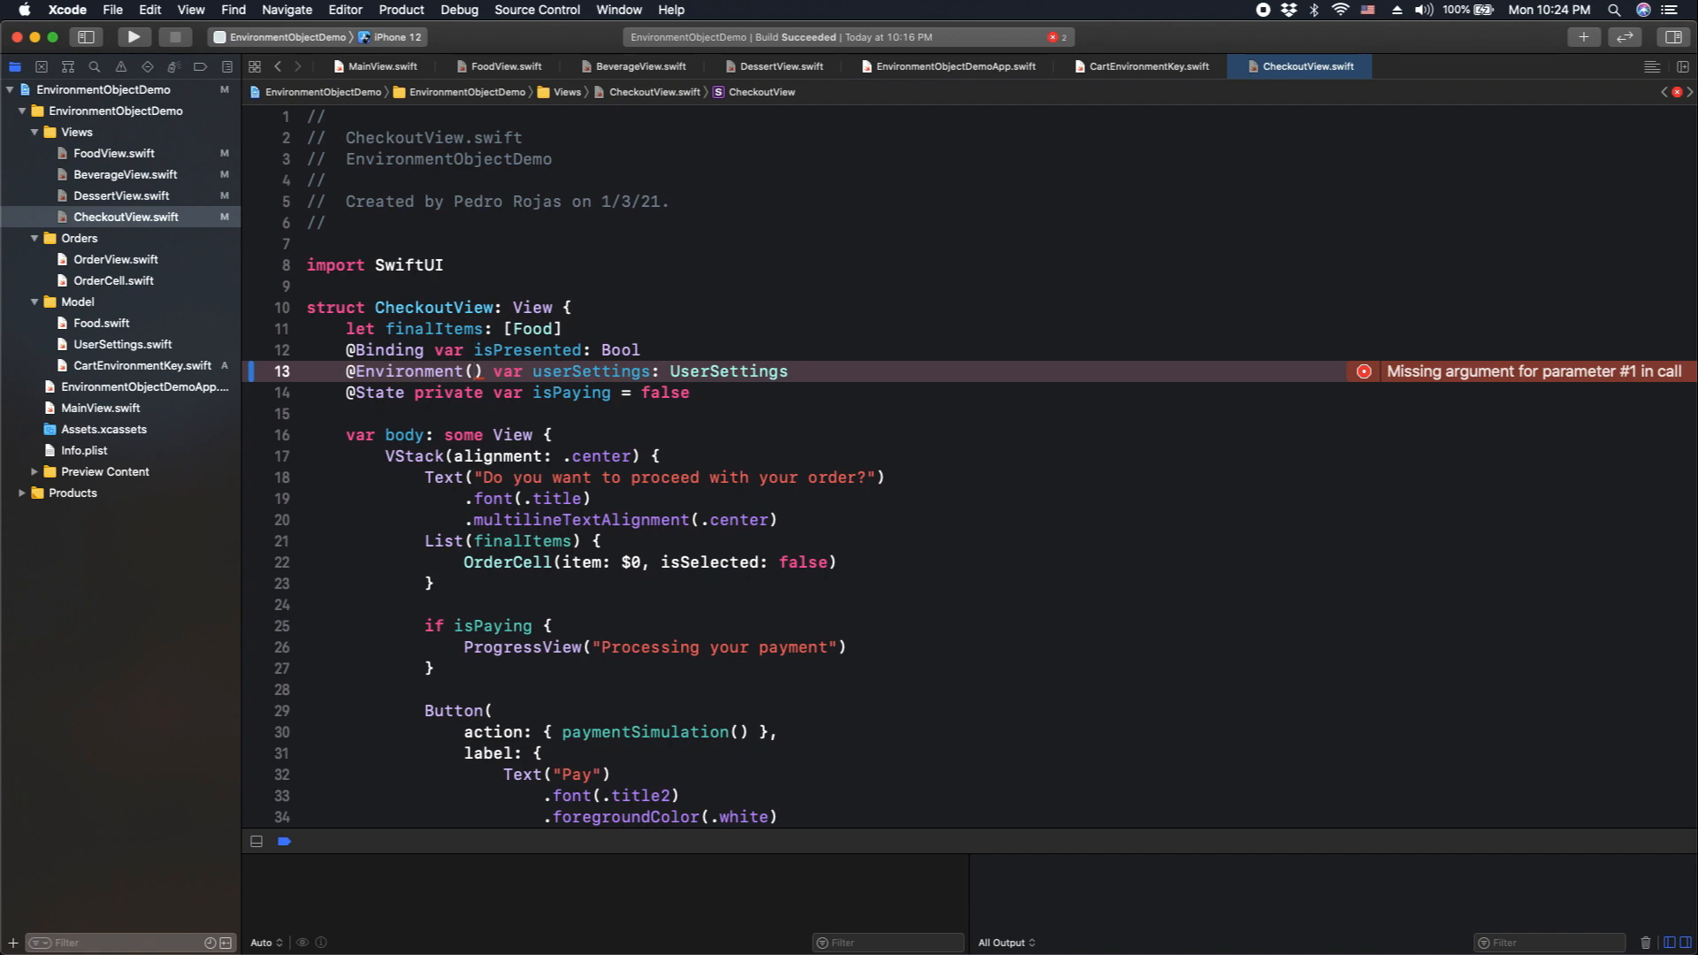
pyautogui.write('\\')
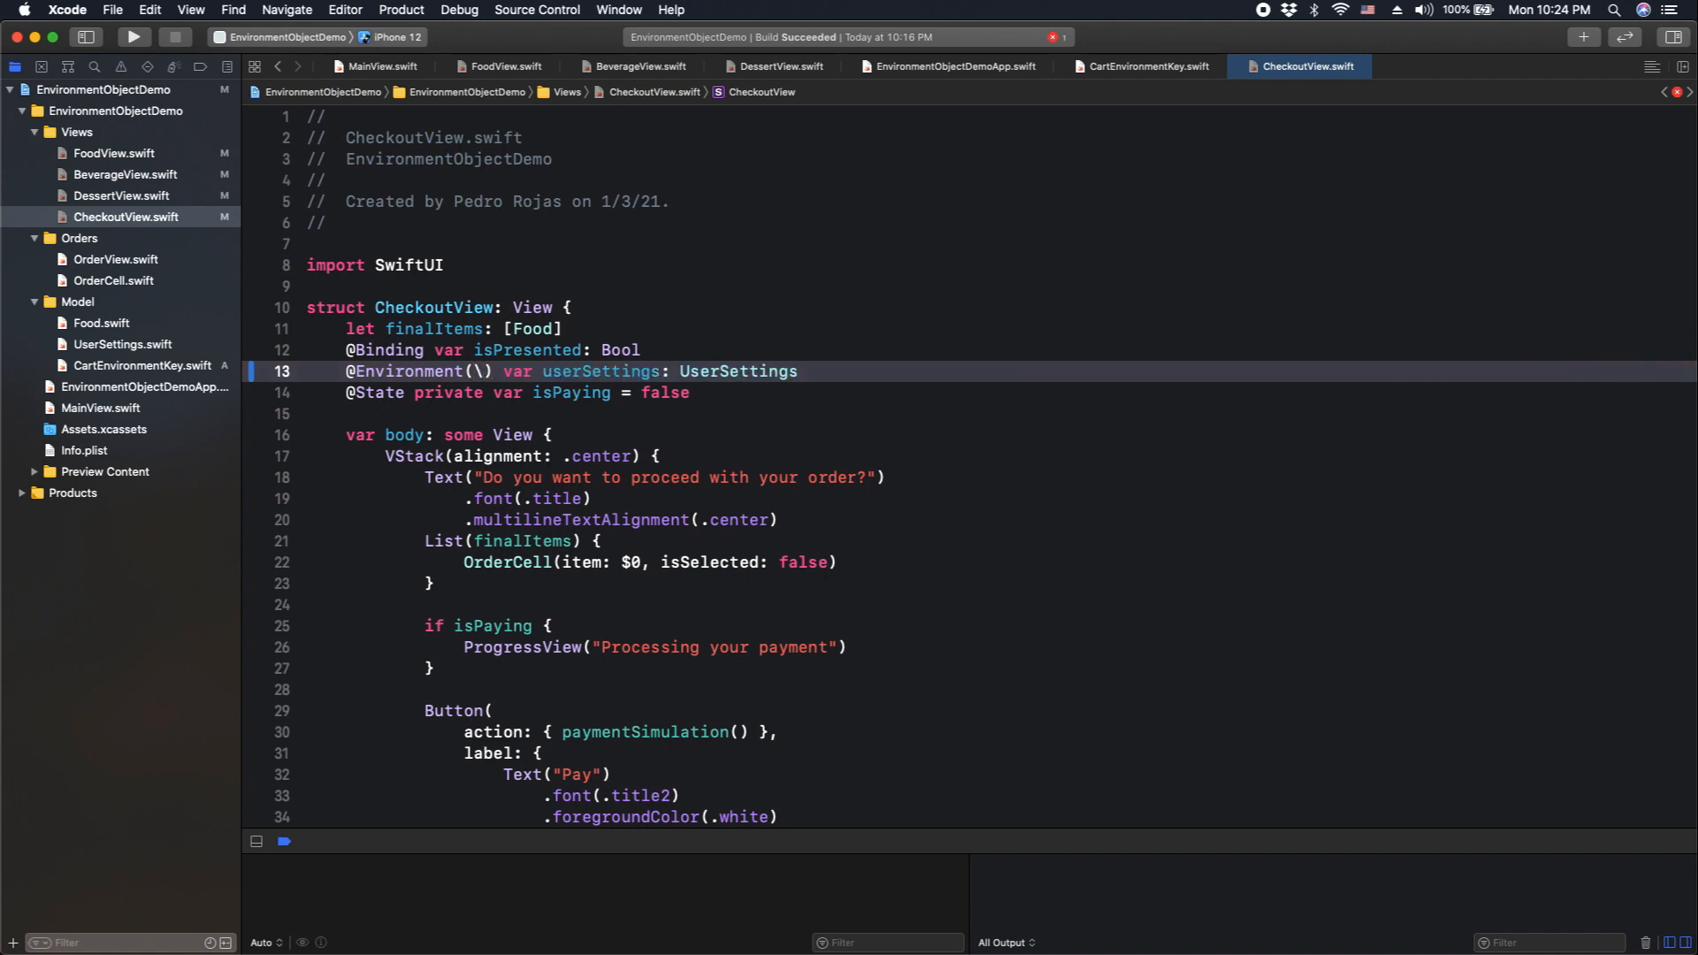
pyautogui.write('.')
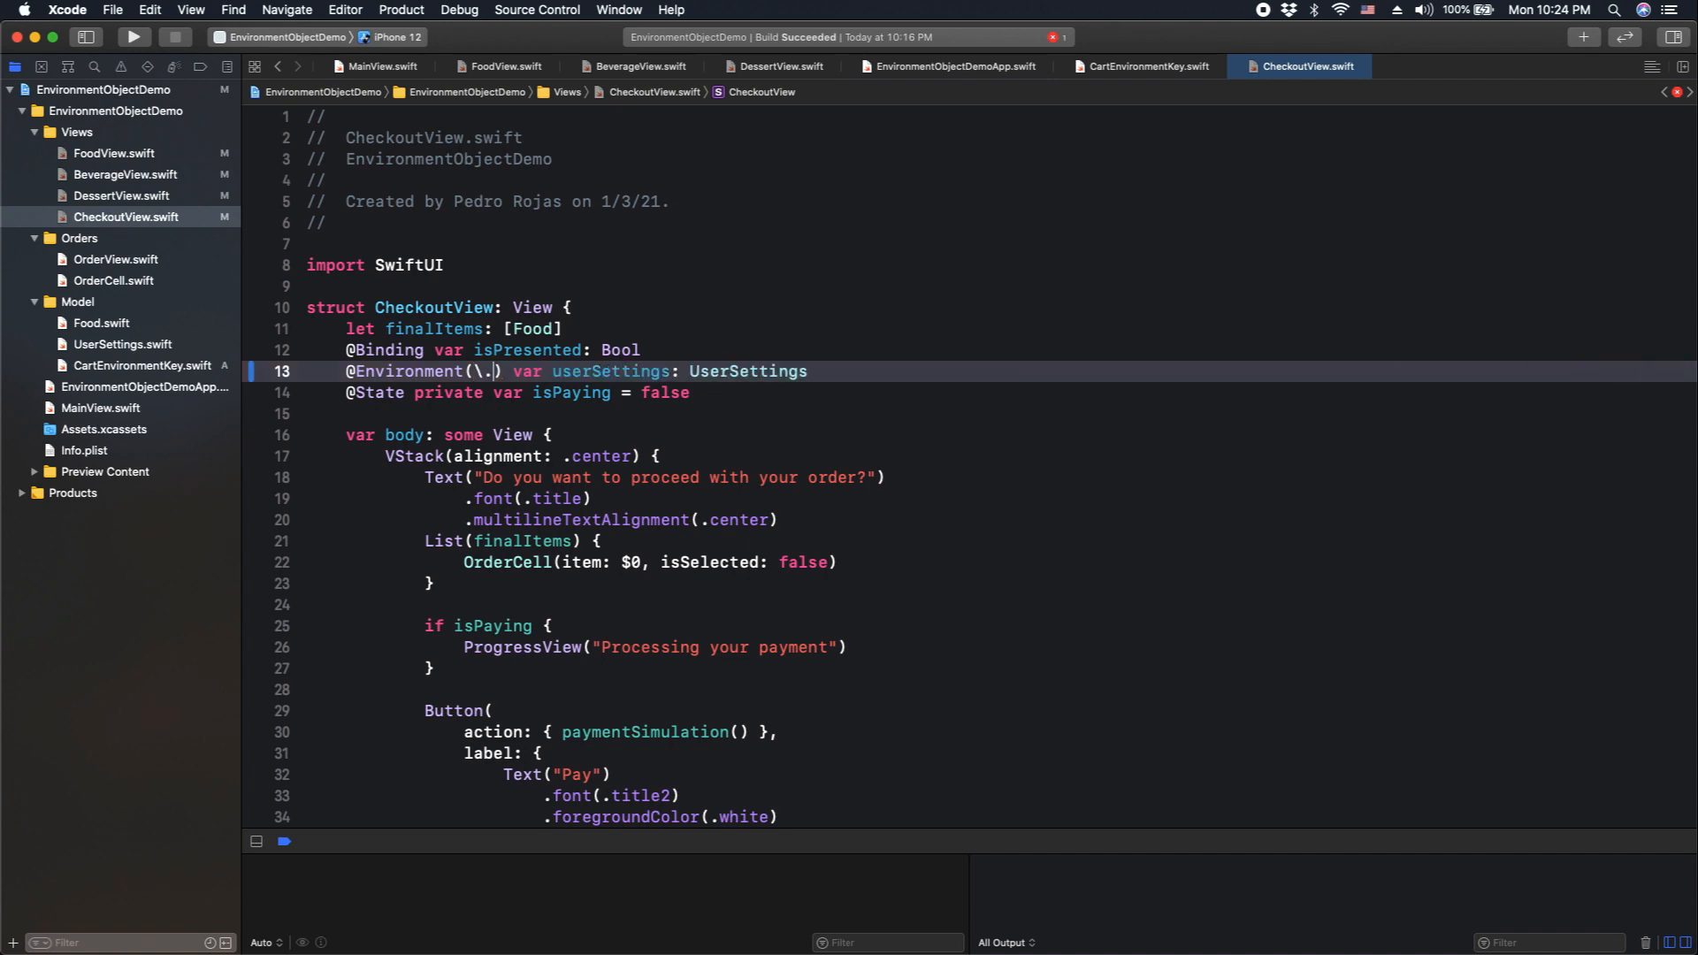
pyautogui.write('aw')
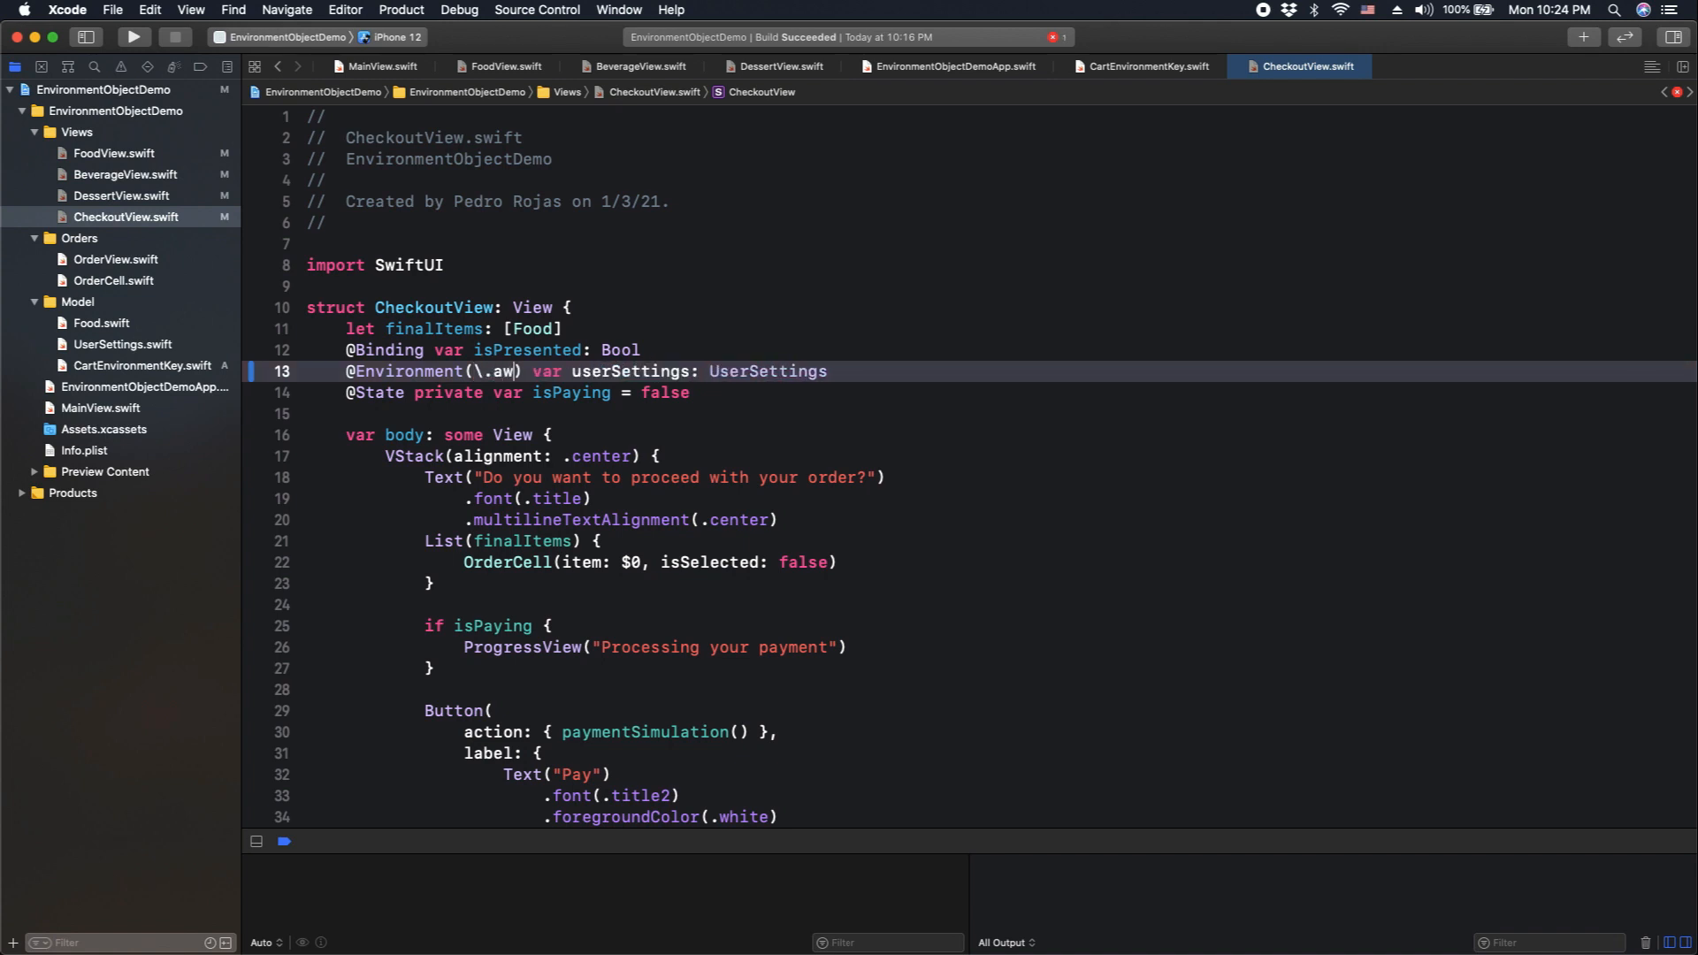
pyautogui.write('settings')
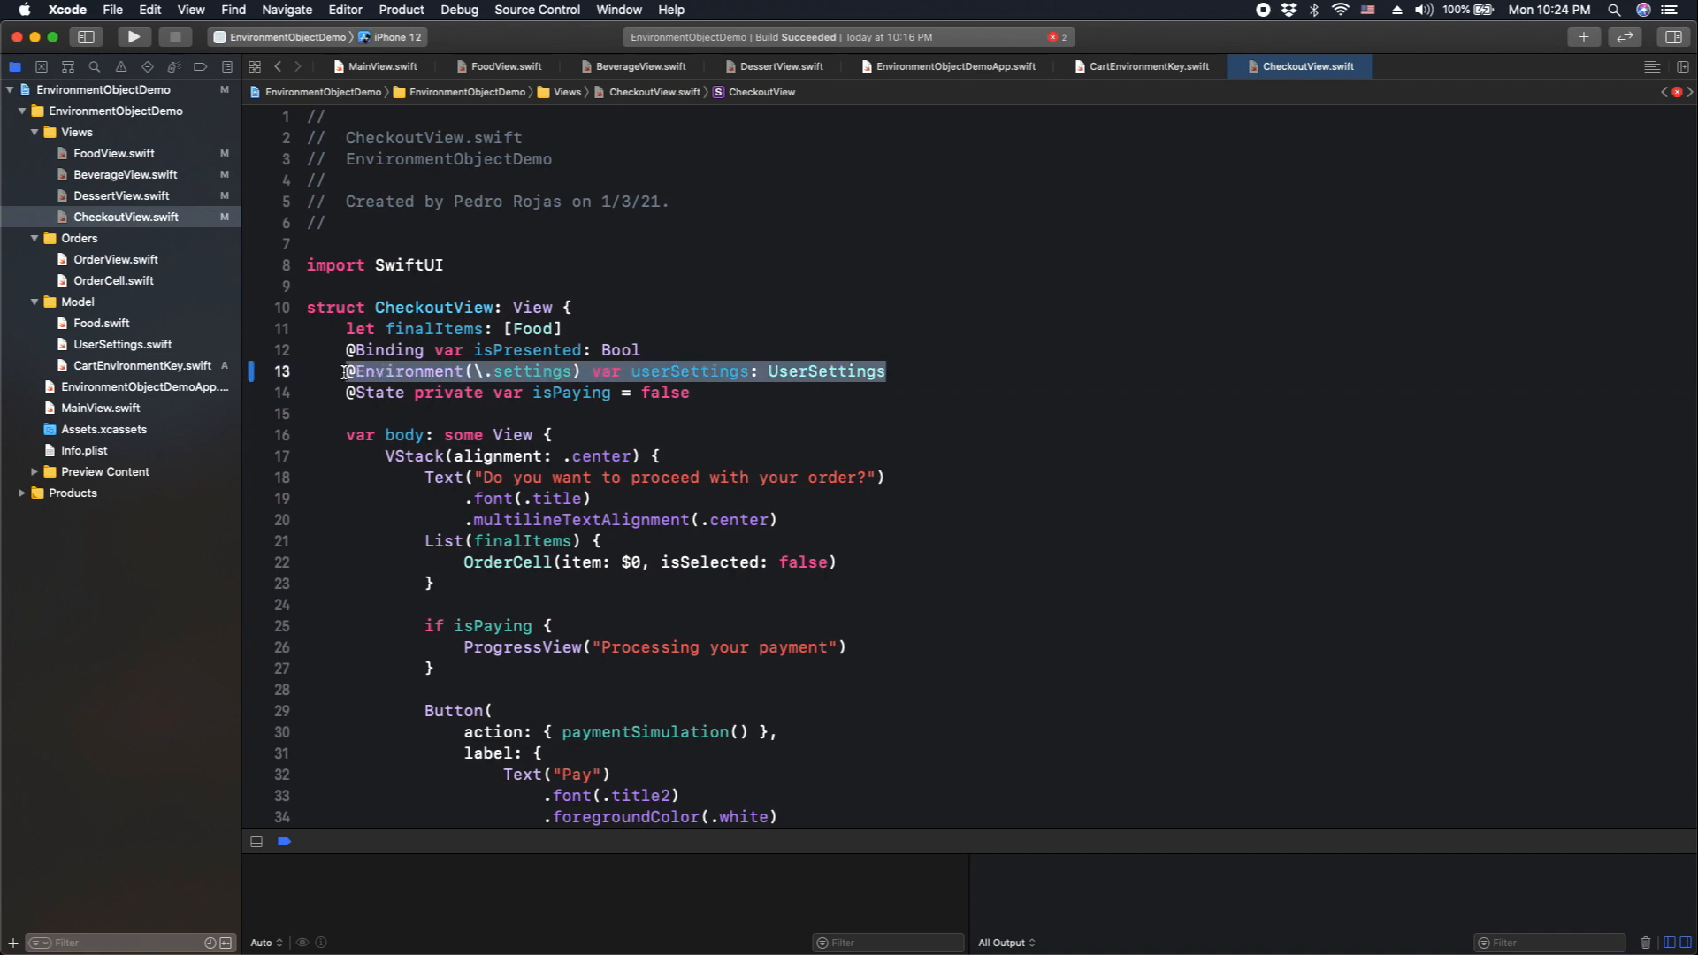
pyautogui.click(812, 372)
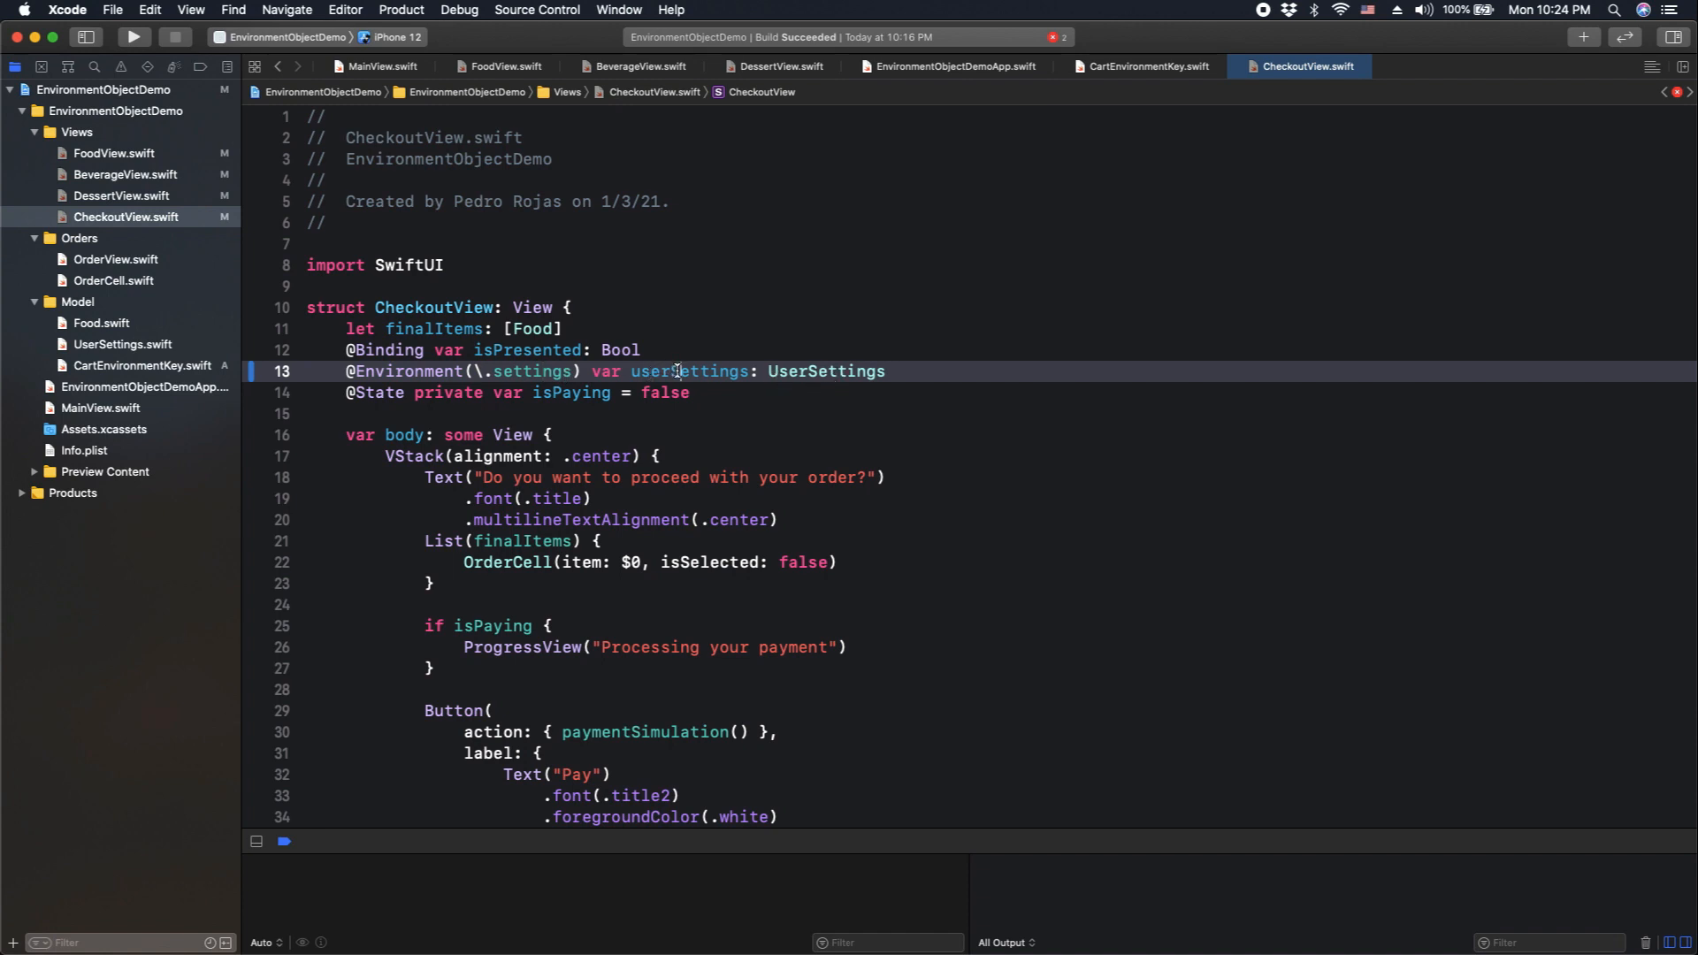
pyautogui.doubleClick(530, 370)
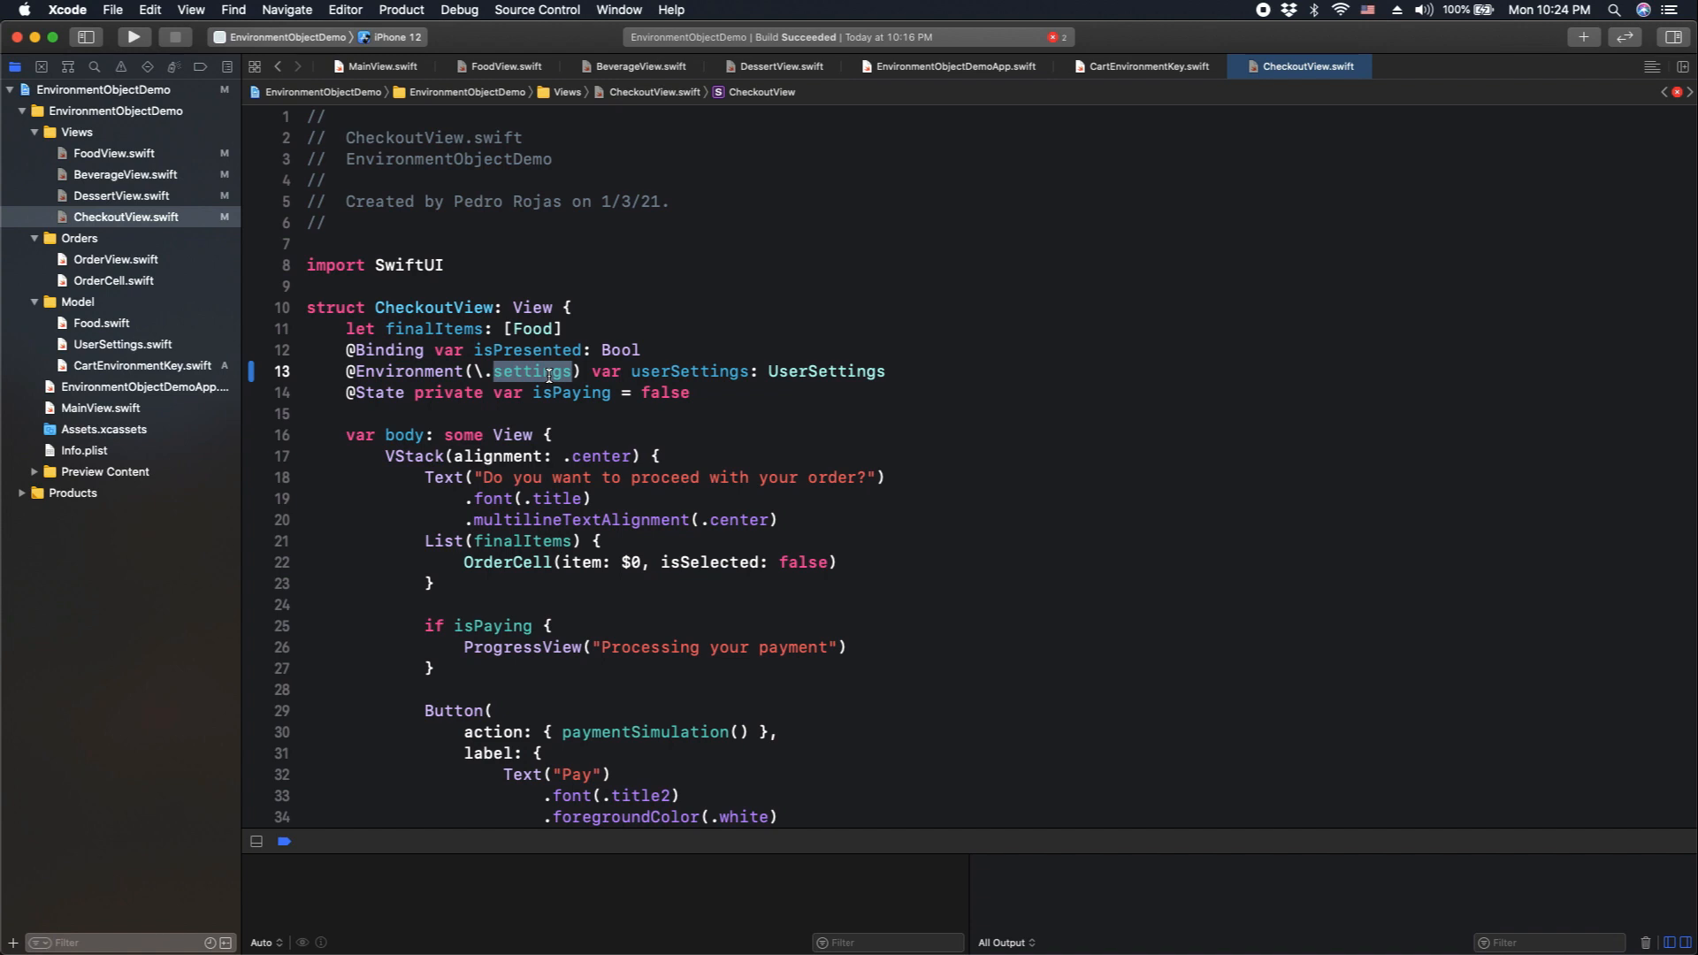
pyautogui.scroll(-3)
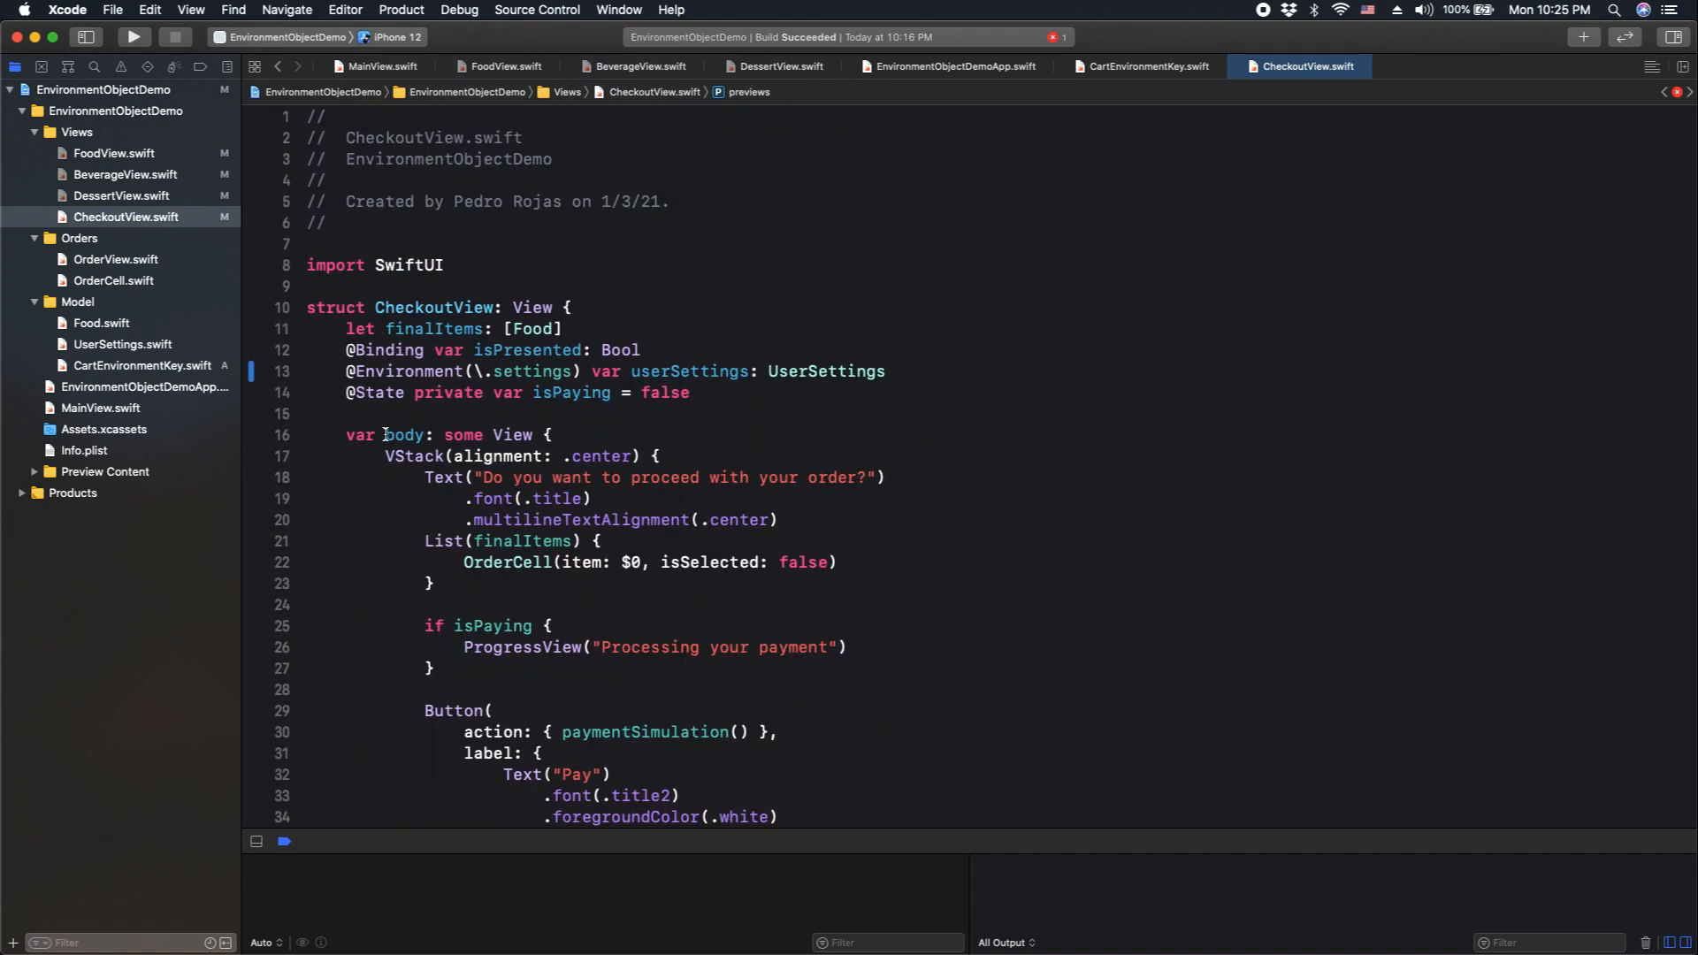
# Use cart.count in MainView and call MainView() with no arguments in the app file and preview.
pyautogui.click(100, 409)
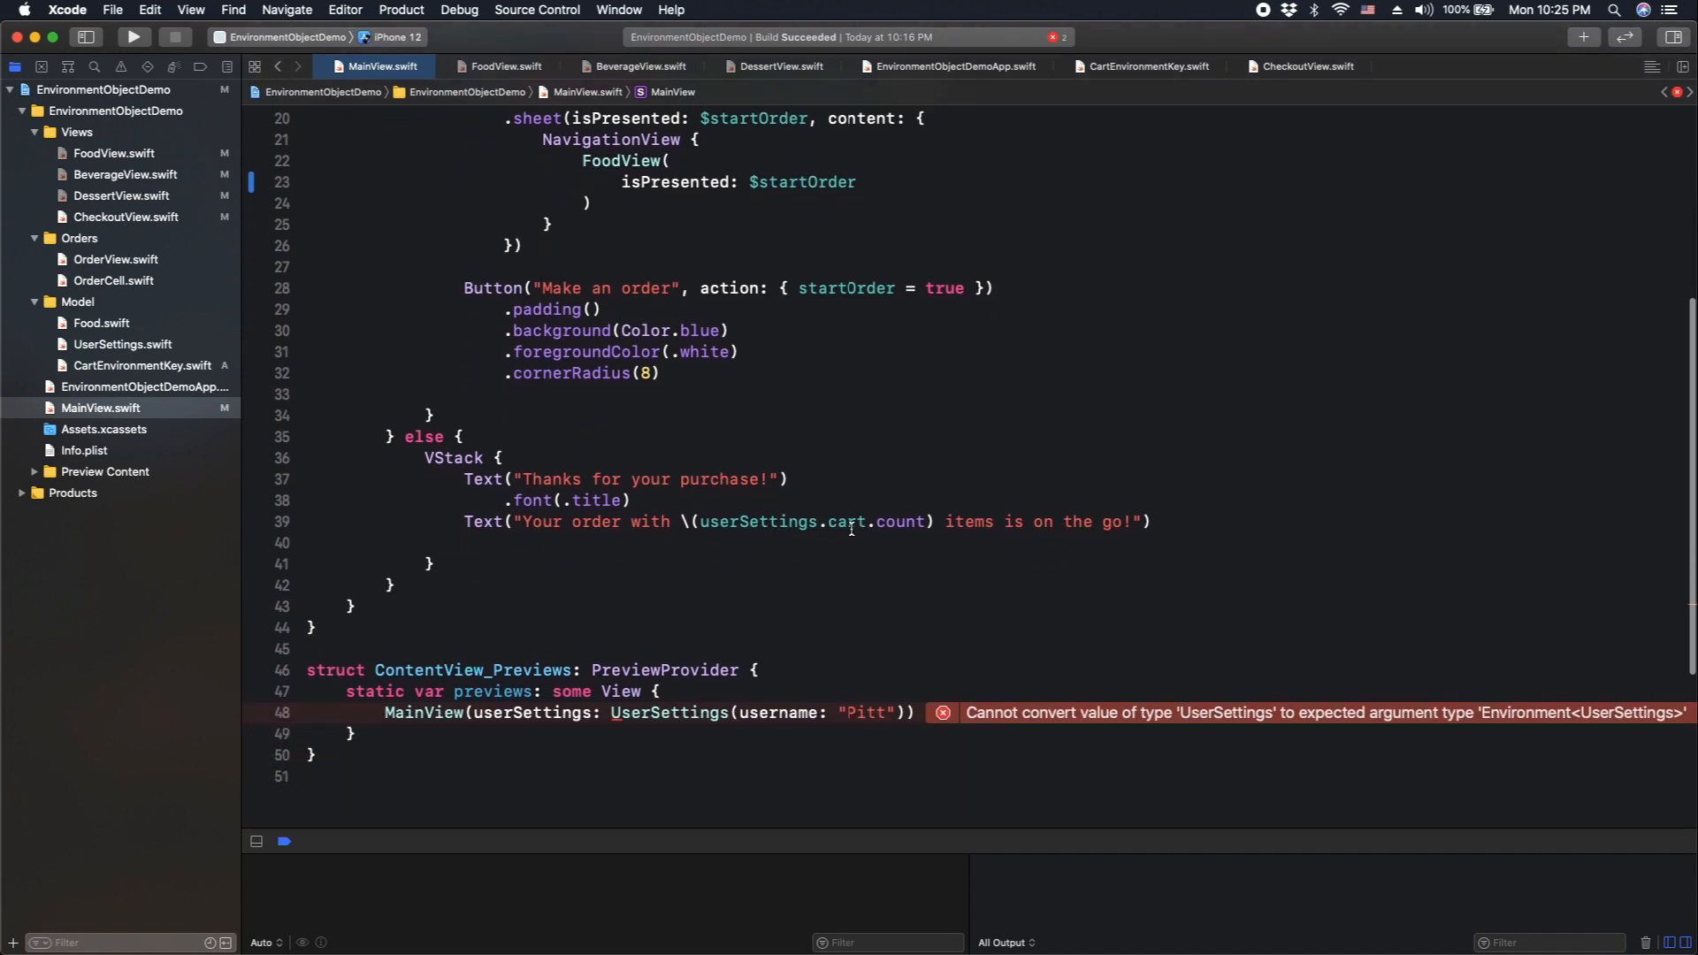
pyautogui.moveTo(865, 520)
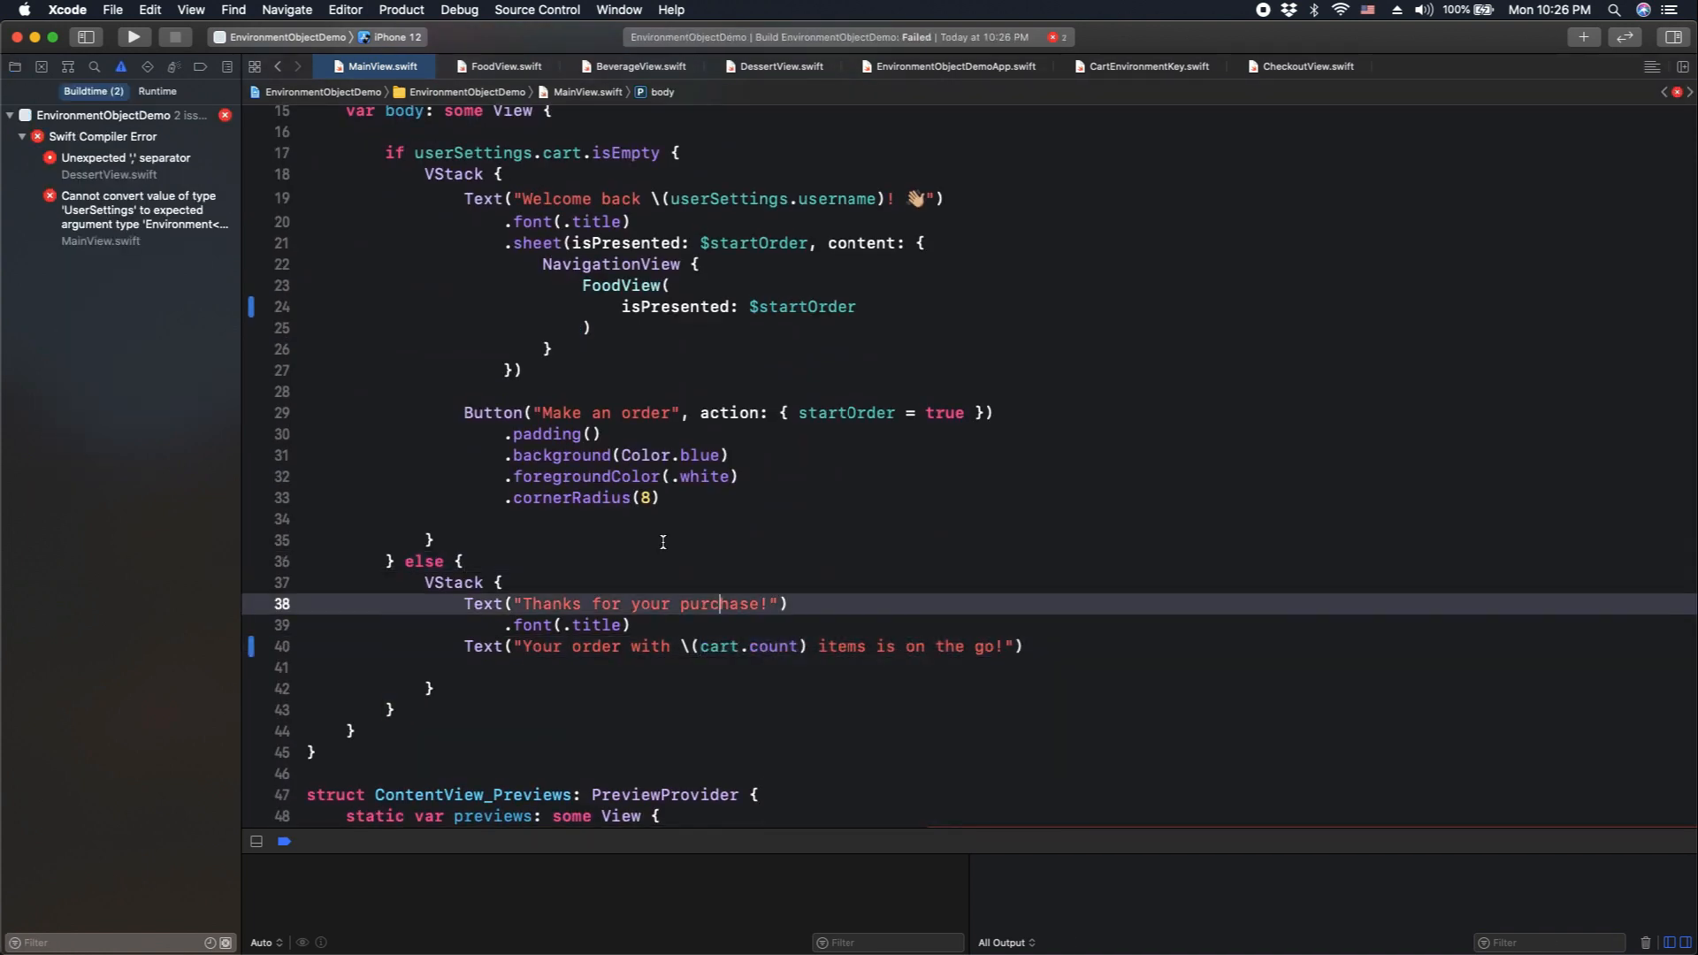
pyautogui.click(952, 66)
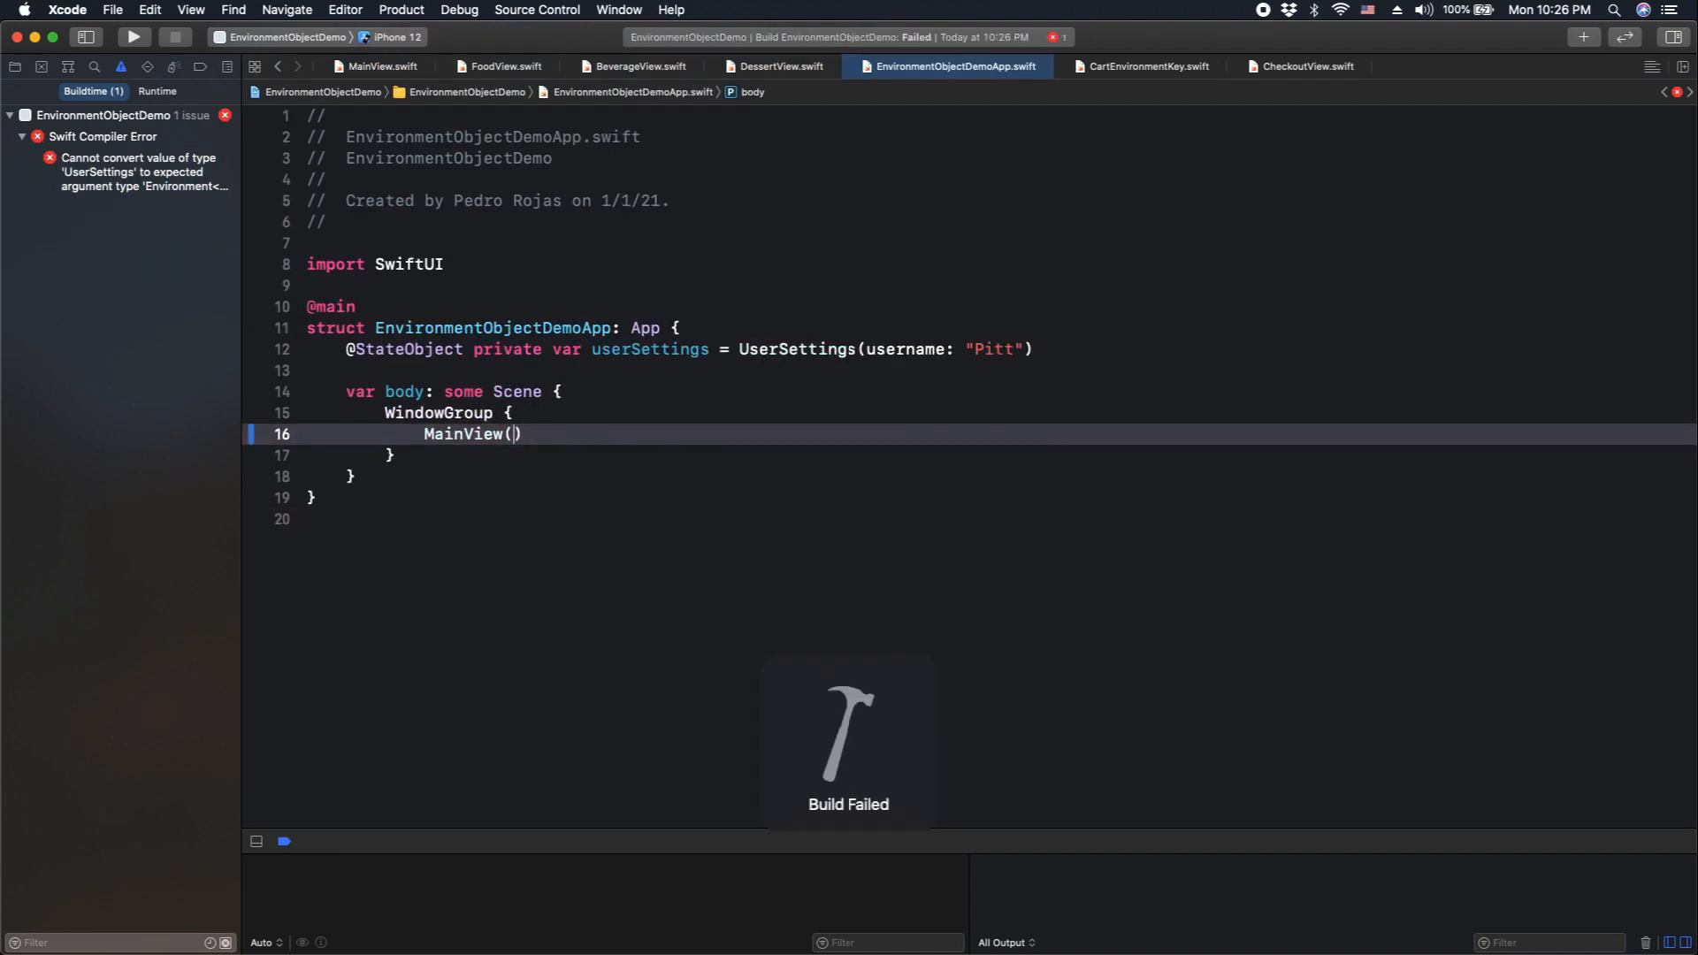
pyautogui.click(382, 65)
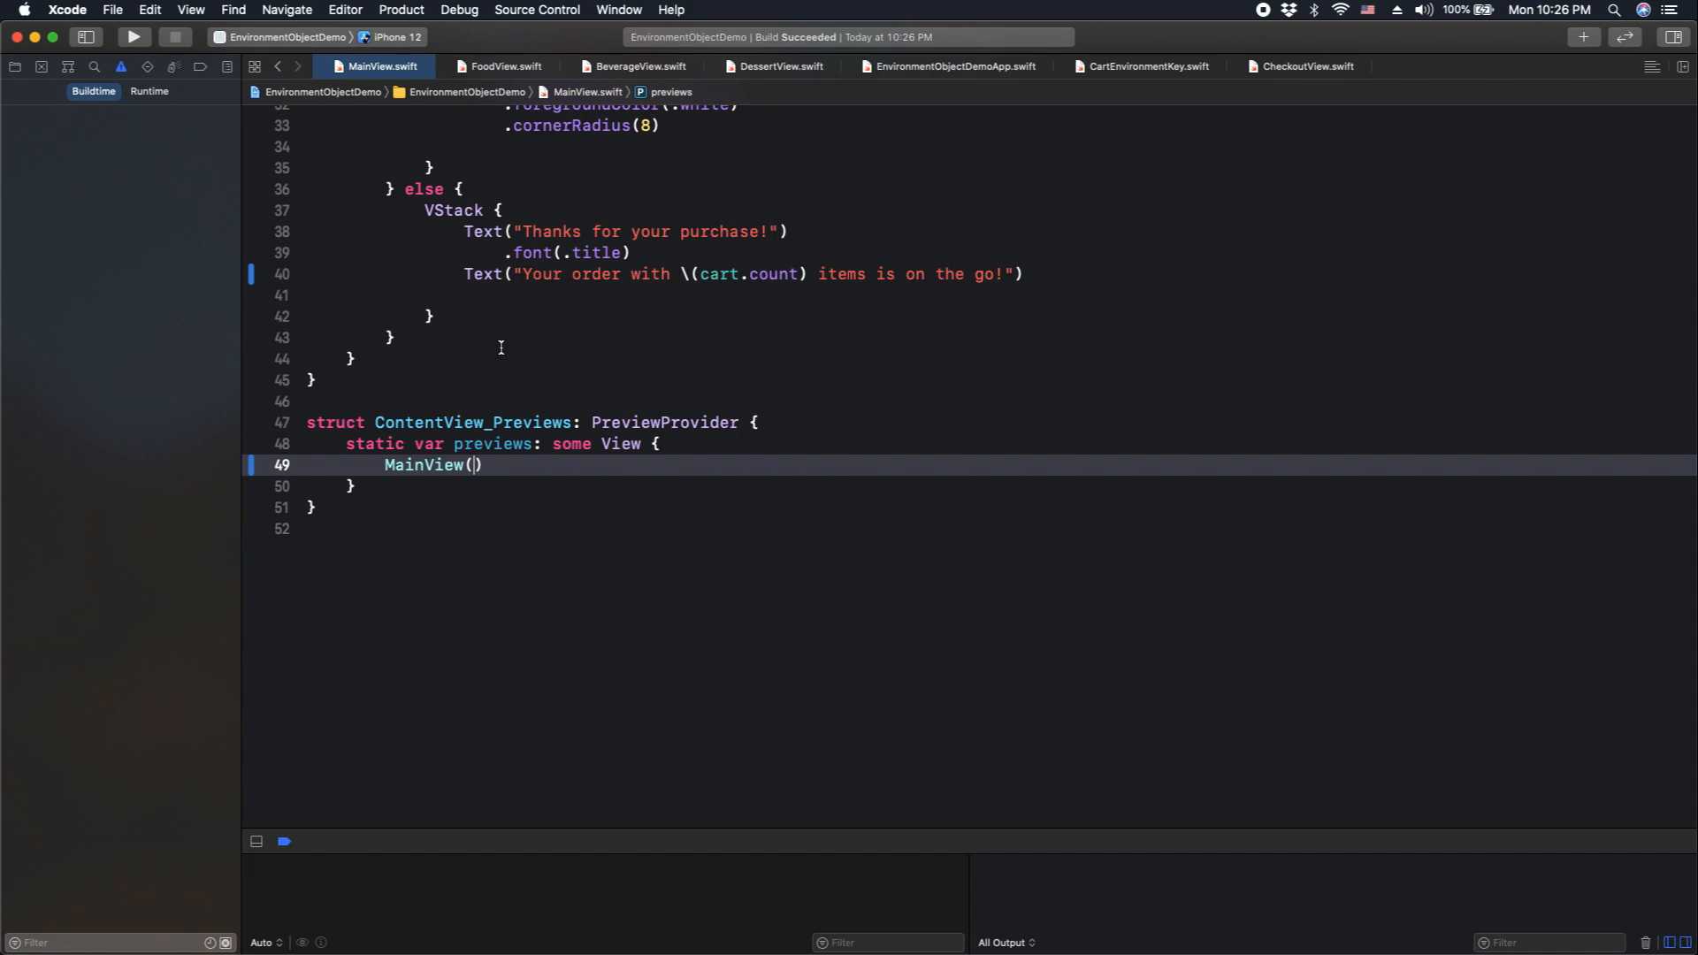
pyautogui.moveTo(378, 223)
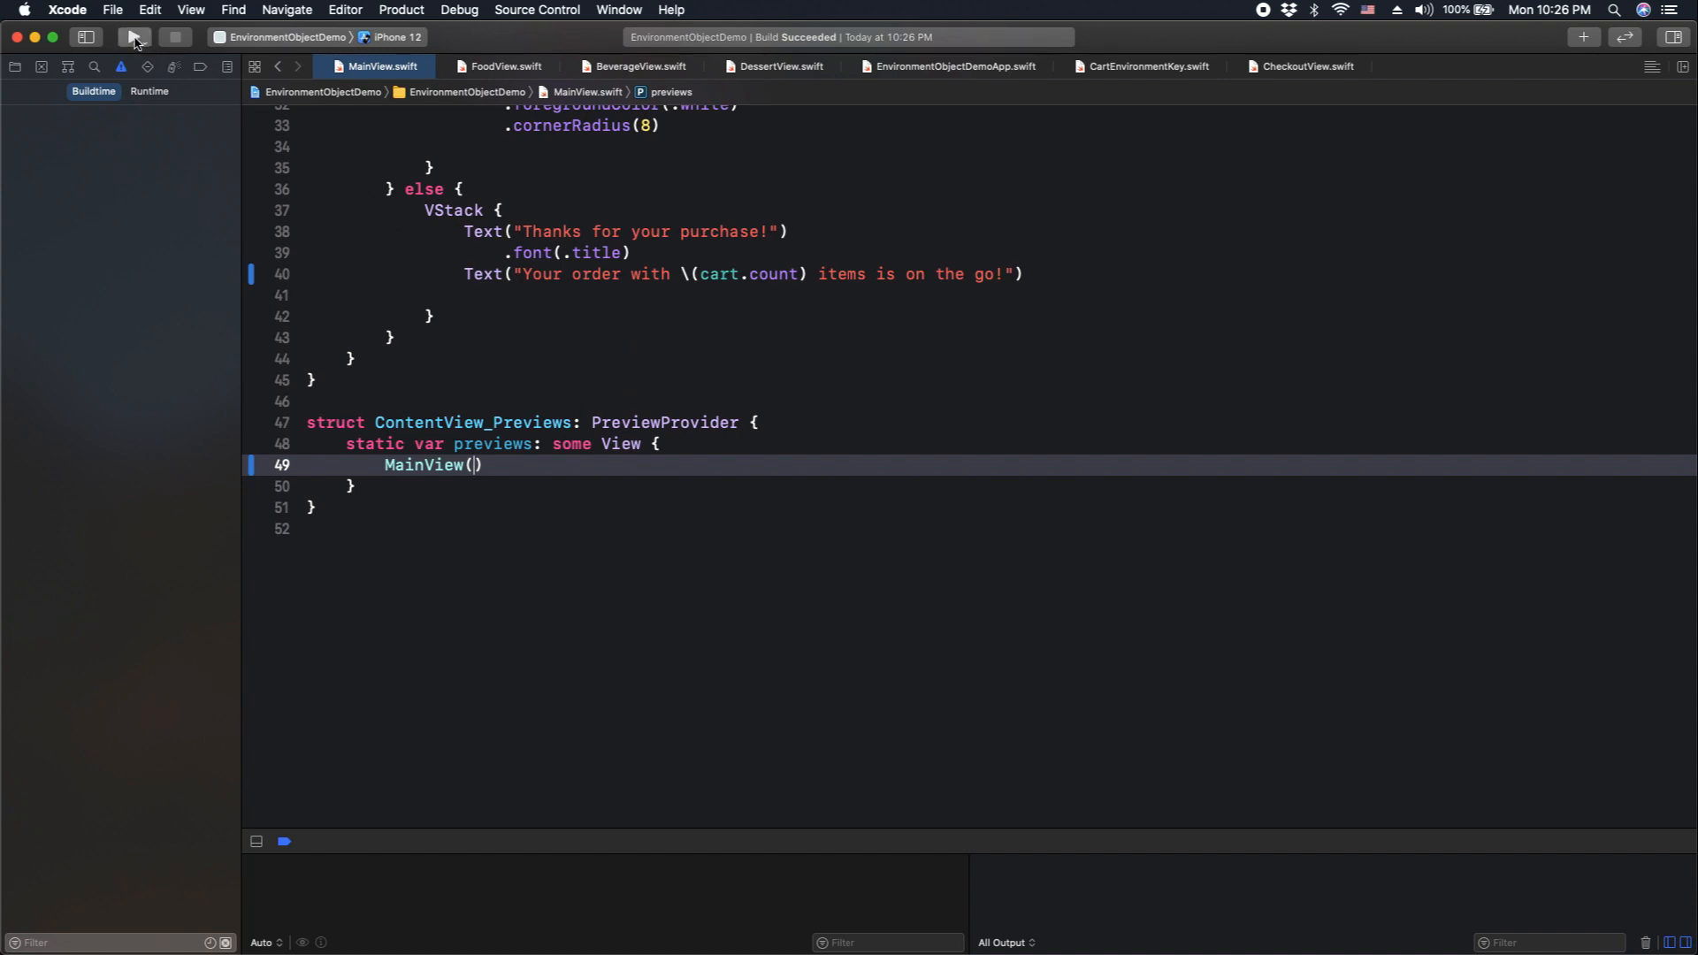
# Run the app through a 3-item order to the thank-you screen, then reopen CartEnvironmentKey.swift.
pyautogui.click(133, 37)
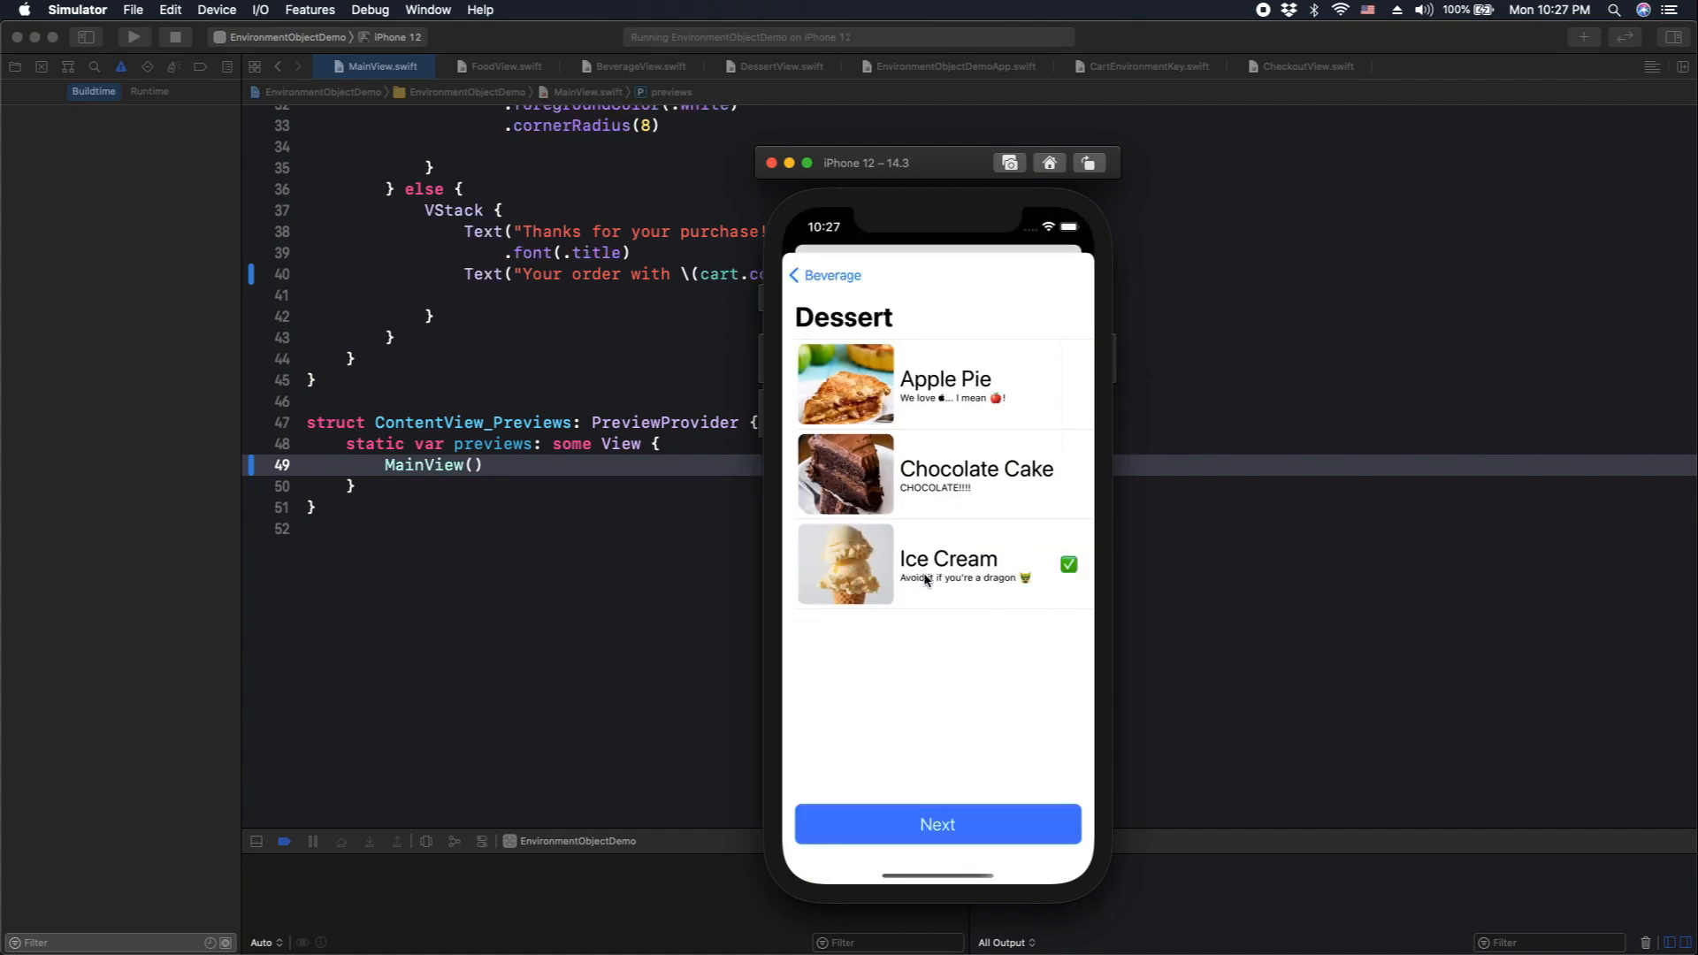
pyautogui.click(938, 824)
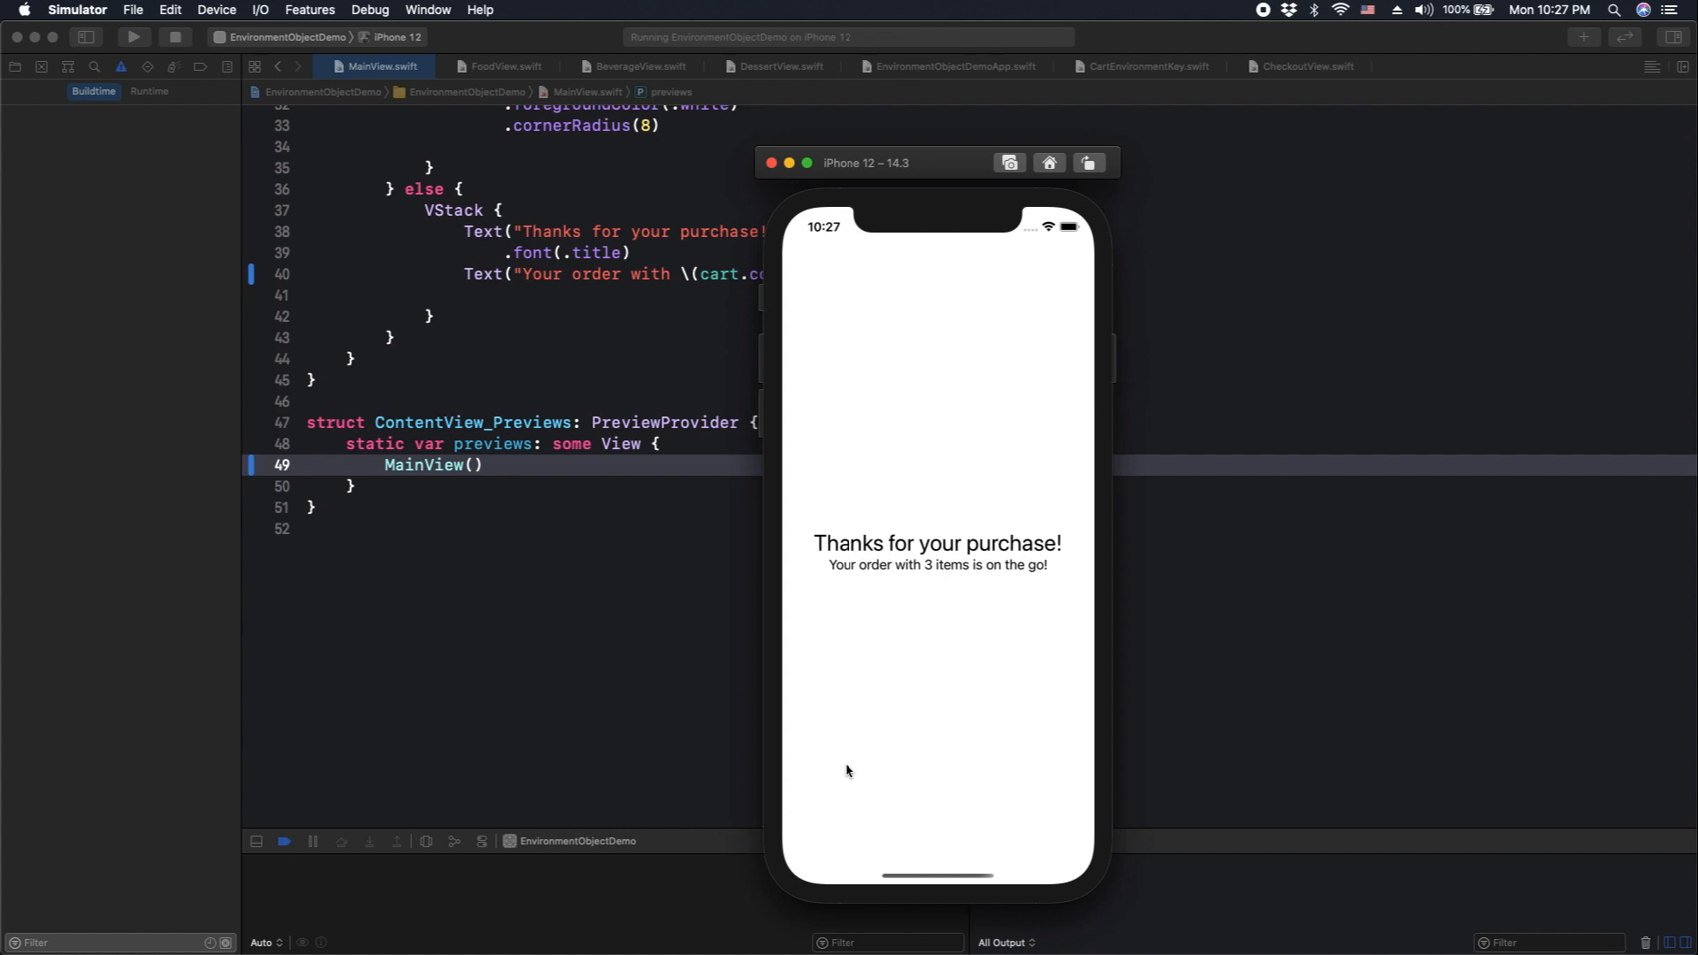
pyautogui.moveTo(885, 479)
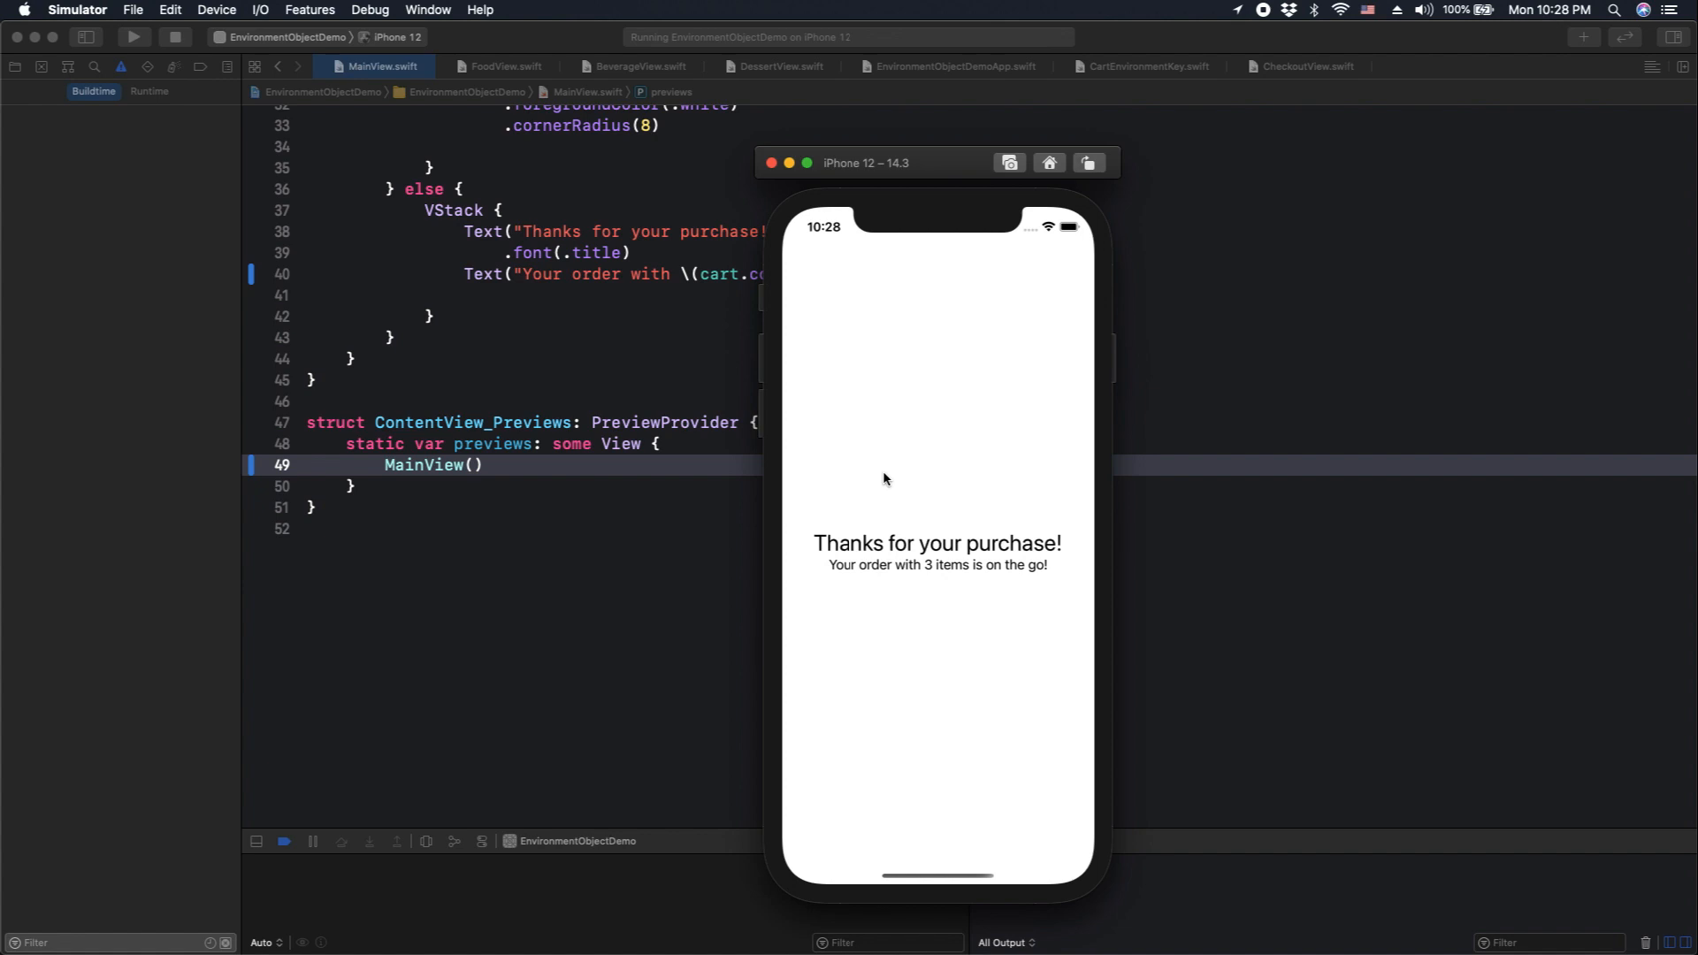
pyautogui.moveTo(499, 338)
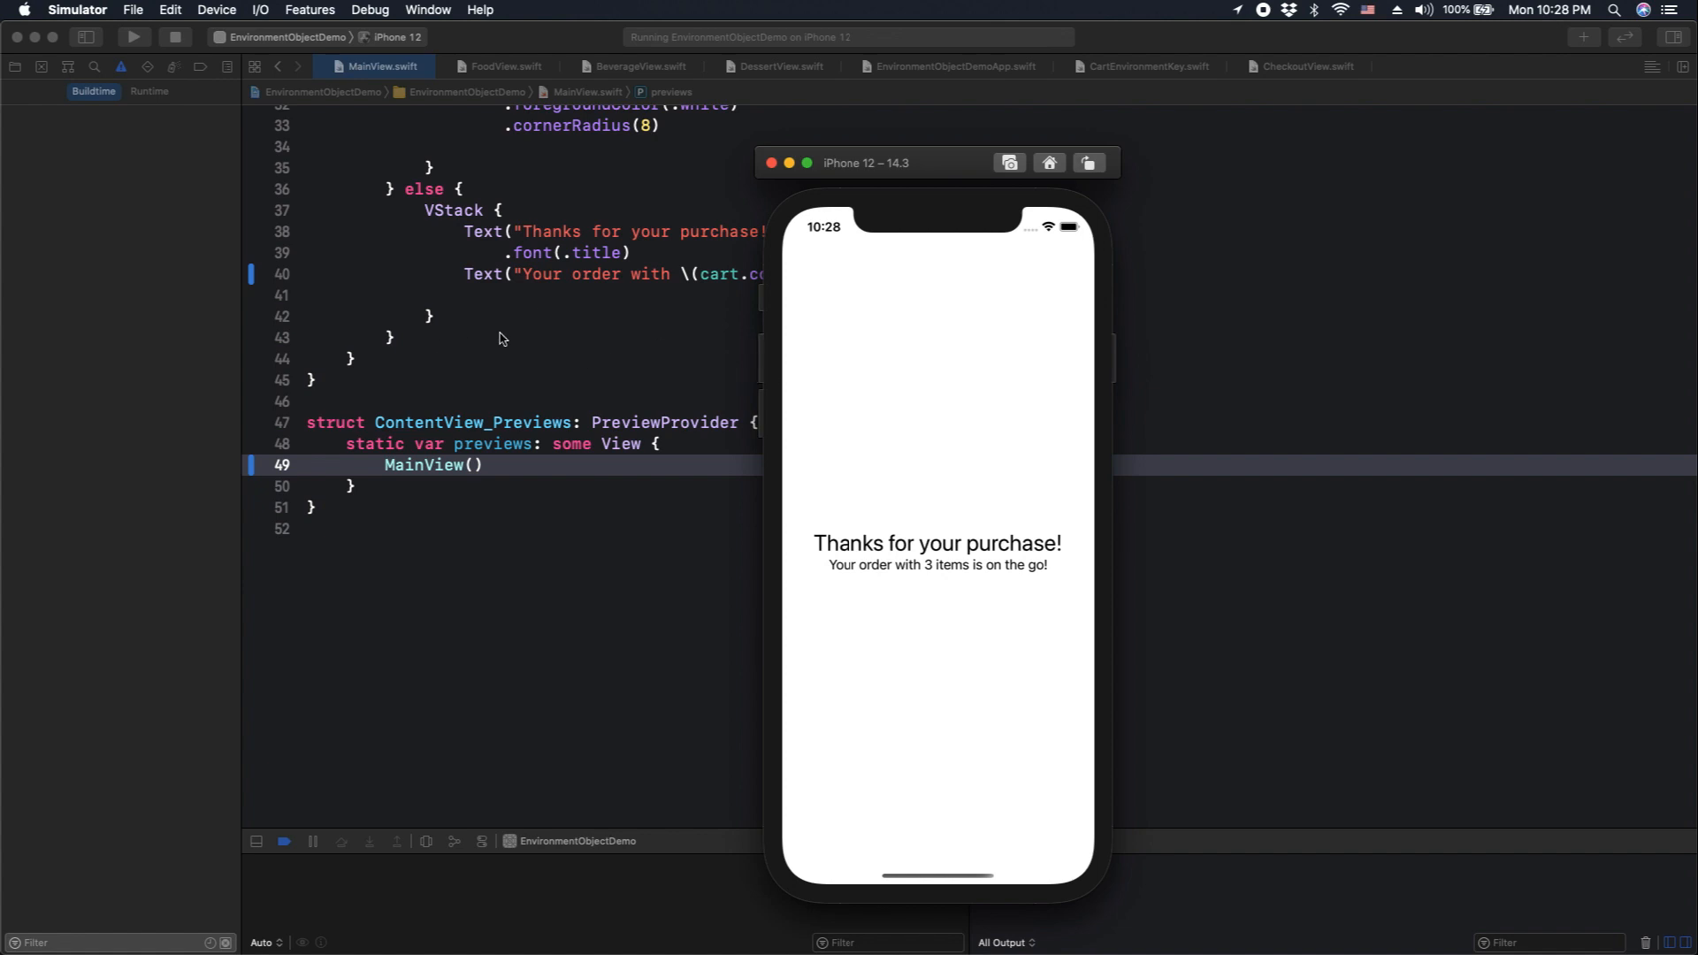
pyautogui.moveTo(1051, 214)
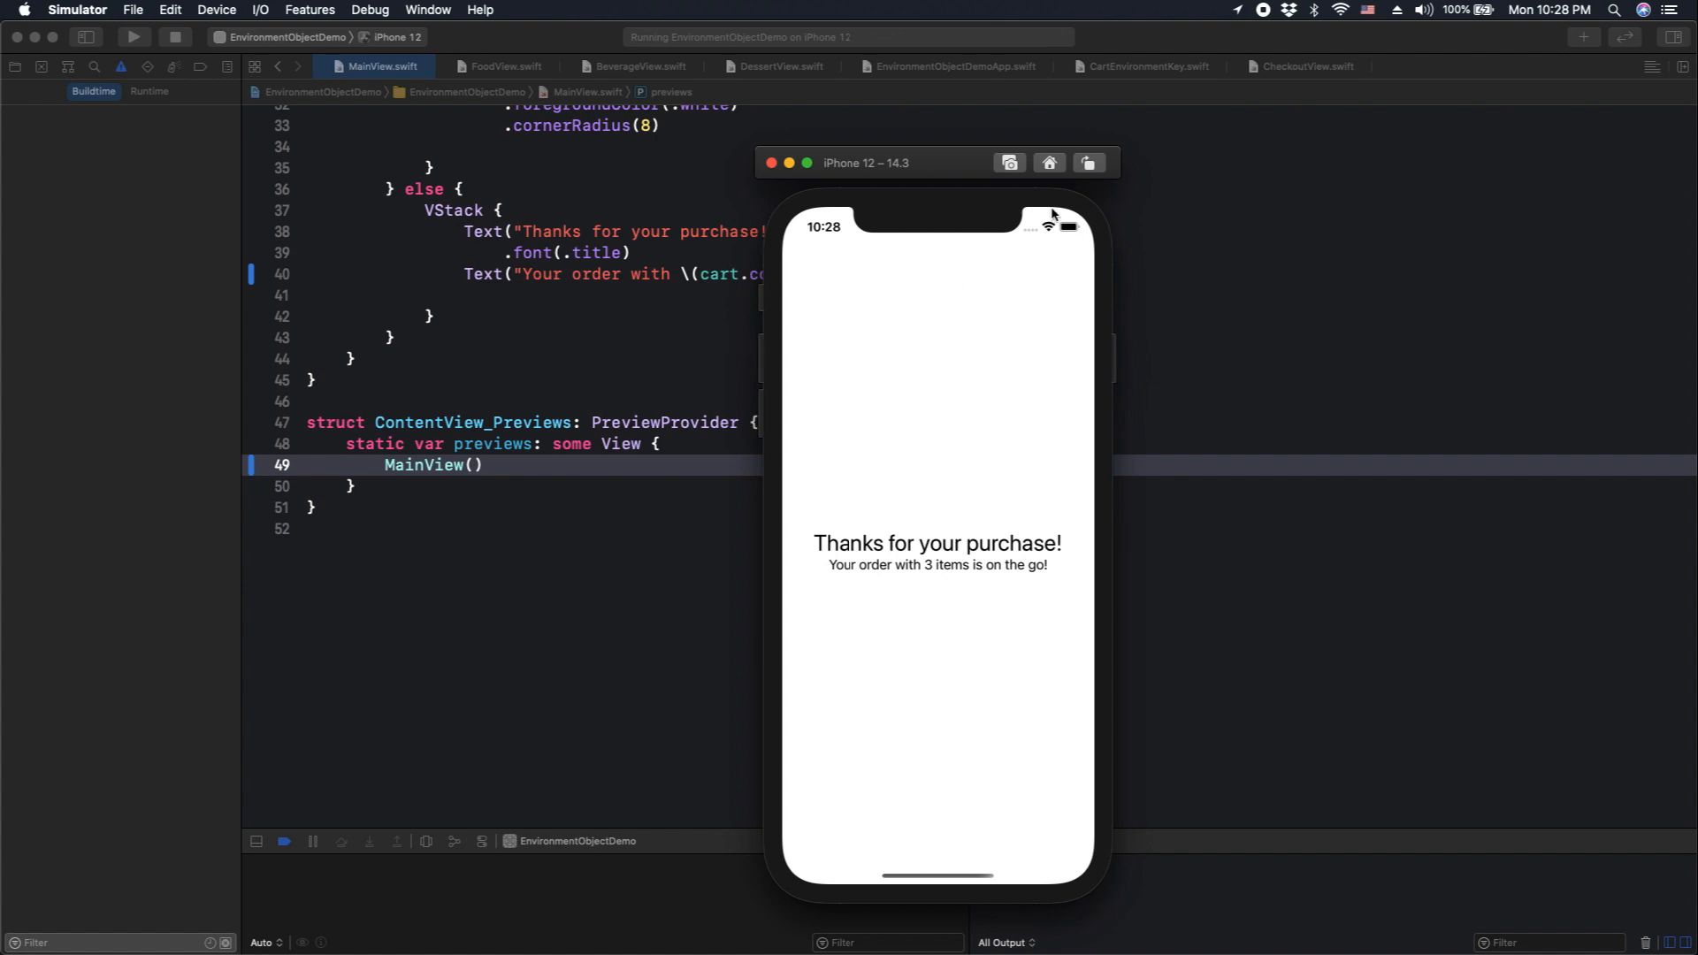
pyautogui.click(1141, 66)
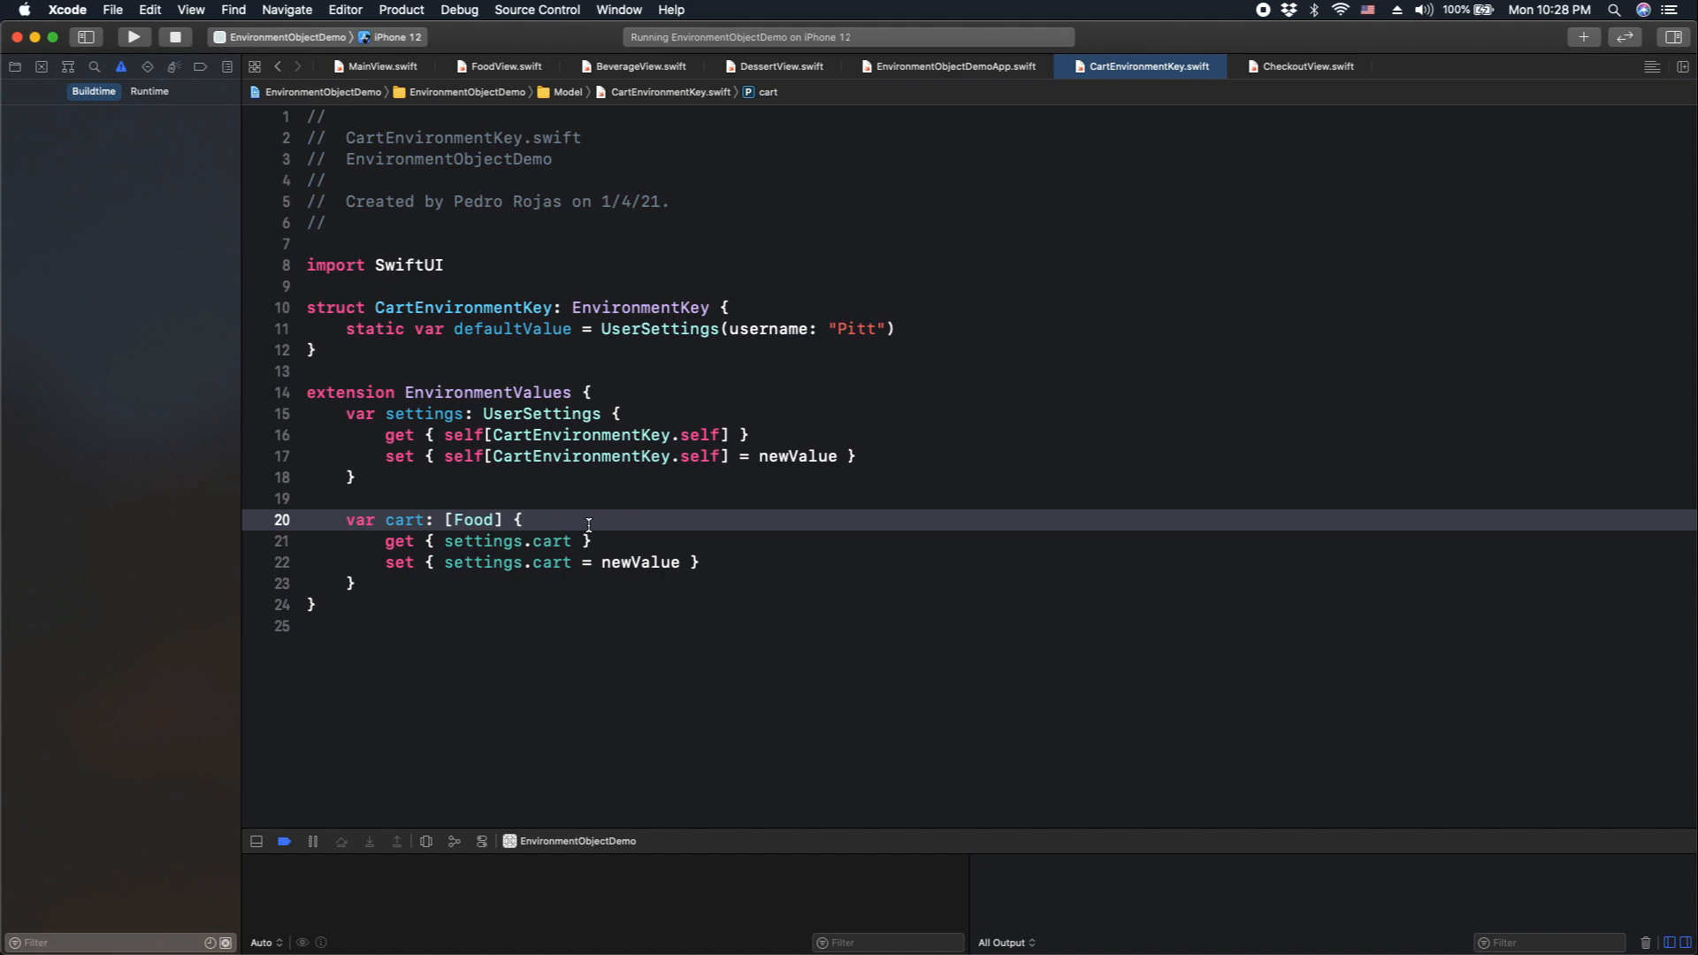
# Review the cart environment value in CartEnvironmentKey.swift, which reads and writes settings.cart.
pyautogui.click(520, 520)
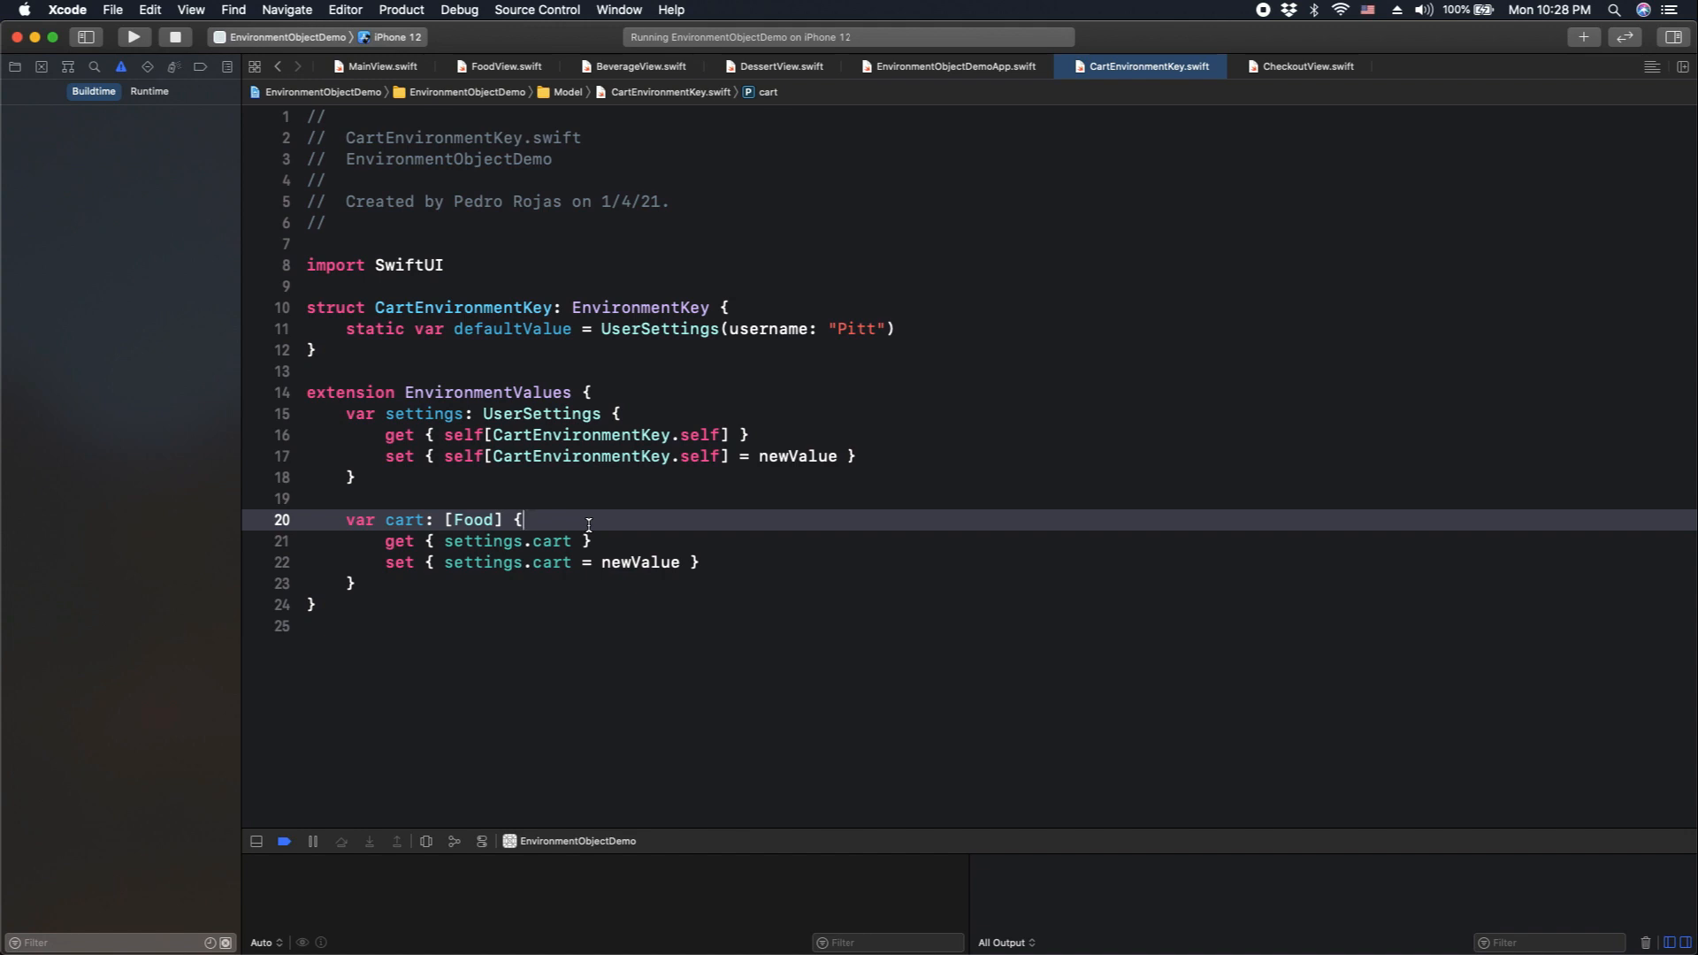